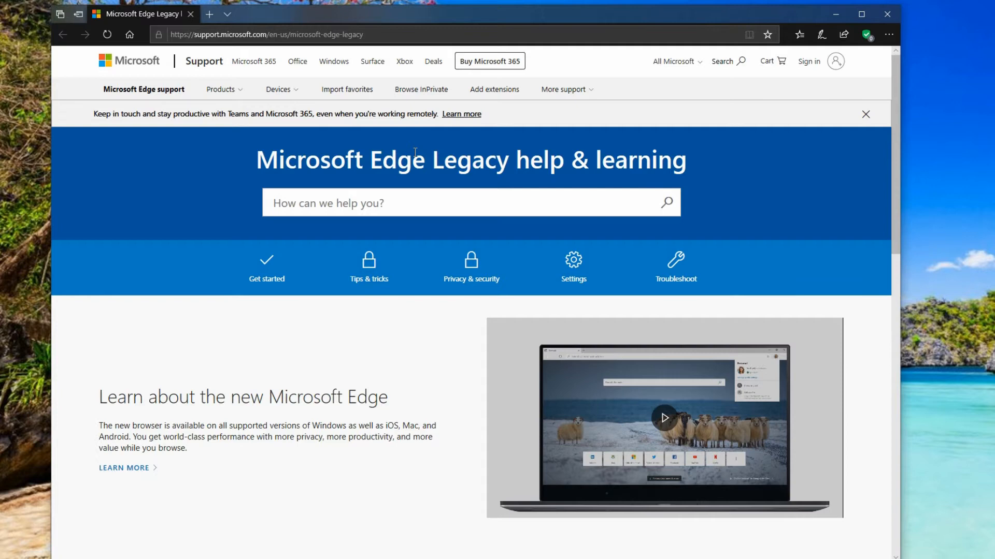
mouse_move(837, 121)
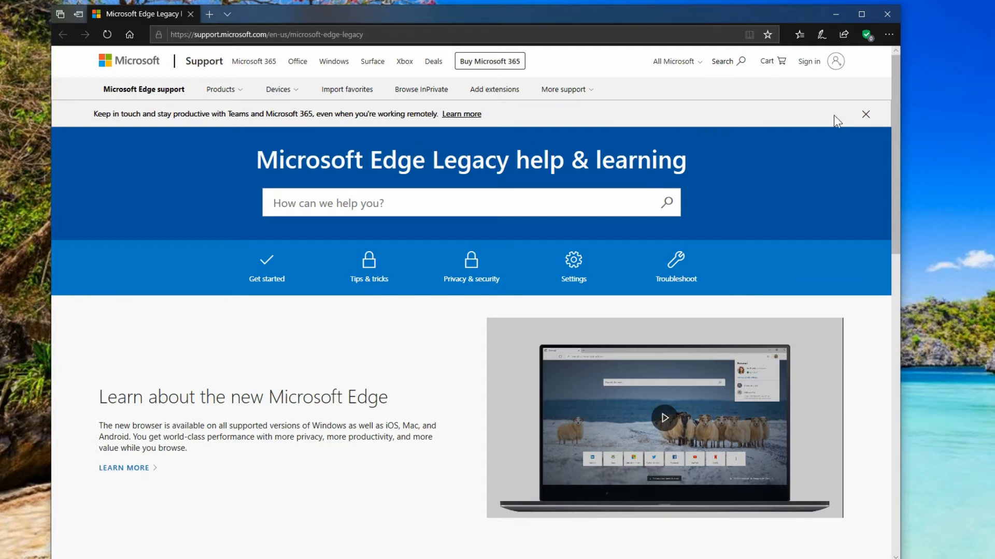
Step: Bring up Edge Legacy's Settings and more menu over the help page
left_click(888, 35)
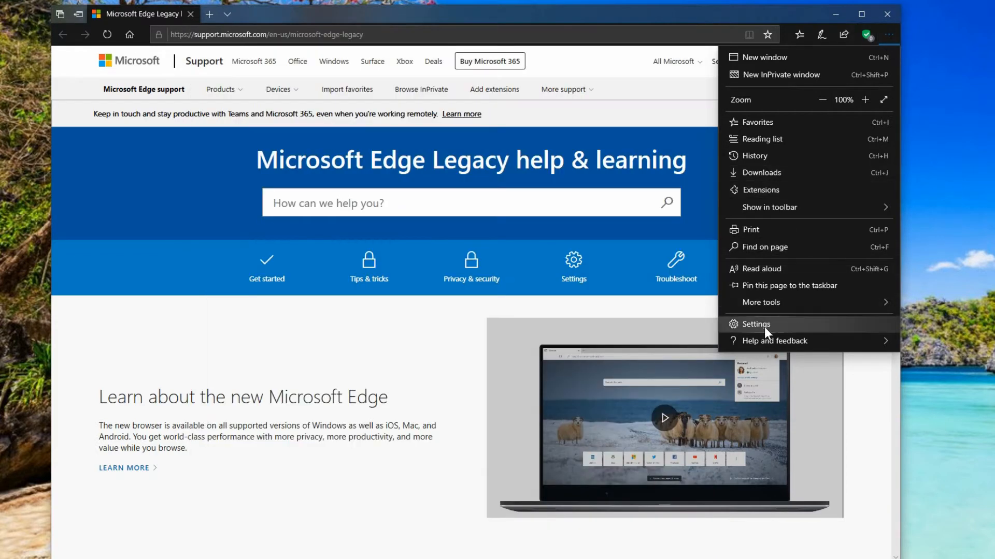
Step: Look through Edge Legacy's General settings, then the Privacy & security options
left_click(756, 325)
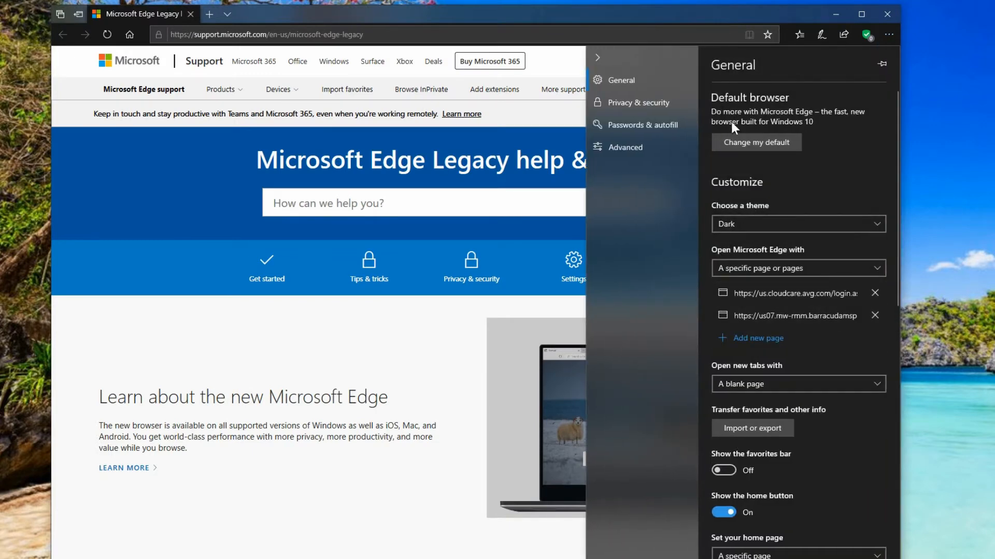
scroll("down", 3)
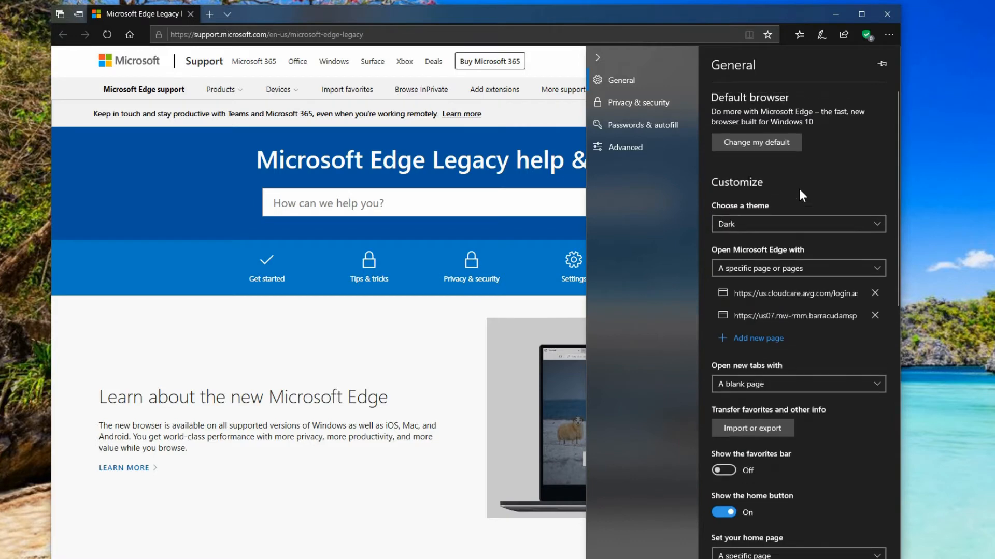
mouse_move(637, 103)
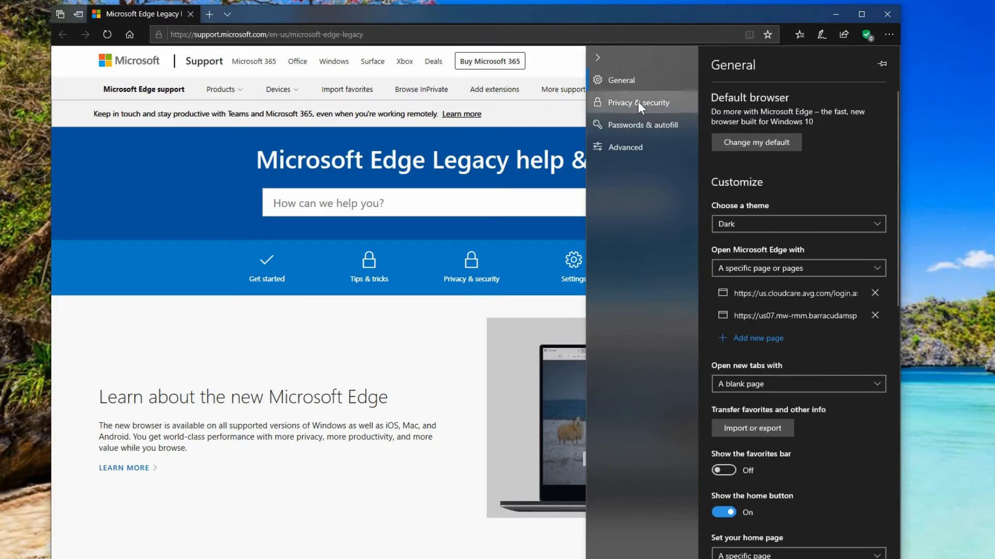
left_click(637, 103)
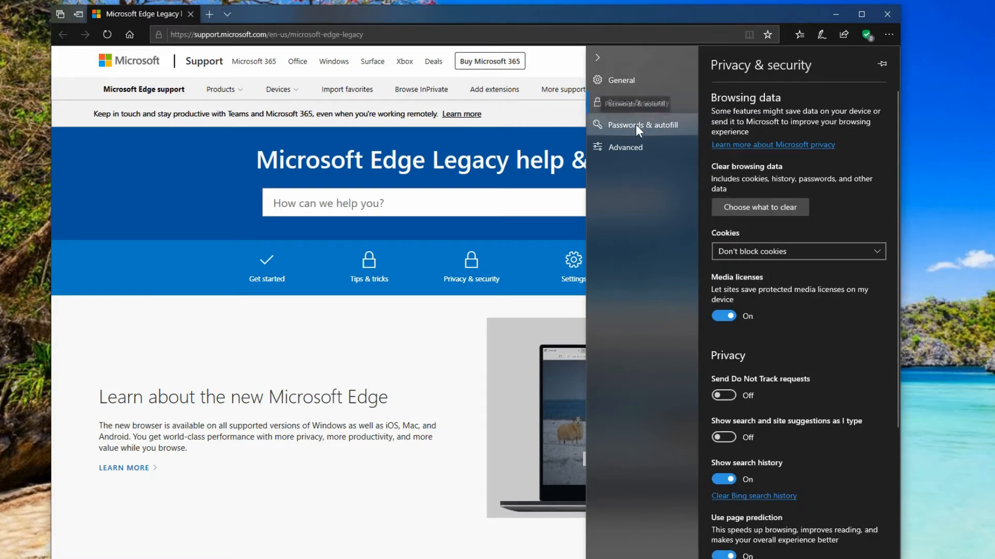
scroll("down", 3)
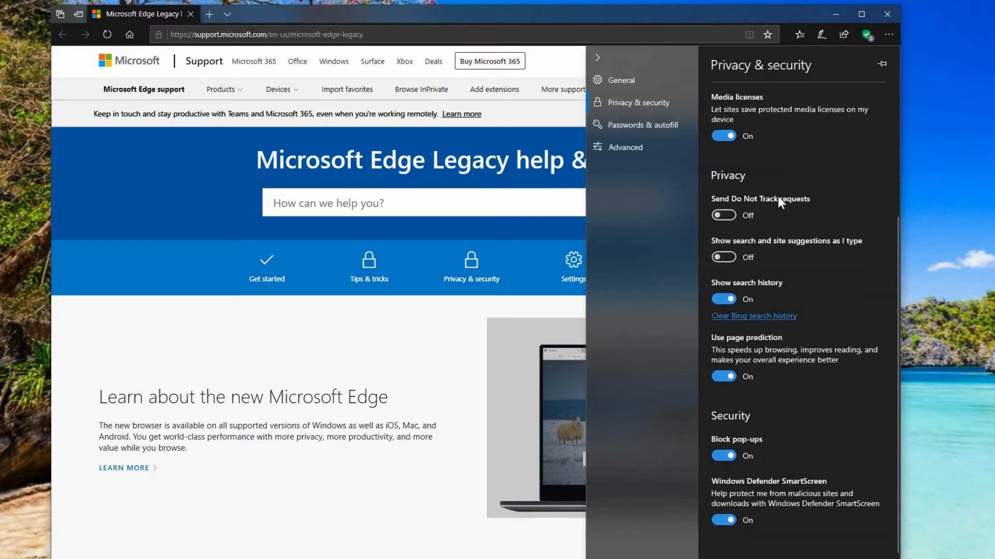
scroll("up", 3)
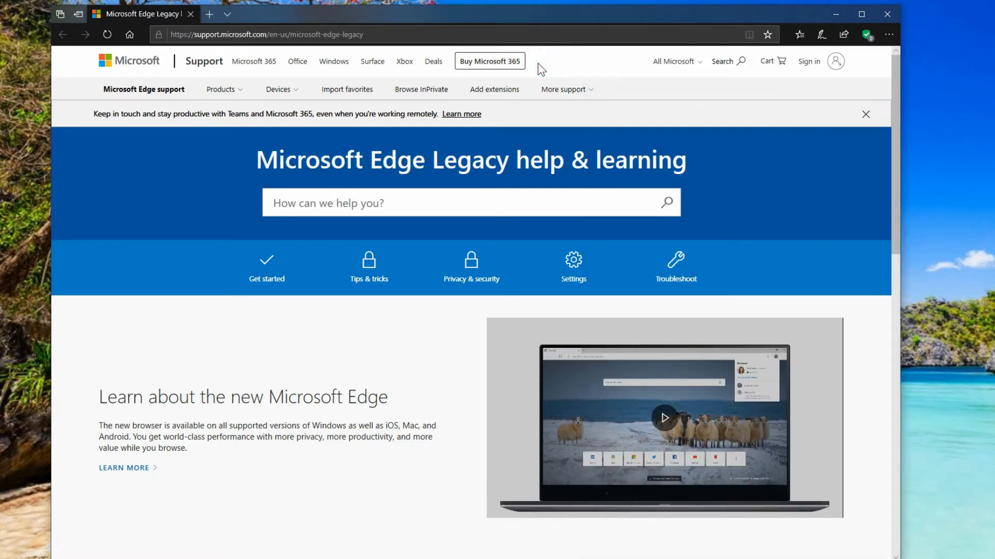
mouse_move(551, 69)
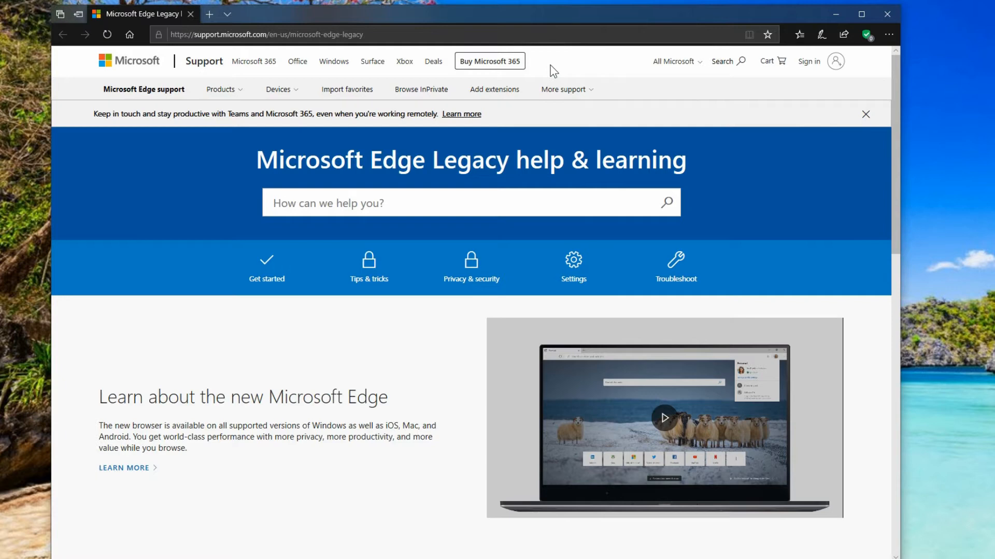
mouse_move(889, 35)
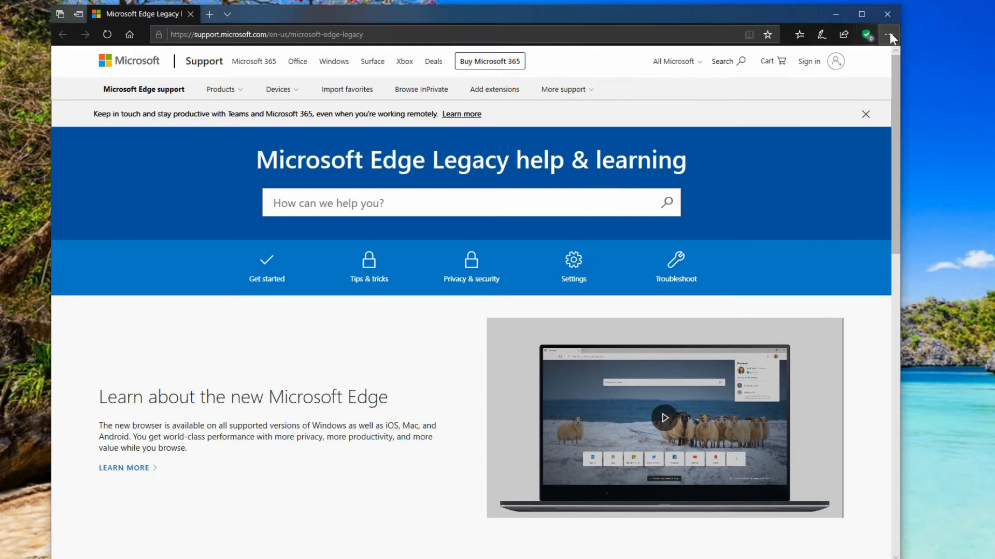
Step: Reach the Edge Legacy help page via Help and feedback and scroll to Explore Microsoft Edge Legacy
left_click(889, 35)
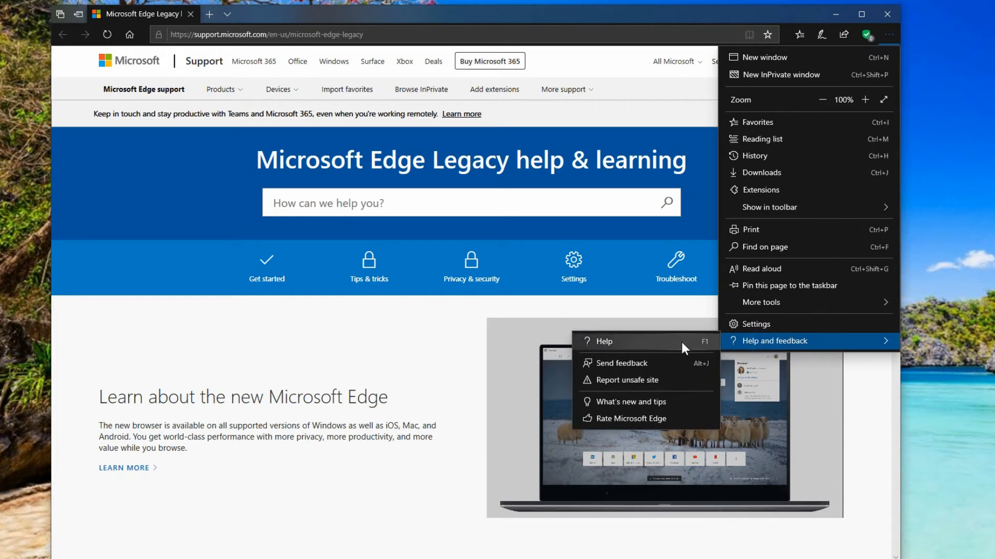
left_click(603, 341)
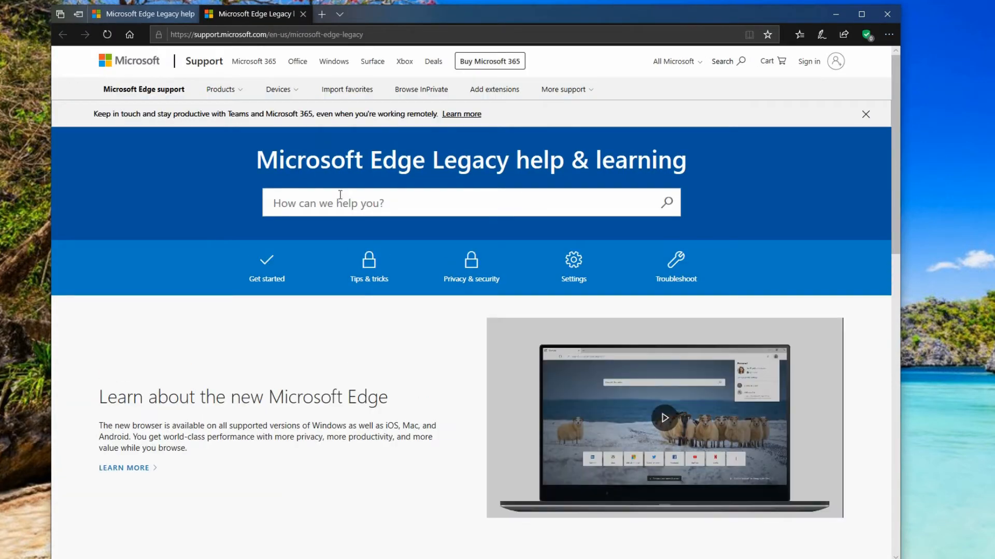
left_click(302, 13)
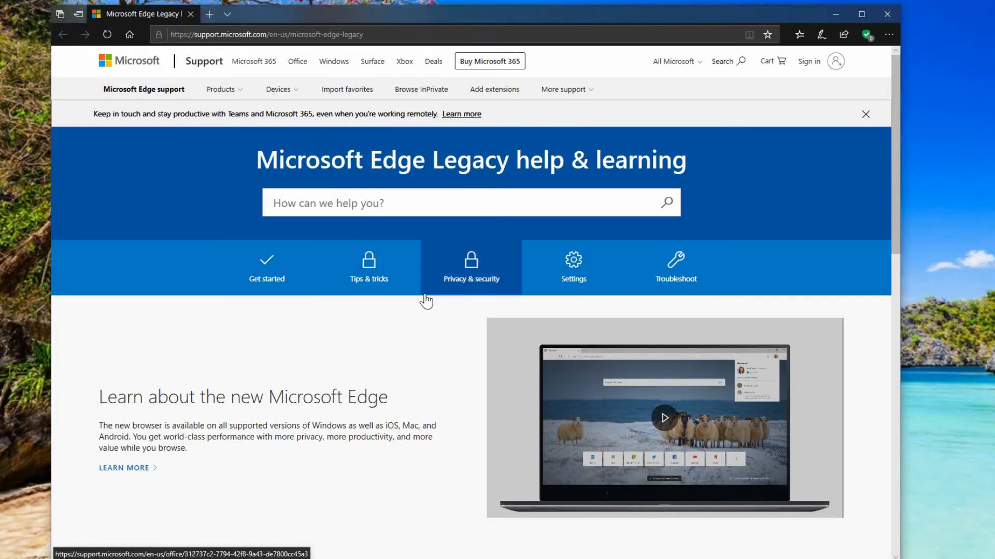
mouse_move(662, 403)
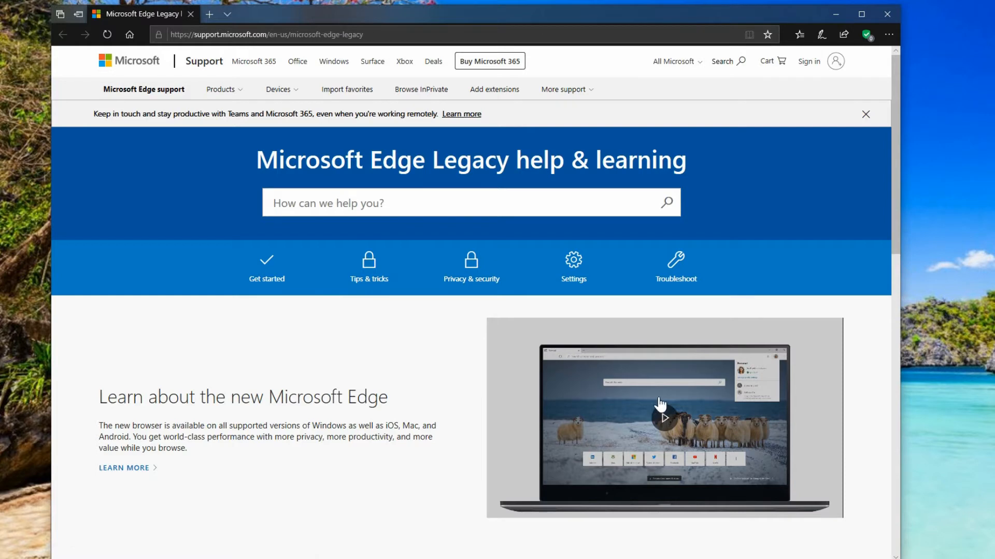
scroll("down", 3)
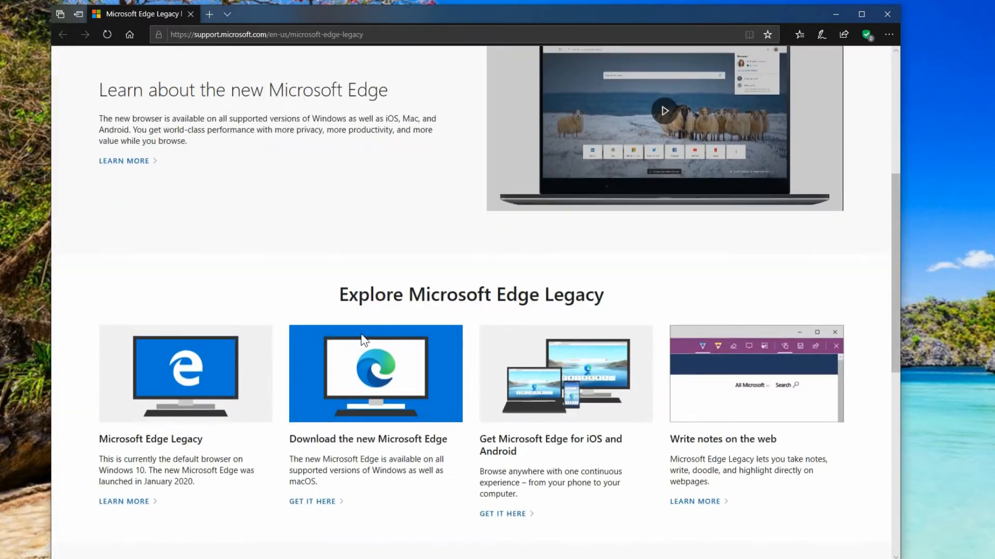
scroll("down", 3)
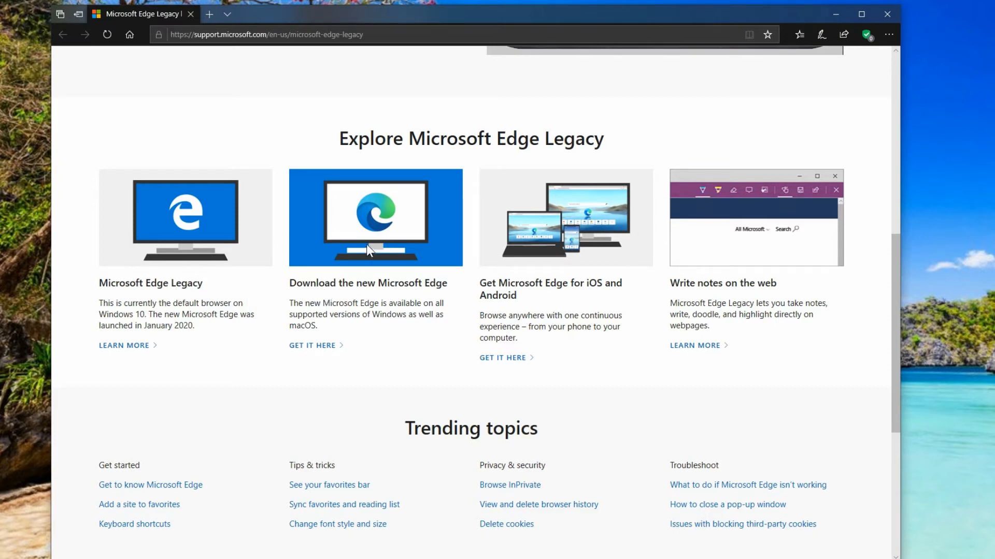
mouse_move(313, 349)
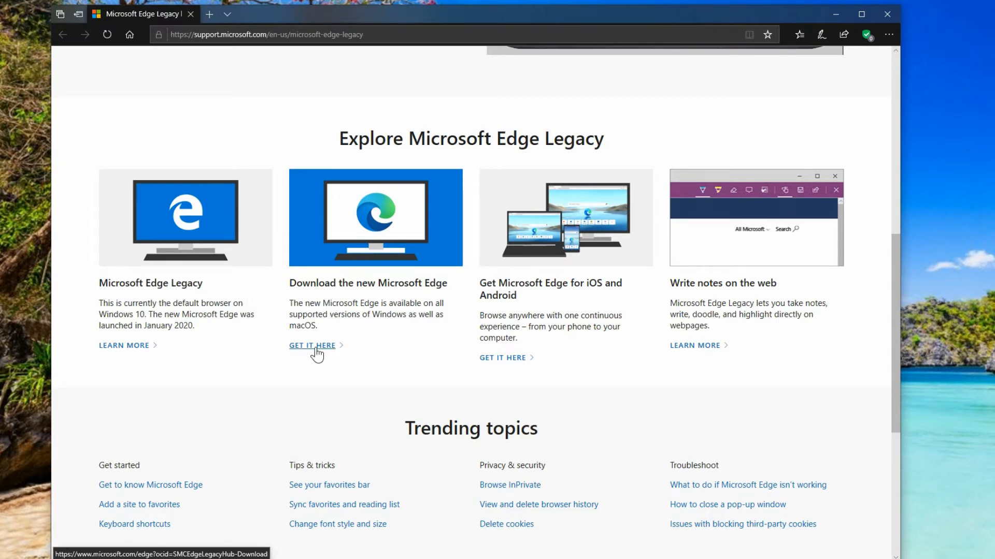
Step: Follow GET IT HERE to the new Microsoft Edge download page and scroll through its features
left_click(312, 345)
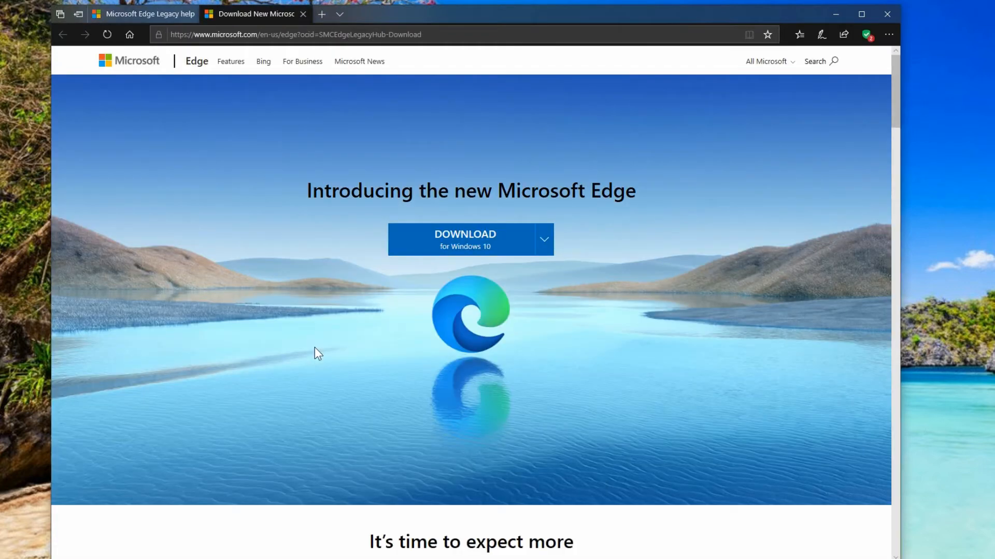
mouse_move(498, 300)
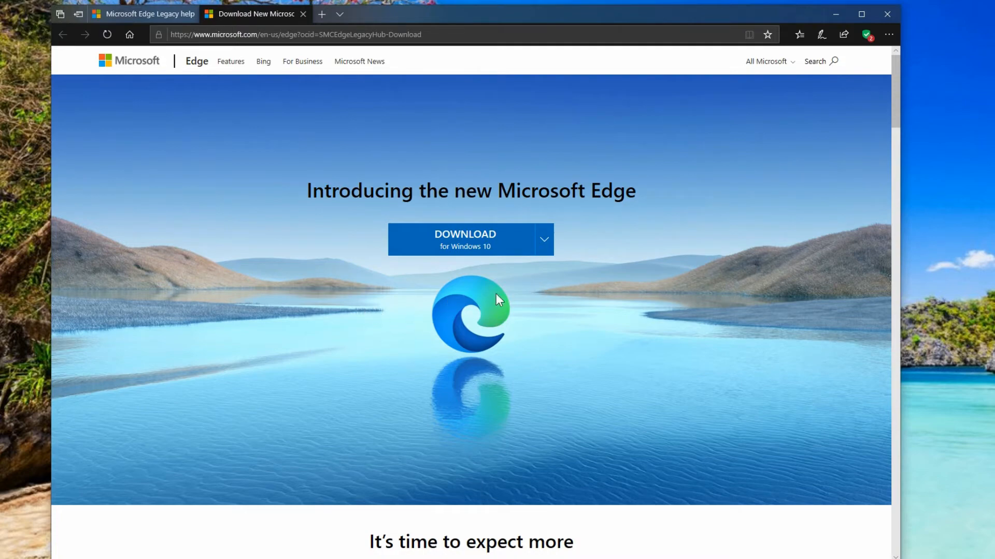
scroll("down", 3)
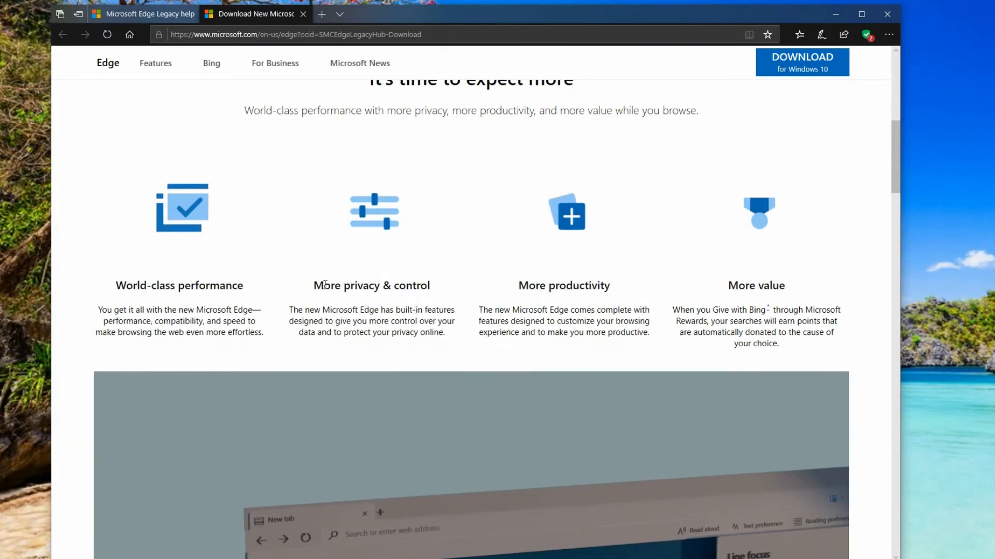
mouse_move(240, 310)
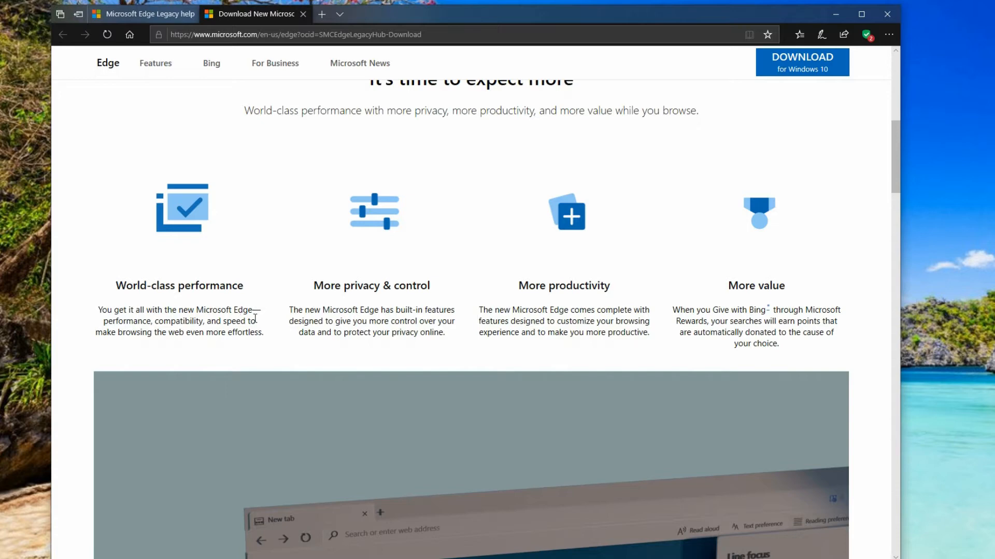
mouse_move(367, 333)
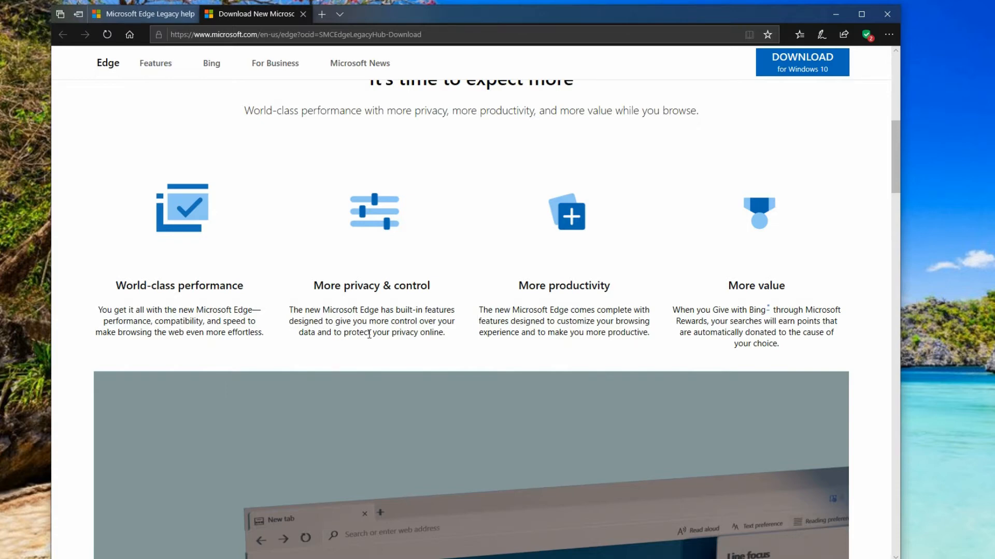
mouse_move(503, 330)
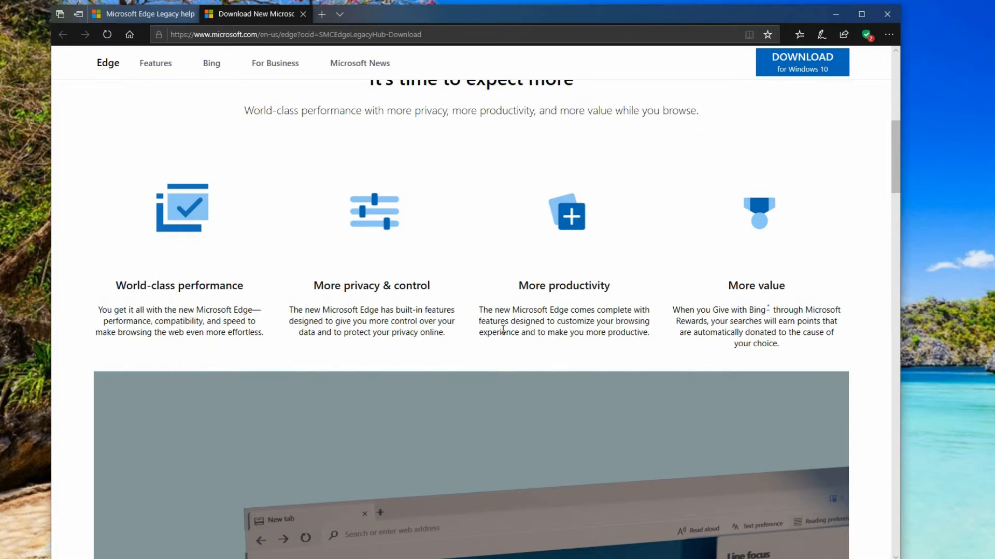
scroll("down", 3)
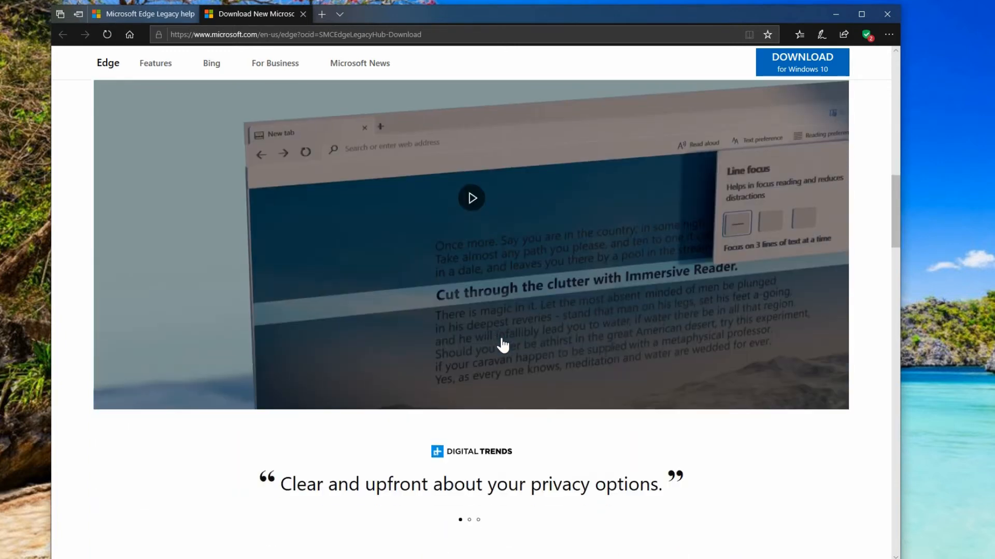
scroll("down", 3)
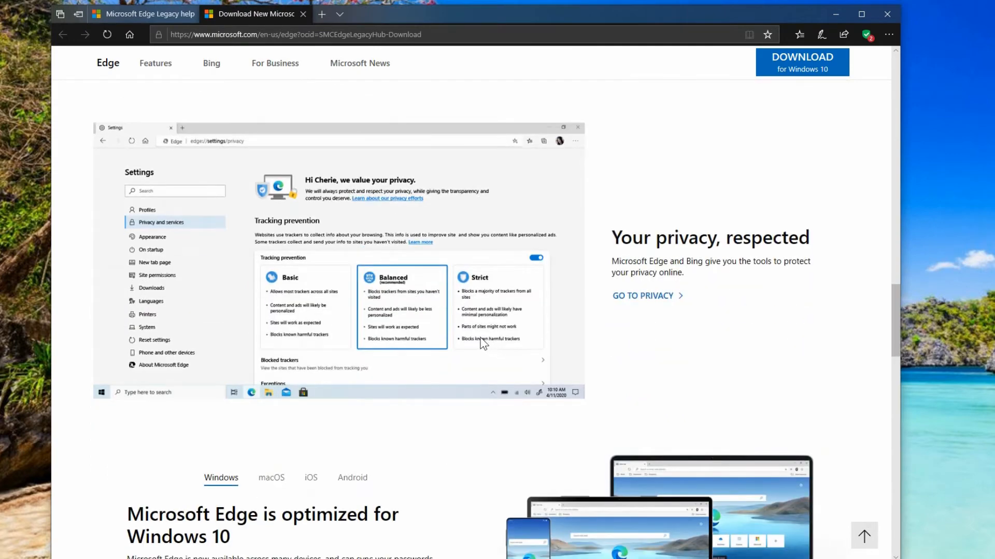
scroll("down", 3)
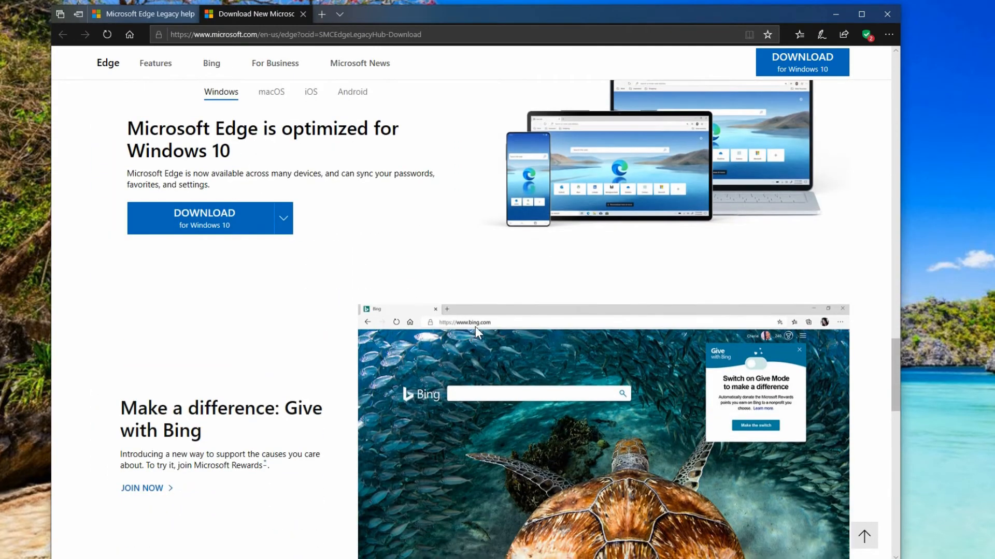
mouse_move(894, 373)
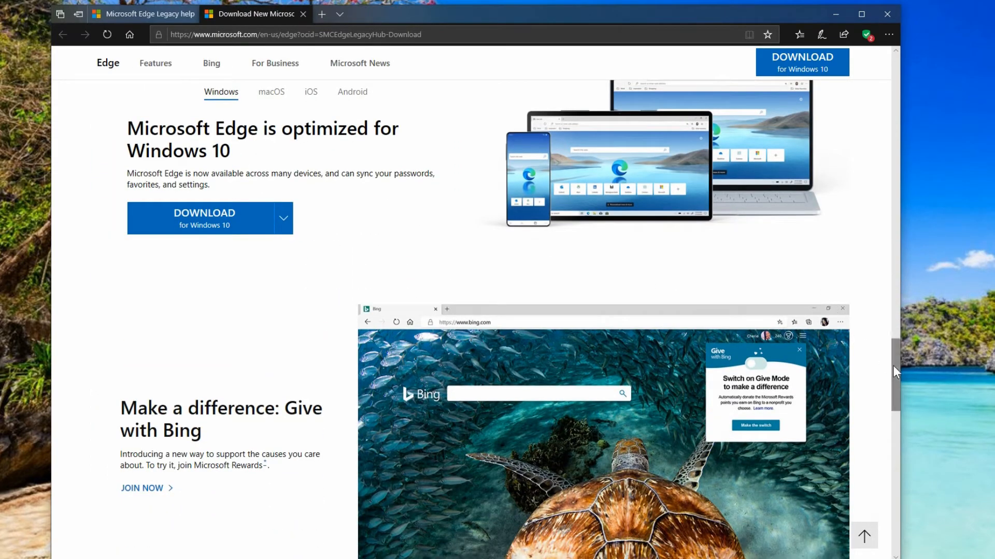
scroll("down", 3)
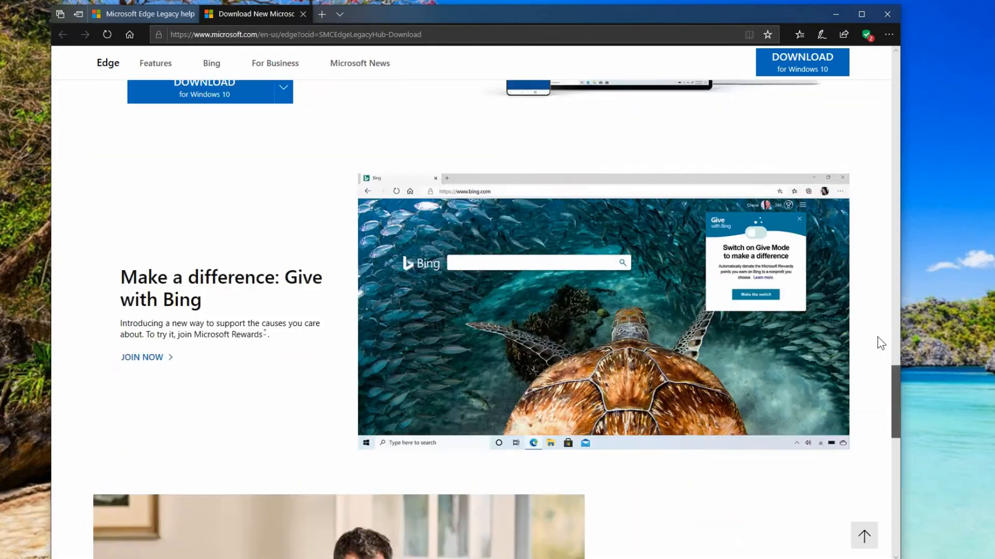
scroll("up", 3)
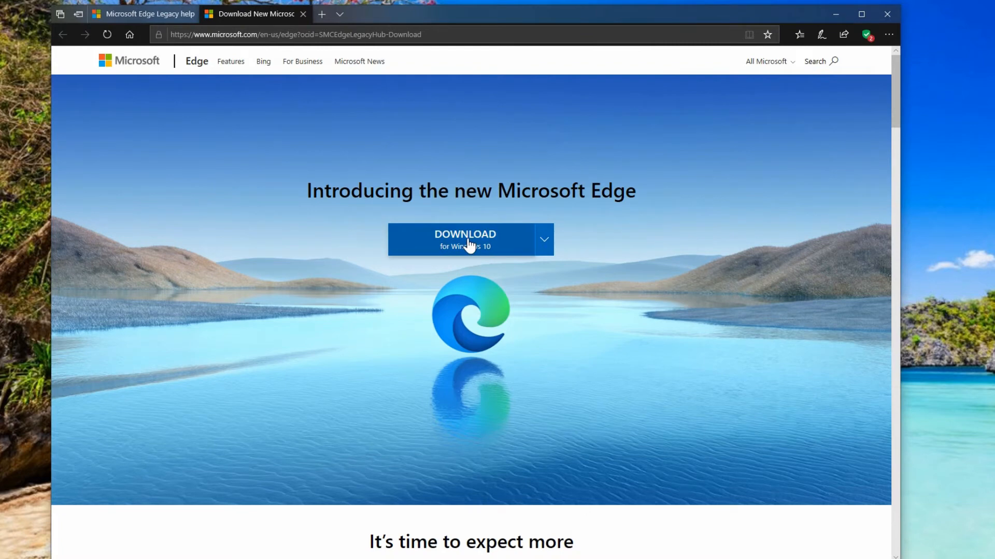
Step: Accept the new Edge license terms so MicrosoftEdgeSetup.exe is offered for download
left_click(464, 239)
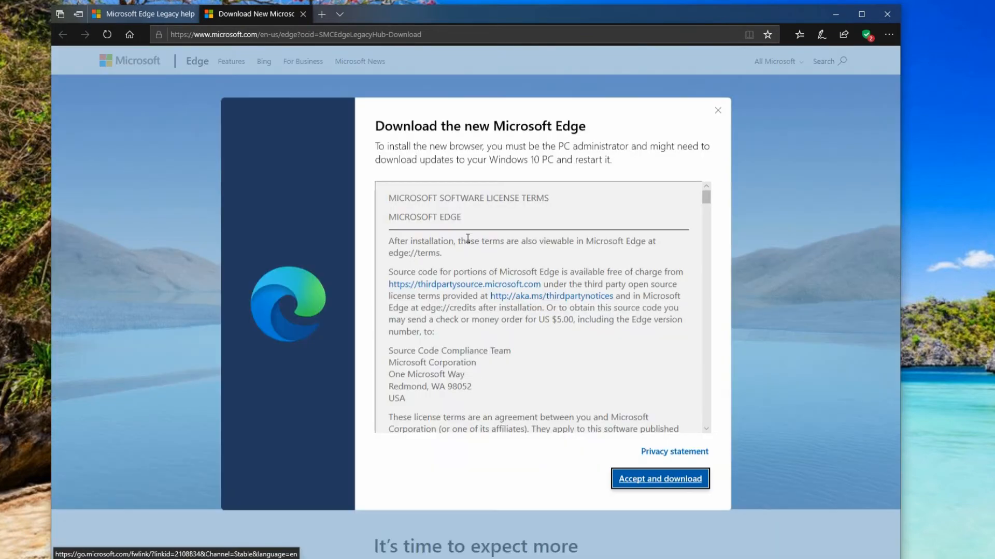
mouse_move(478, 142)
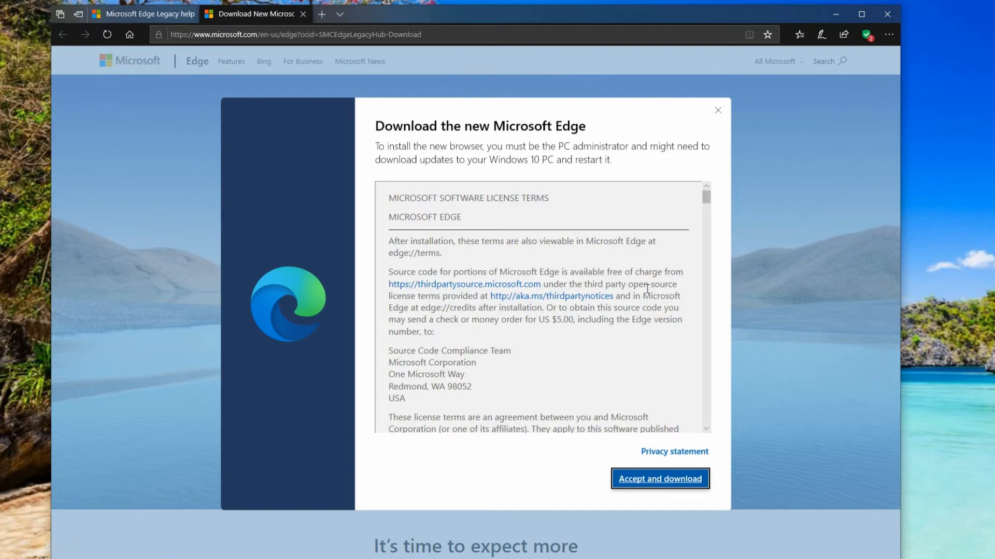
scroll("down", 3)
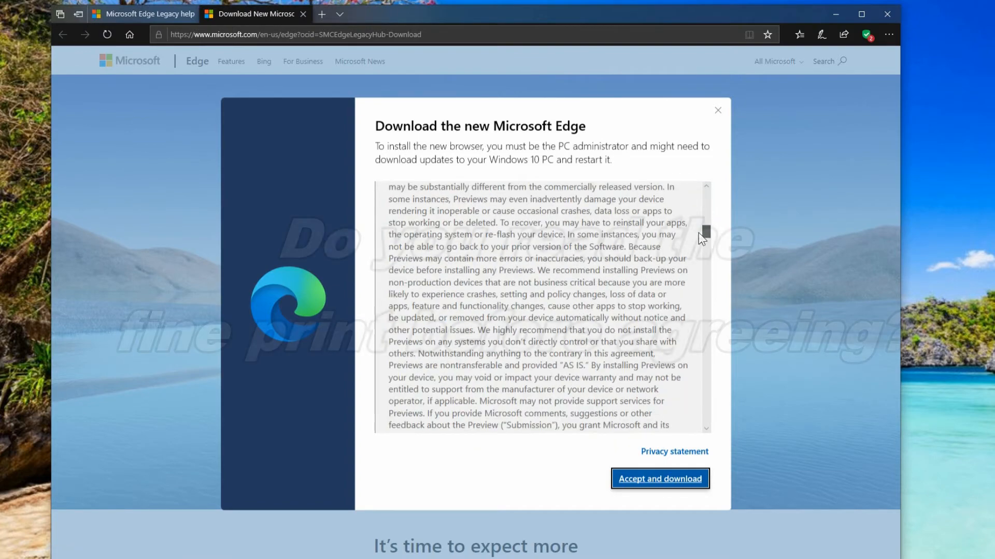
scroll("down", 3)
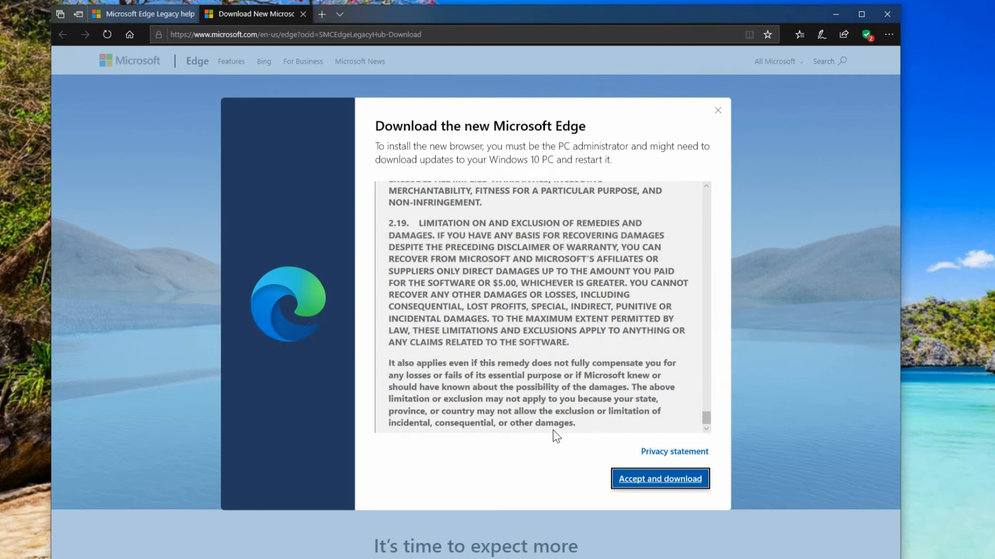
left_click(660, 479)
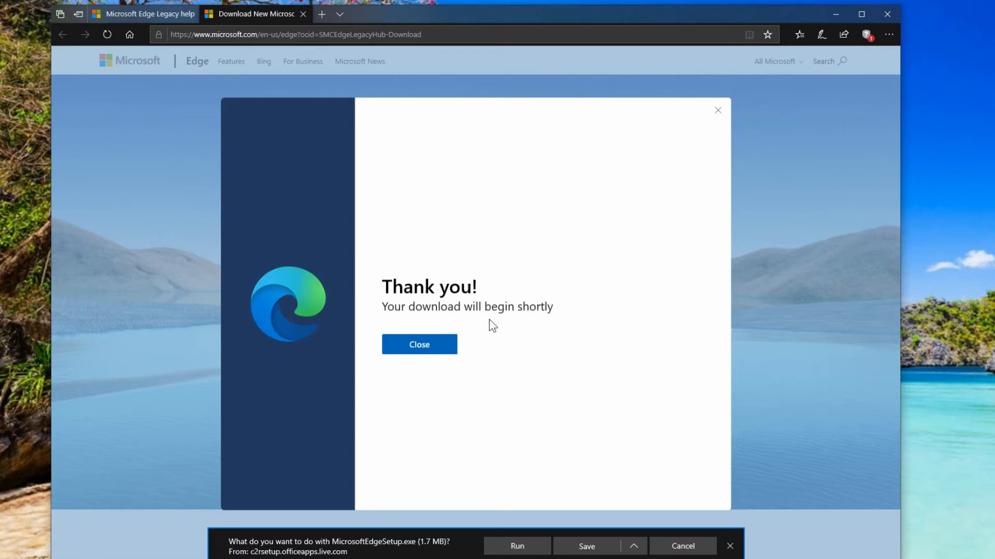
mouse_move(466, 393)
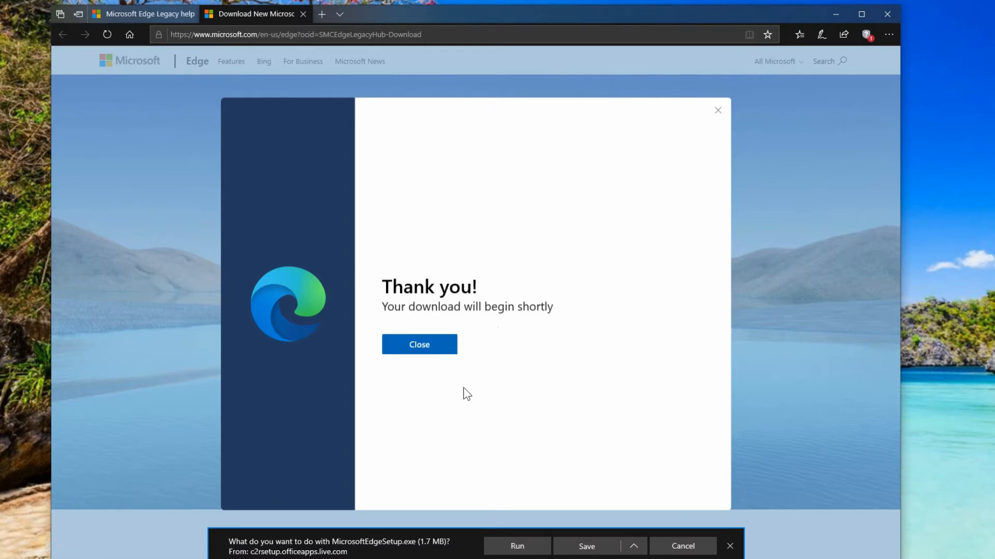
mouse_move(359, 475)
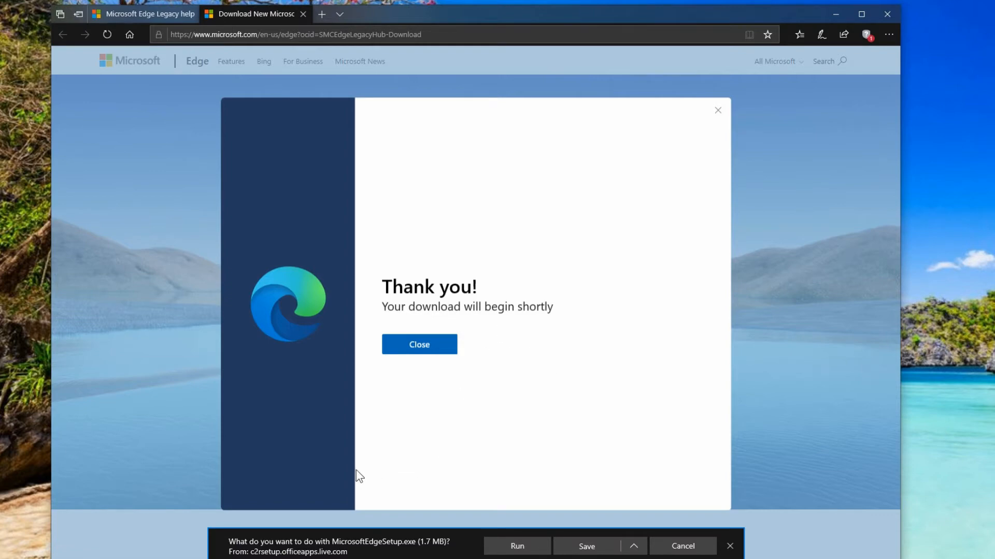
mouse_move(321, 512)
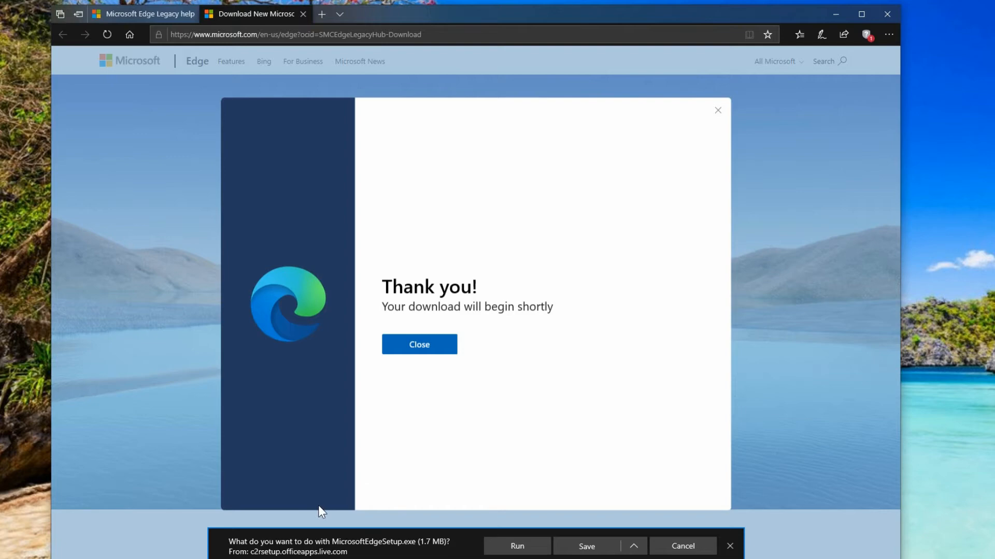
mouse_move(320, 550)
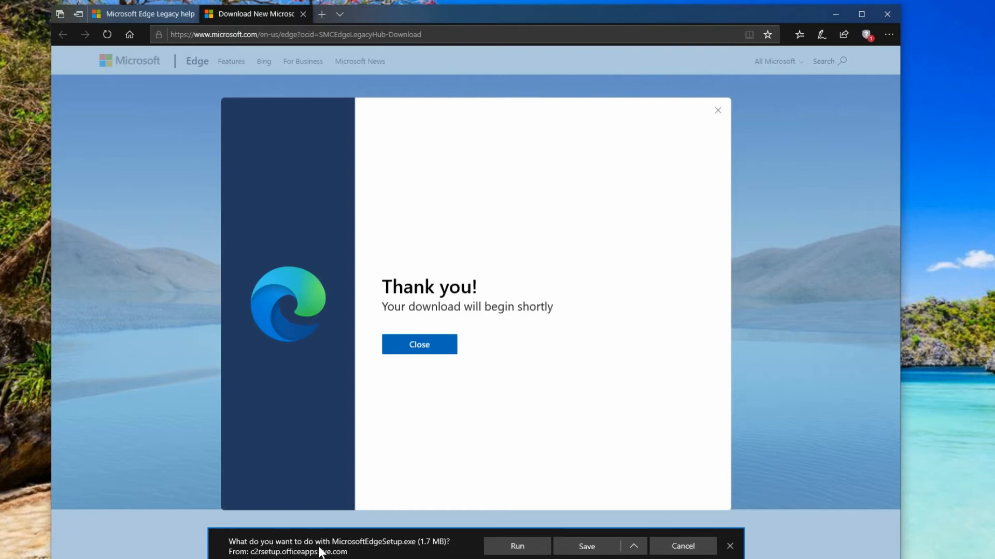
mouse_move(586, 546)
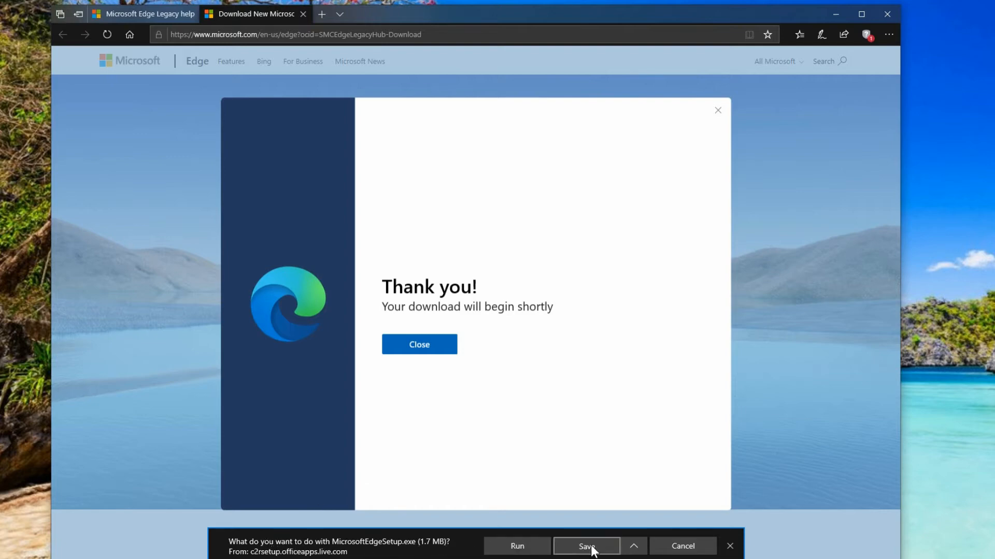
mouse_move(437, 549)
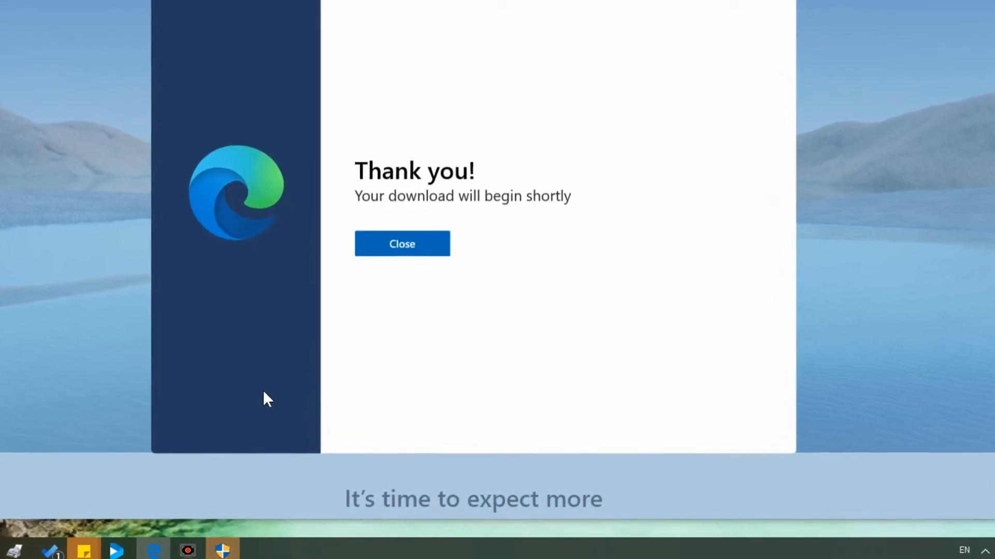
mouse_move(207, 549)
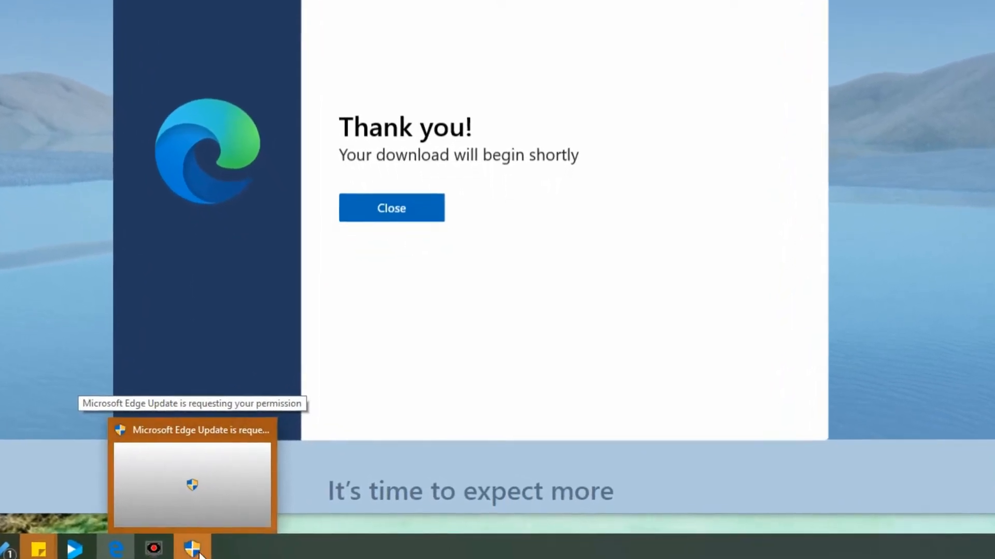
Step: Answer the Microsoft Edge Update permission request from the taskbar to let the installer run
left_click(192, 481)
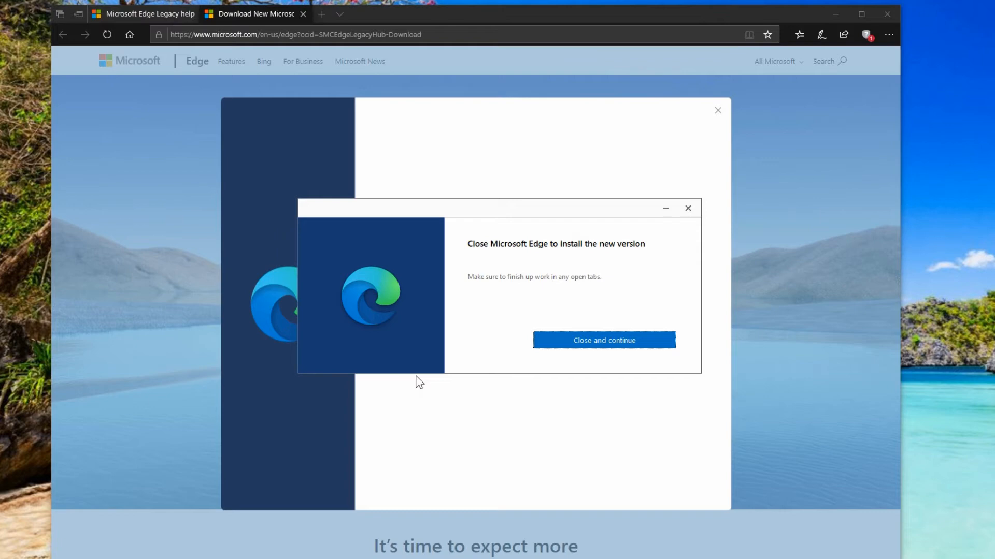
mouse_move(430, 341)
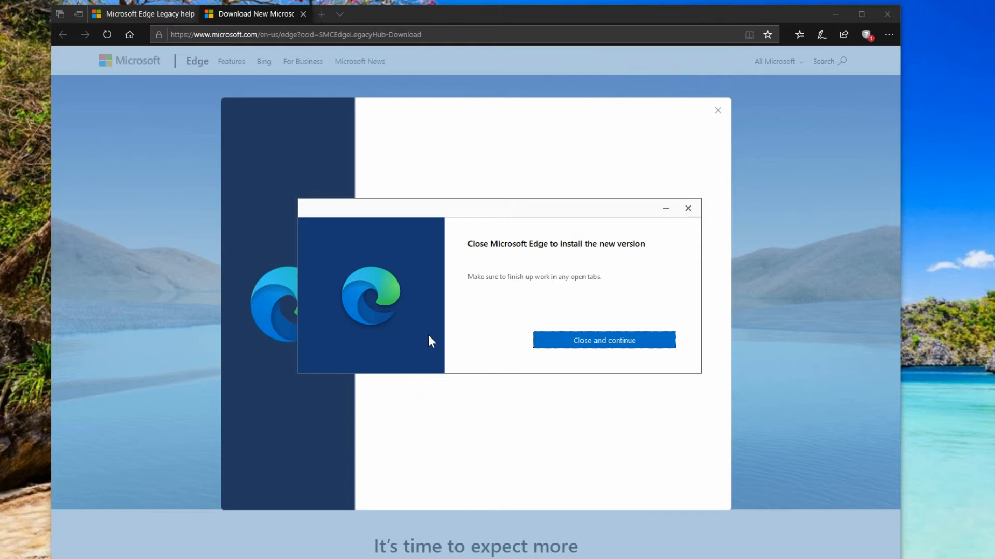
mouse_move(584, 341)
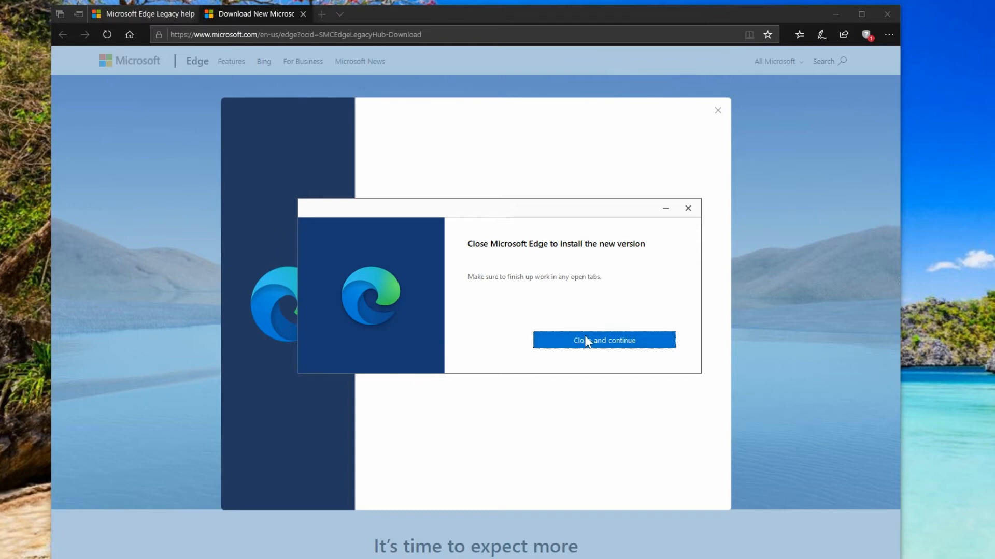
Step: Close Edge Legacy and all its tabs so the new Edge installs, then get started in its welcome
left_click(603, 341)
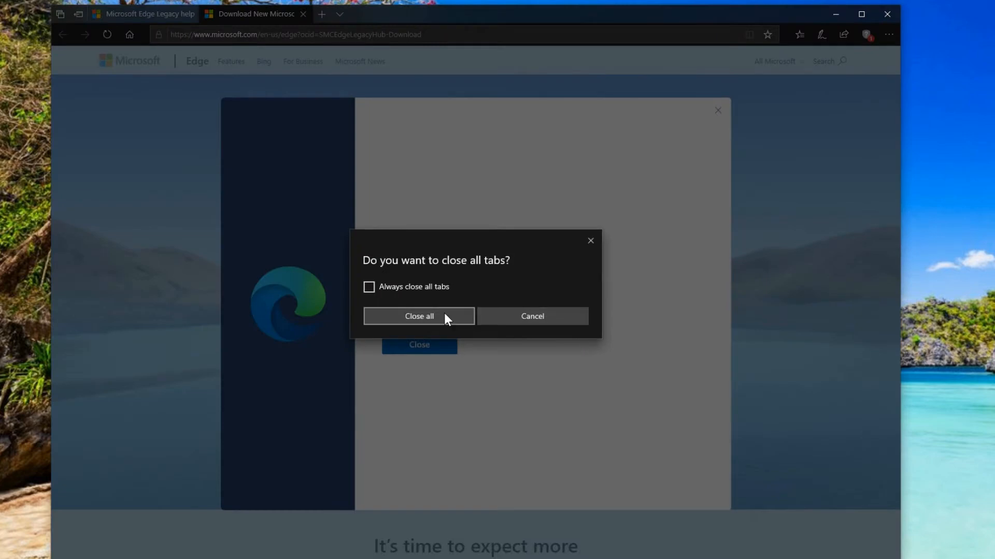
mouse_move(441, 320)
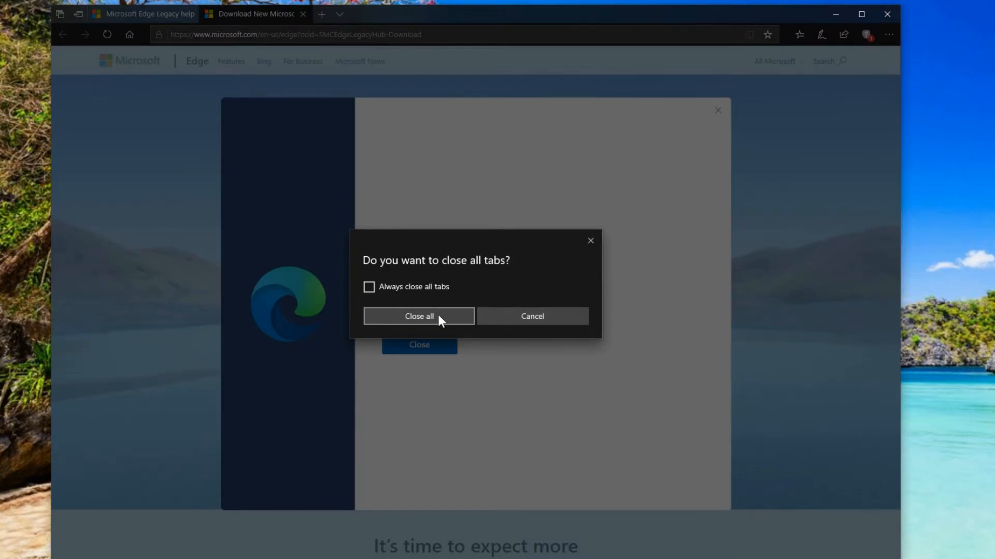
left_click(418, 316)
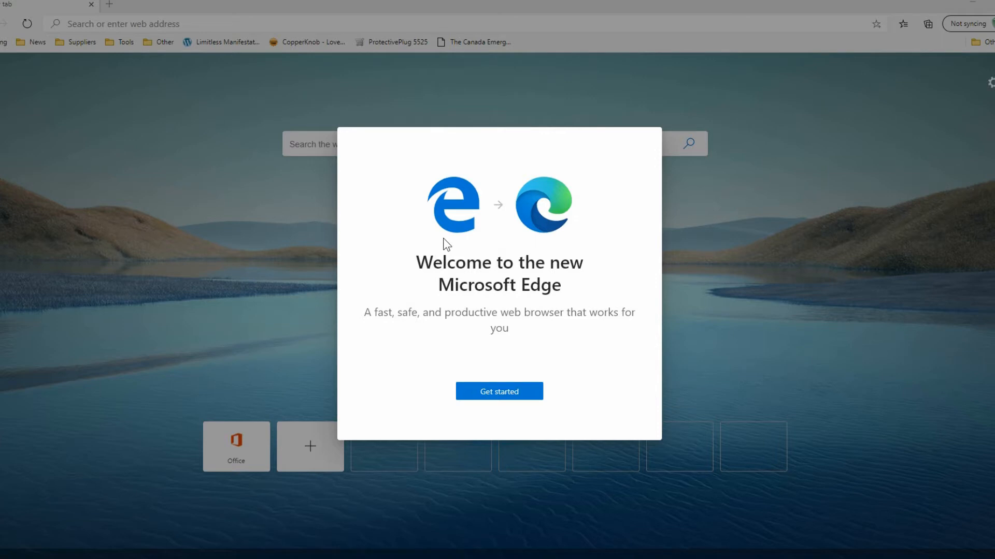
left_click(499, 391)
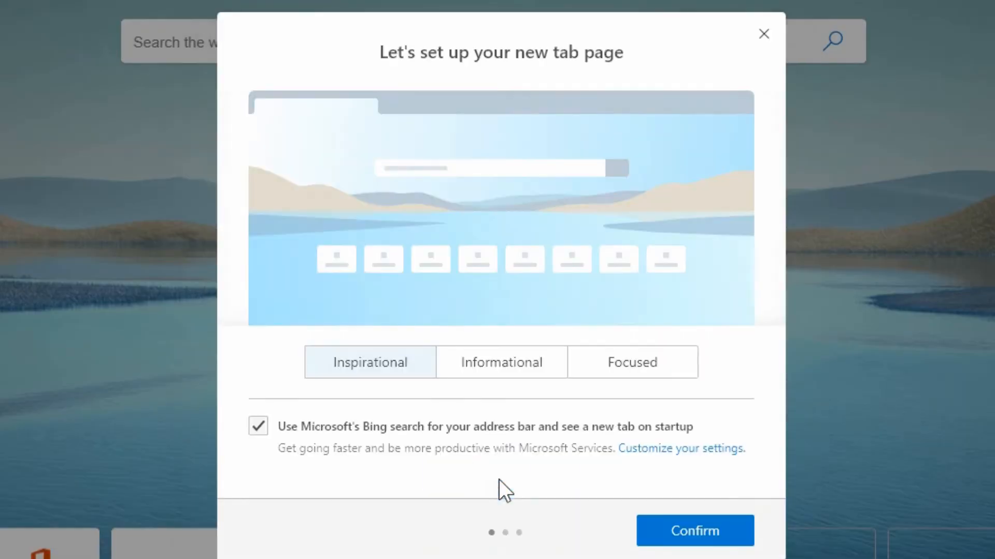
mouse_move(434, 501)
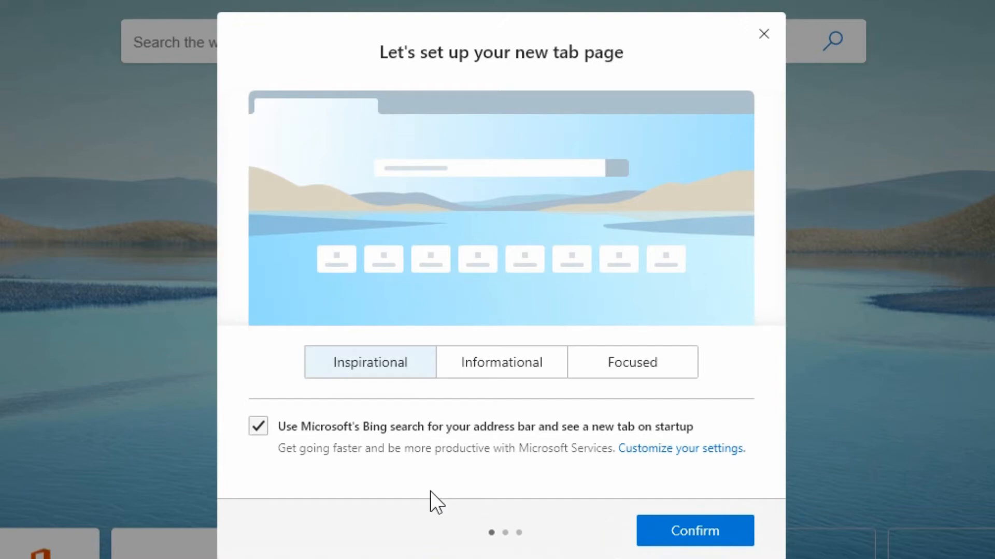
mouse_move(574, 228)
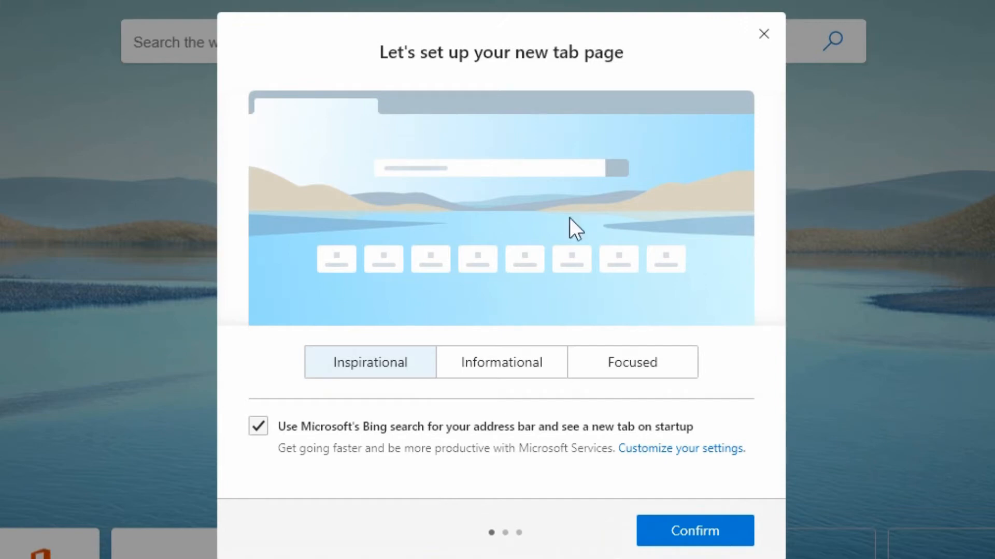
mouse_move(764, 34)
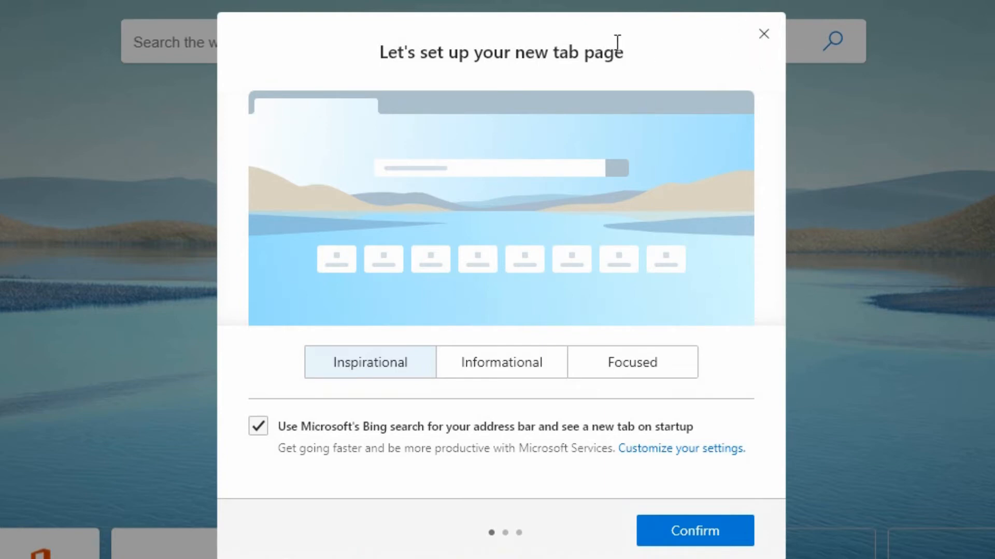
mouse_move(372, 277)
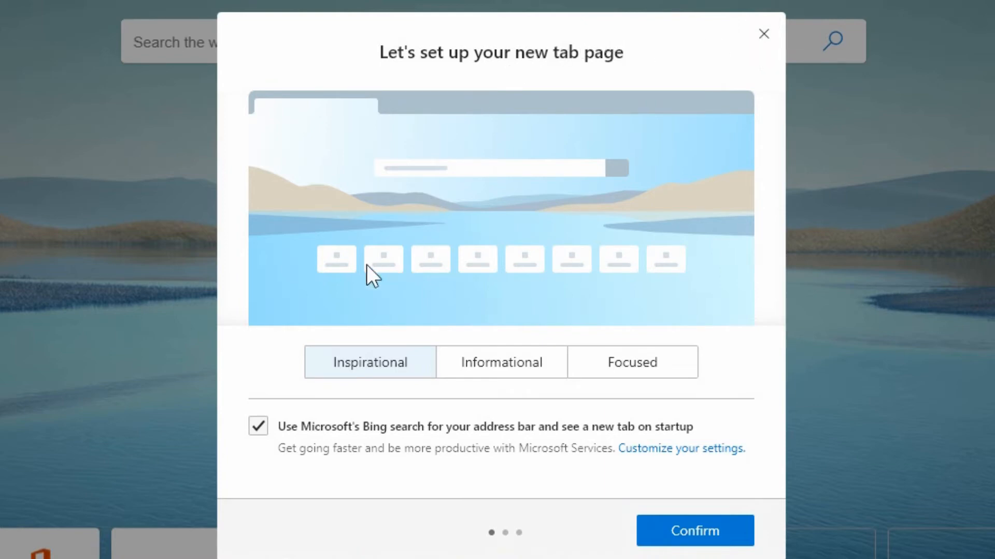
mouse_move(312, 380)
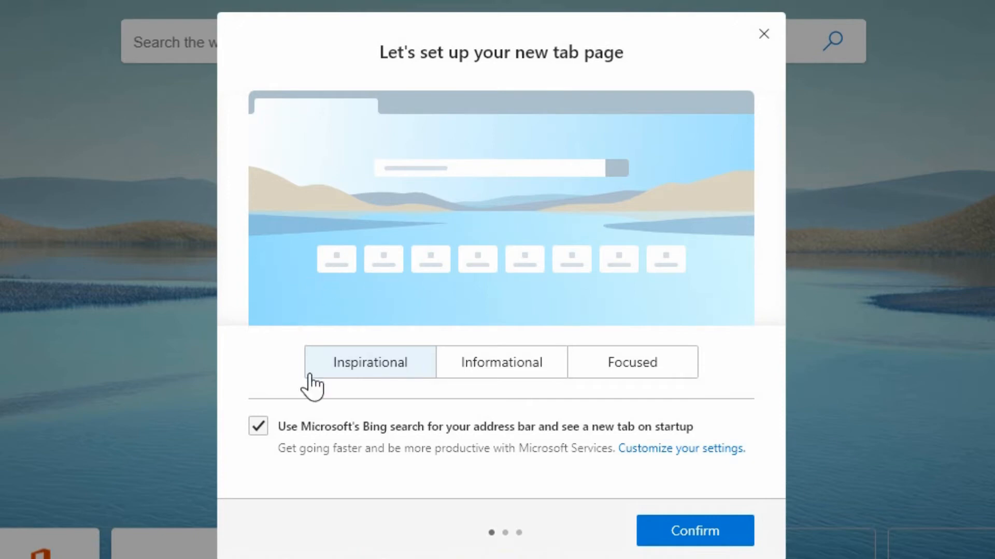
mouse_move(369, 370)
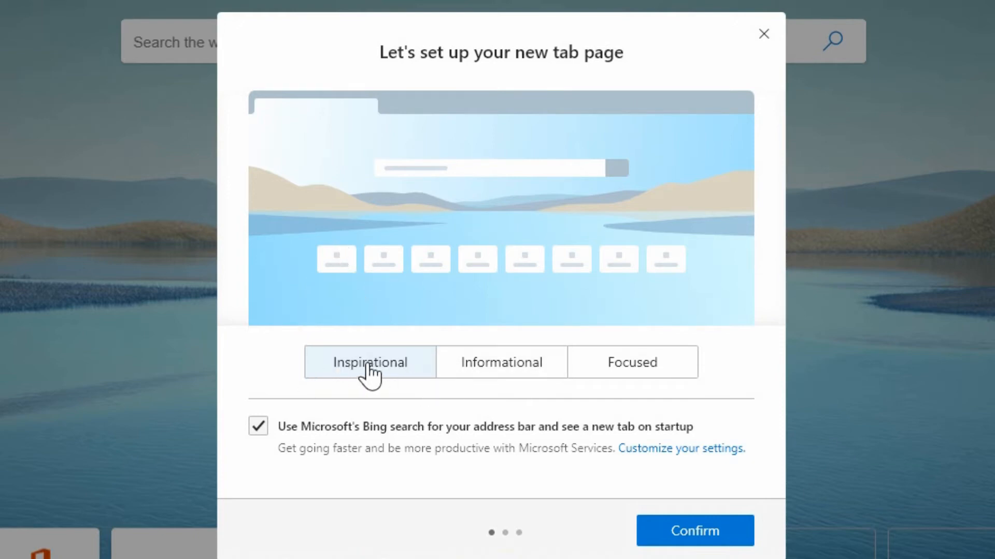
mouse_move(434, 373)
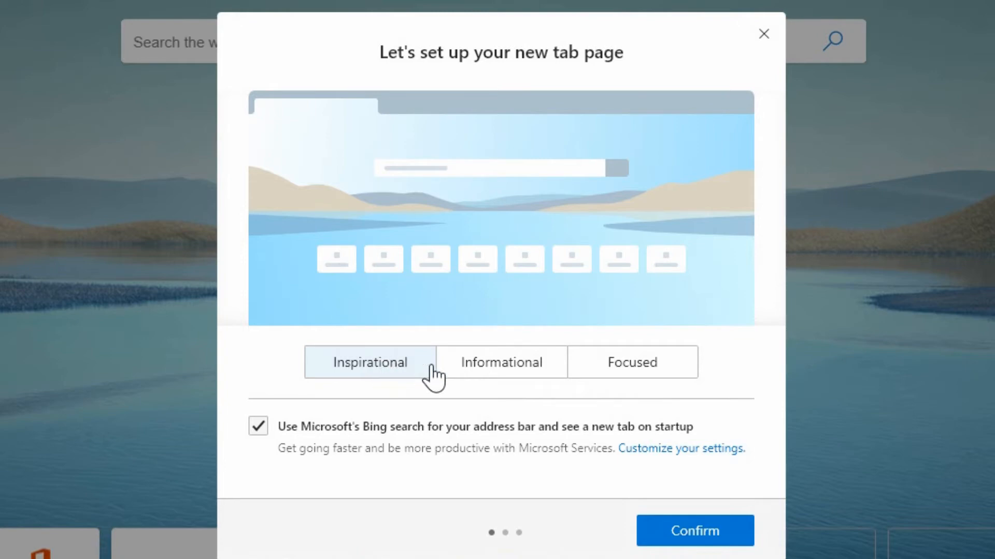
mouse_move(367, 158)
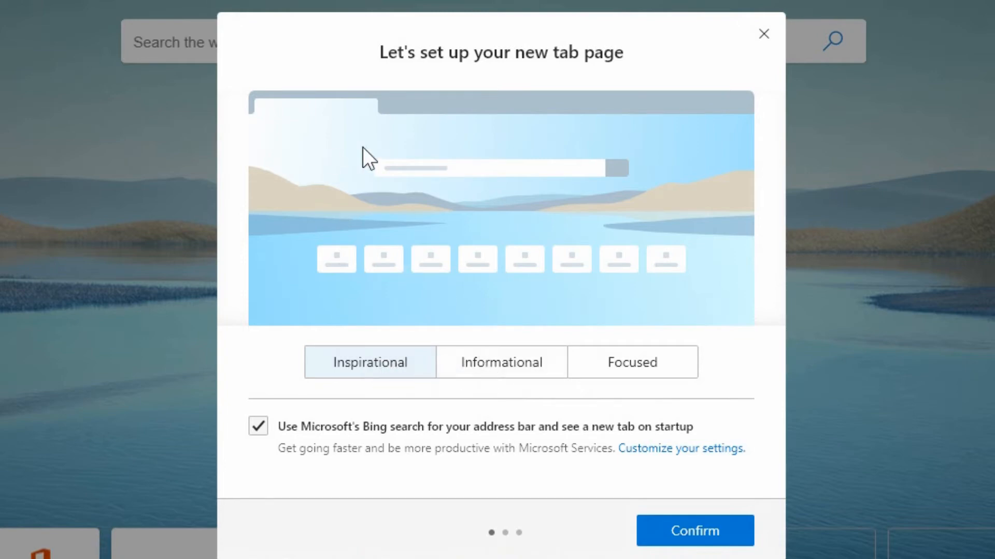
Step: Preview the layouts, choose Inspirational, and turn off the Microsoft Bing search option
left_click(501, 363)
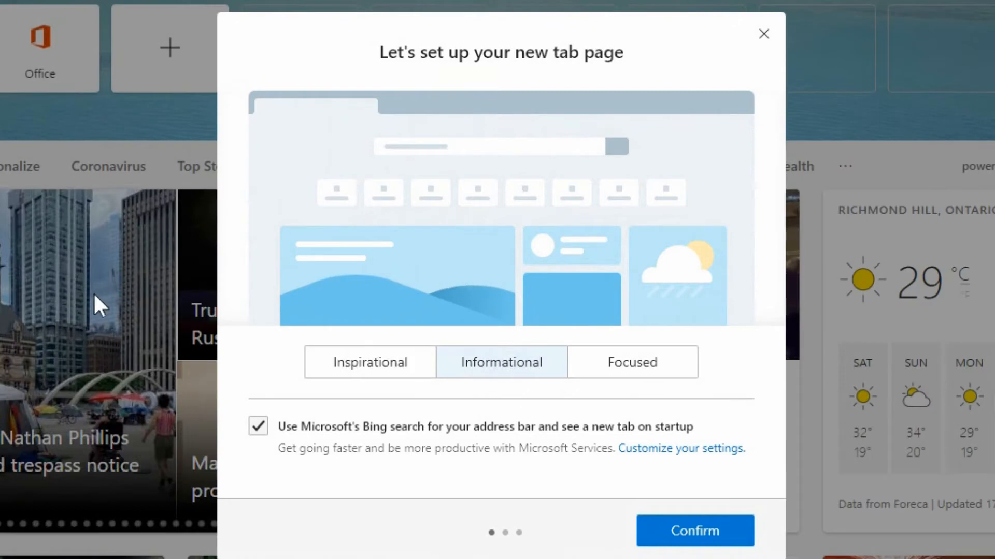
mouse_move(485, 279)
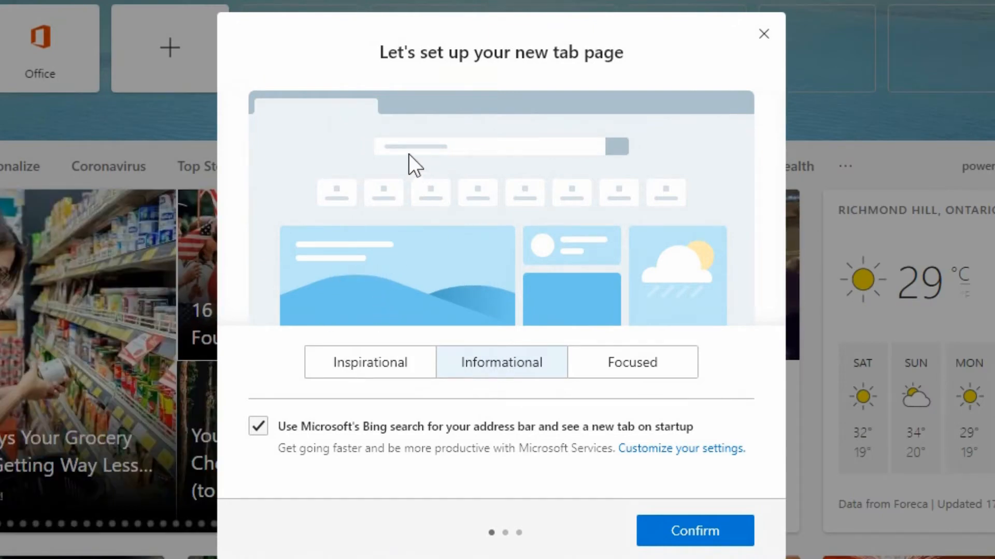
mouse_move(452, 158)
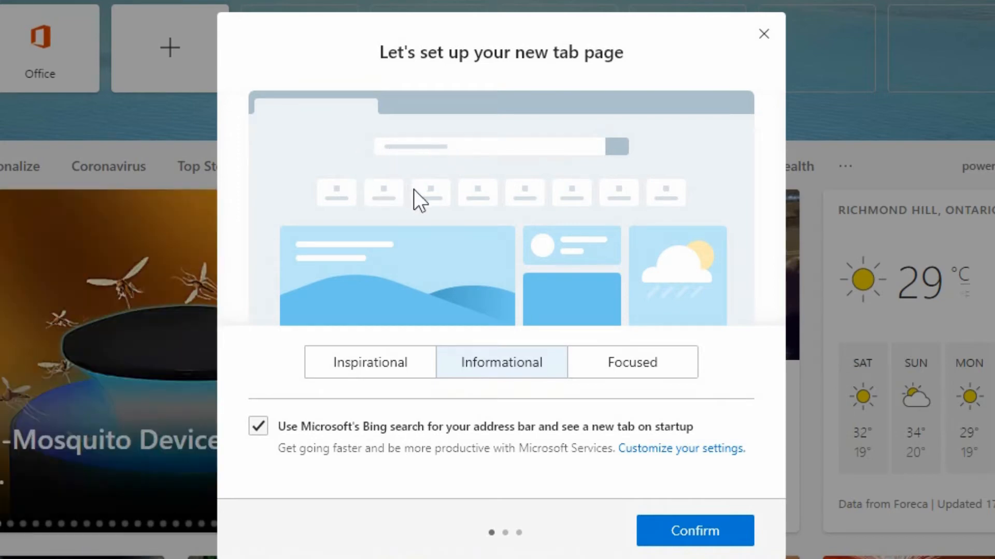
mouse_move(485, 302)
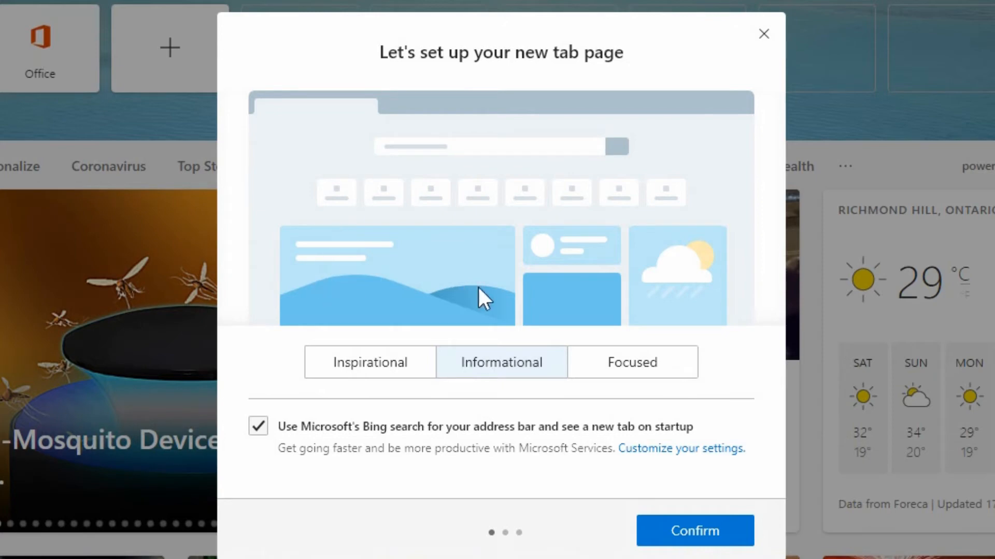
mouse_move(476, 295)
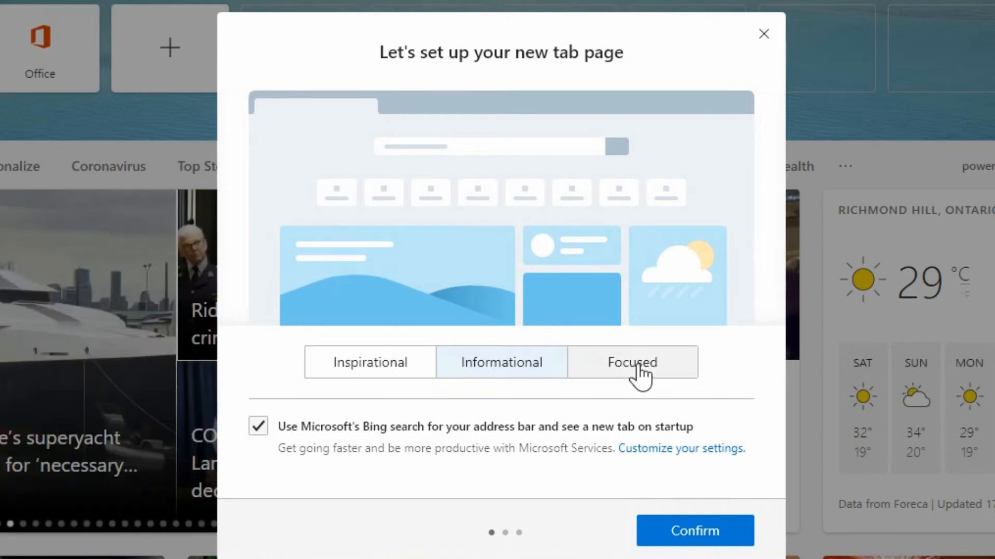
left_click(631, 363)
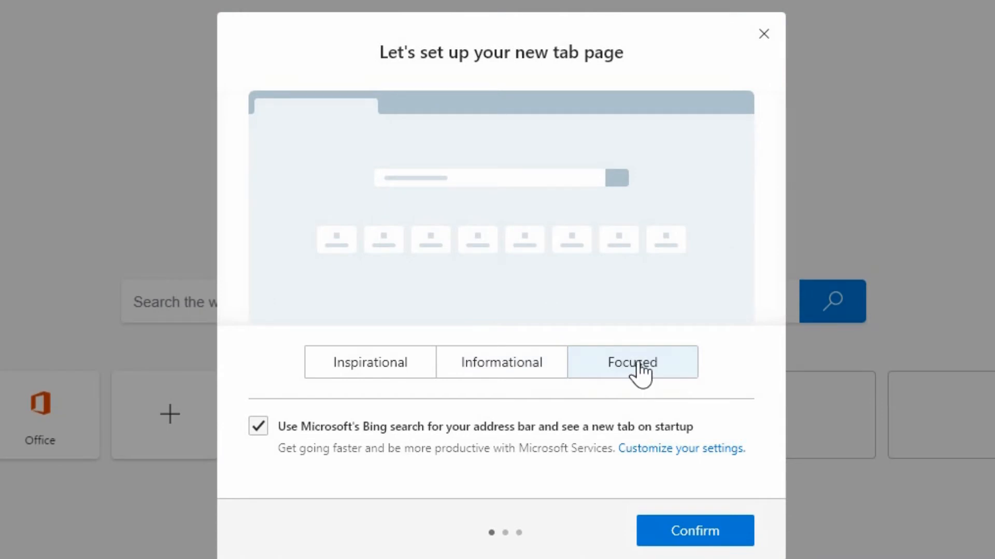
mouse_move(601, 368)
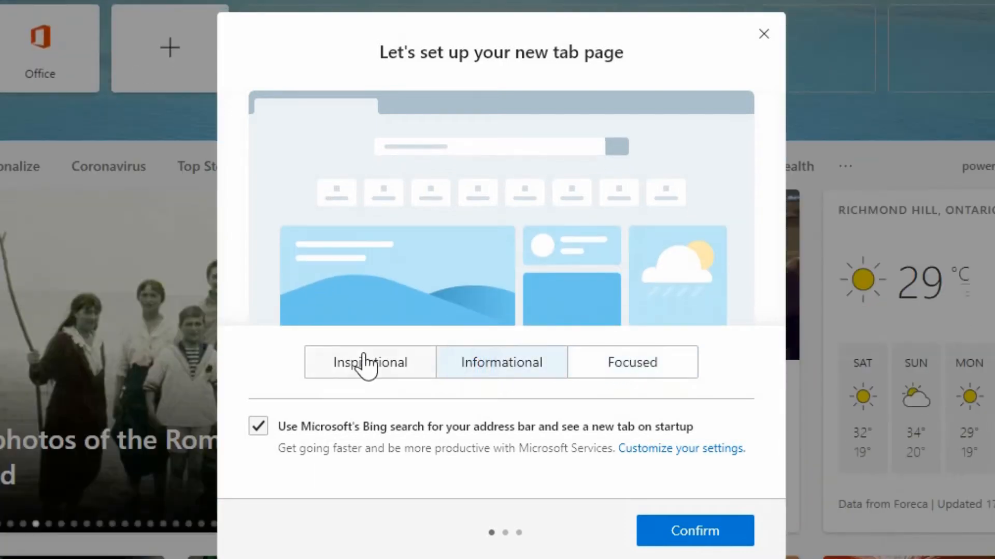
left_click(369, 363)
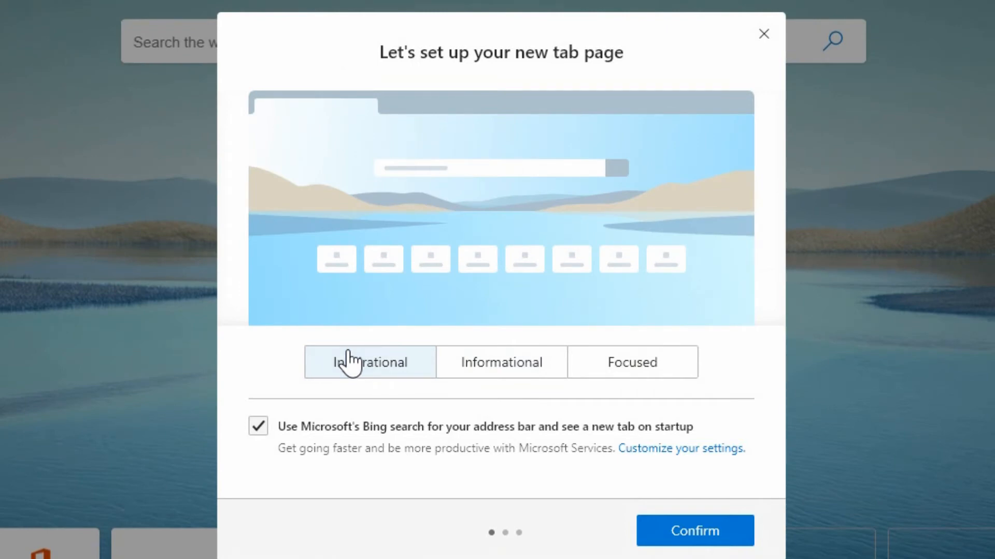
mouse_move(278, 451)
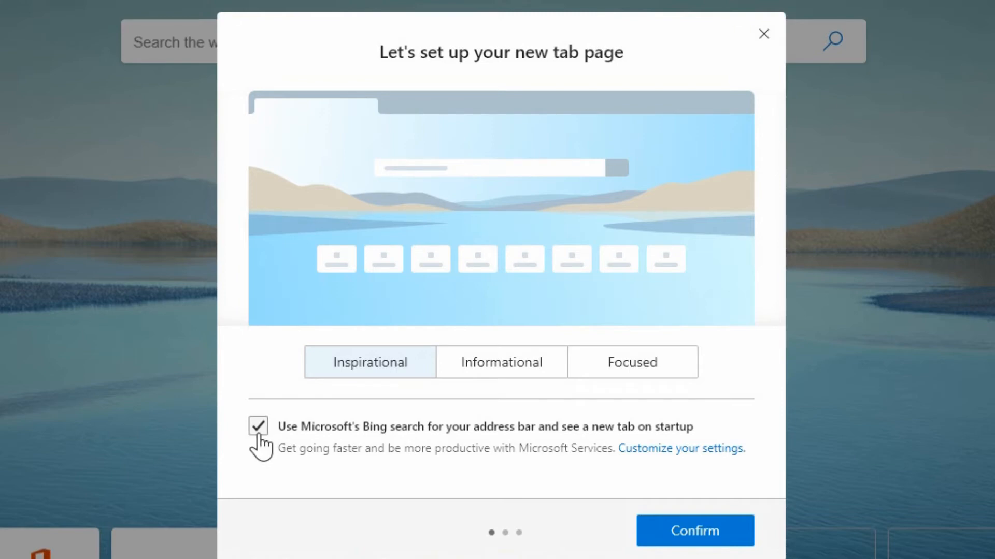
left_click(258, 426)
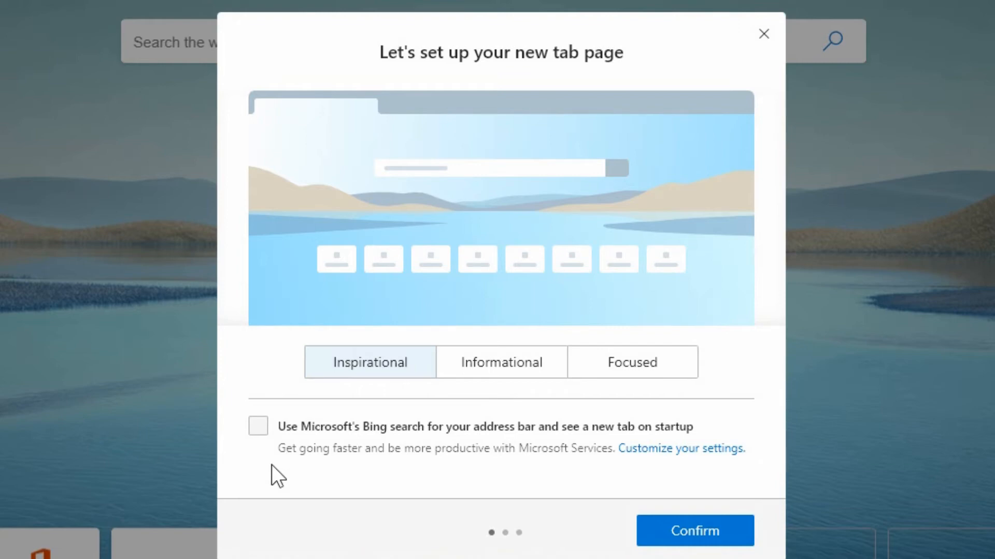
Step: Confirm the new tab setup and leave browser data sync toggled off on the sync step
left_click(695, 531)
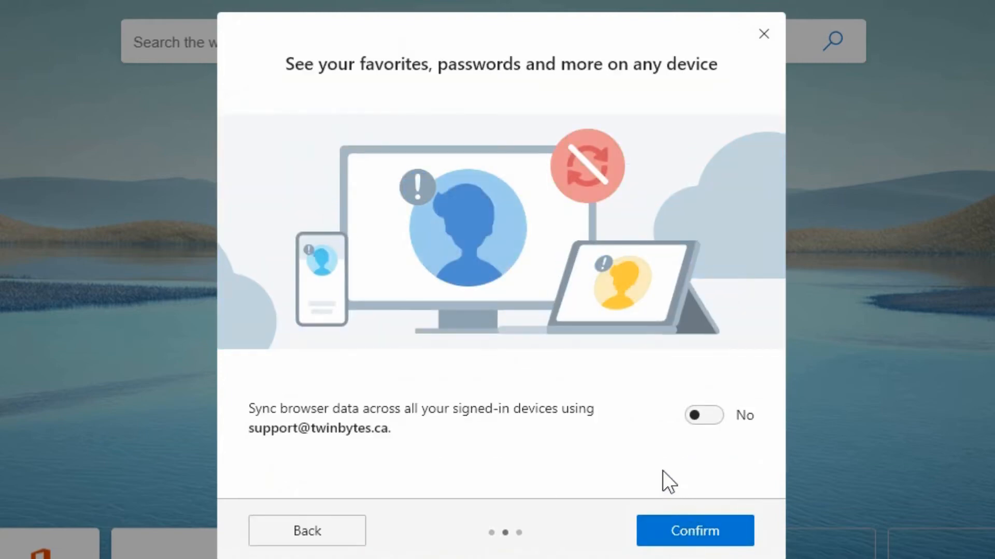
mouse_move(574, 471)
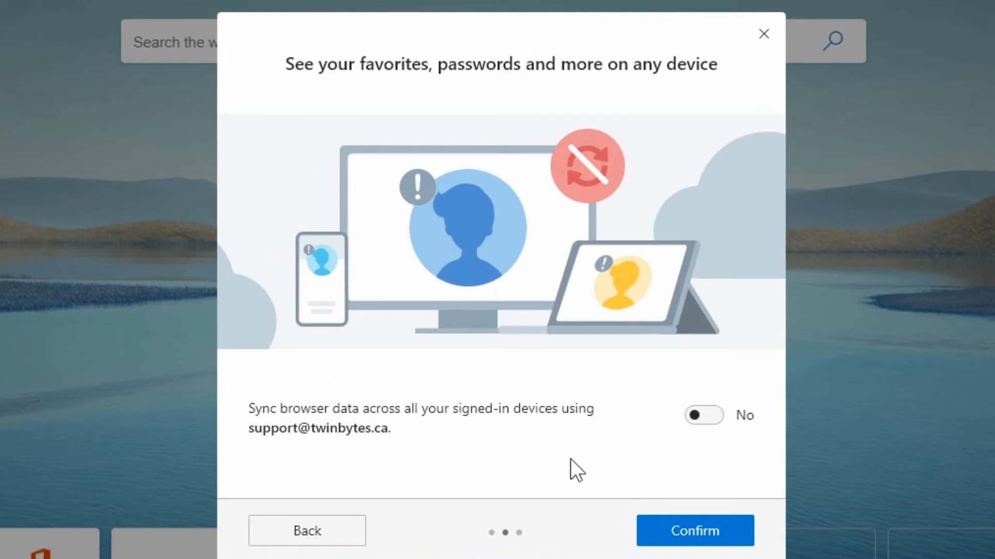
mouse_move(443, 452)
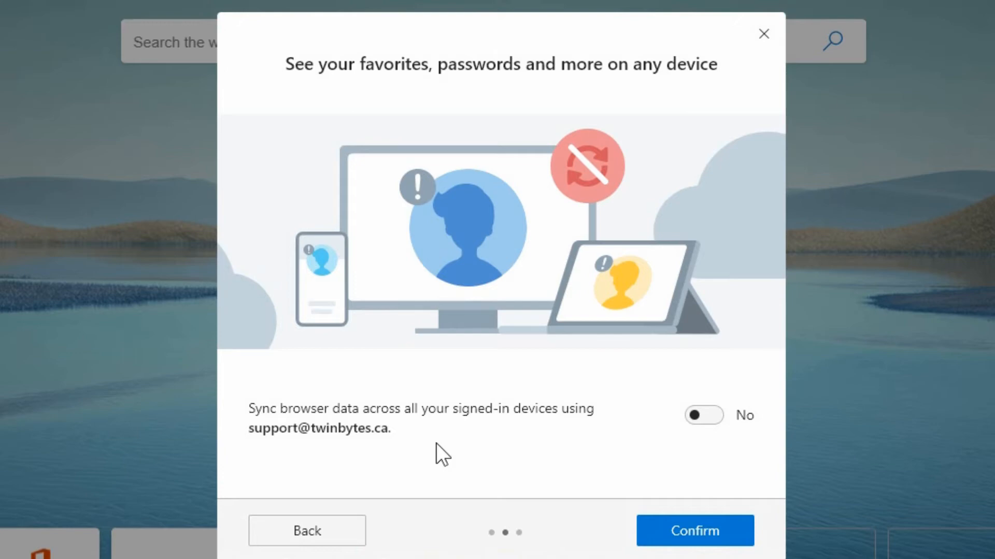
mouse_move(493, 433)
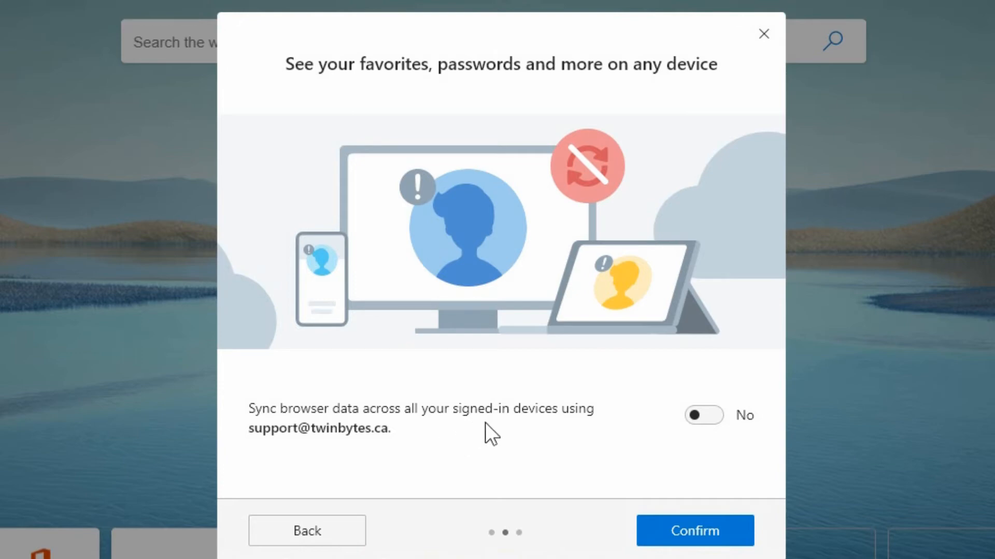
mouse_move(476, 438)
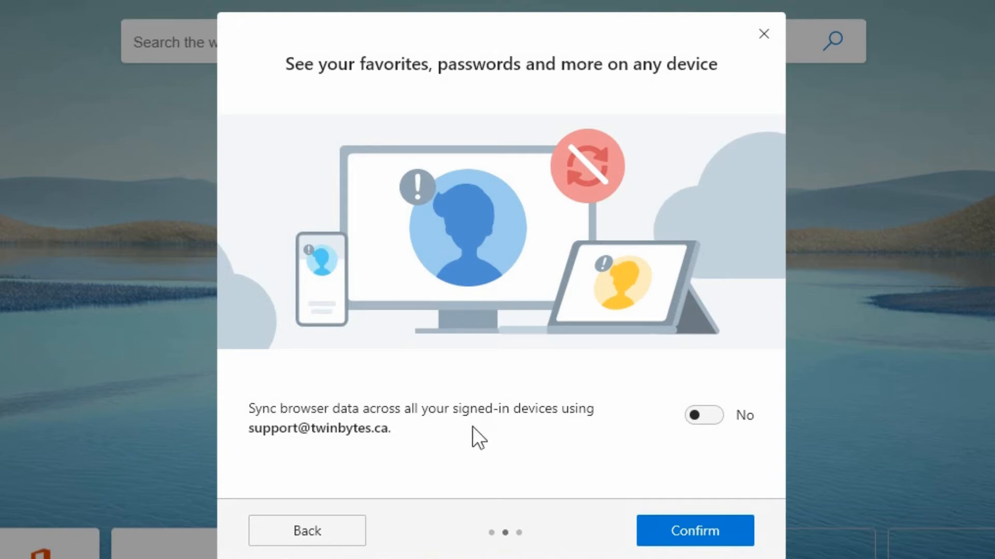
mouse_move(443, 444)
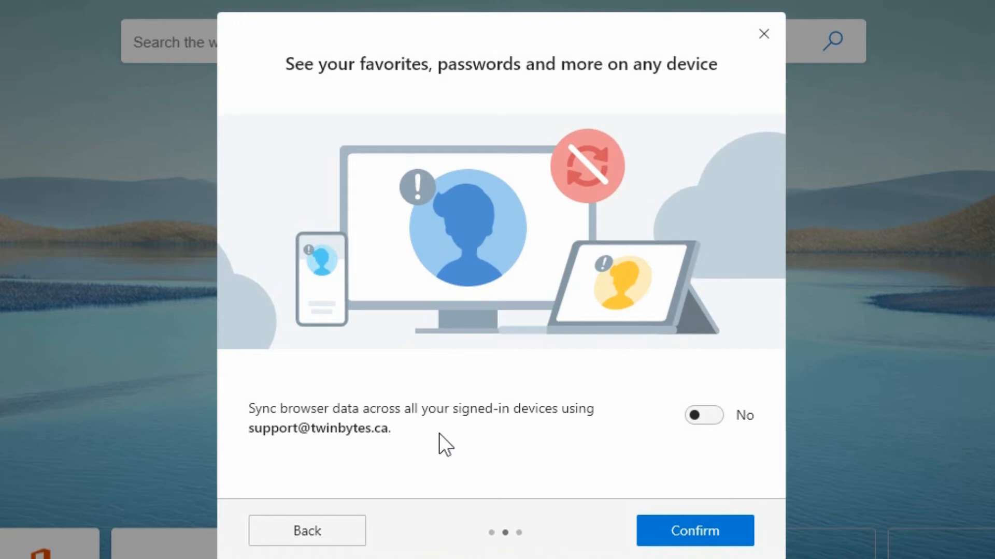
mouse_move(615, 438)
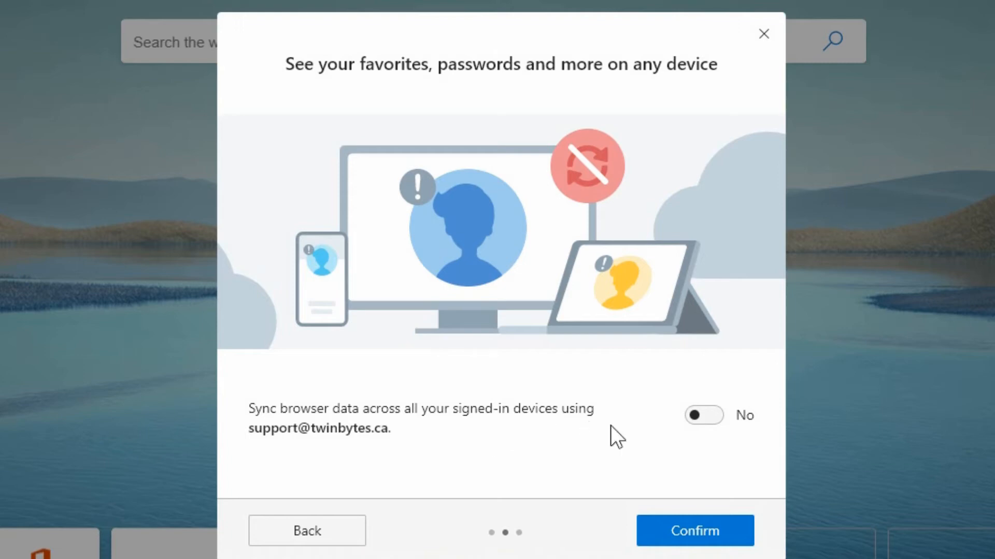
mouse_move(688, 444)
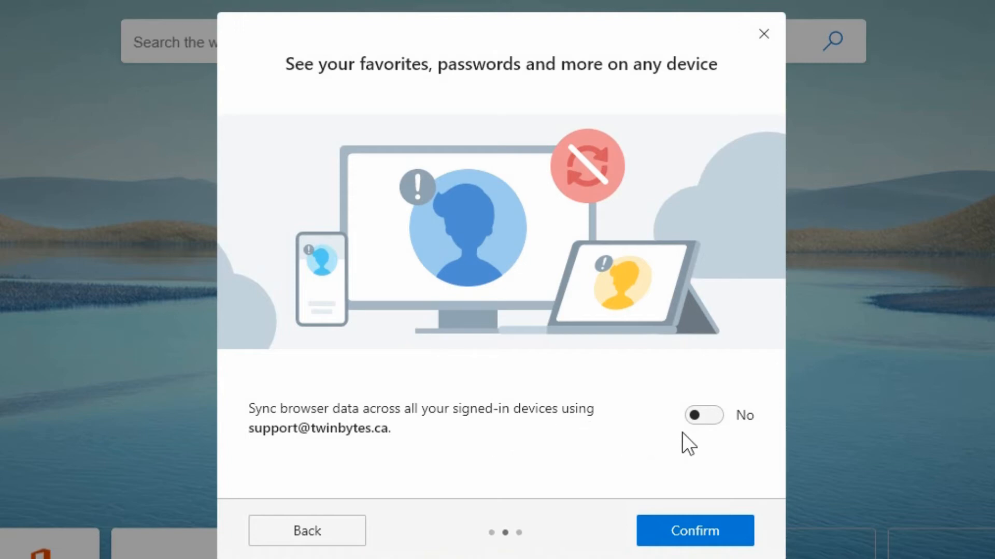
left_click(702, 415)
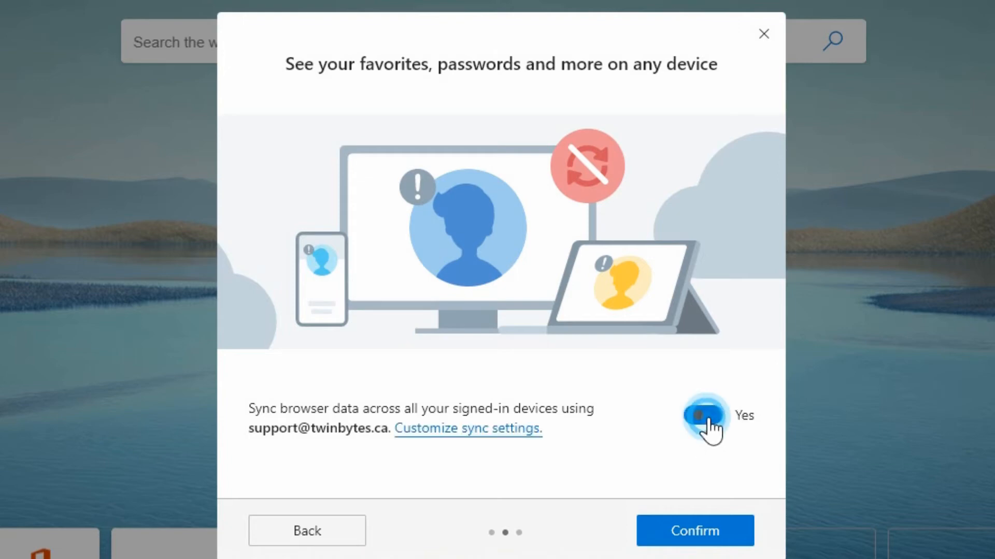
left_click(703, 417)
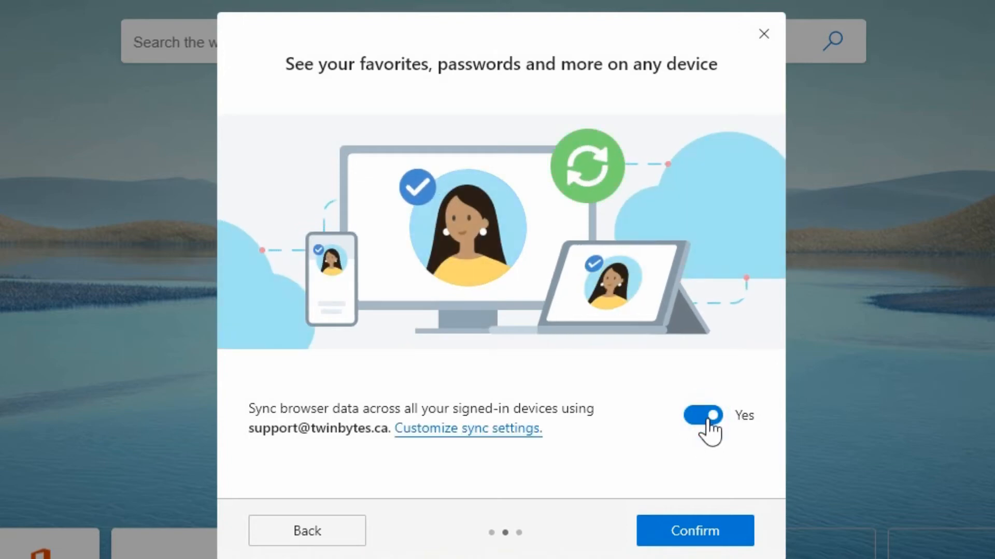
left_click(702, 416)
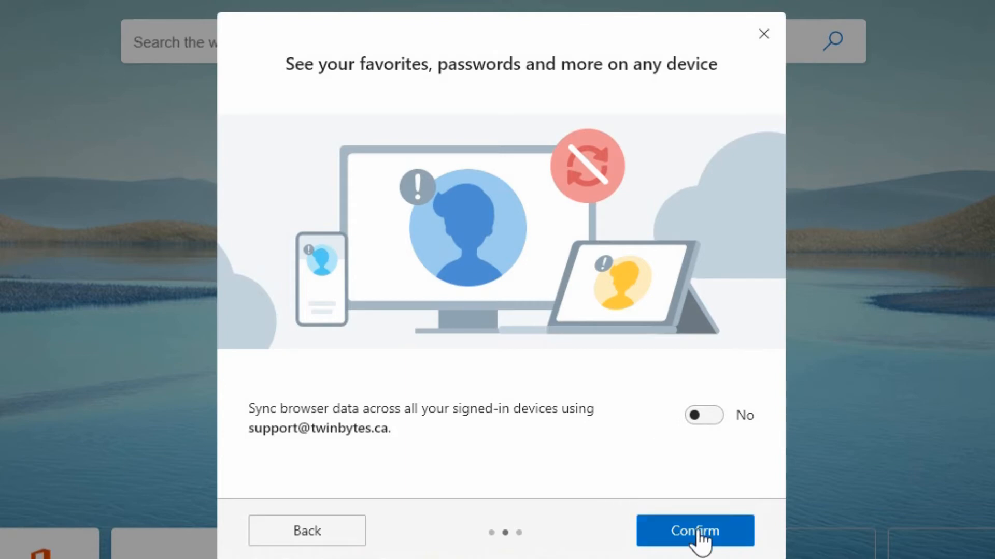
Step: Confirm sync and personalization choices left off to finish setup and reach the welcome page
left_click(694, 531)
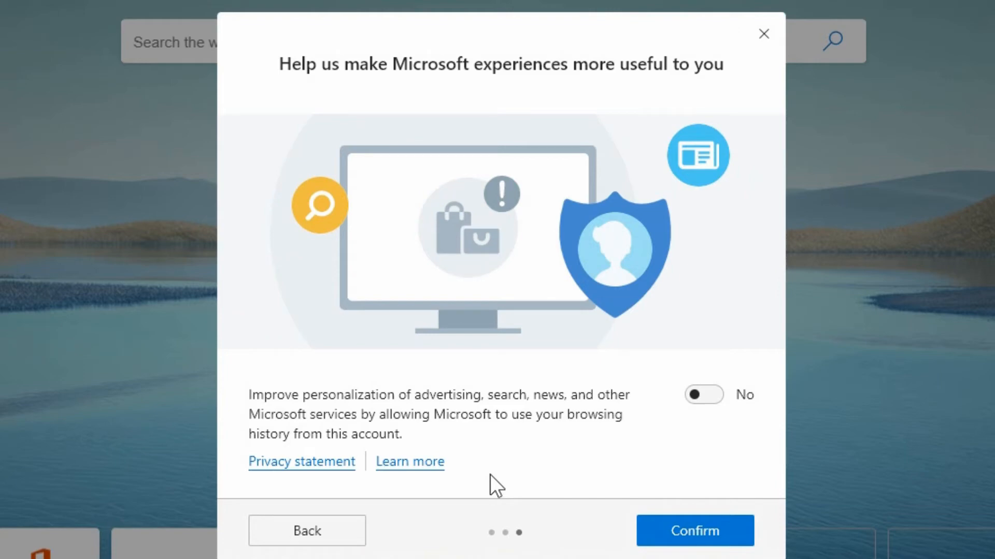
mouse_move(540, 471)
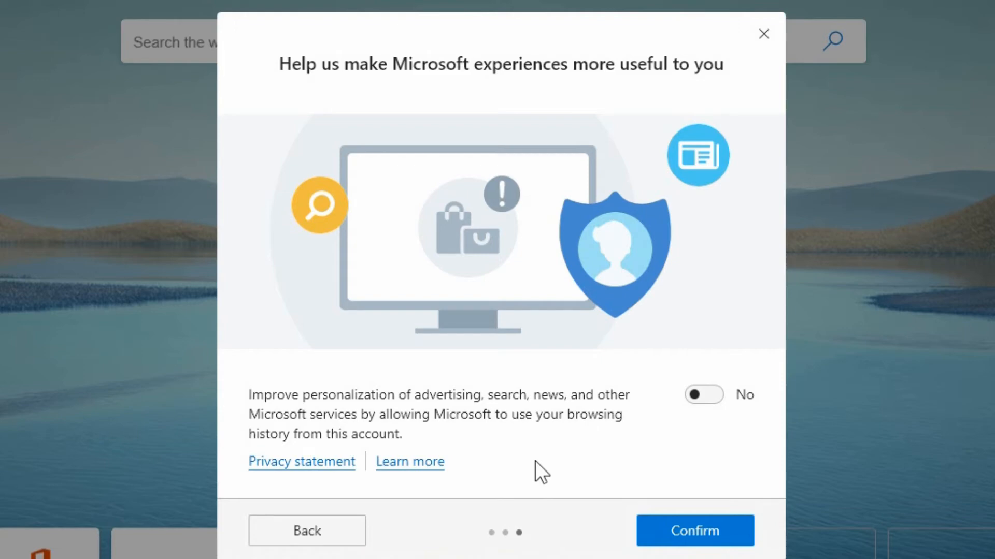
mouse_move(521, 442)
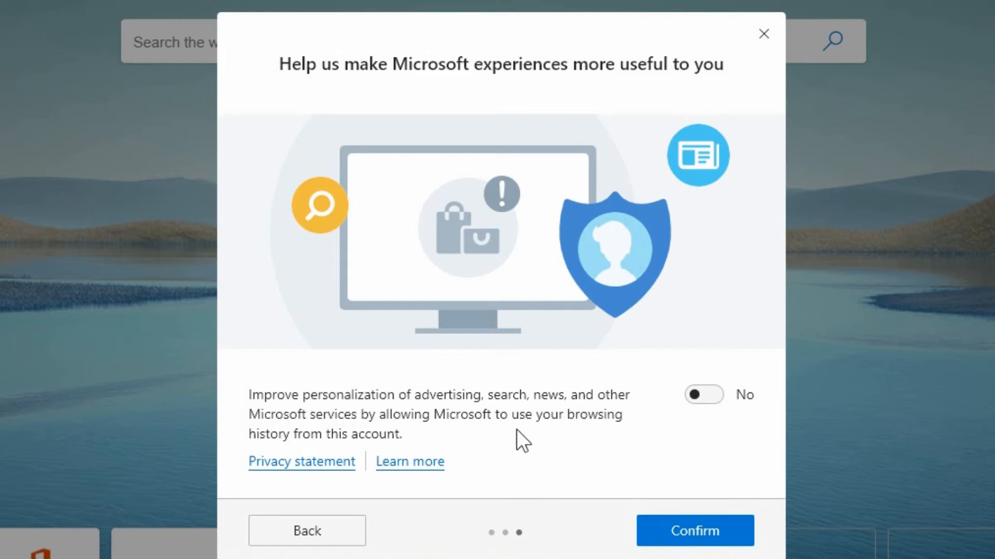
mouse_move(460, 451)
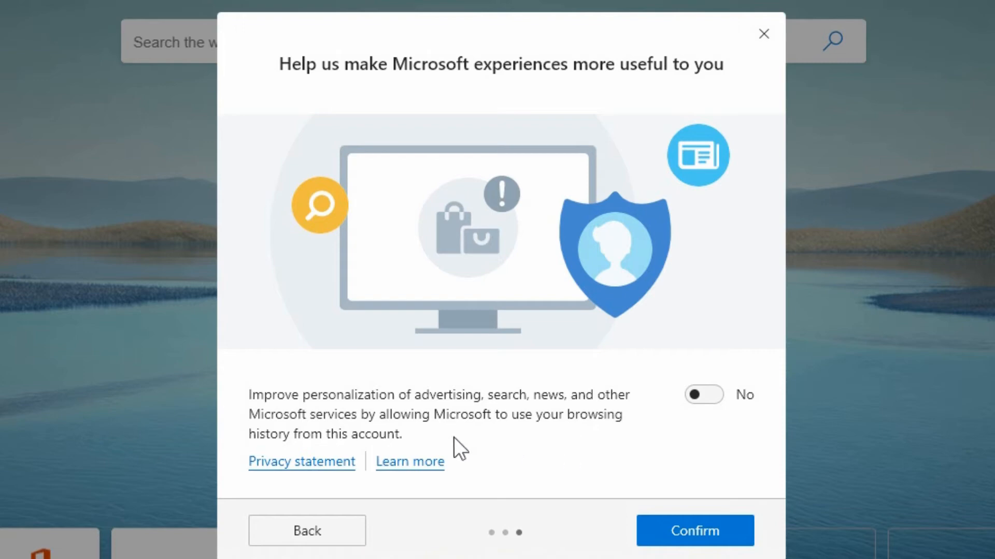
mouse_move(566, 458)
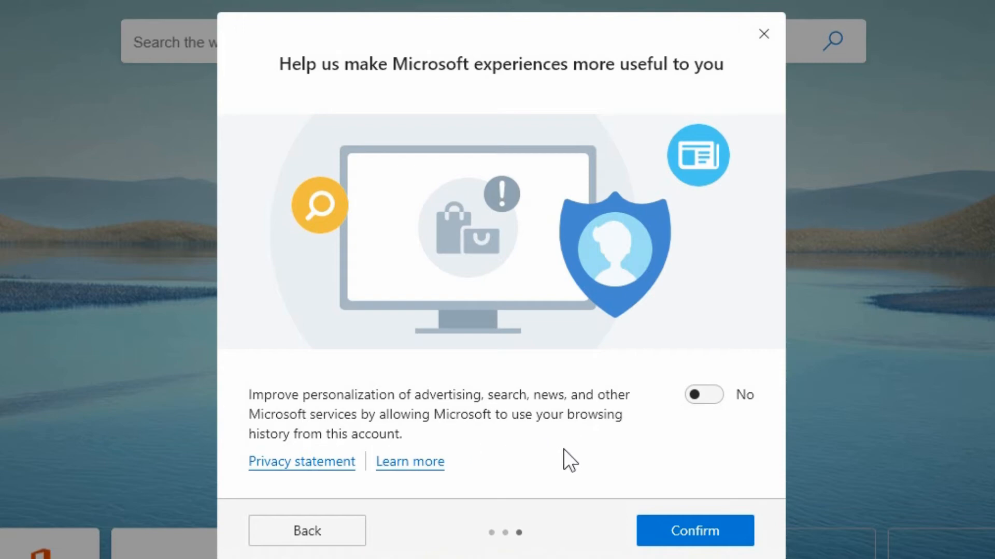
mouse_move(597, 451)
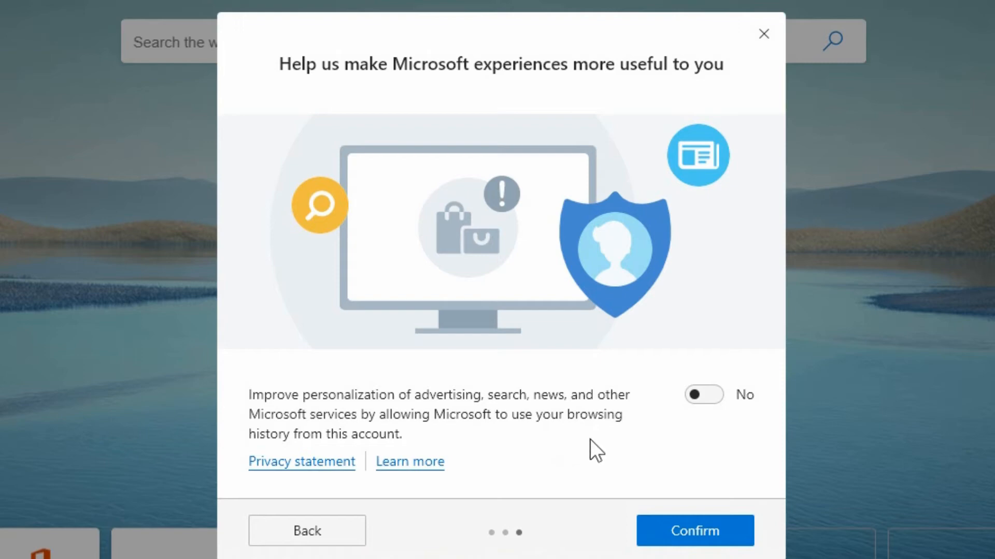
mouse_move(594, 442)
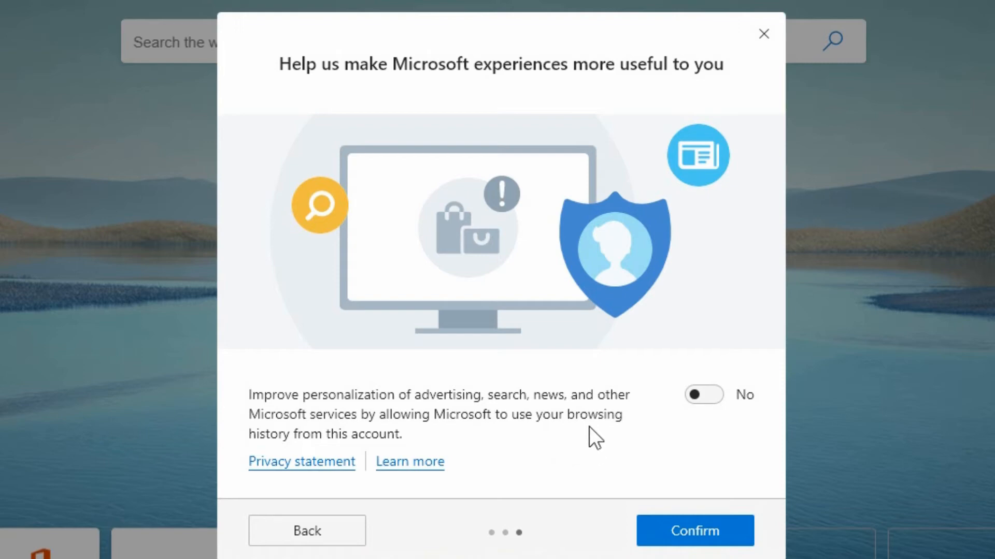
mouse_move(599, 458)
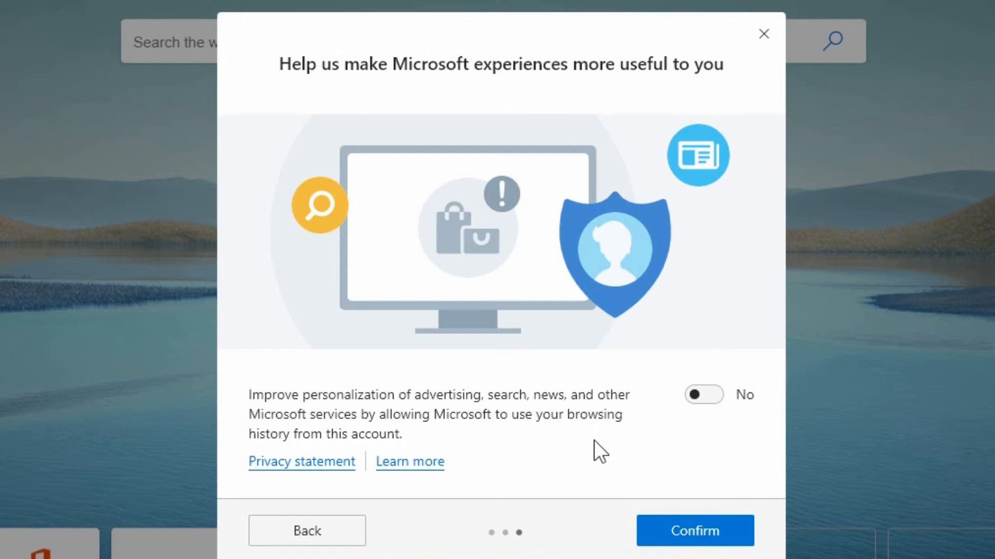
mouse_move(617, 446)
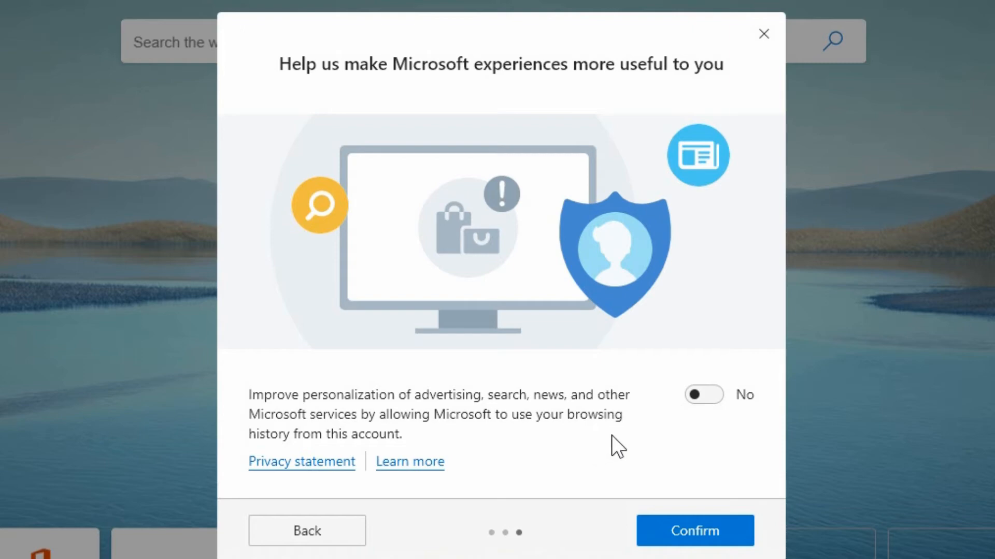
mouse_move(611, 446)
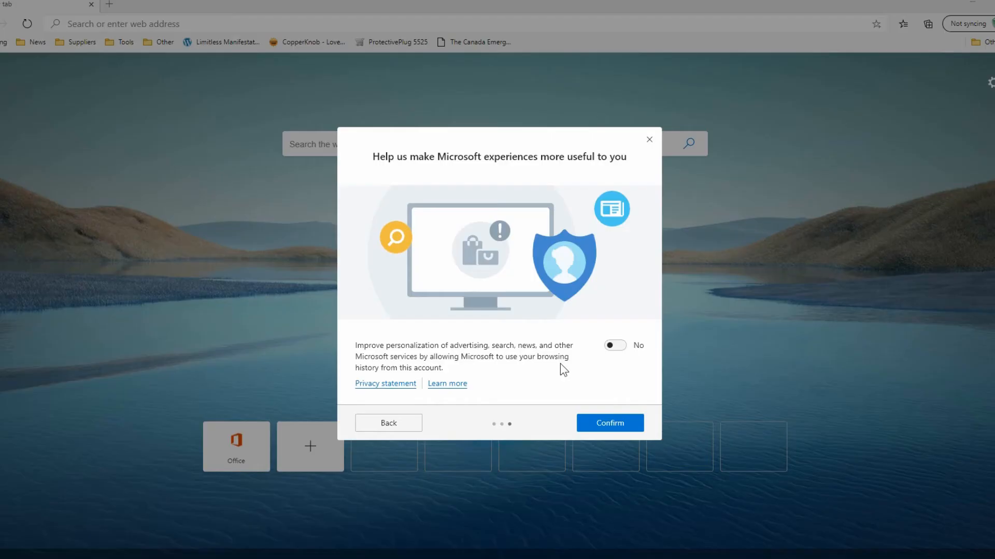
mouse_move(615, 361)
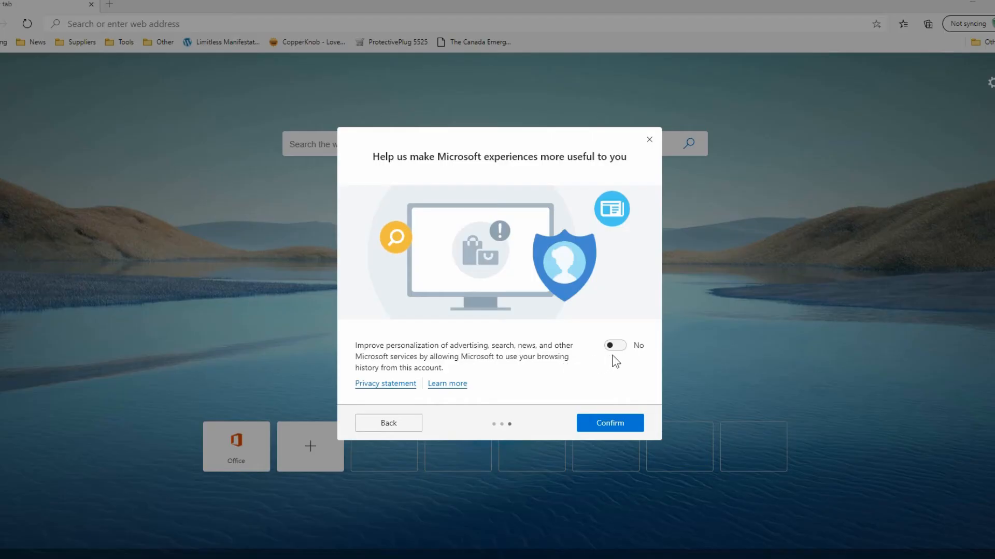
mouse_move(592, 404)
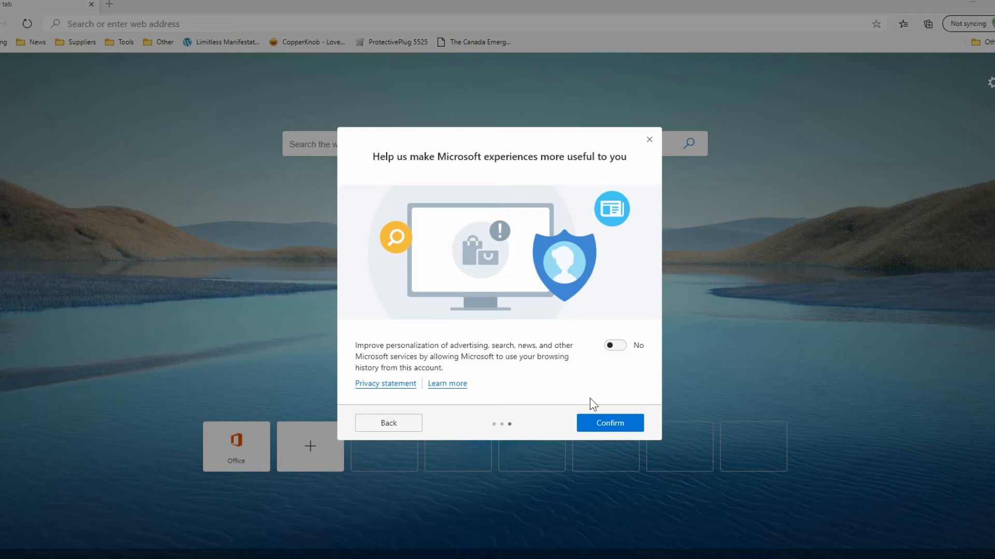
mouse_move(627, 418)
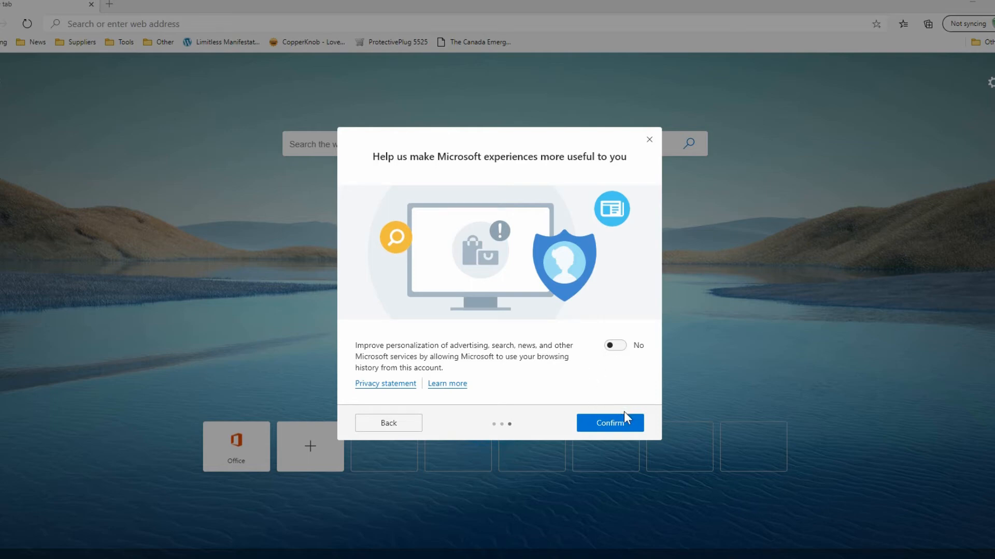
left_click(608, 422)
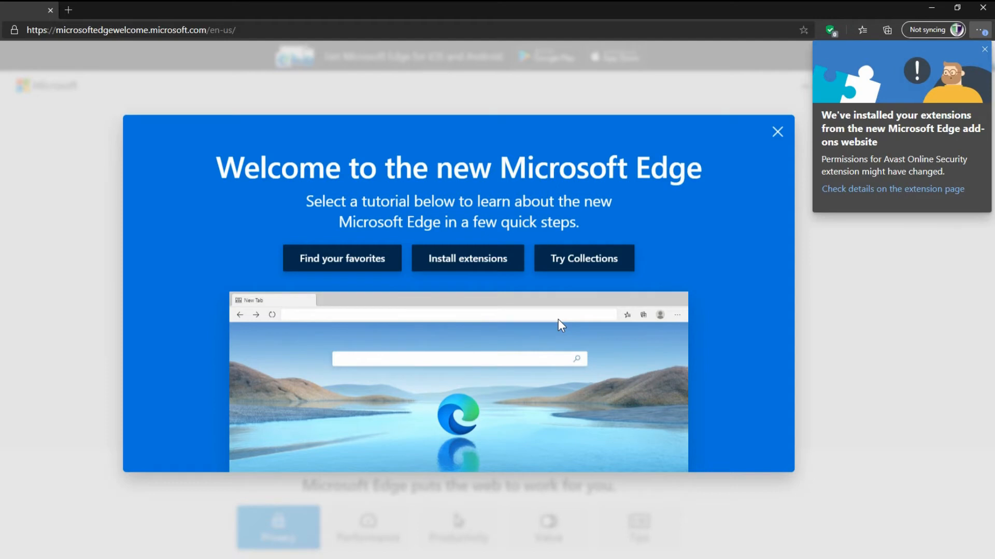
mouse_move(466, 274)
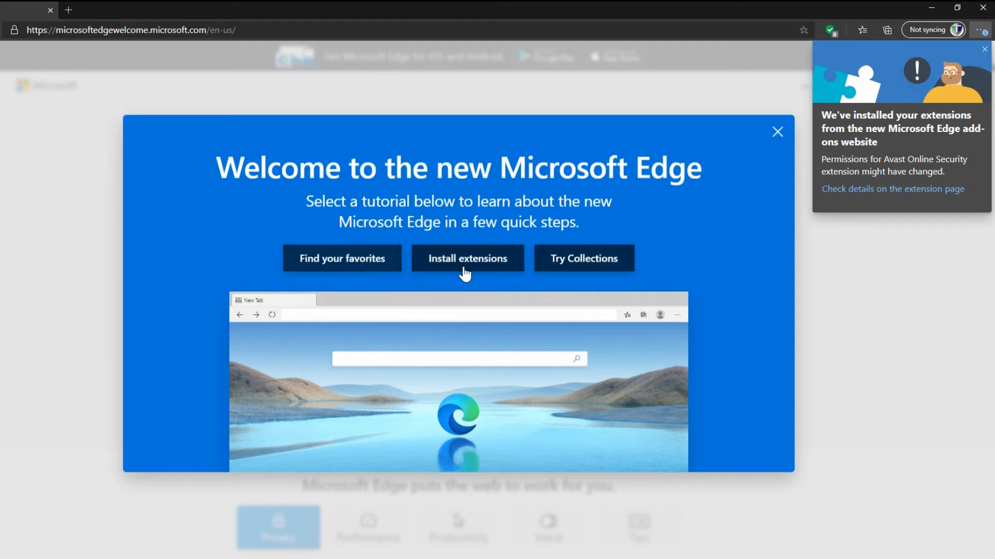
mouse_move(403, 264)
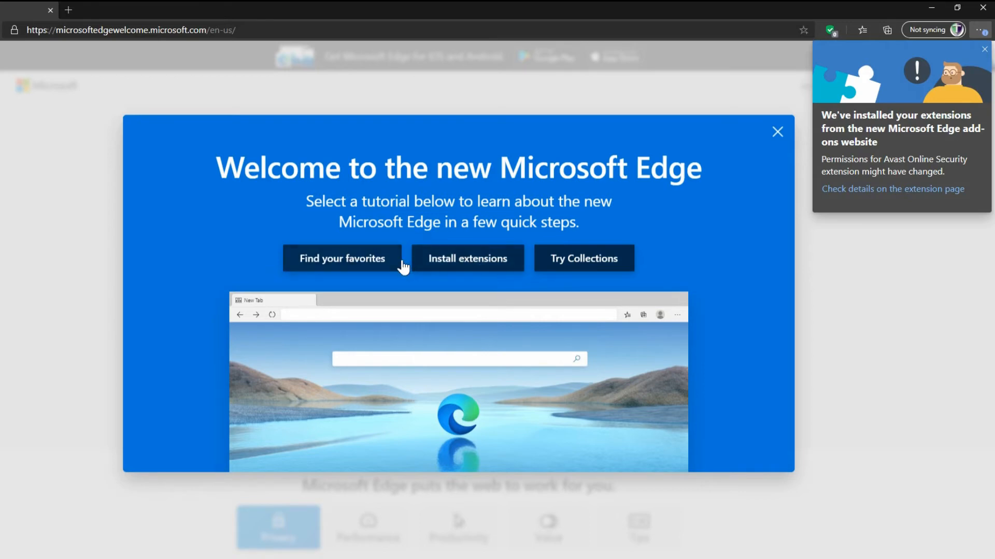
mouse_move(461, 265)
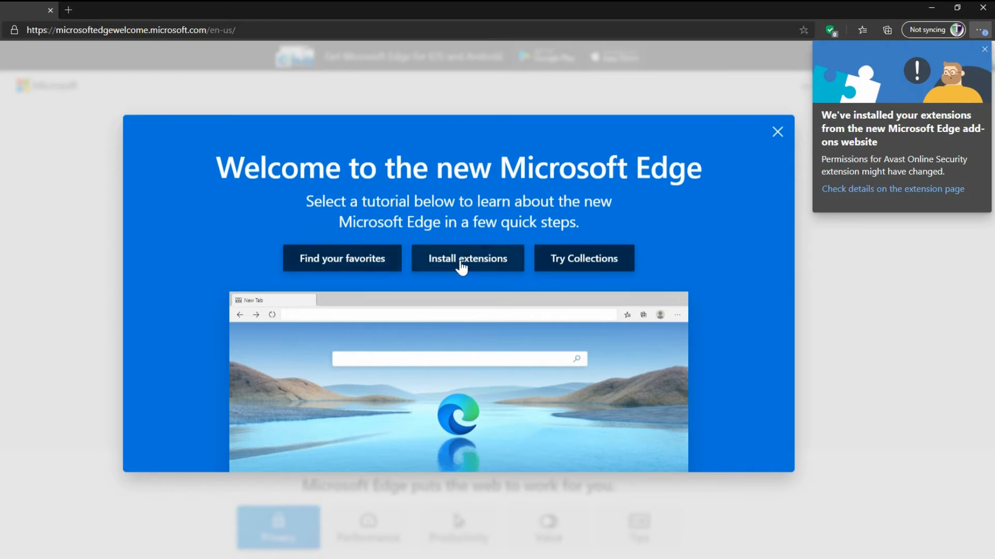
mouse_move(583, 266)
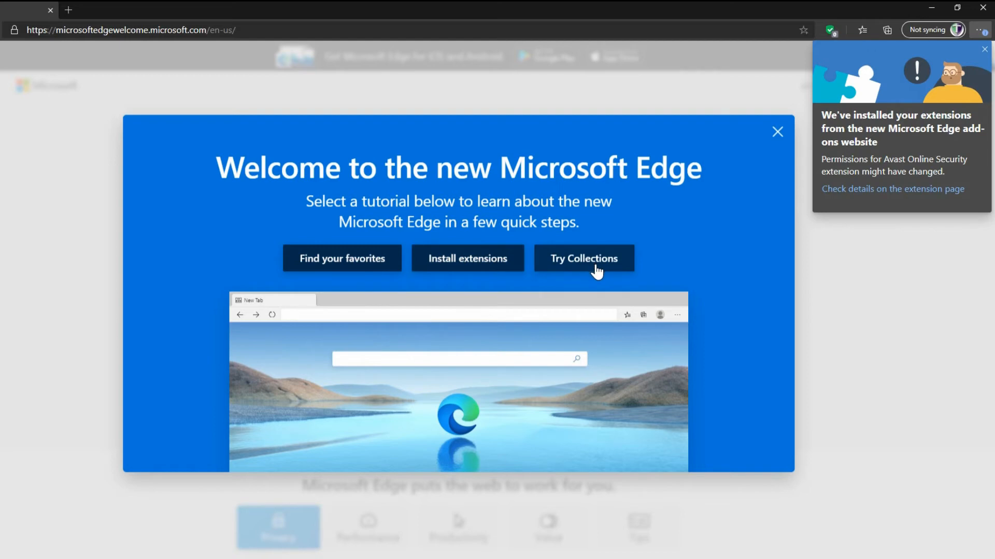
mouse_move(777, 132)
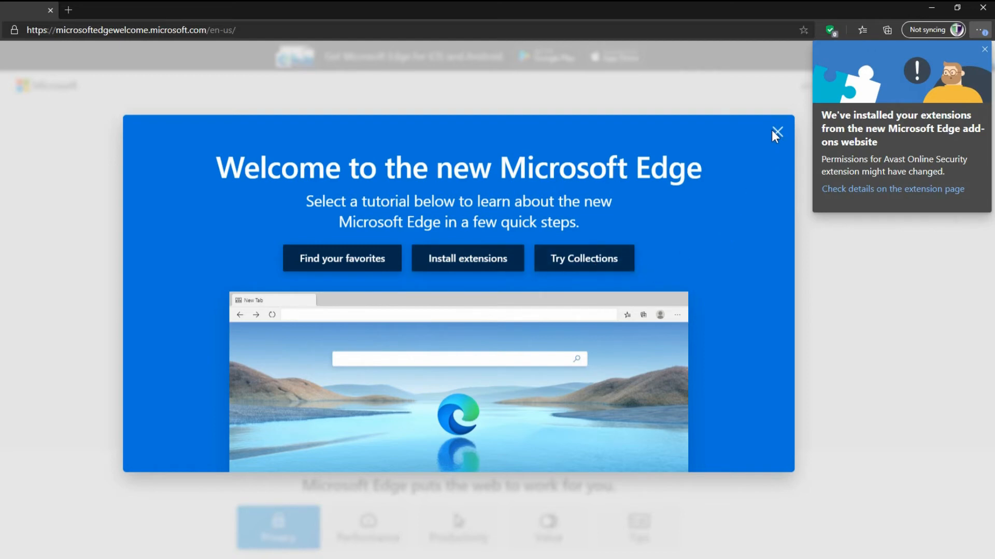
Step: Dismiss the blue welcome tutorial overlay to reveal the full welcome page
left_click(776, 131)
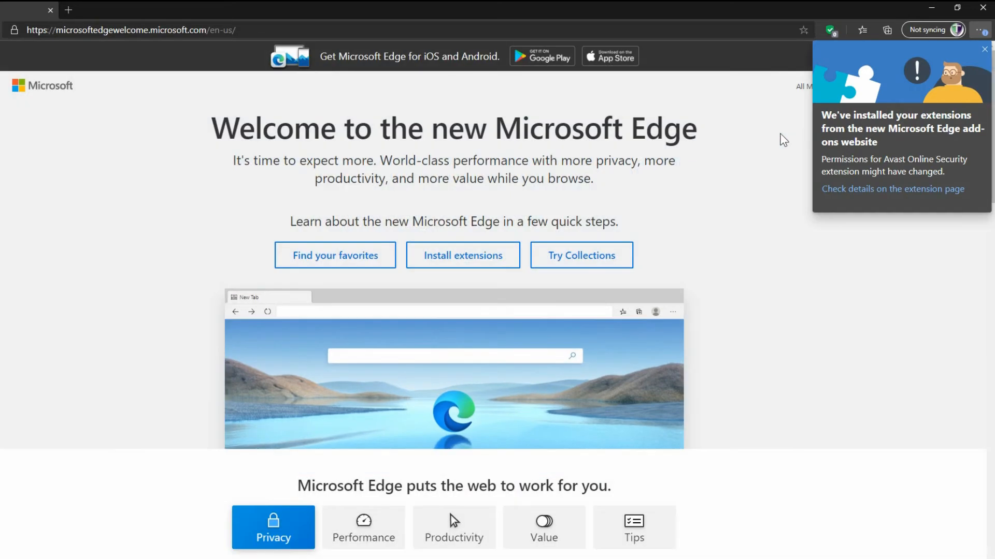
mouse_move(791, 134)
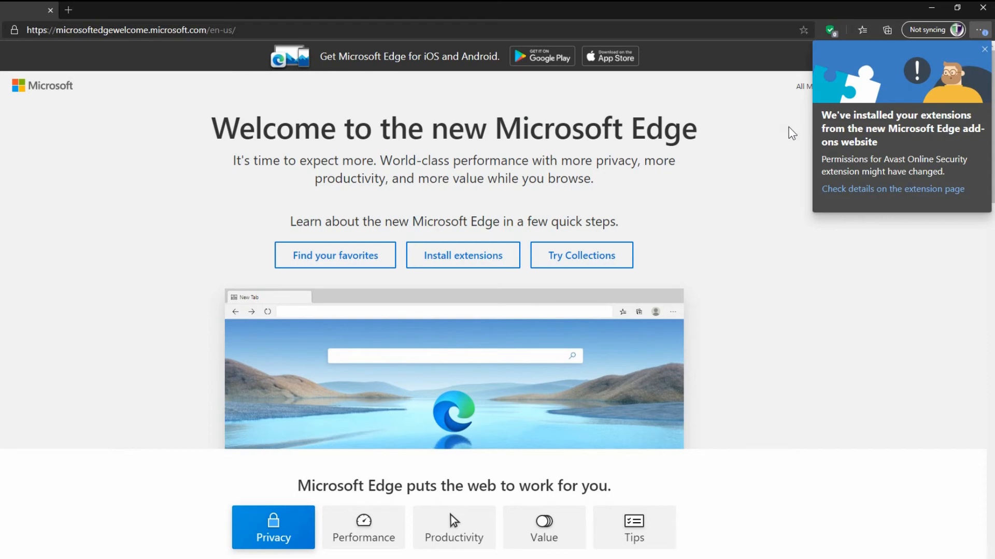
mouse_move(922, 104)
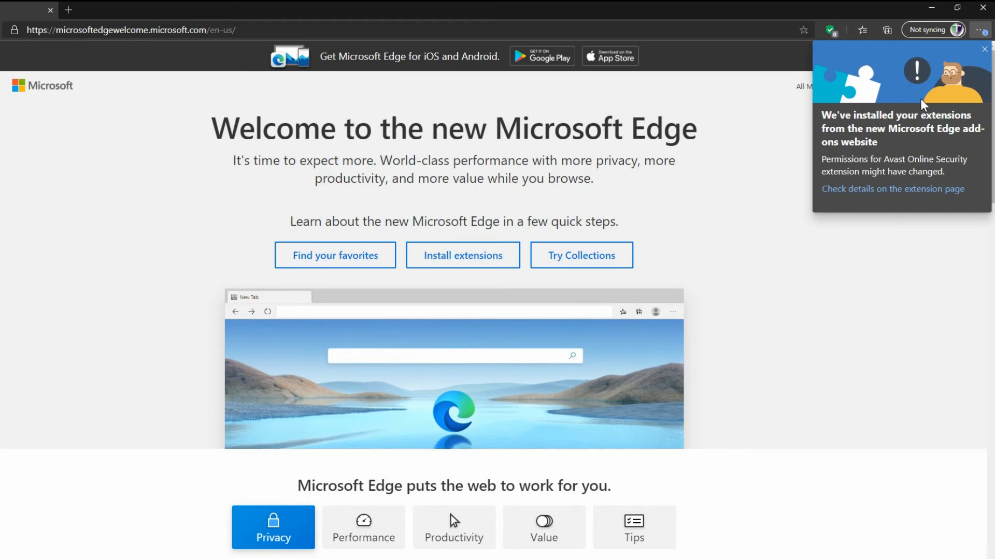
mouse_move(967, 57)
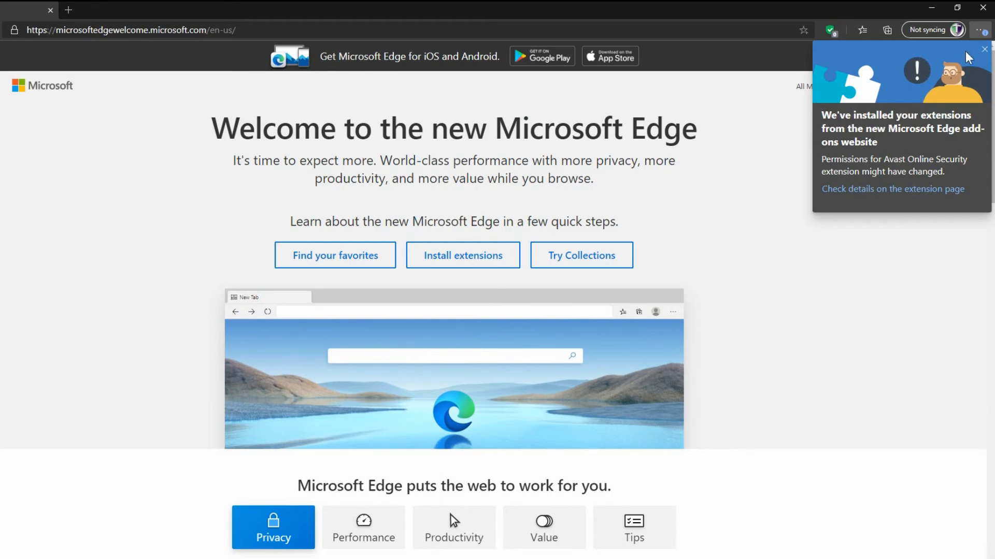
mouse_move(885, 109)
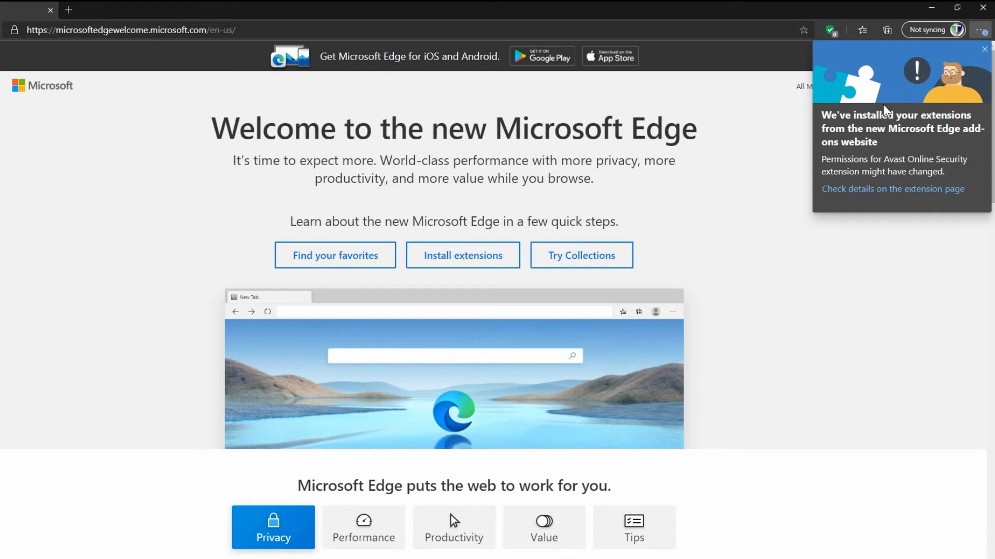
mouse_move(843, 146)
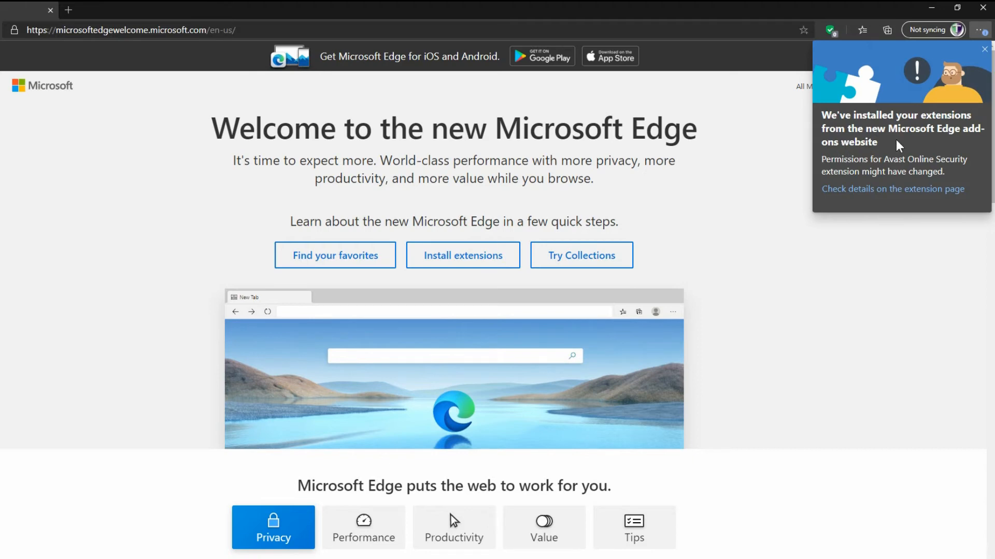
mouse_move(898, 146)
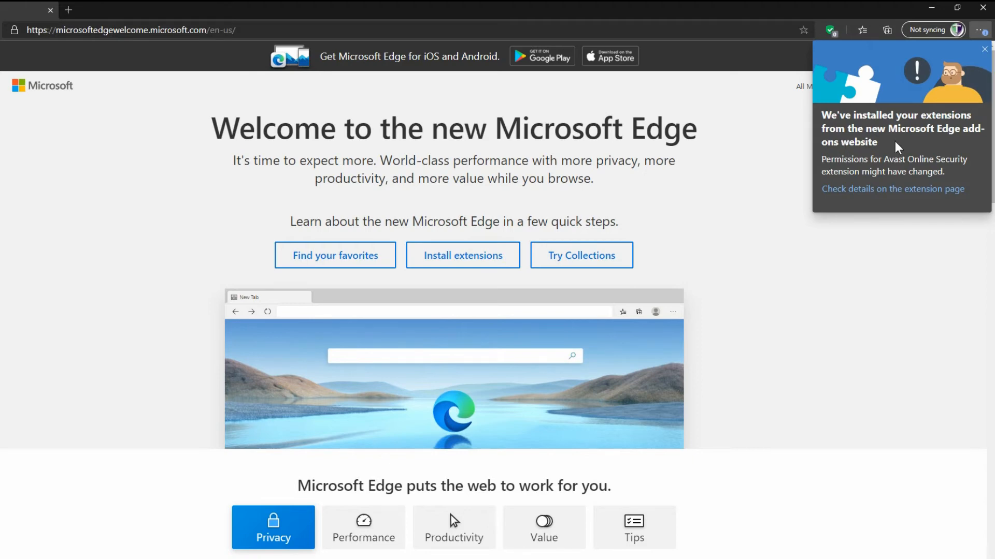
mouse_move(920, 137)
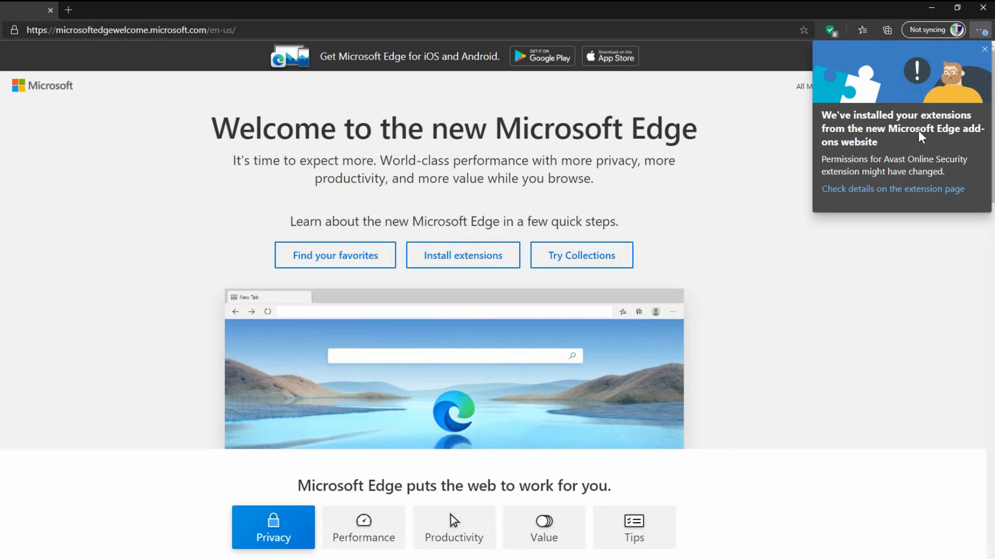
mouse_move(950, 81)
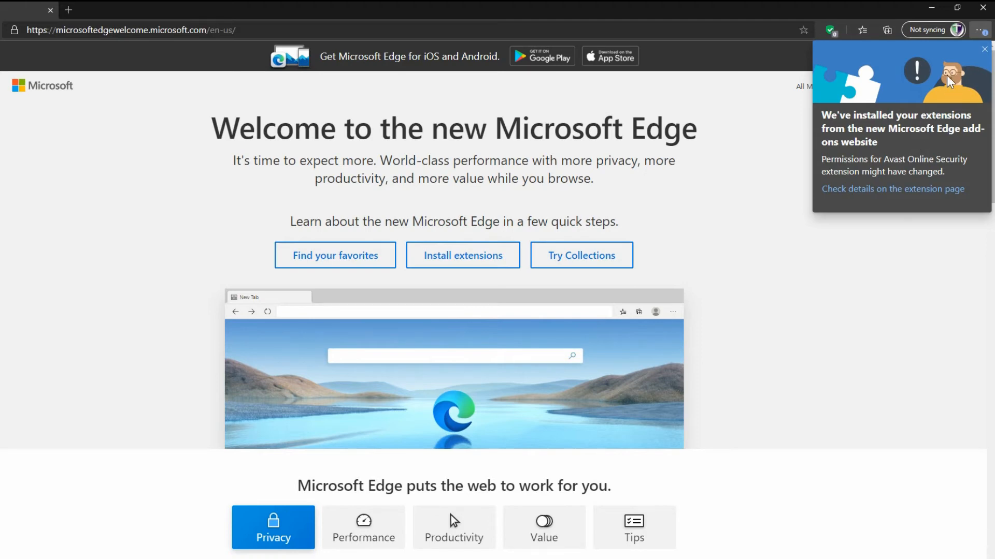
mouse_move(984, 50)
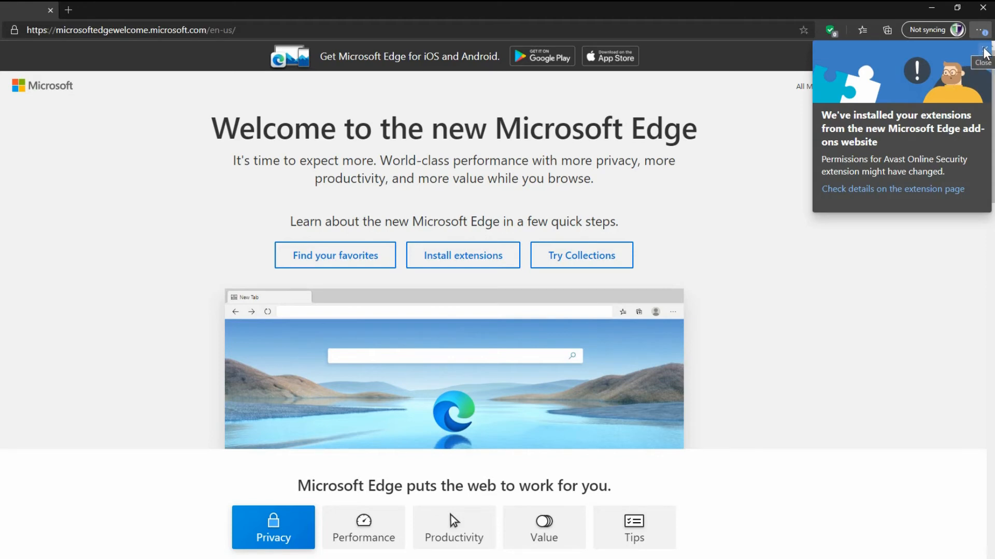
Step: Close the extensions-installed notice and scroll through the welcome page's privacy features and back
left_click(982, 62)
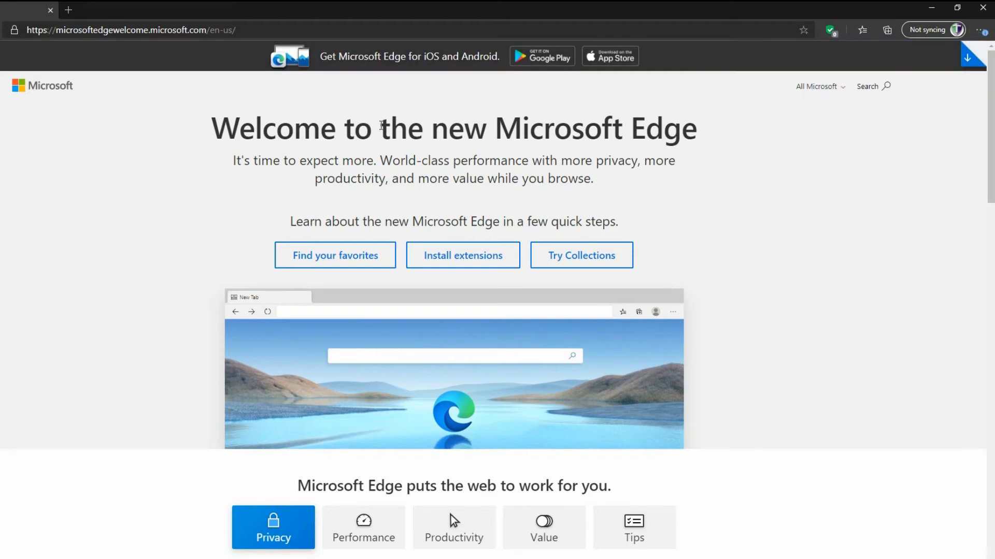
scroll("down", 3)
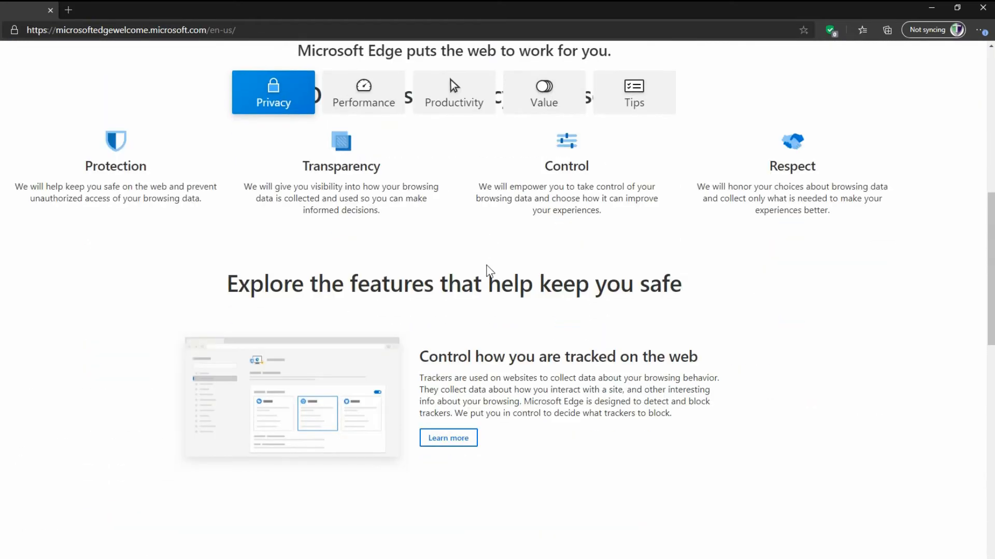
scroll("down", 3)
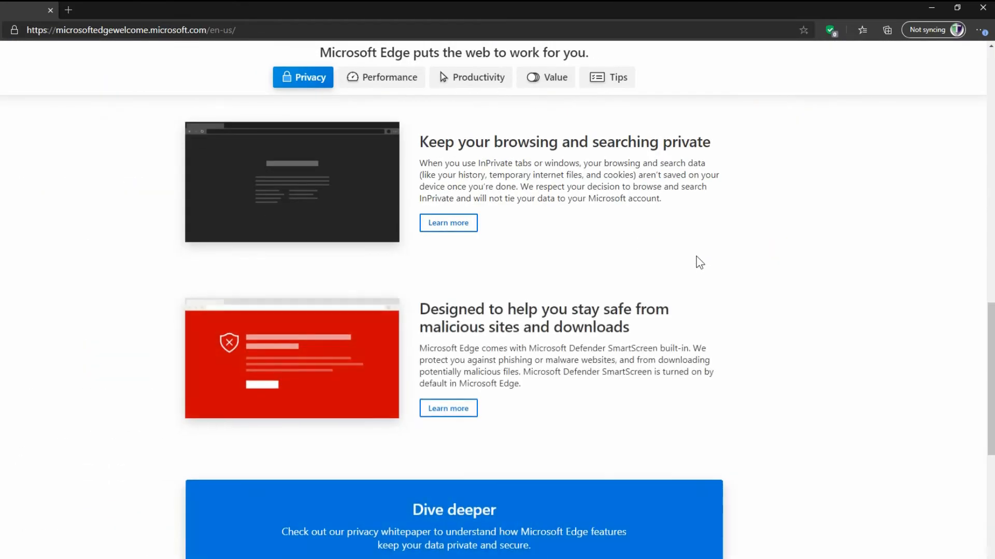
scroll("up", 3)
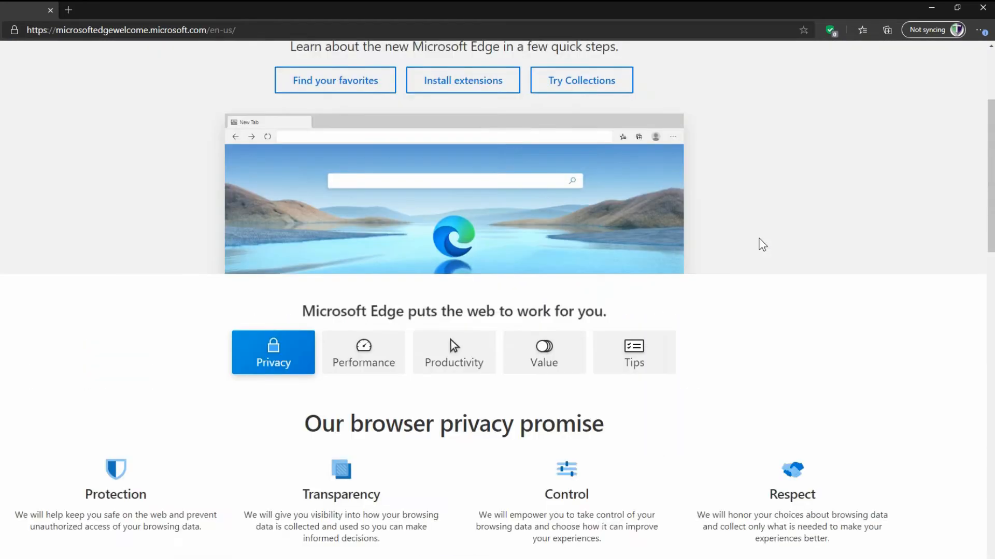
scroll("up", 3)
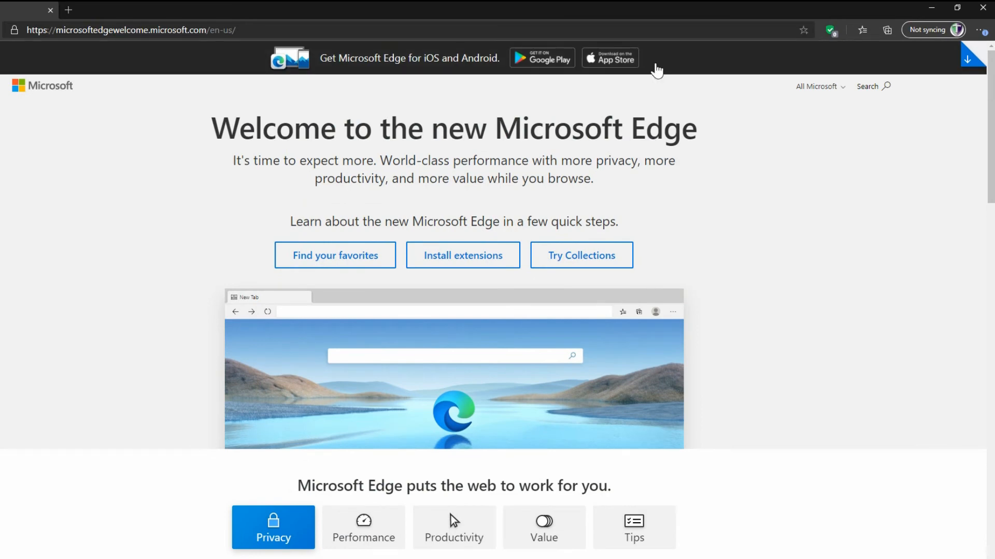
mouse_move(747, 58)
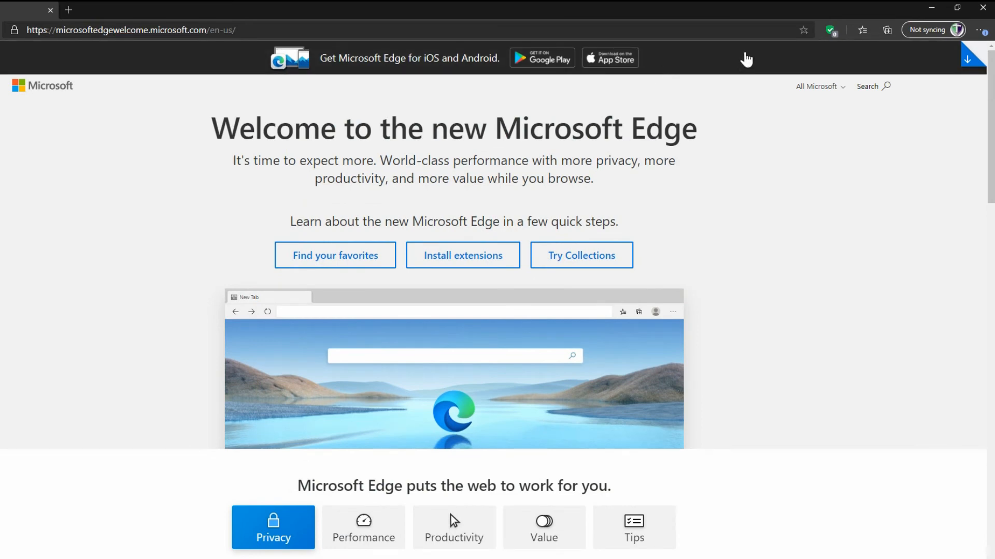
mouse_move(527, 58)
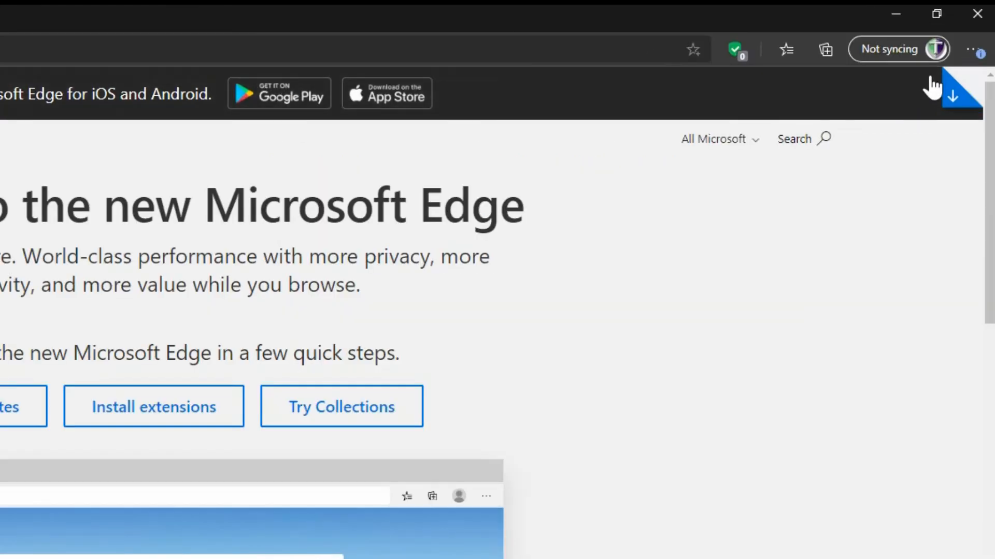
left_click(978, 49)
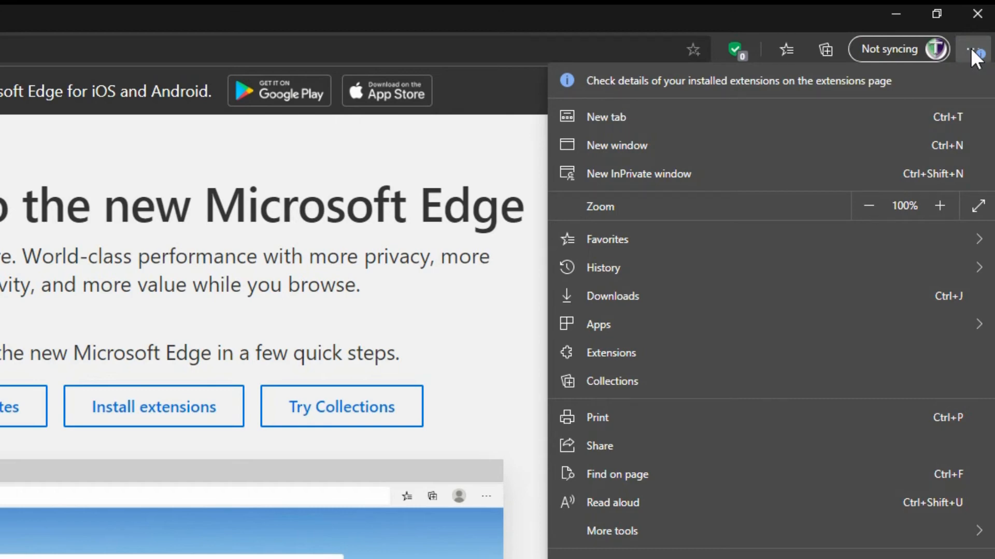
mouse_move(777, 180)
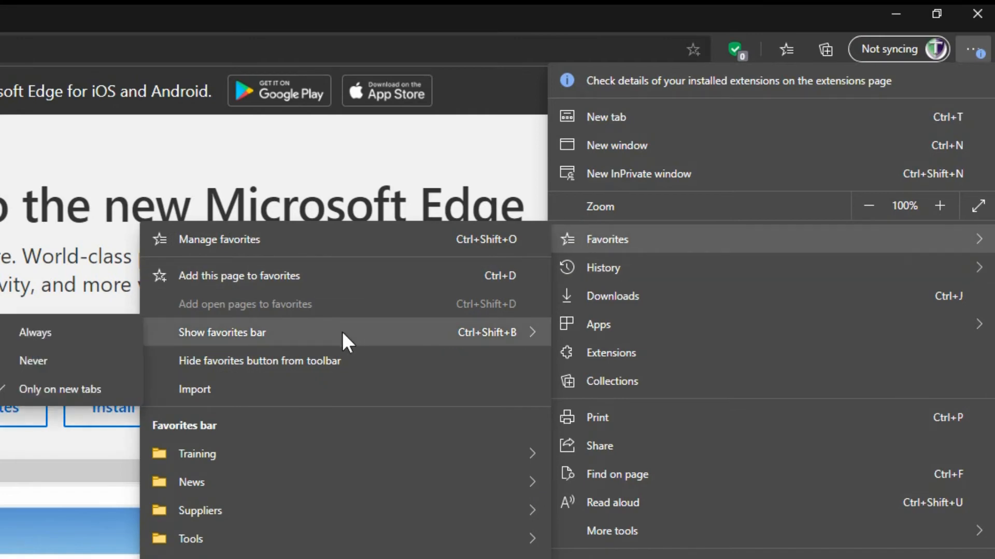
mouse_move(292, 341)
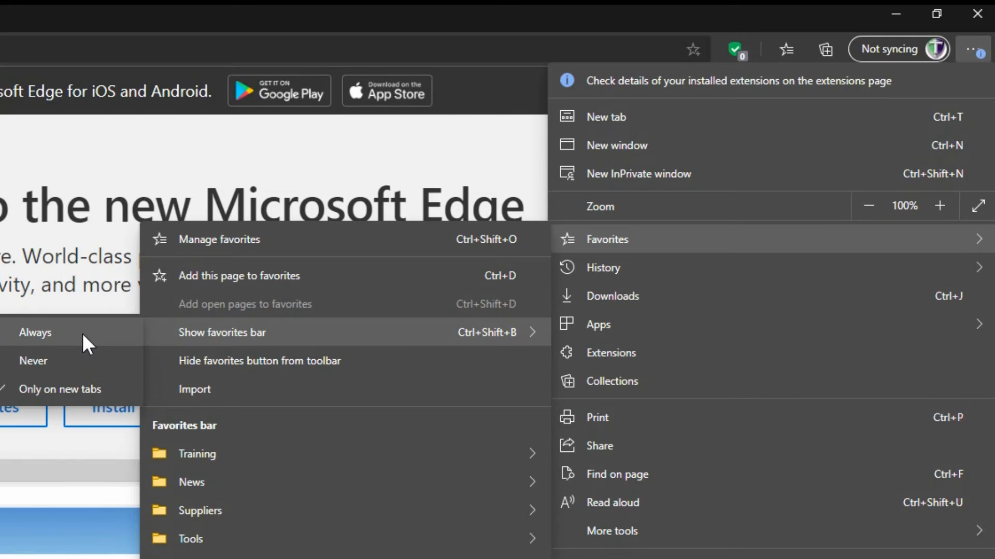
mouse_move(85, 397)
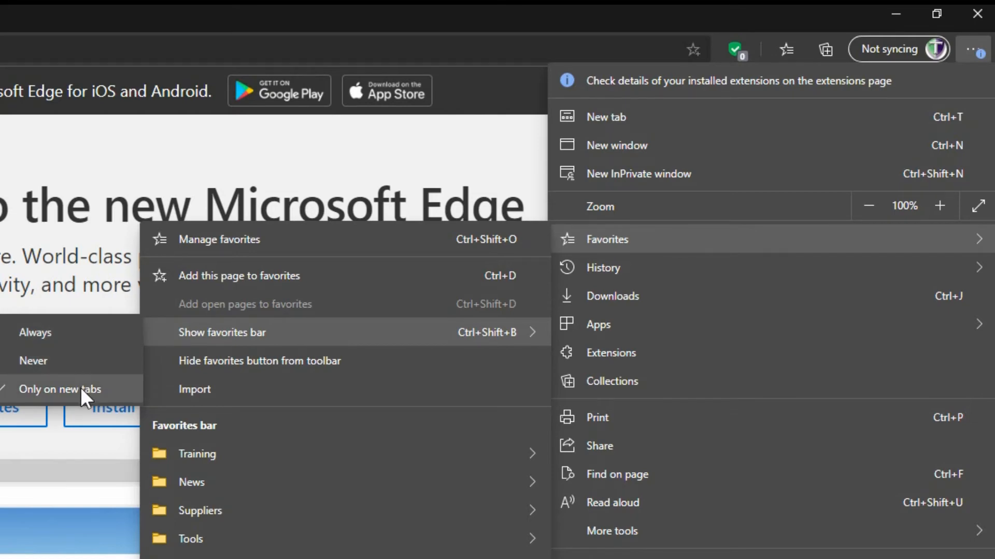
mouse_move(86, 343)
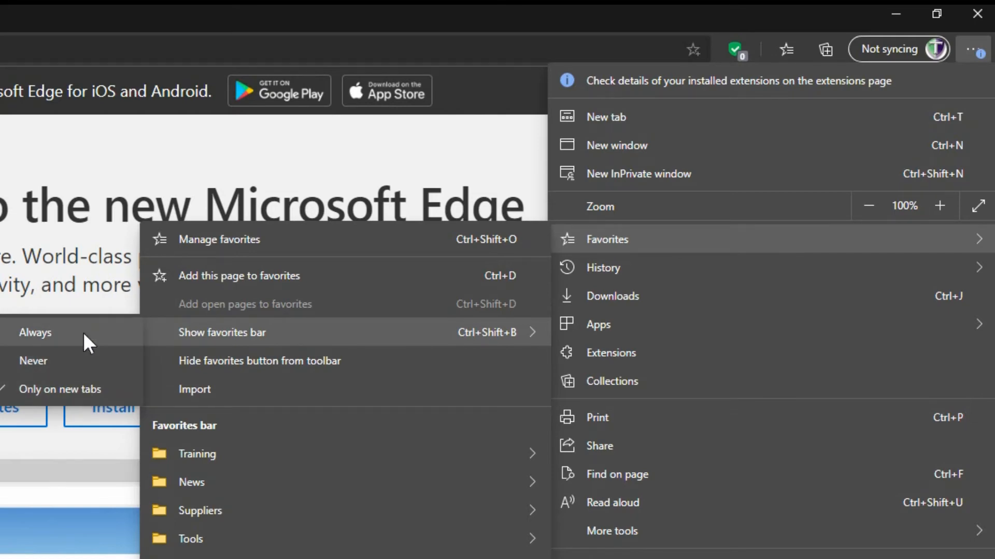
left_click(35, 332)
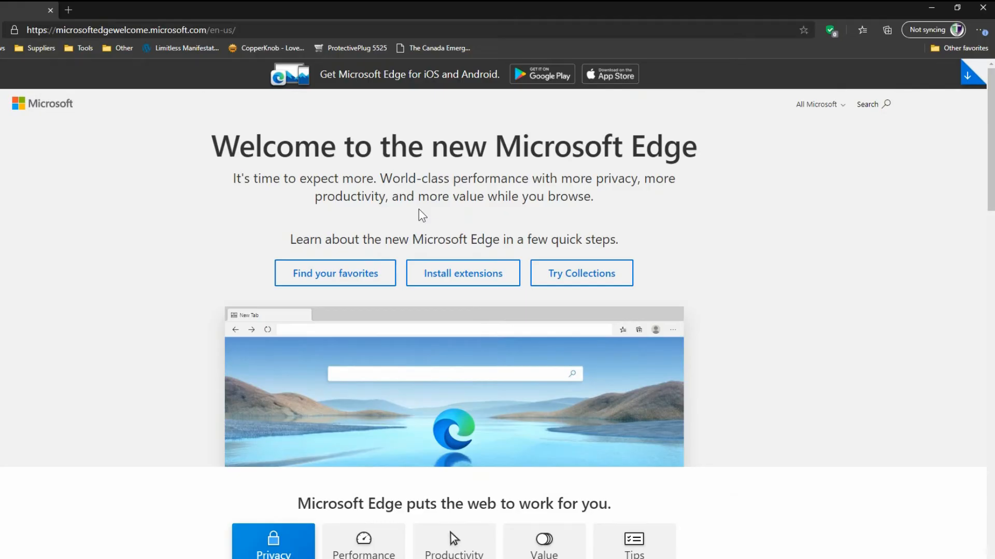
mouse_move(979, 30)
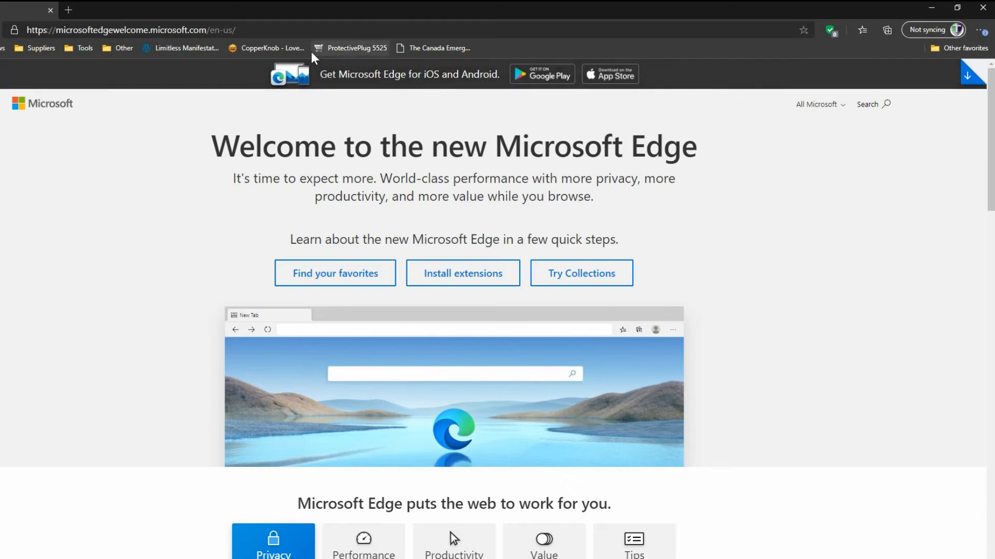
mouse_move(131, 94)
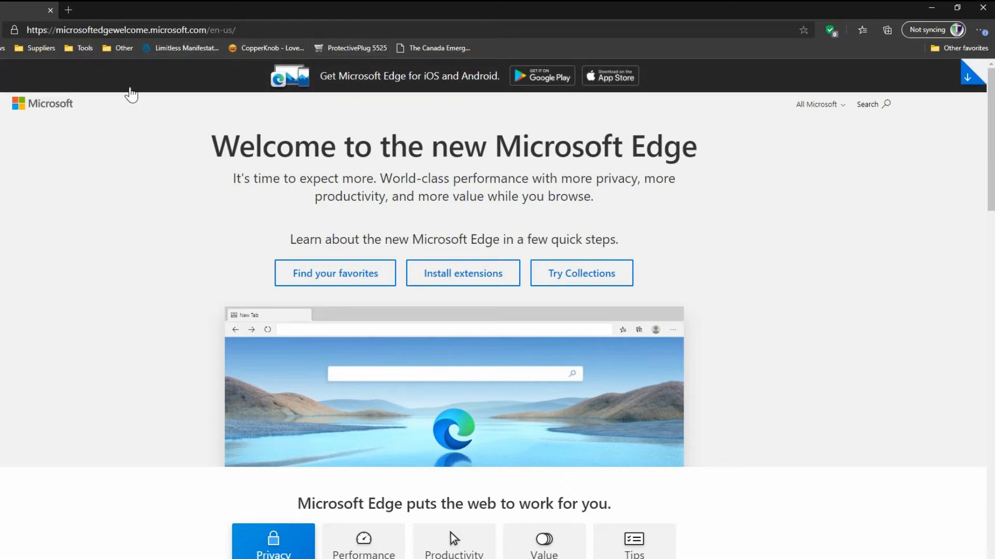
mouse_move(416, 104)
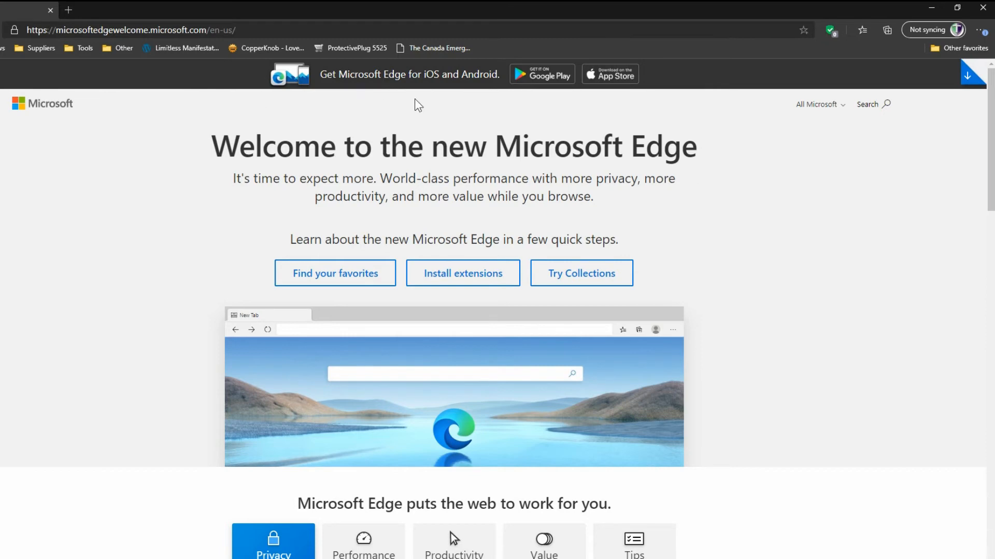
mouse_move(775, 152)
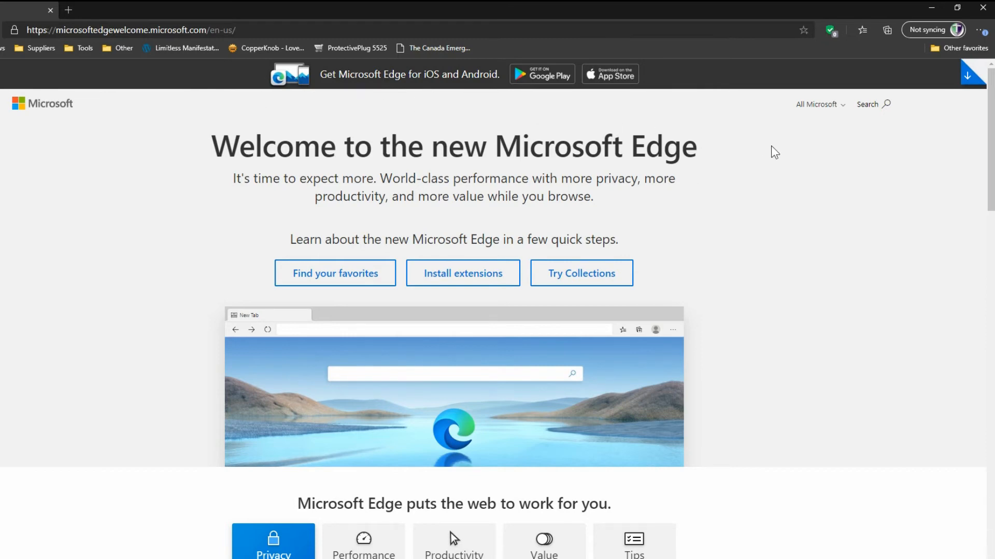
mouse_move(941, 97)
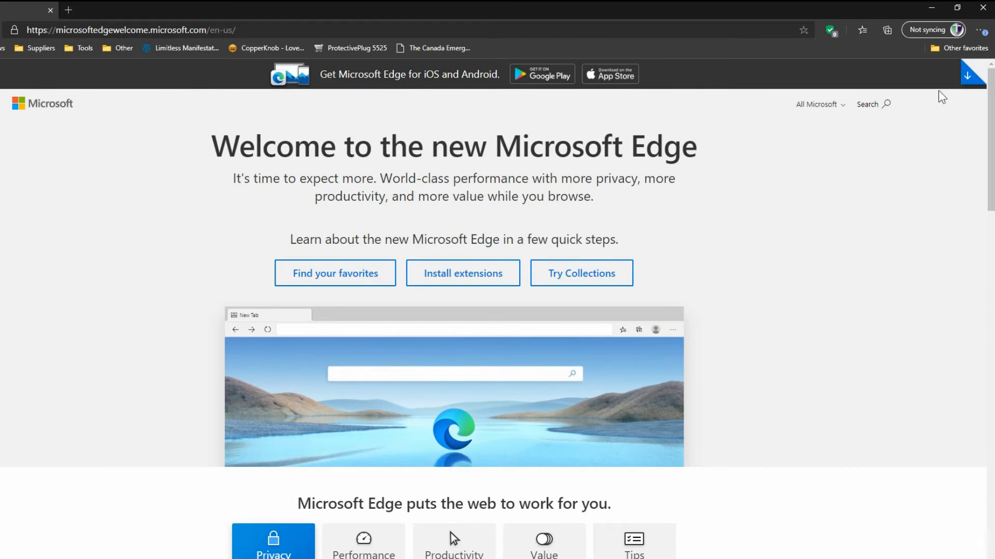
Step: Open the '...' Settings and more menu listing Favorites, Extensions and Settings
left_click(980, 30)
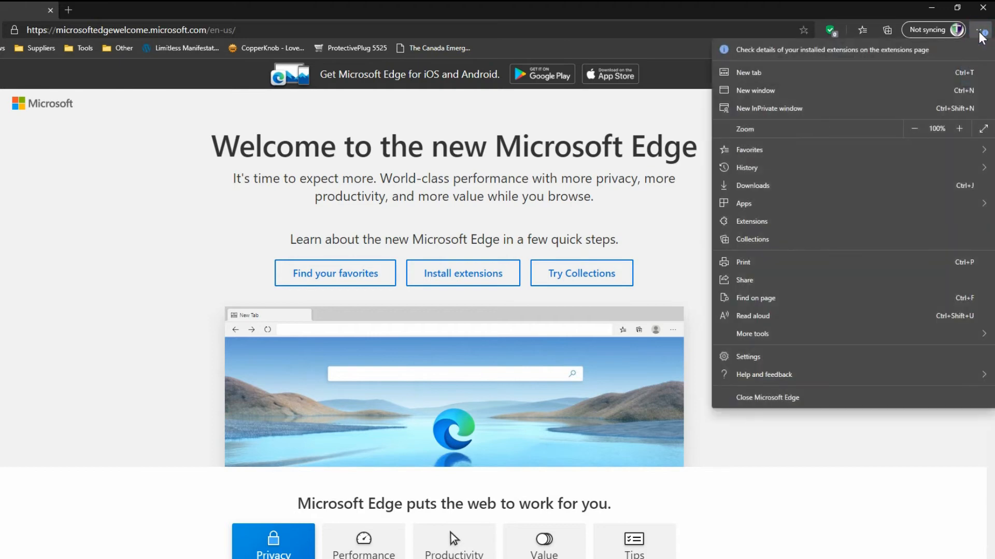
mouse_move(812, 235)
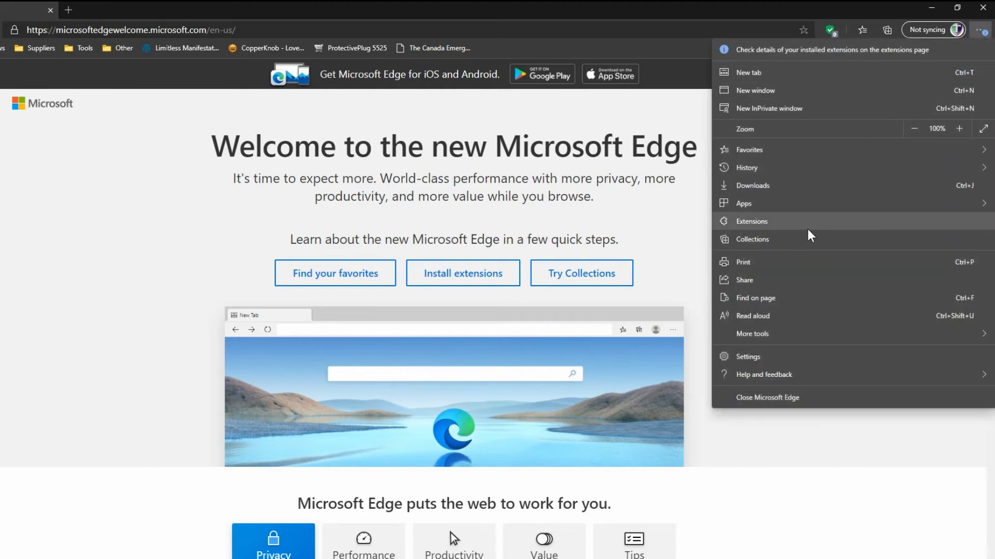
left_click(748, 150)
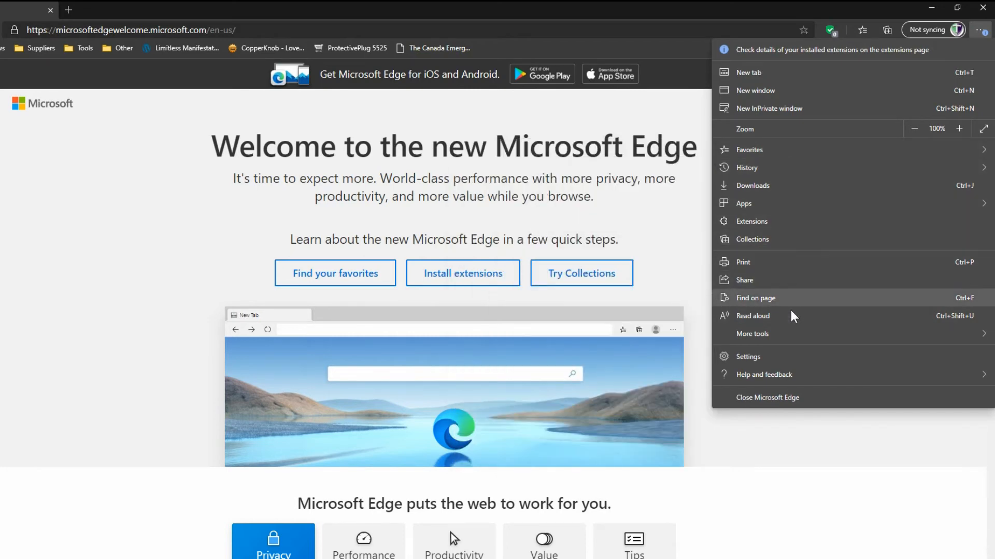
Step: Choose Settings from the menu to land on the Profiles page
left_click(747, 356)
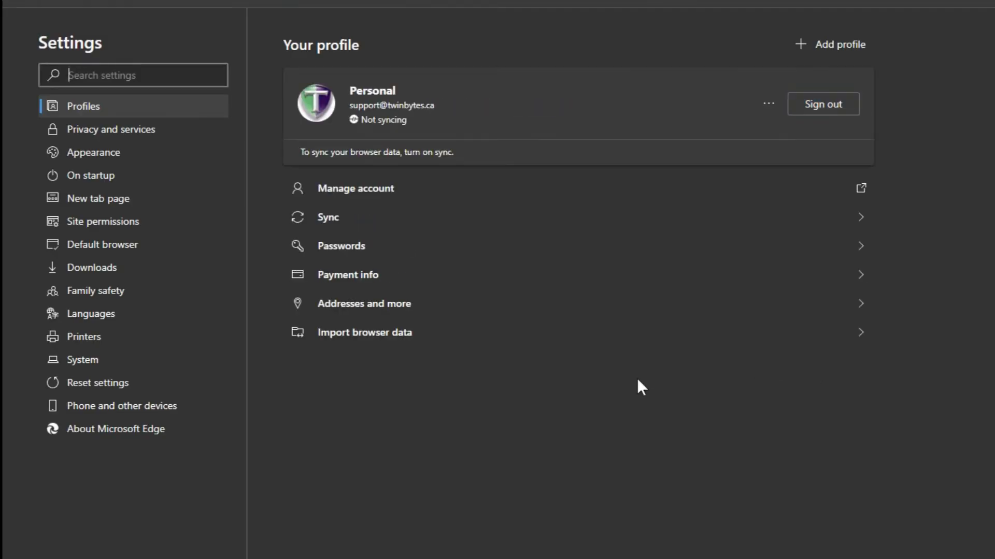
mouse_move(570, 370)
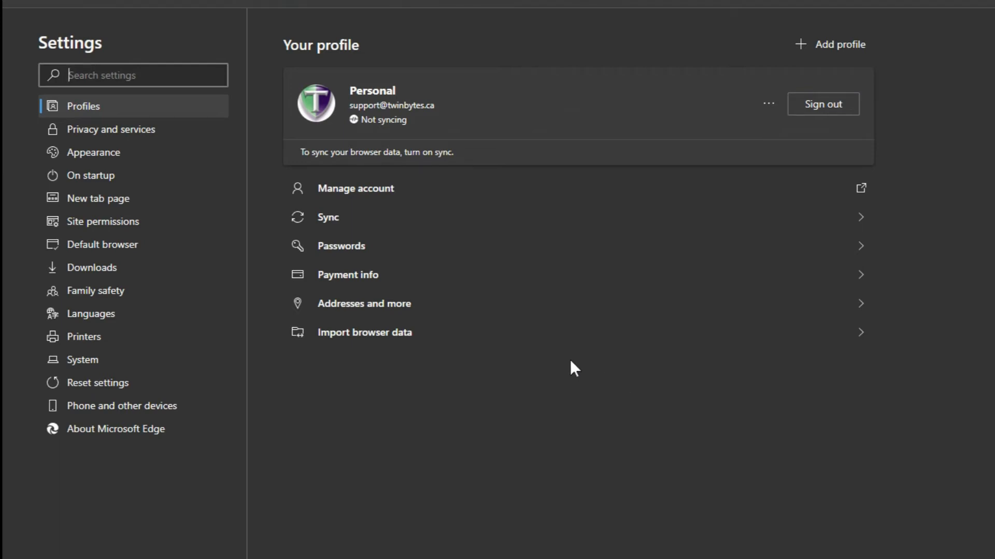
mouse_move(565, 354)
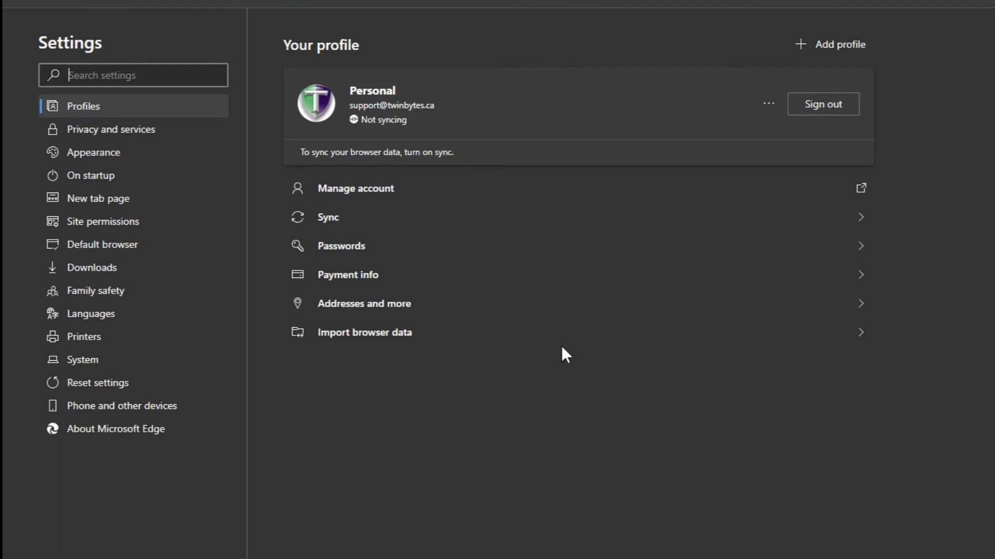
mouse_move(469, 149)
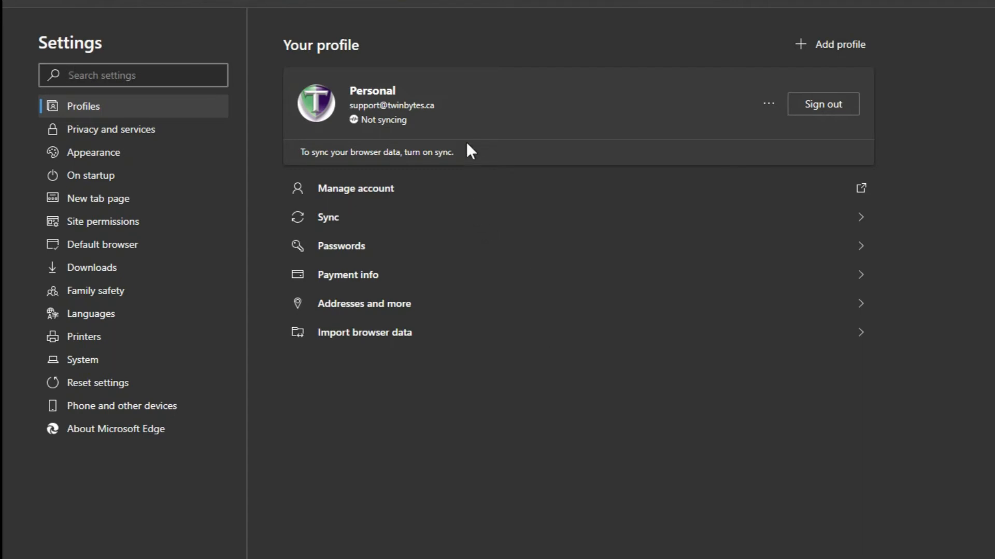
mouse_move(376, 137)
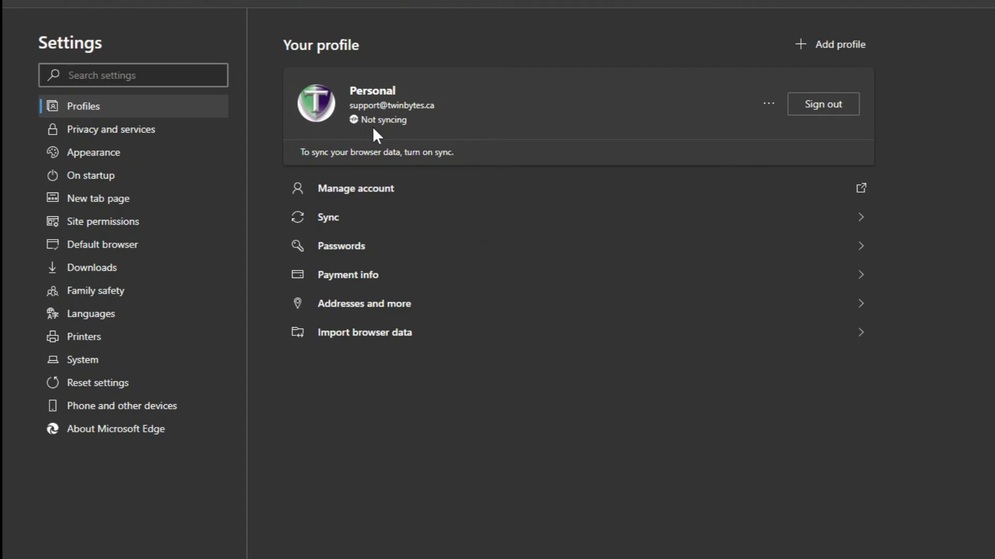
mouse_move(391, 134)
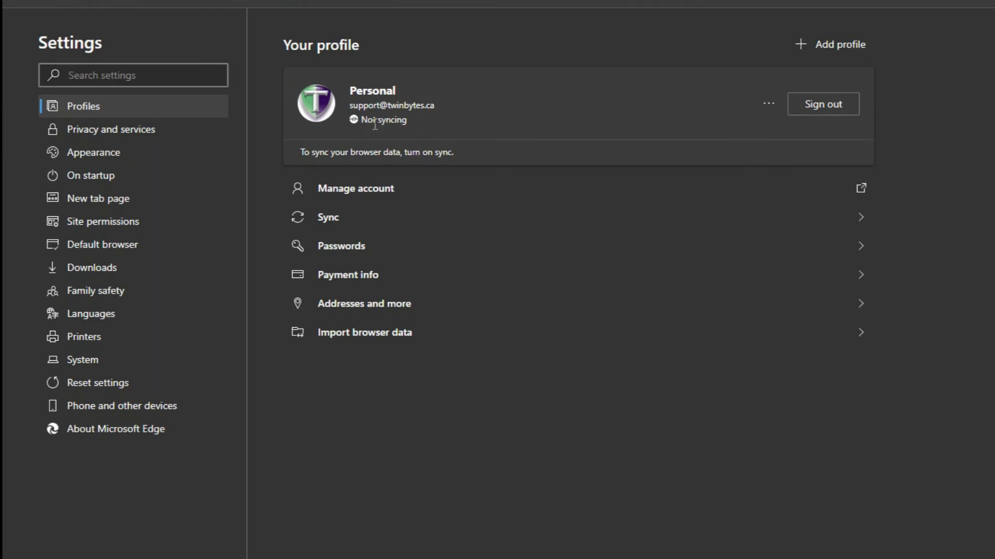
mouse_move(409, 133)
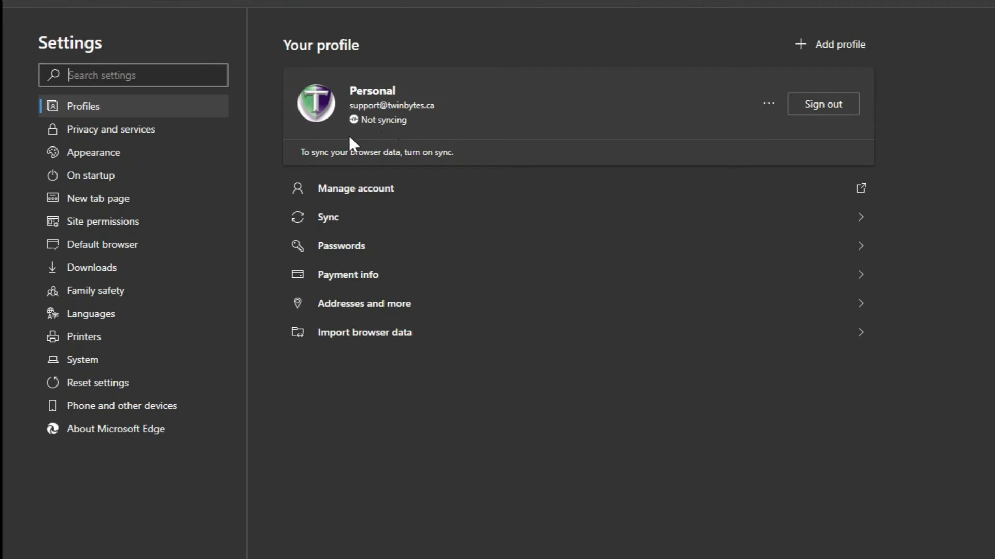
mouse_move(366, 187)
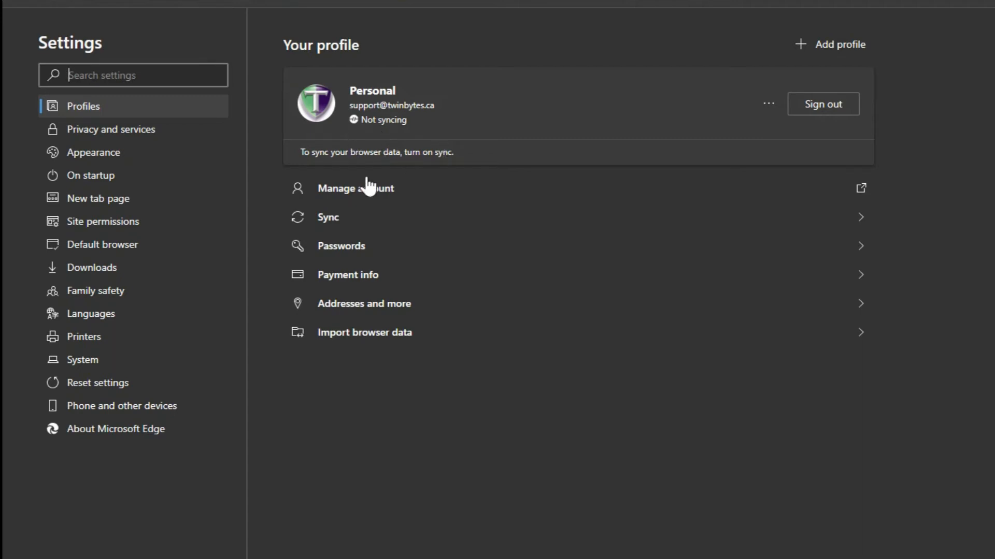
mouse_move(340, 206)
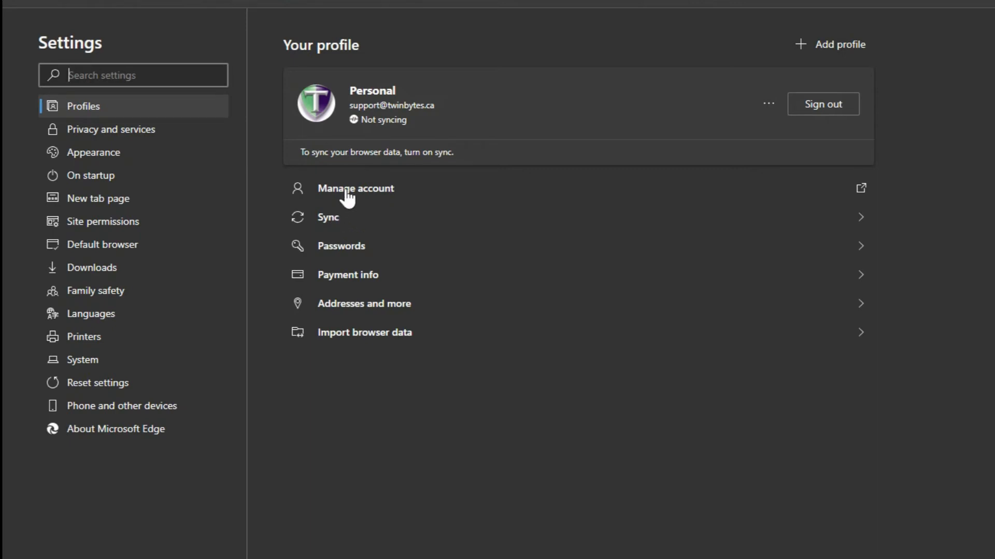
mouse_move(341, 224)
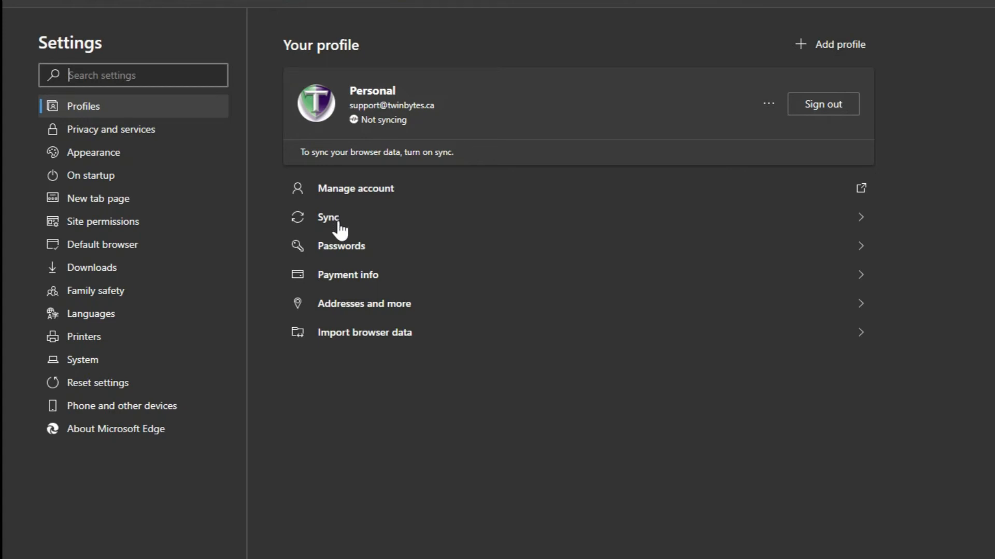
left_click(328, 217)
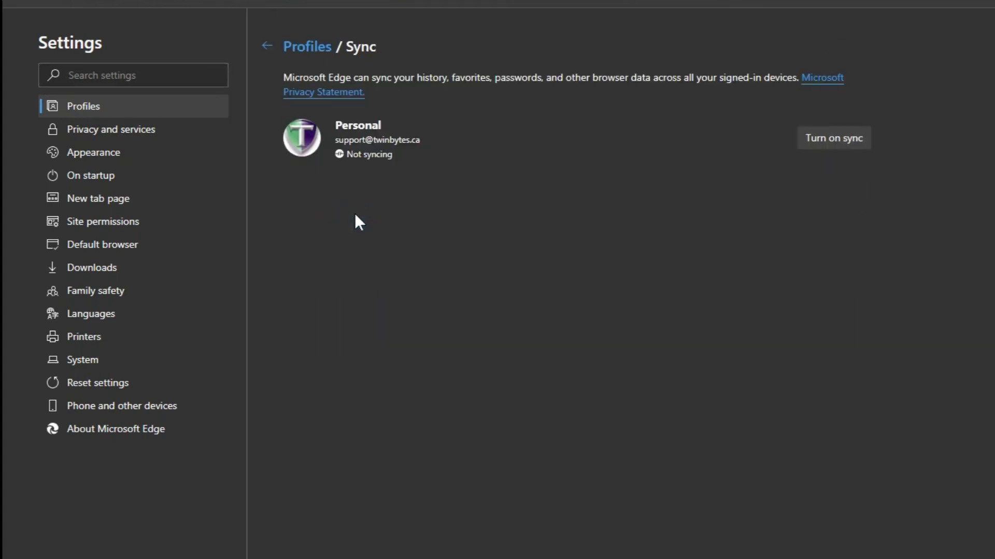
mouse_move(496, 187)
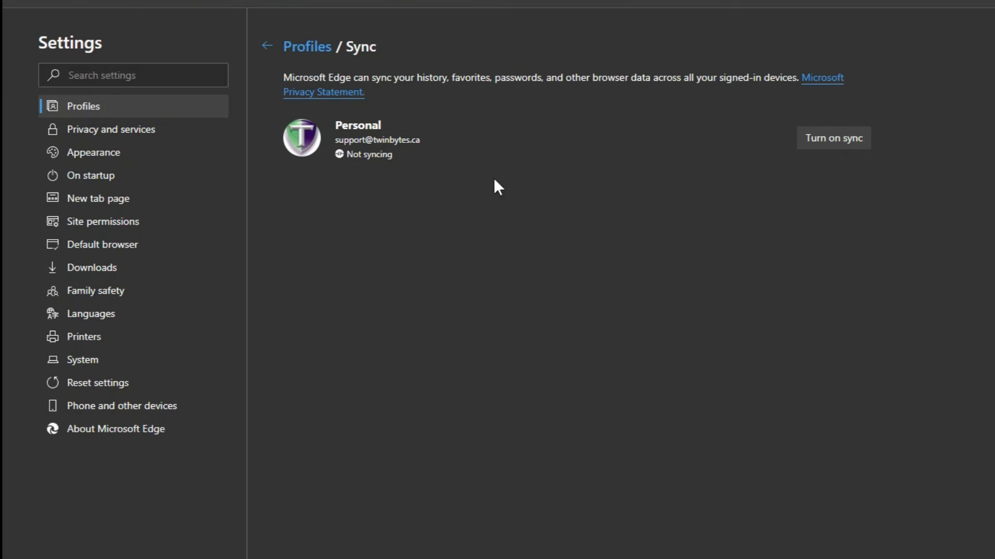
mouse_move(348, 100)
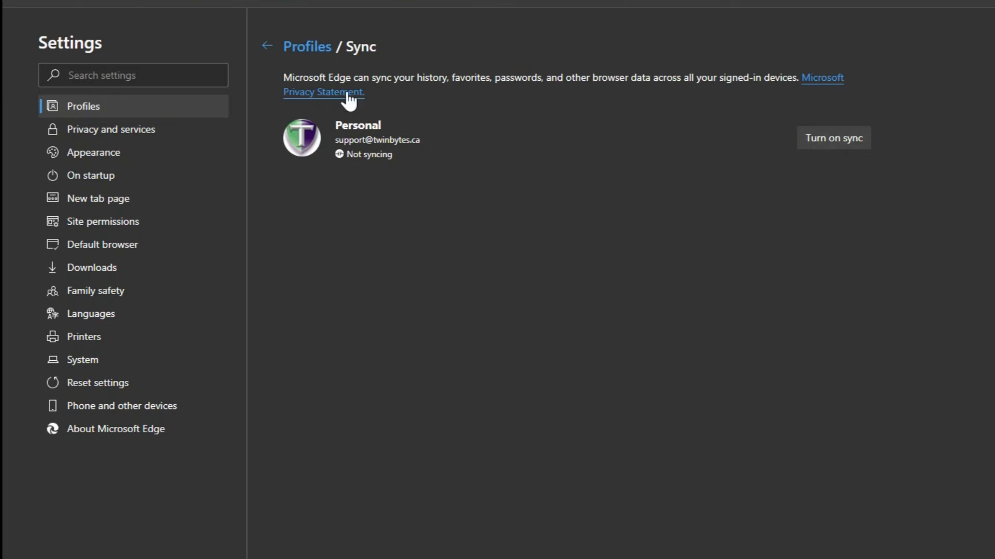
left_click(267, 45)
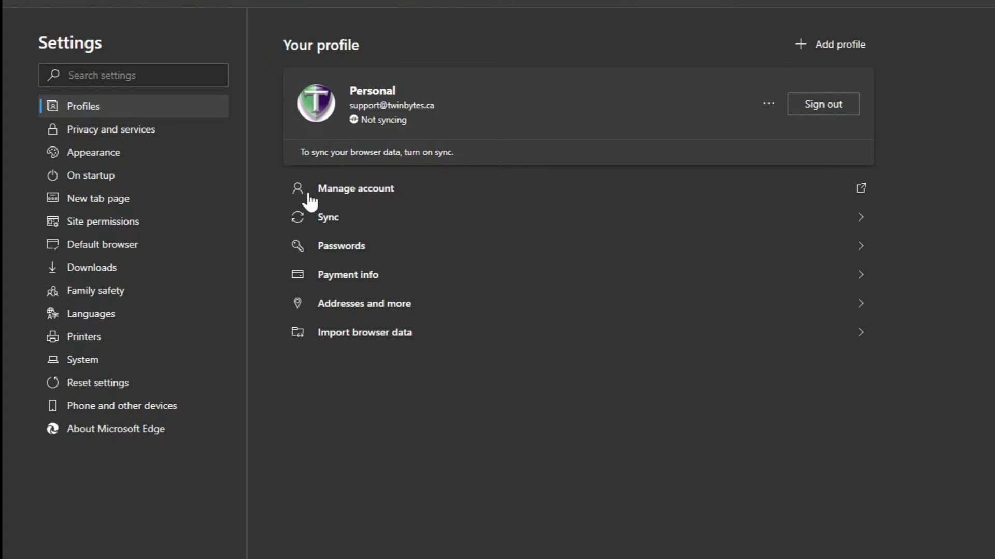
mouse_move(111, 128)
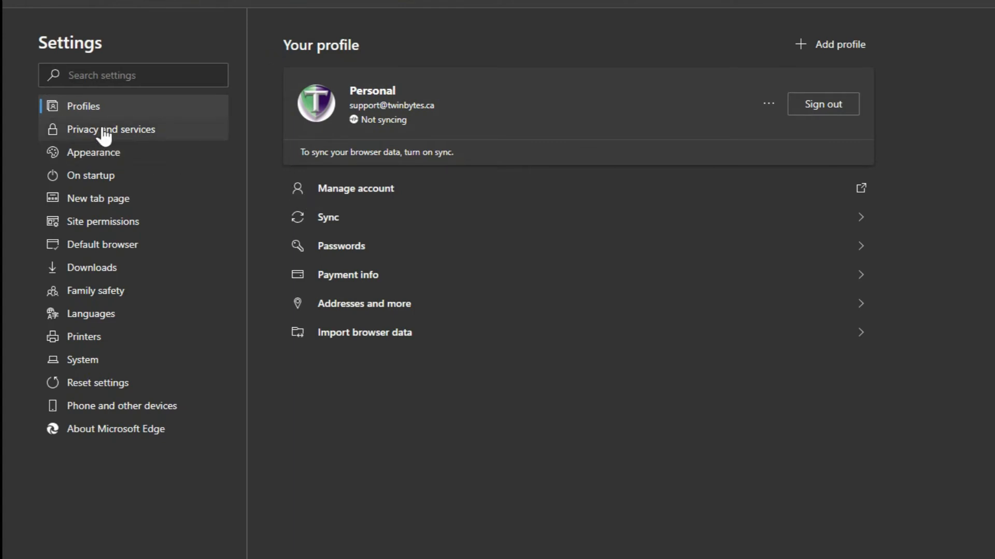
mouse_move(111, 129)
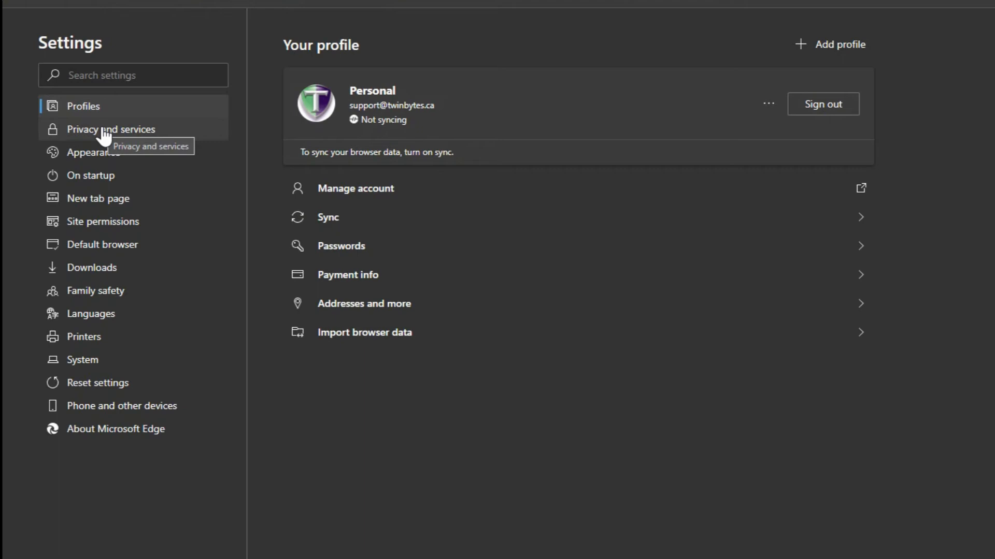
mouse_move(113, 147)
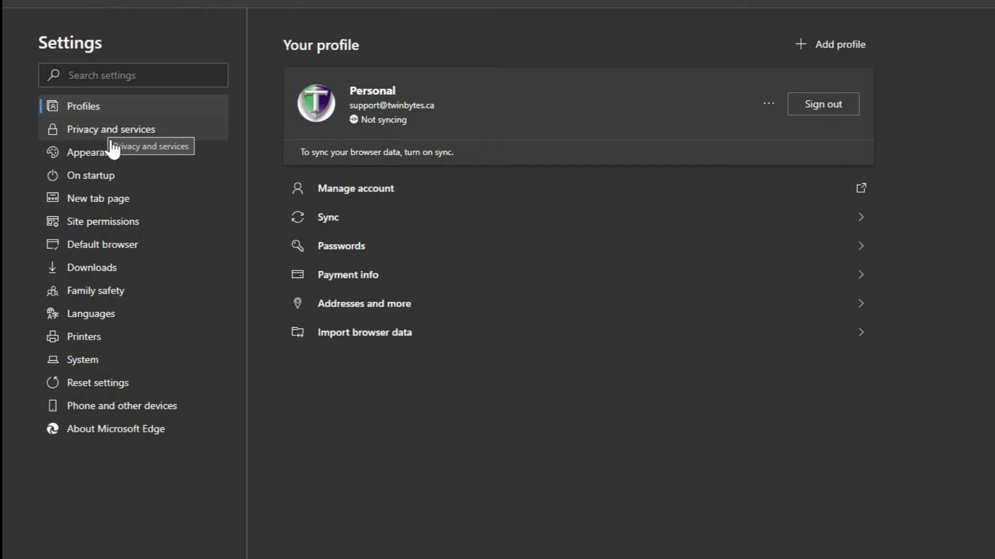
mouse_move(103, 245)
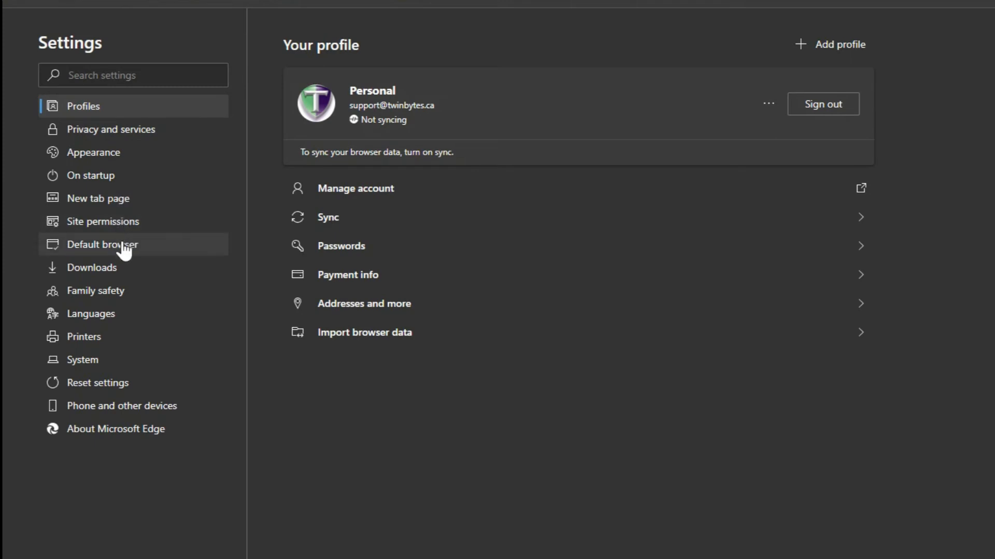
mouse_move(91, 175)
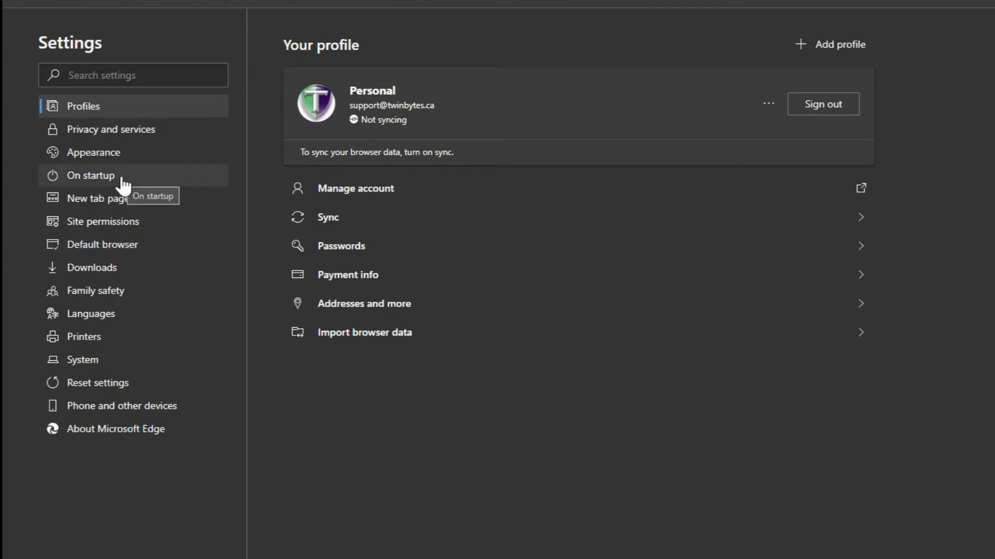
mouse_move(111, 130)
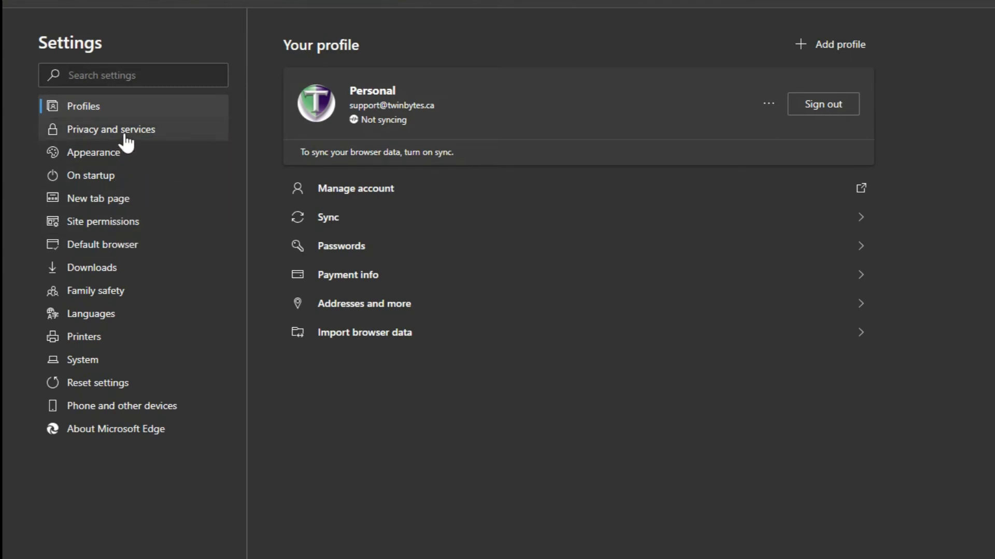
mouse_move(107, 130)
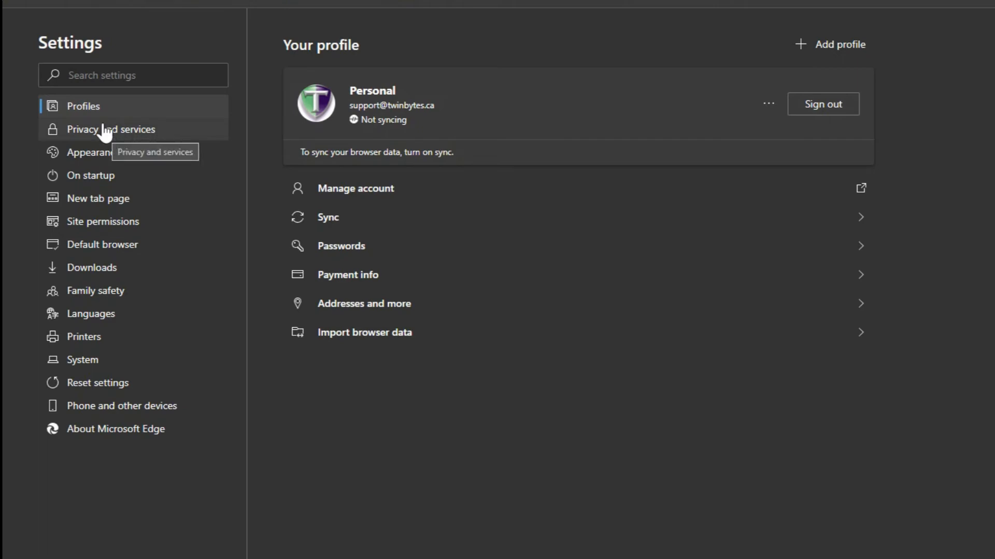
left_click(111, 129)
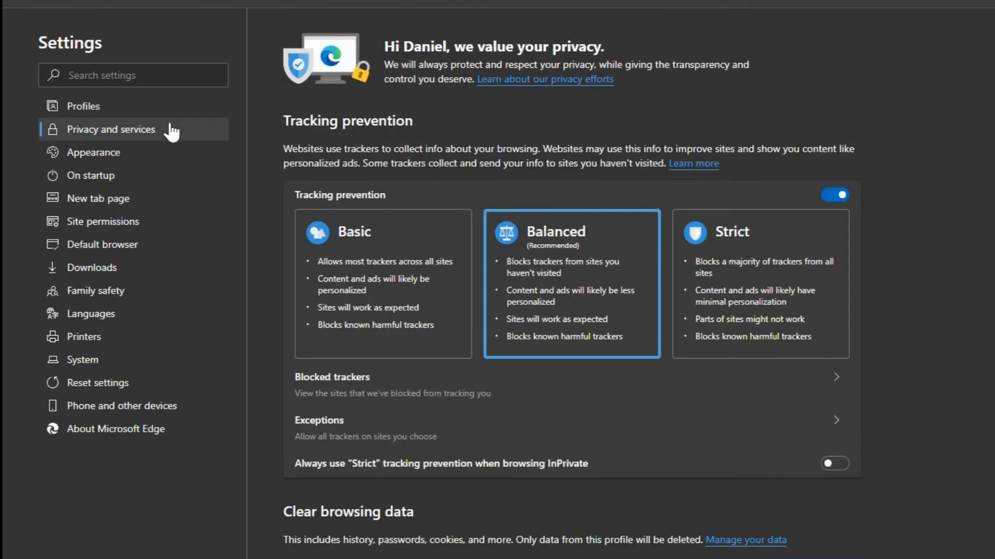
mouse_move(278, 130)
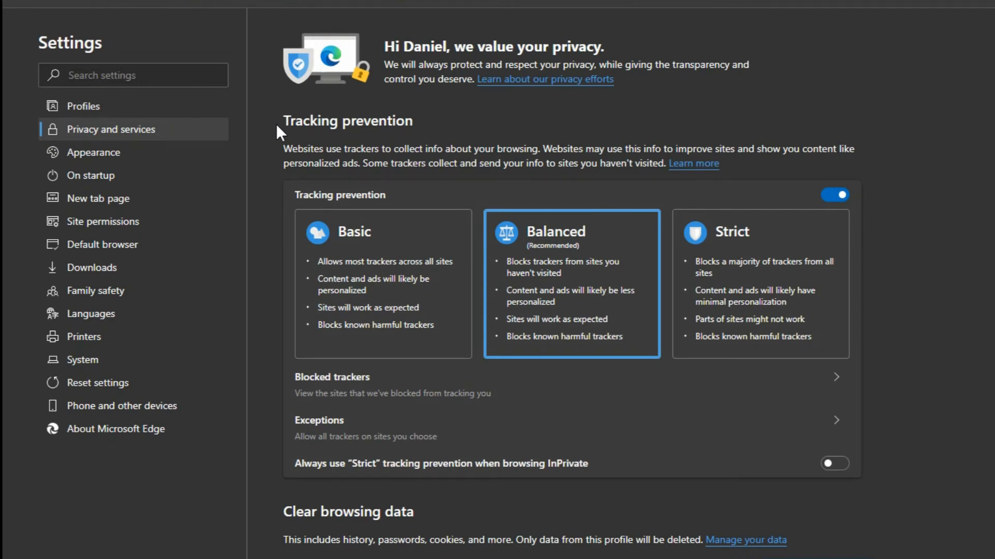
mouse_move(364, 264)
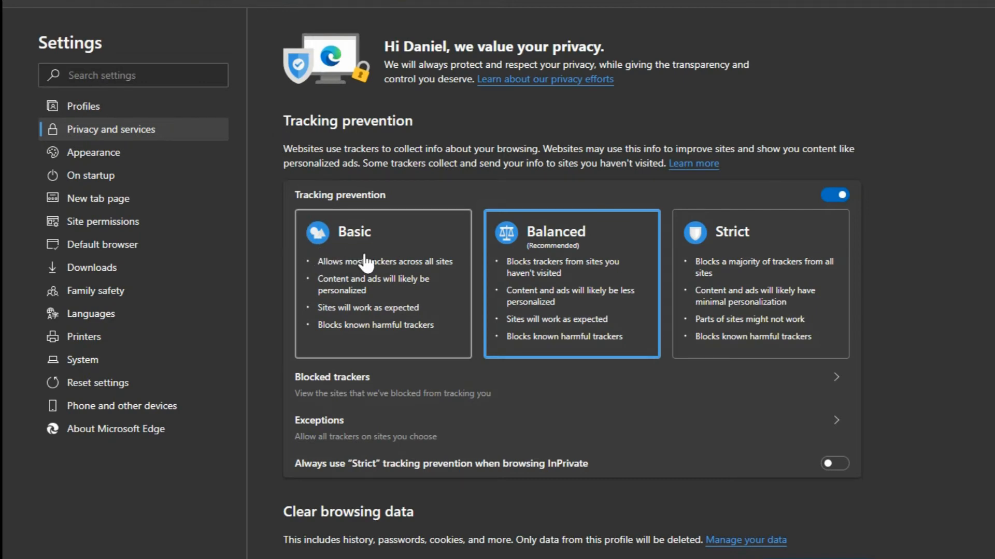
mouse_move(415, 238)
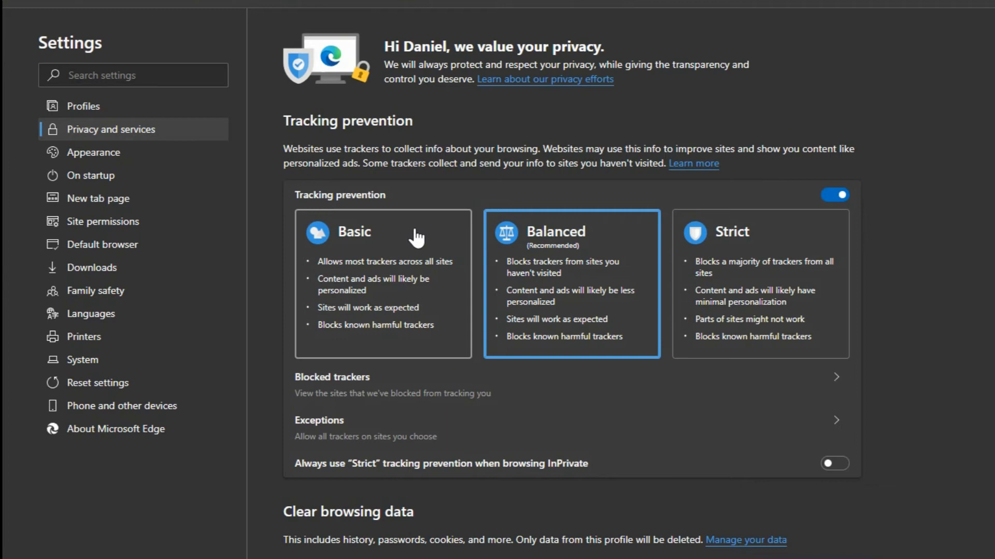
mouse_move(723, 242)
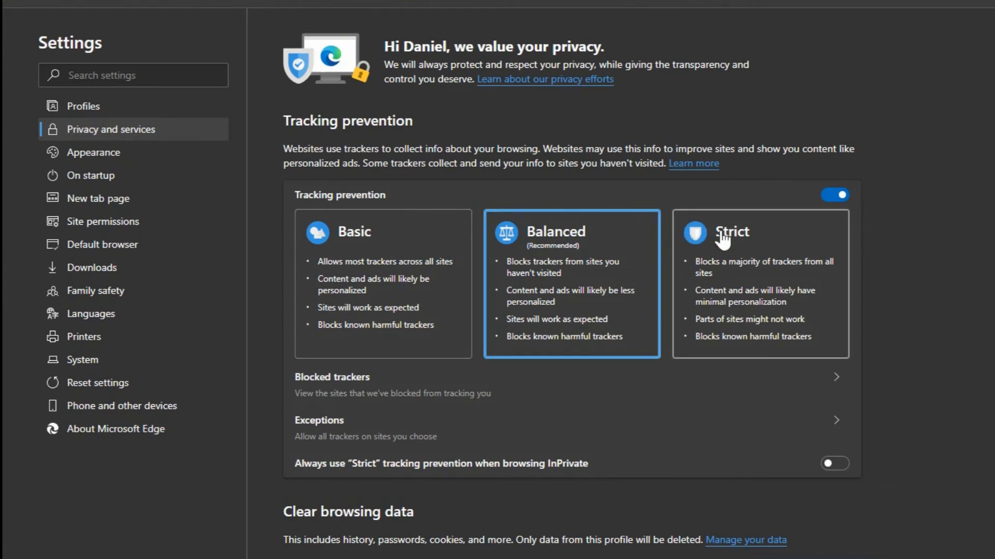
mouse_move(771, 244)
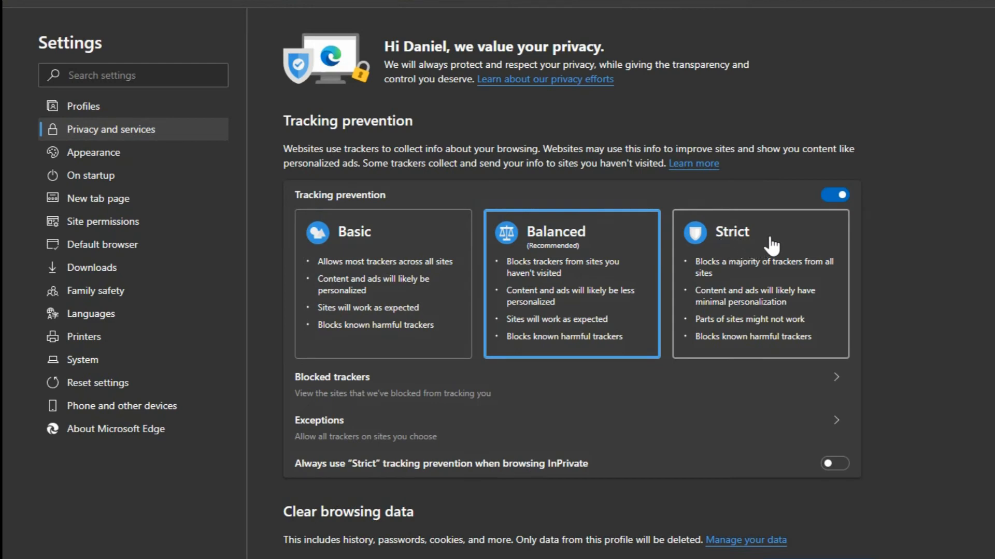
mouse_move(747, 253)
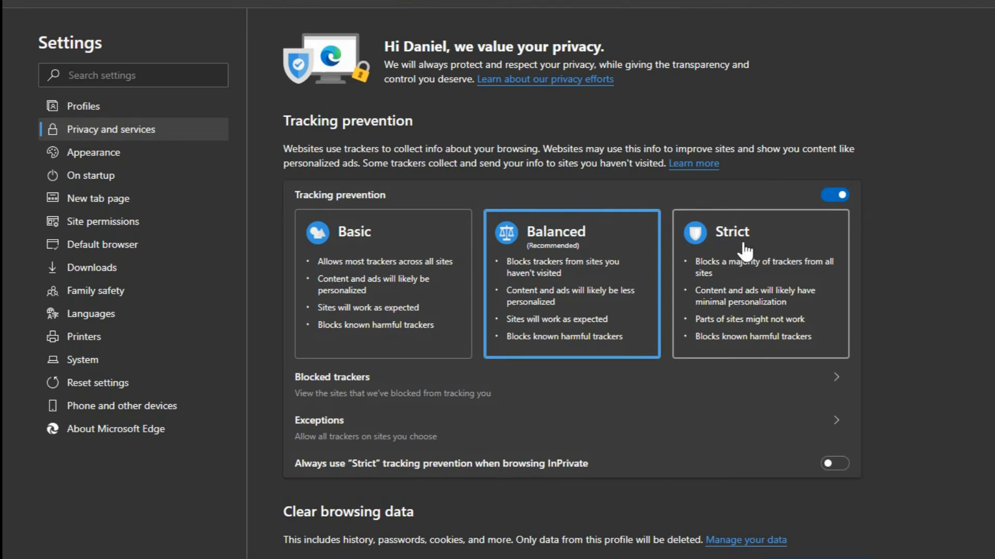
mouse_move(845, 272)
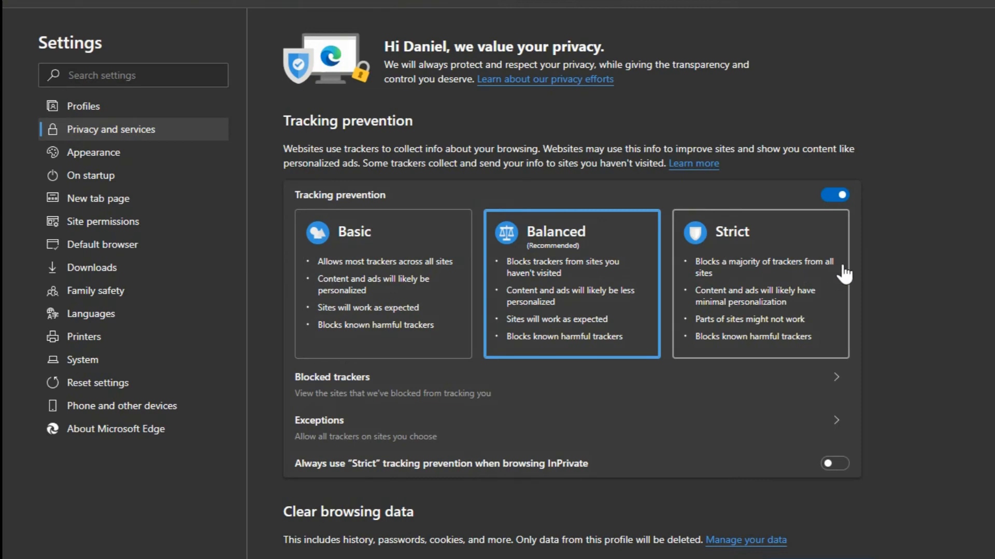
mouse_move(846, 278)
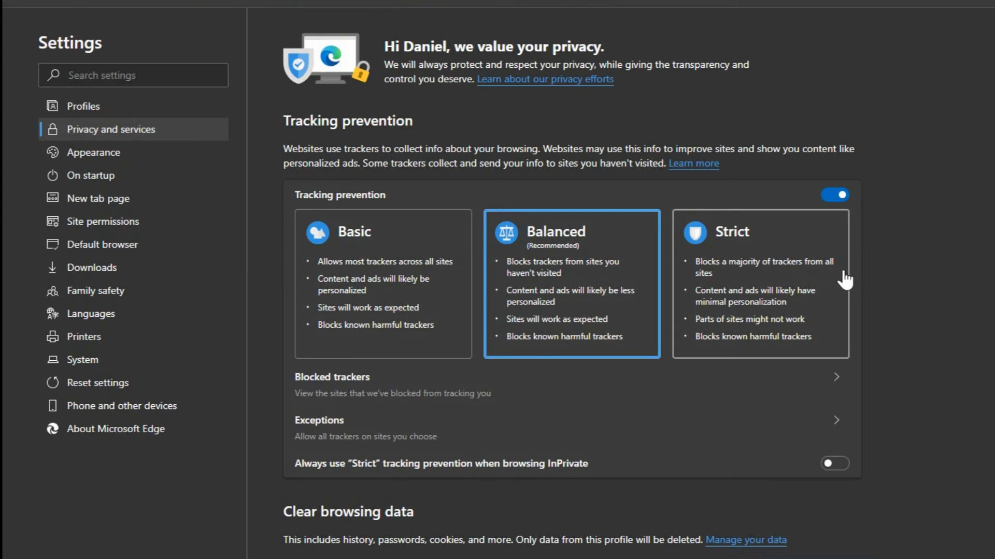
mouse_move(843, 281)
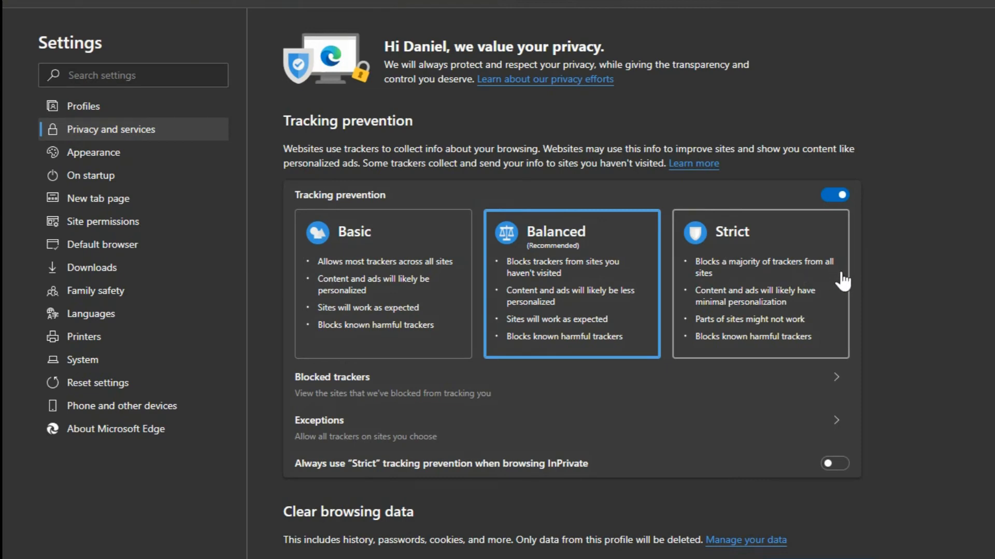
mouse_move(831, 311)
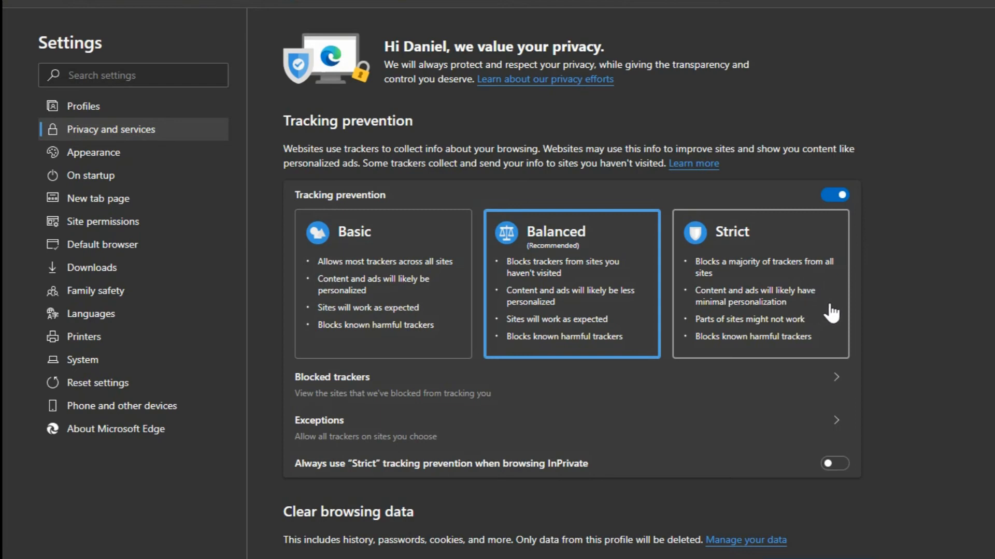
mouse_move(828, 311)
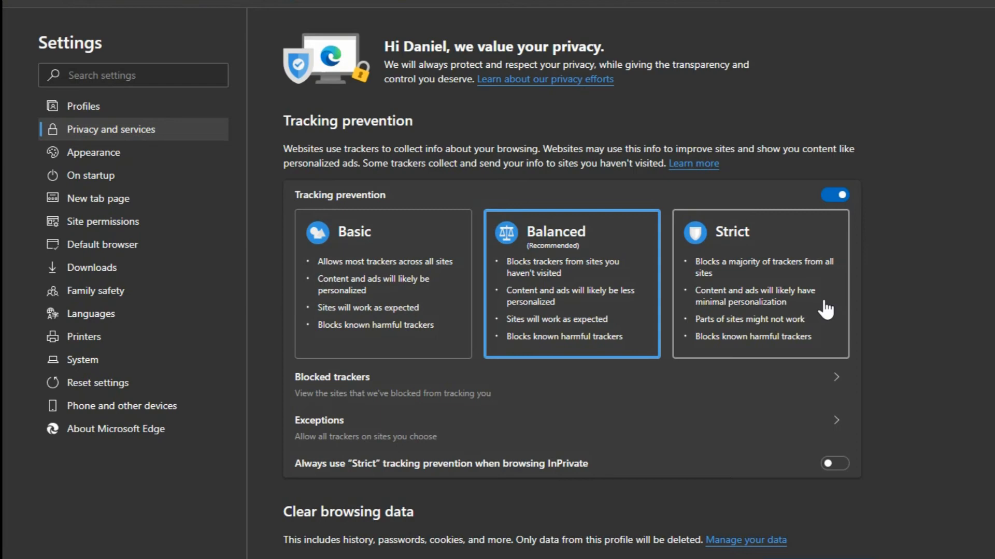
mouse_move(698, 343)
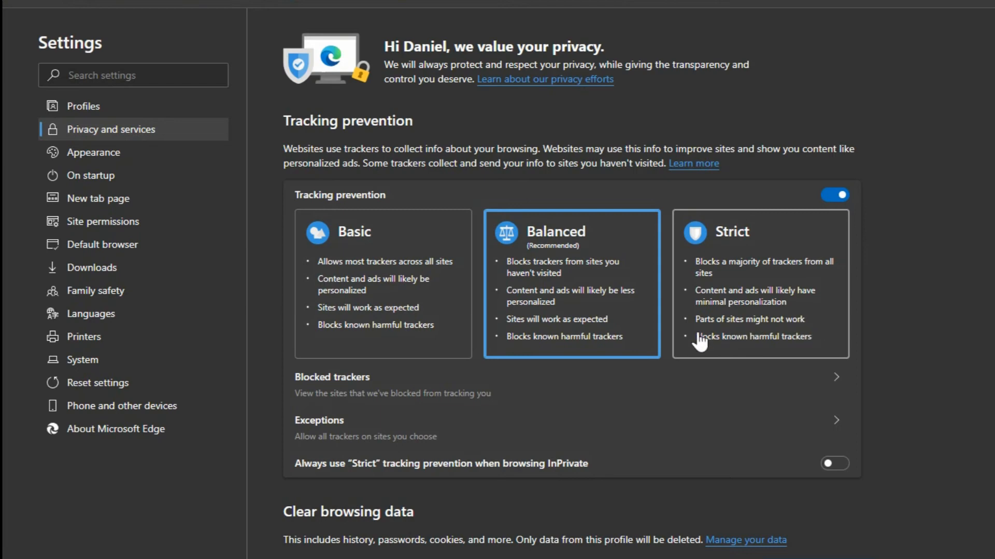
mouse_move(837, 330)
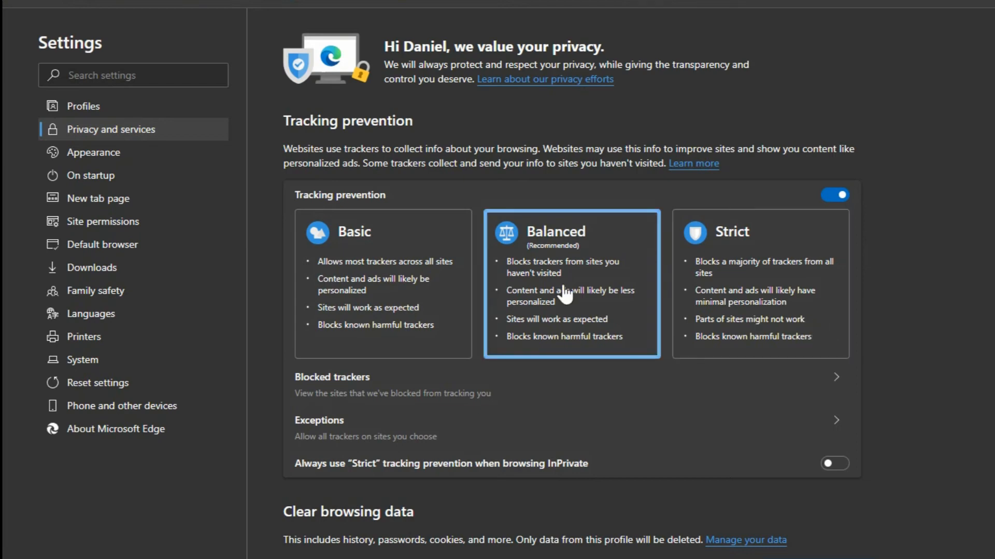
mouse_move(565, 307)
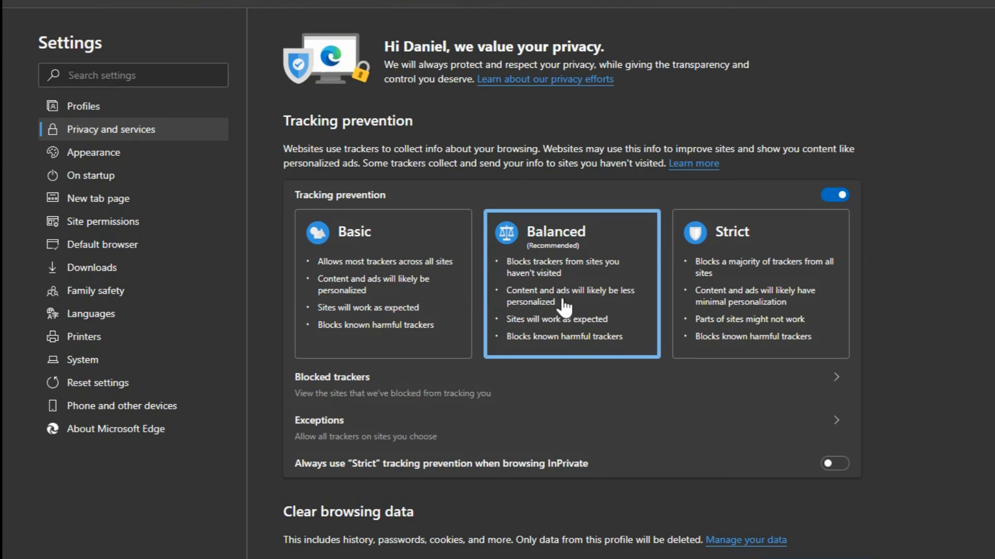
mouse_move(574, 311)
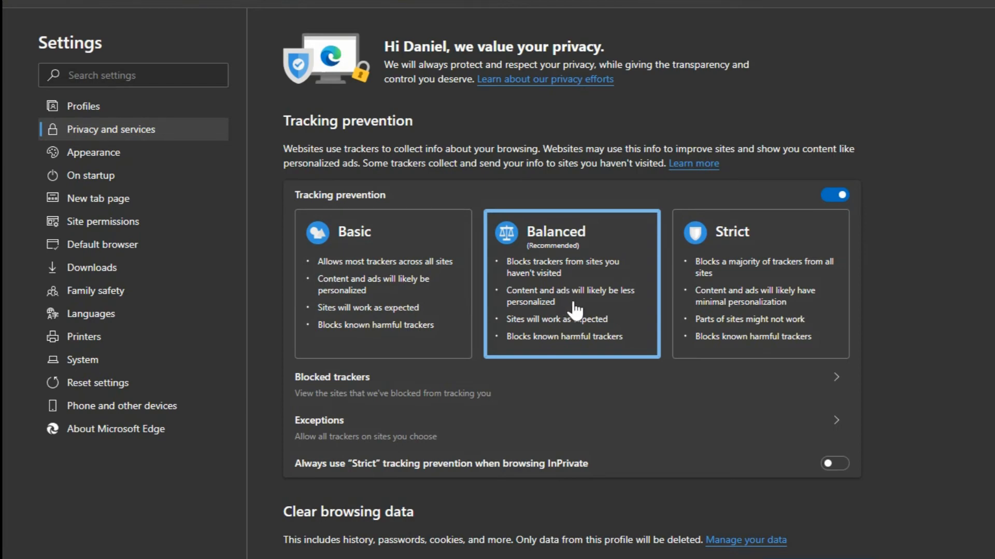
mouse_move(549, 420)
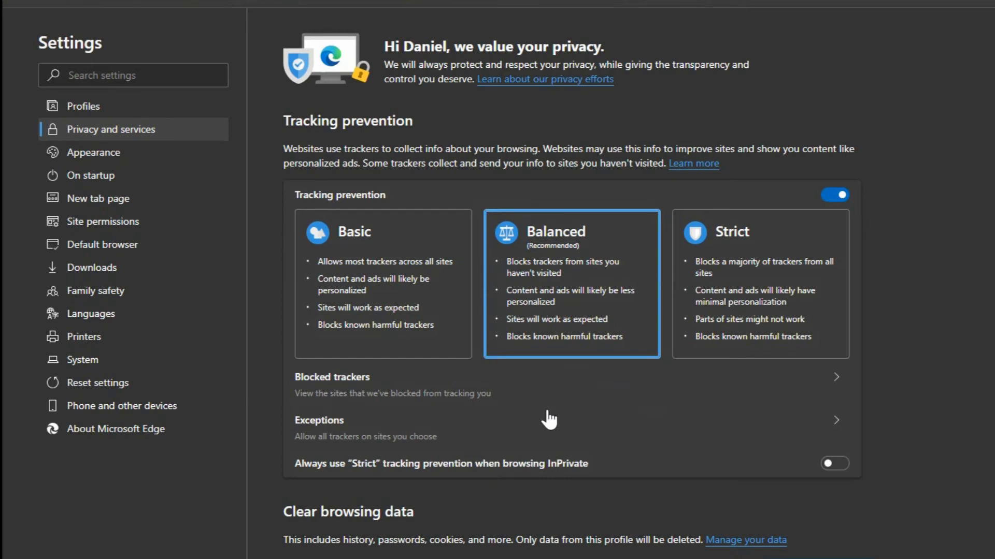
mouse_move(697, 374)
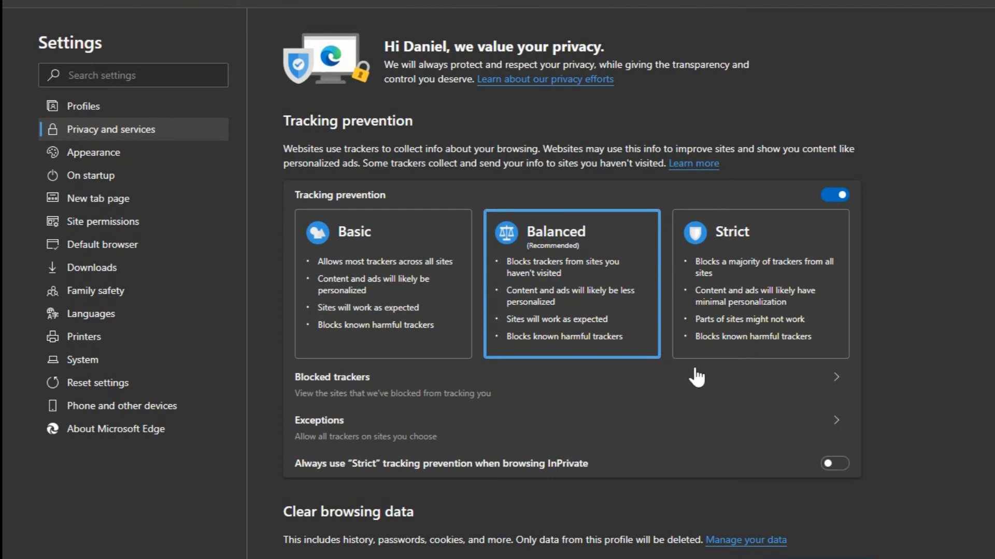
mouse_move(687, 377)
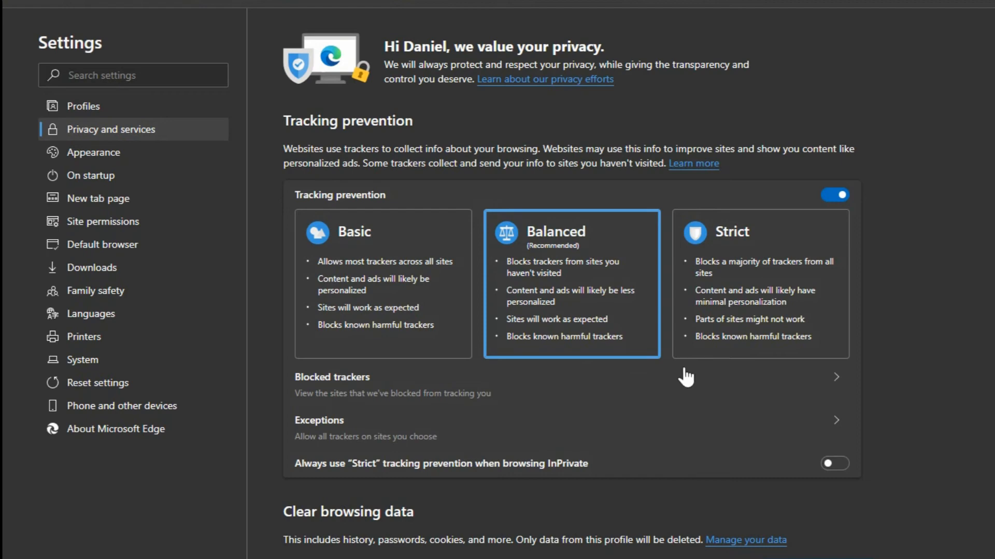
mouse_move(750, 335)
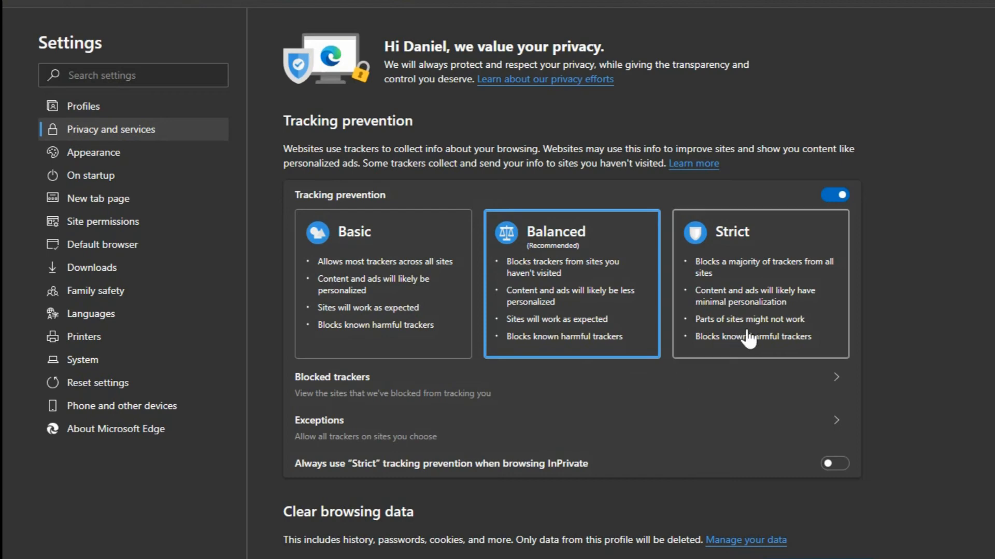
mouse_move(688, 338)
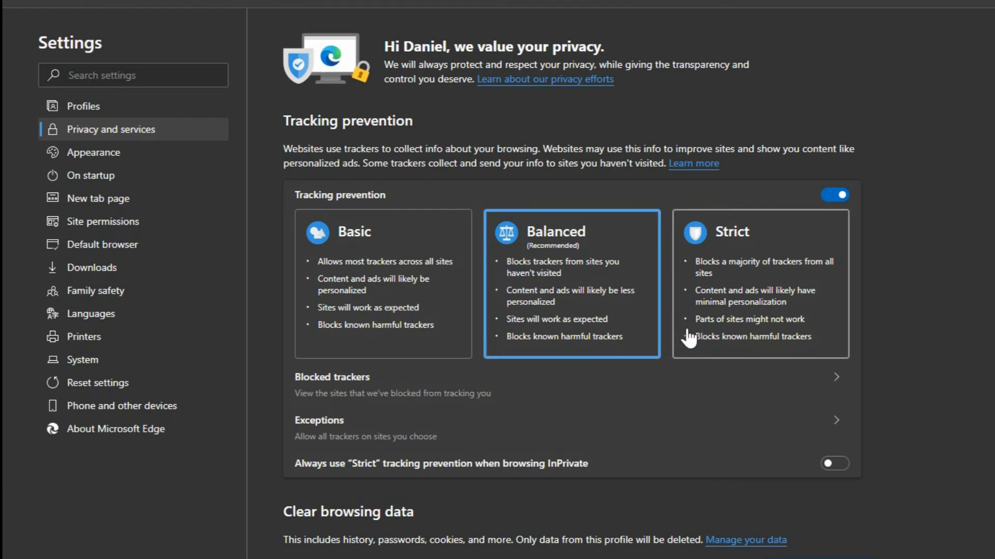
left_click(759, 284)
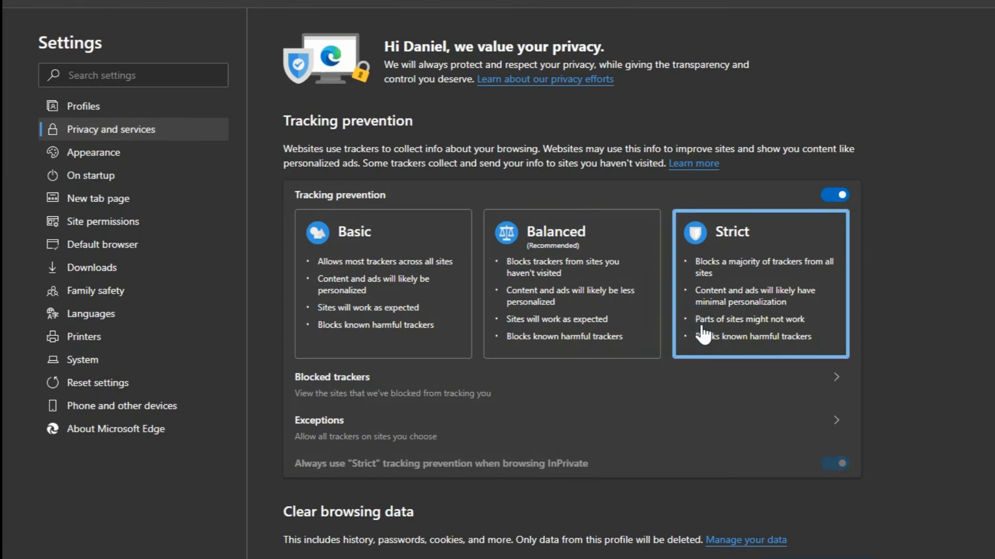
left_click(570, 284)
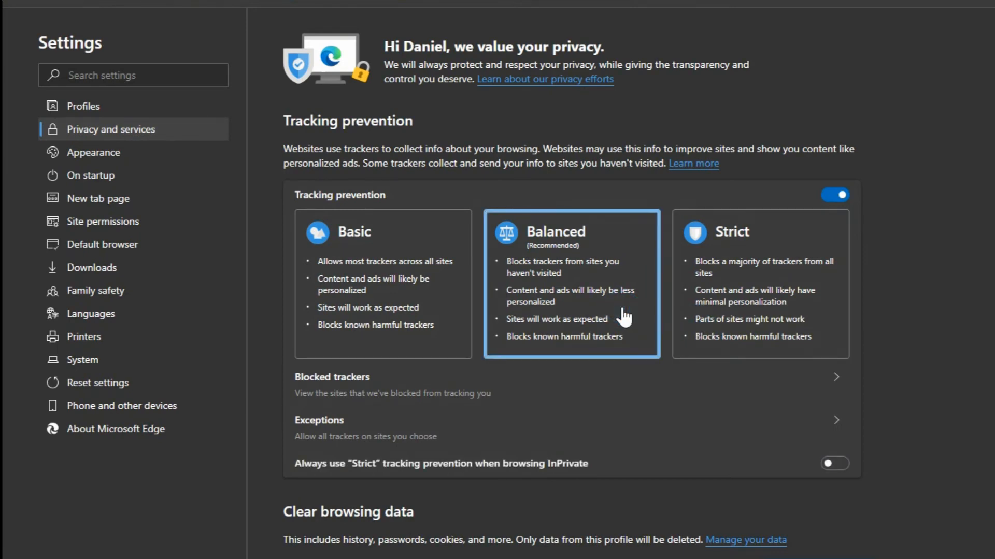
mouse_move(420, 383)
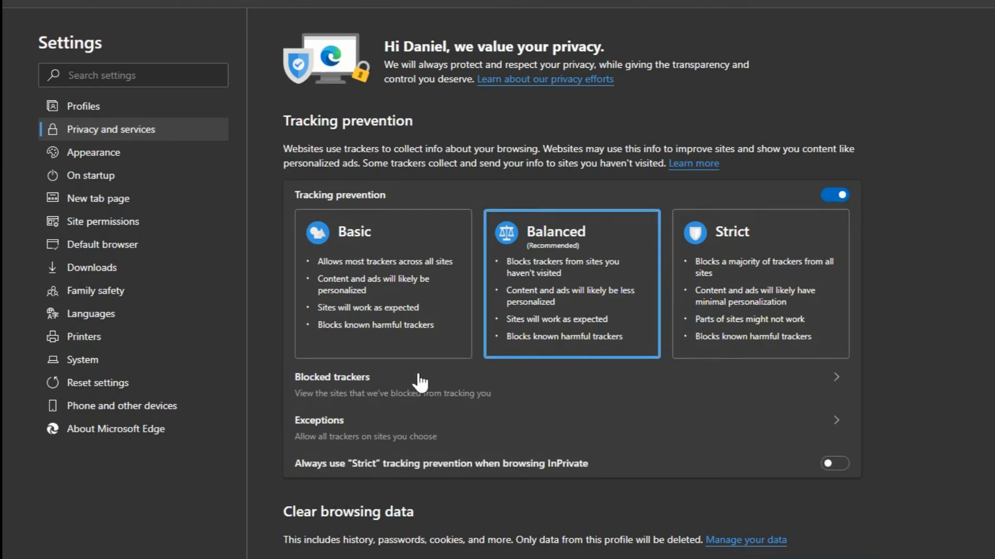
mouse_move(426, 437)
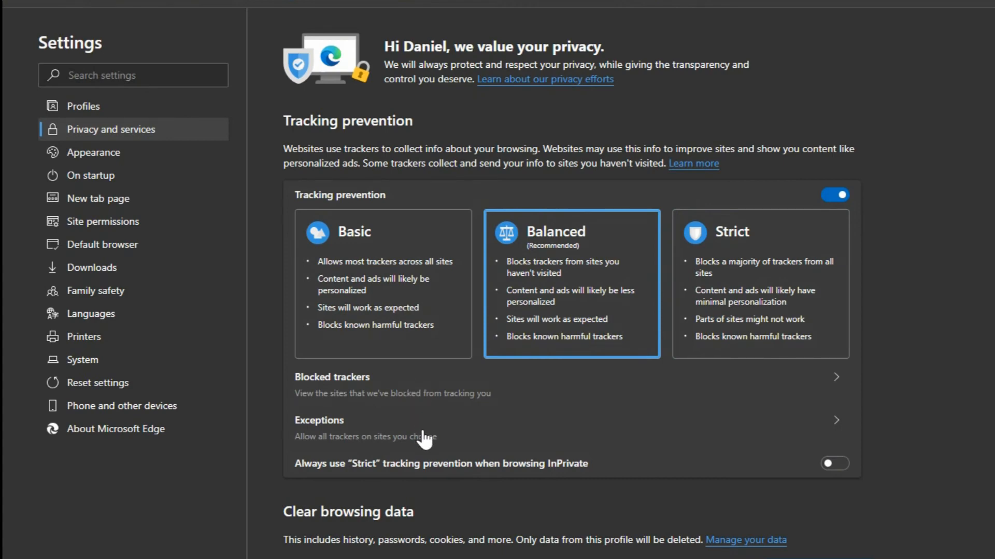
mouse_move(378, 401)
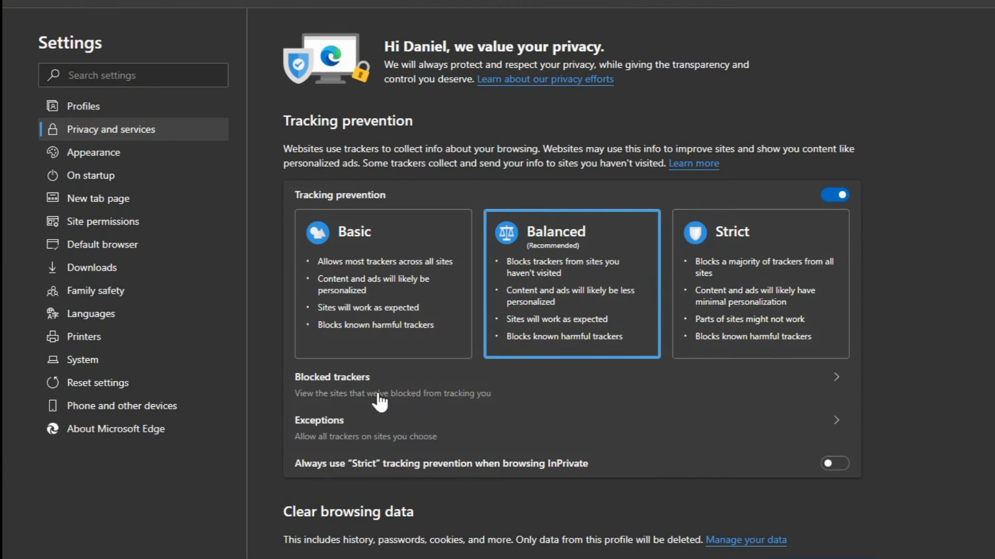
mouse_move(415, 394)
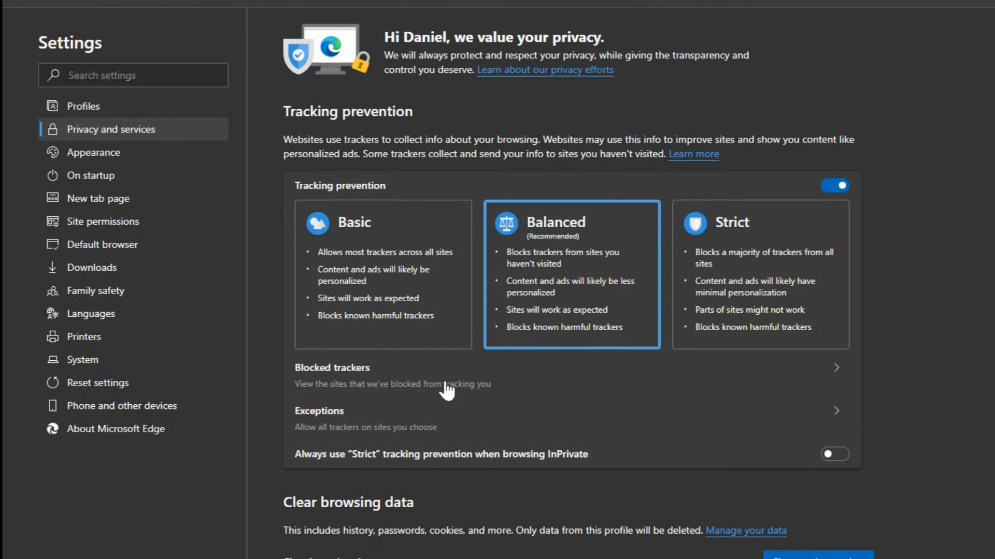
Step: Clear browsing history, downloads, cookies and cached files with Time range set to All time
scroll("down", 3)
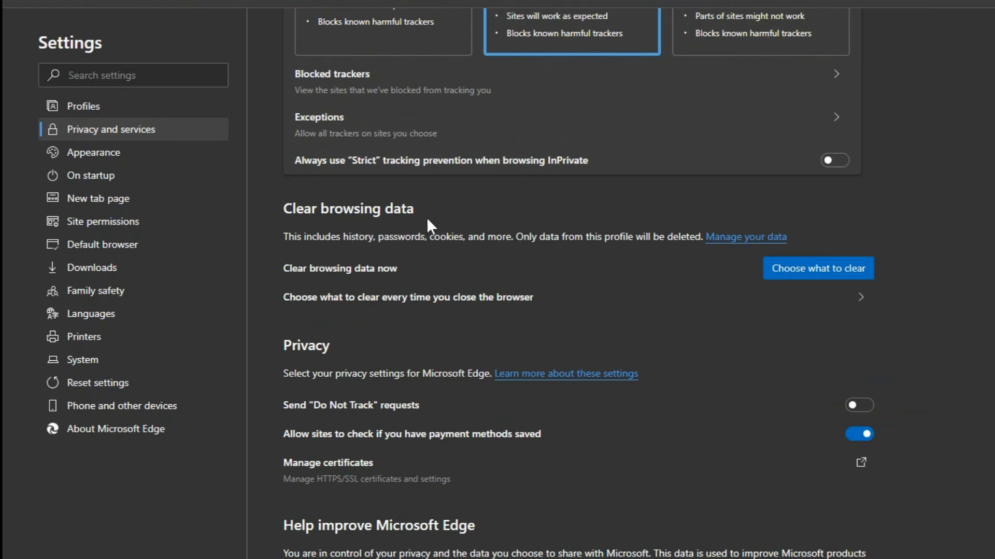
mouse_move(341, 265)
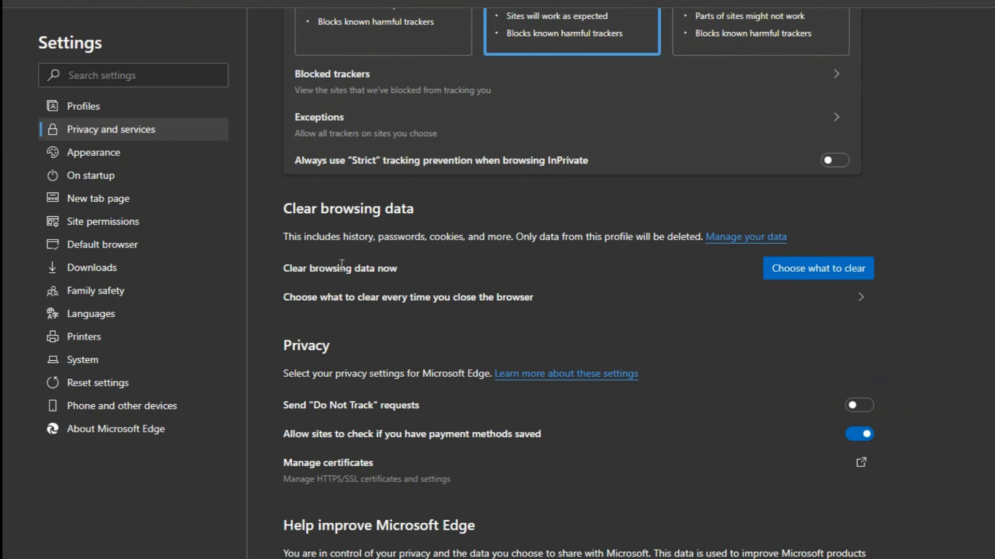
mouse_move(595, 313)
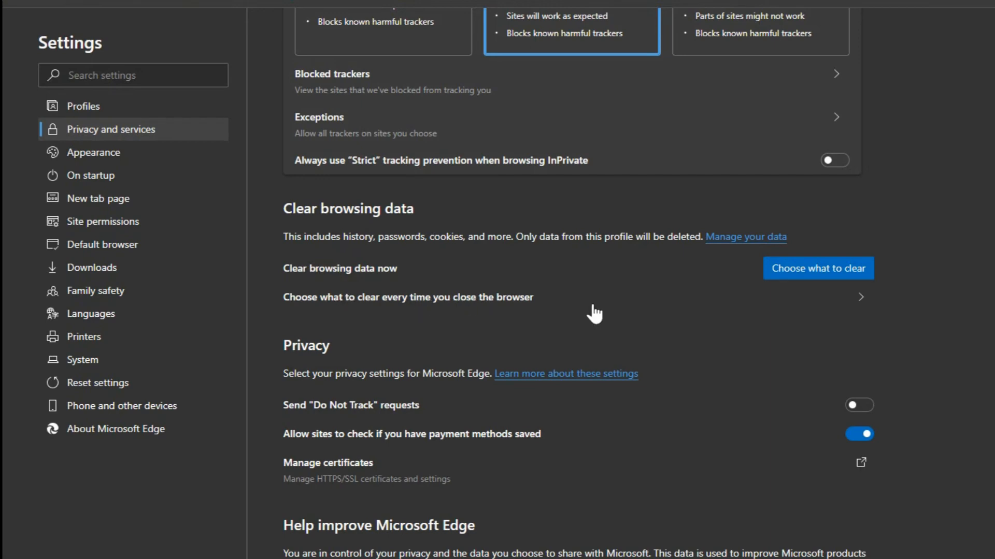
mouse_move(810, 290)
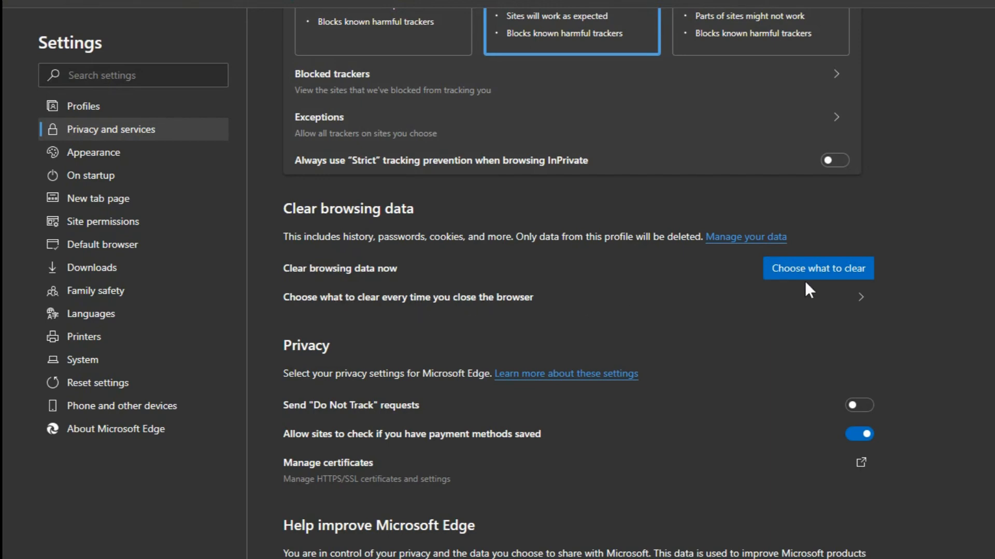
mouse_move(819, 279)
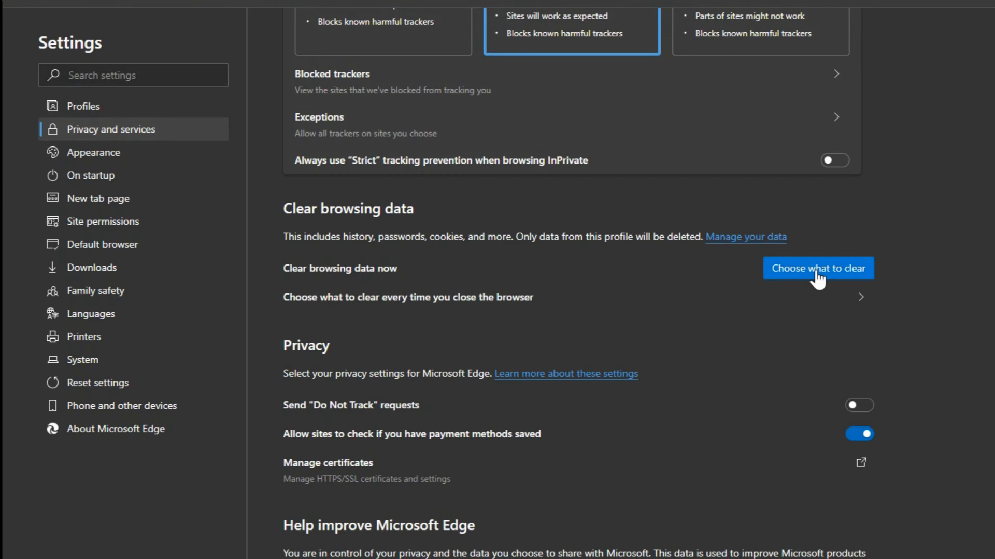
left_click(818, 267)
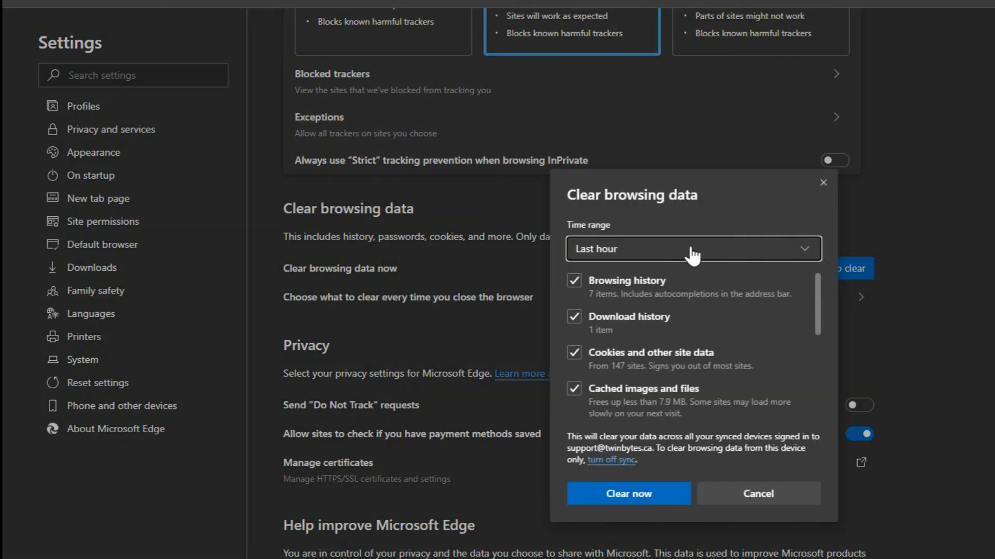
left_click(691, 249)
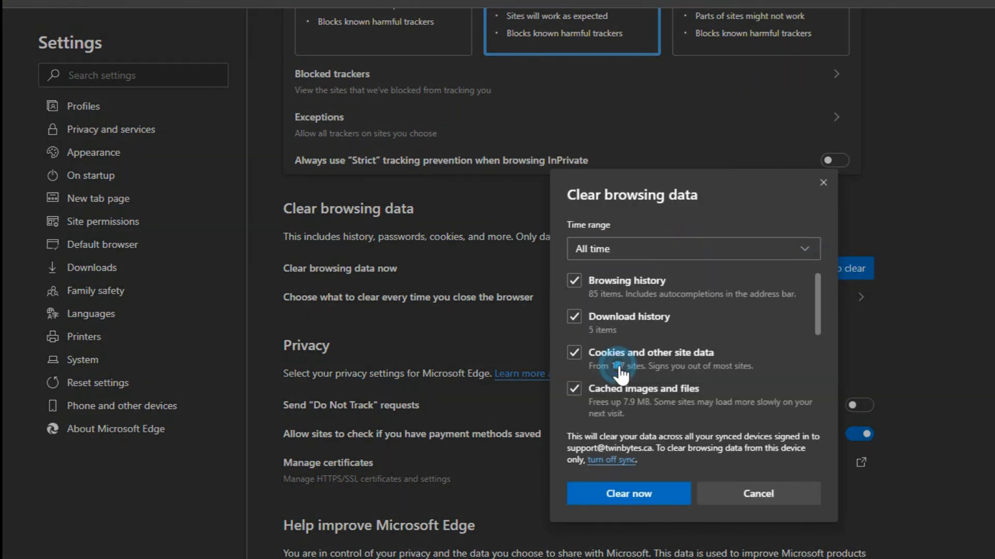
mouse_move(627, 493)
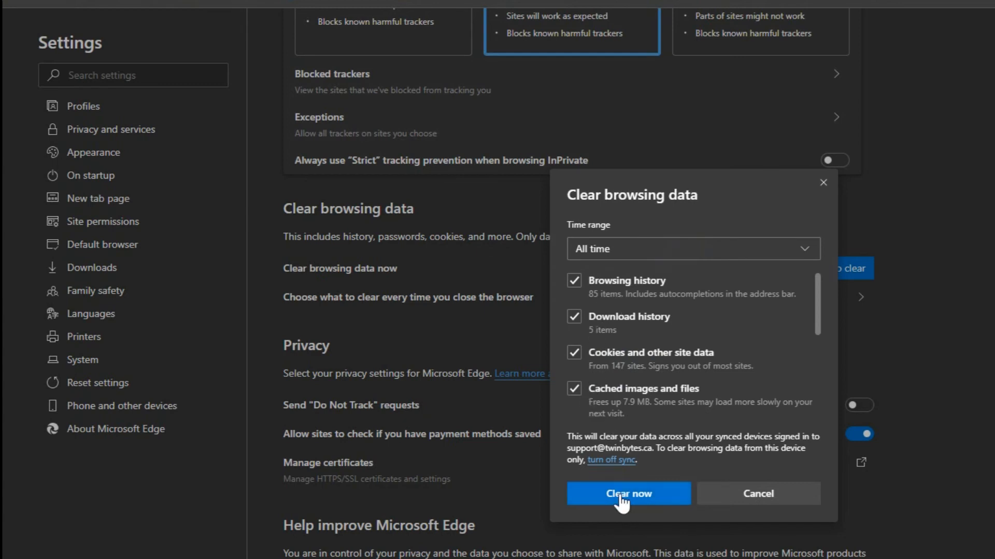
left_click(628, 493)
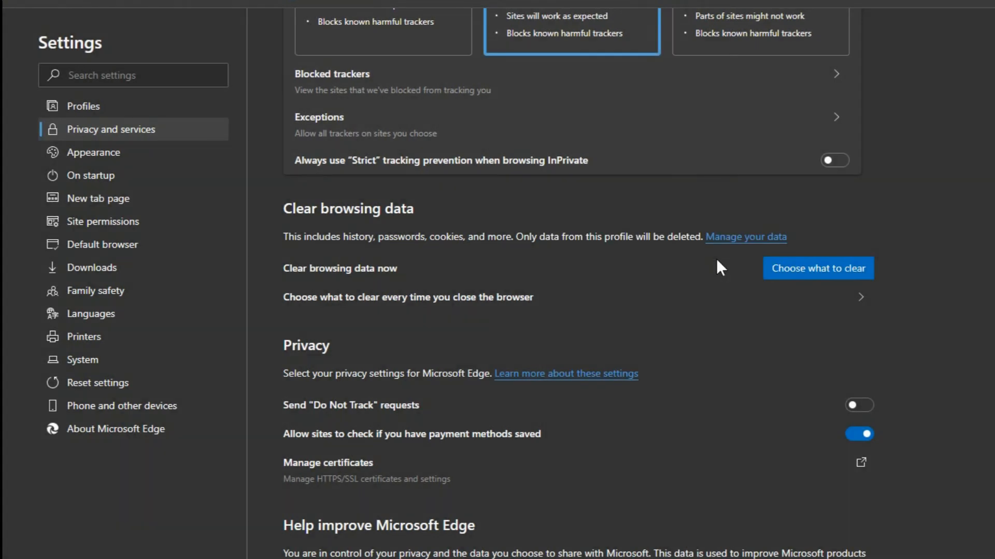
mouse_move(549, 281)
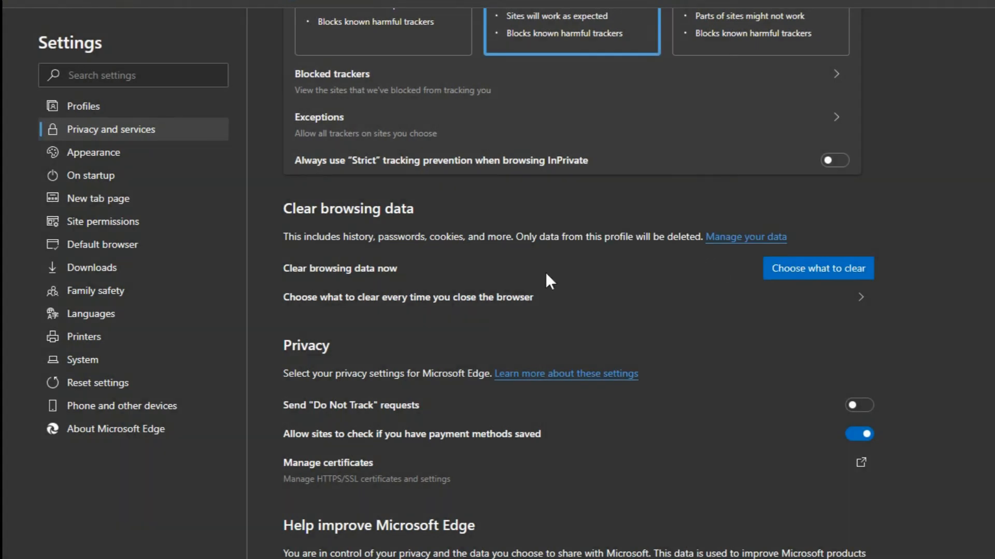
mouse_move(386, 399)
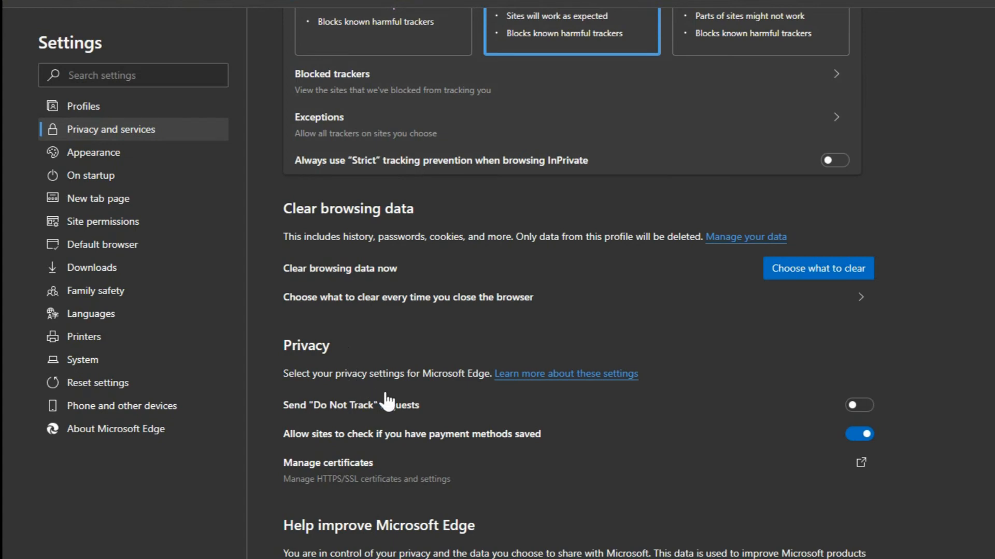
Step: Go to the Appearance page showing Dark theme, 100% zoom and favorites bar always shown
scroll("down", 3)
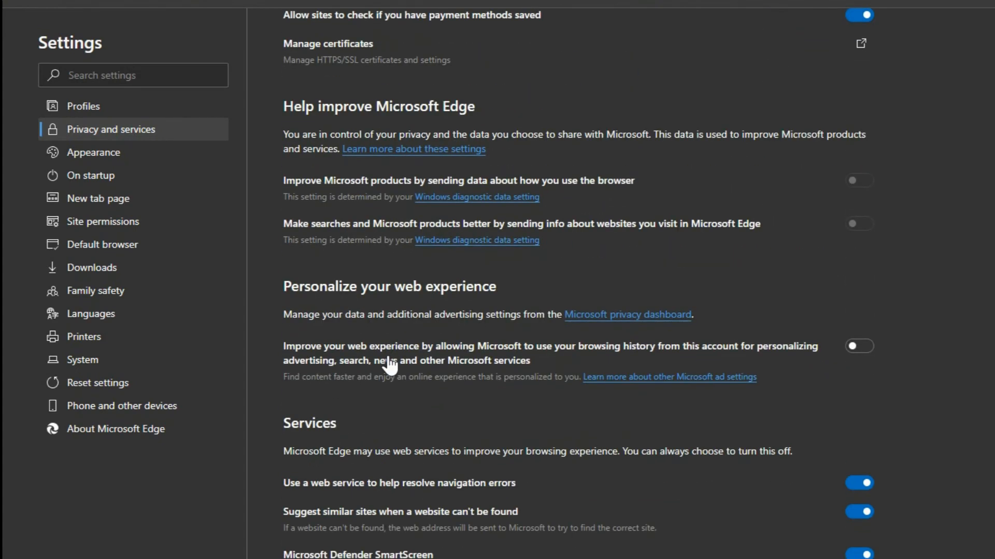
mouse_move(242, 190)
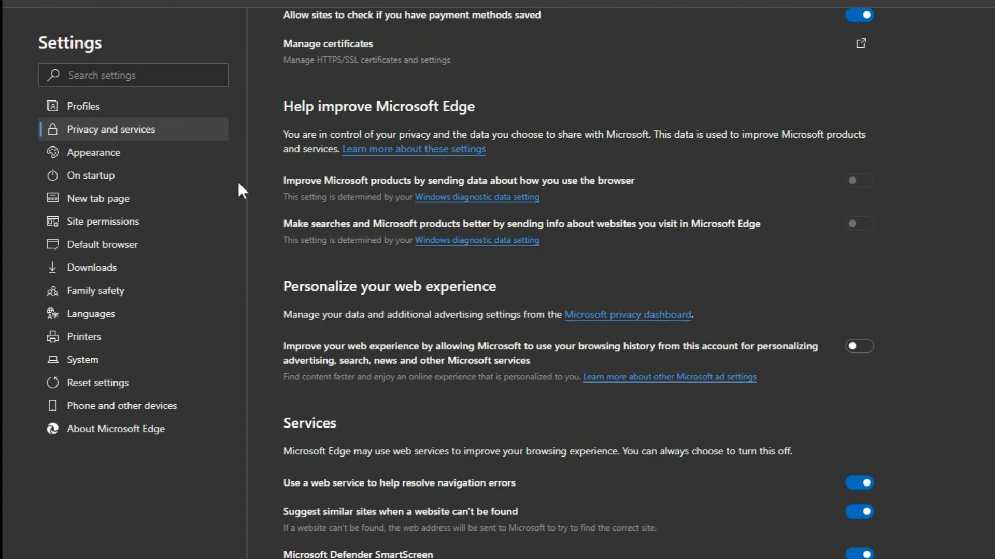
left_click(93, 152)
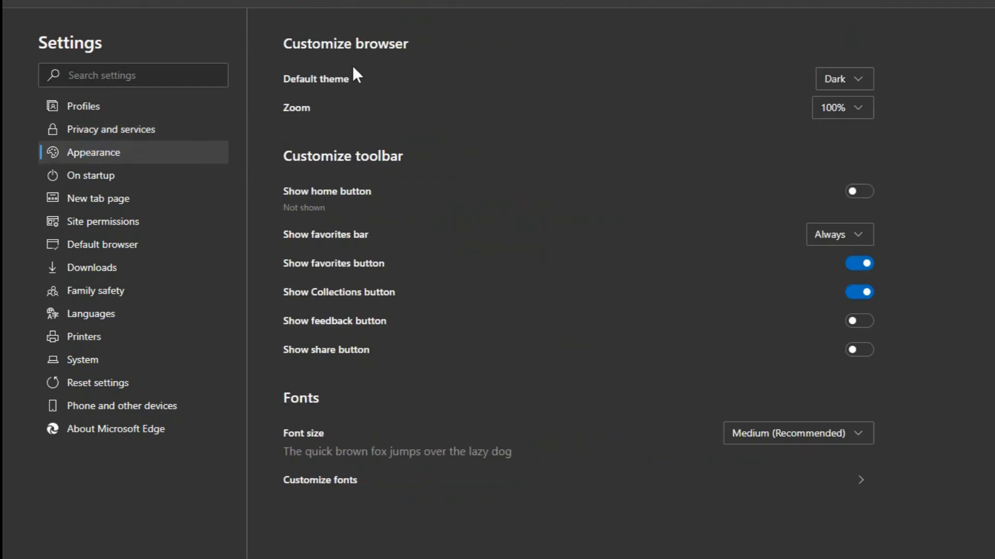
mouse_move(646, 90)
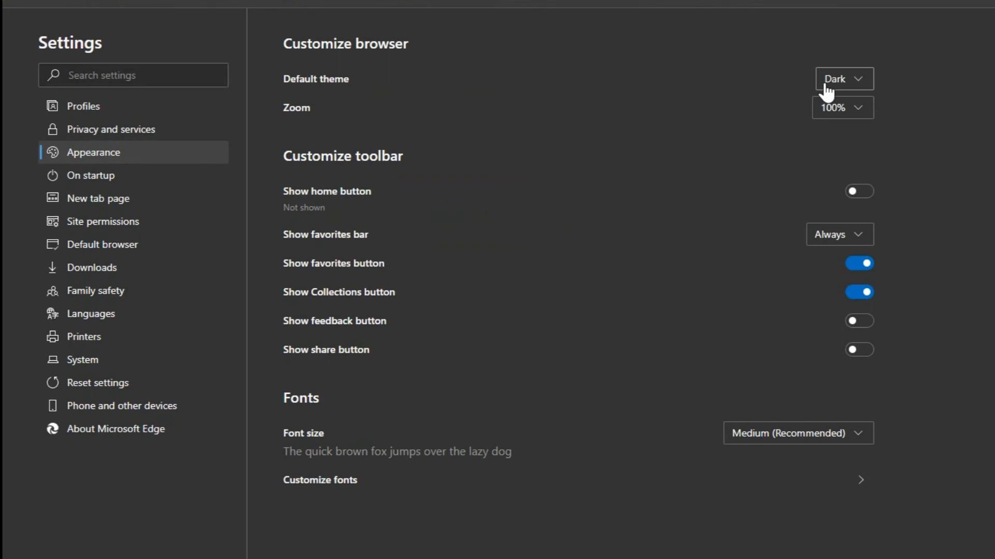
mouse_move(810, 91)
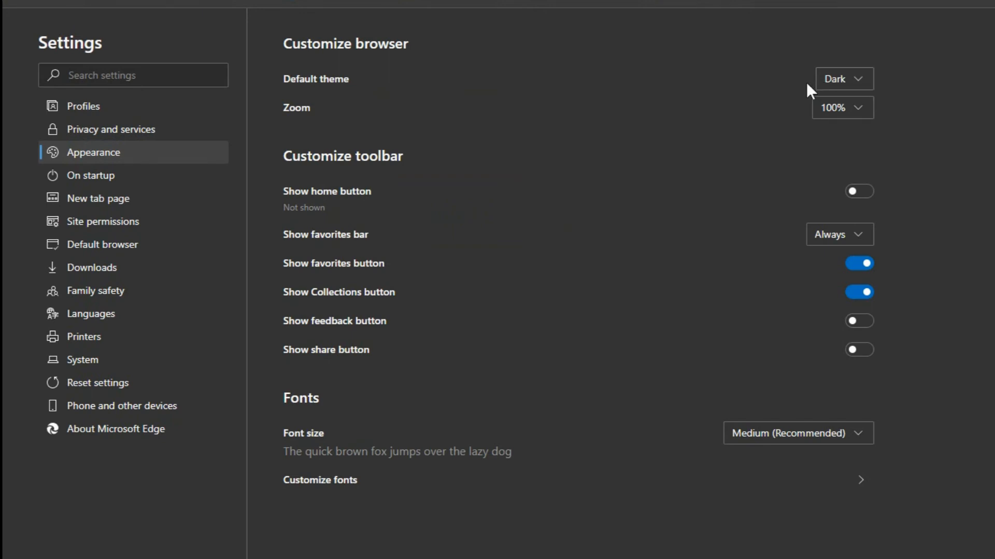
mouse_move(753, 134)
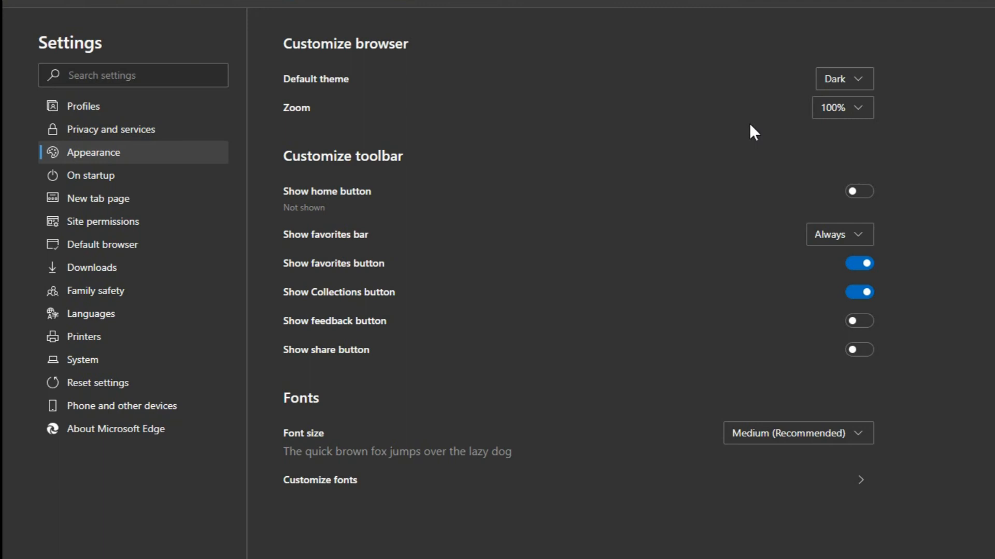
mouse_move(711, 245)
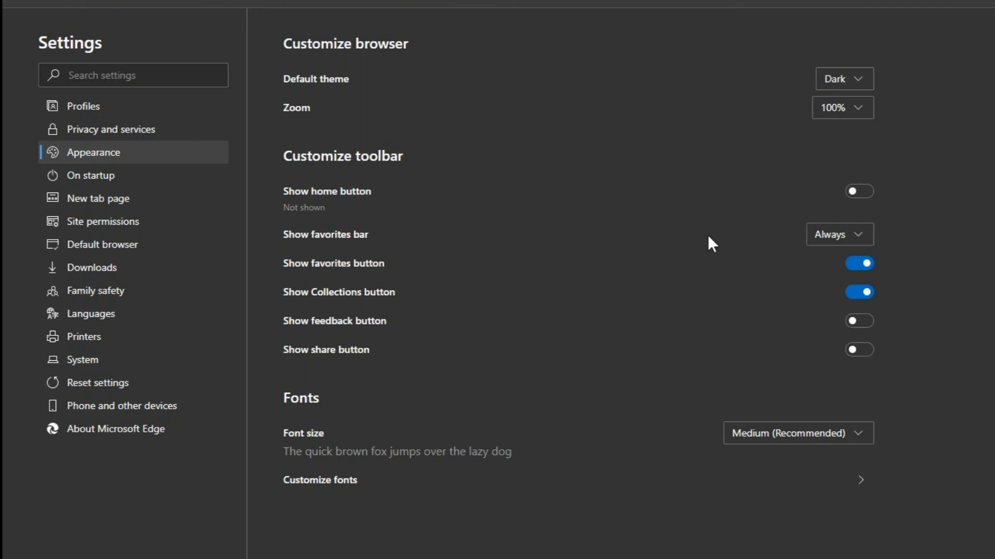
mouse_move(775, 236)
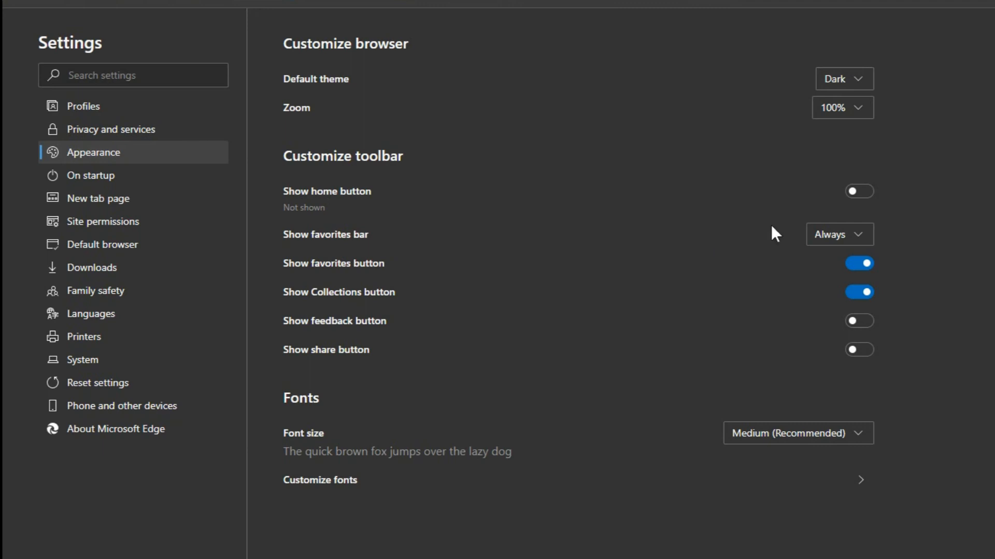
mouse_move(769, 243)
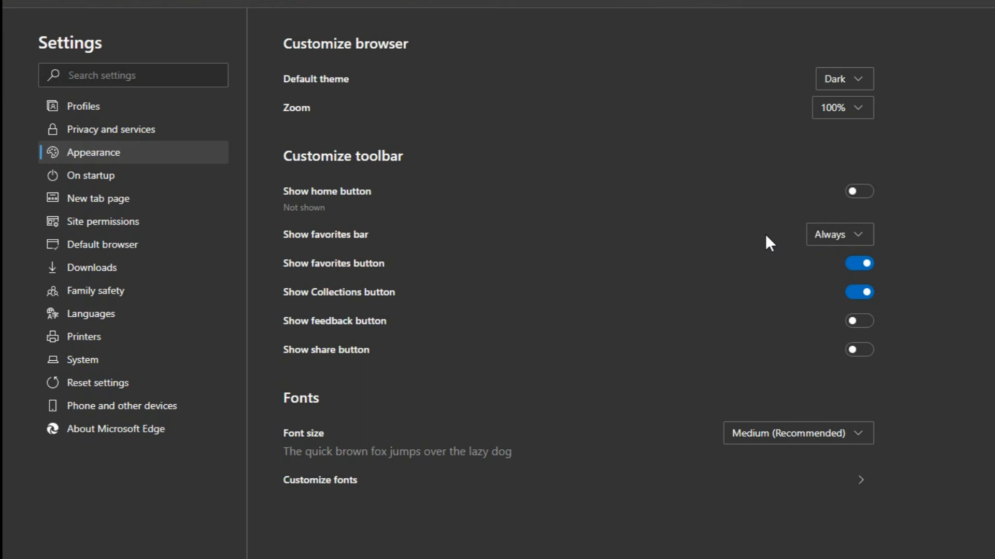
mouse_move(795, 332)
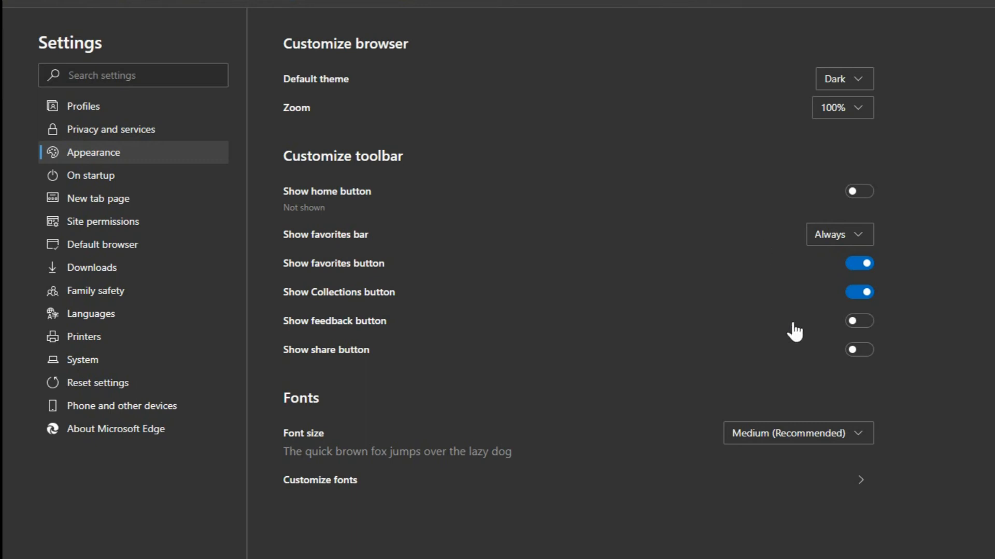
mouse_move(281, 219)
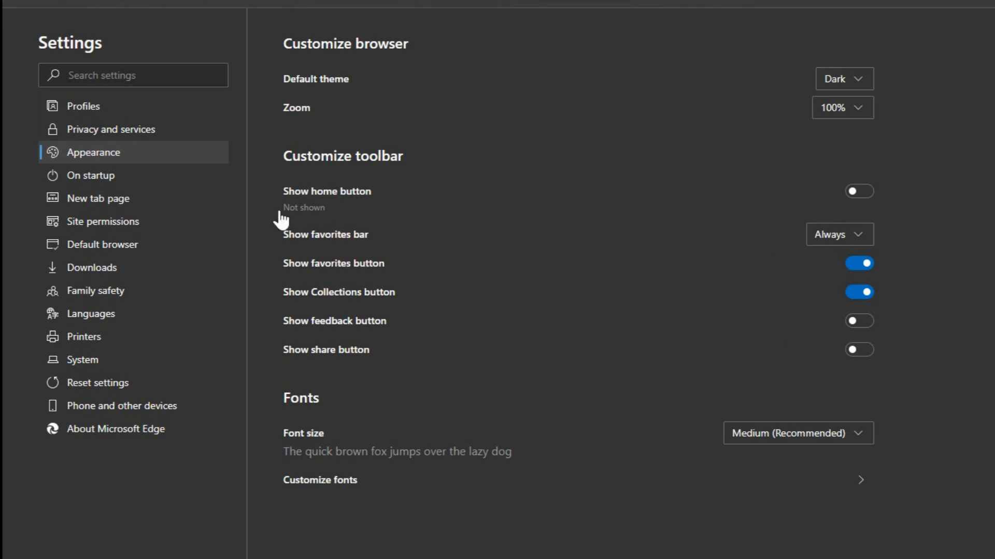
Step: Review the On startup pages list, then move to the New tab page settings
left_click(91, 175)
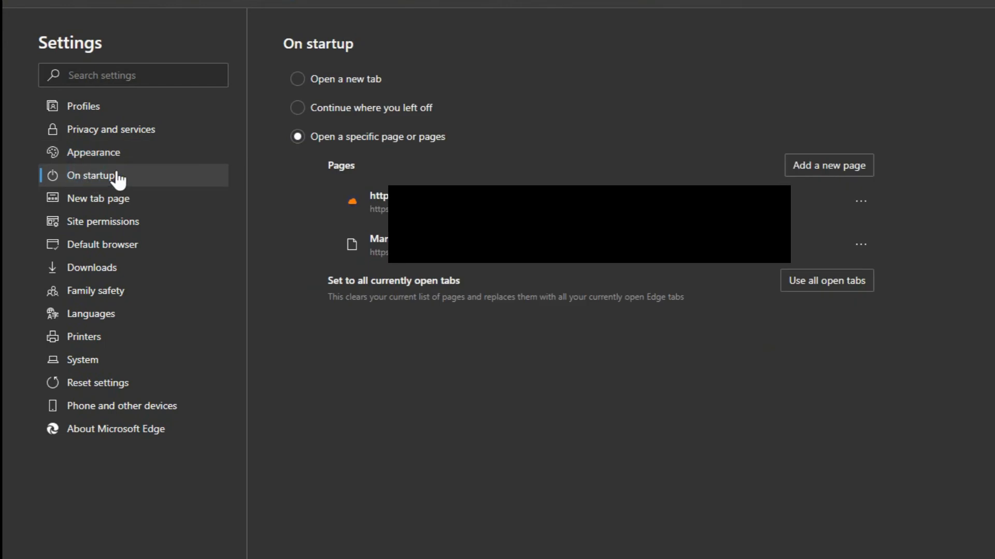
mouse_move(371, 83)
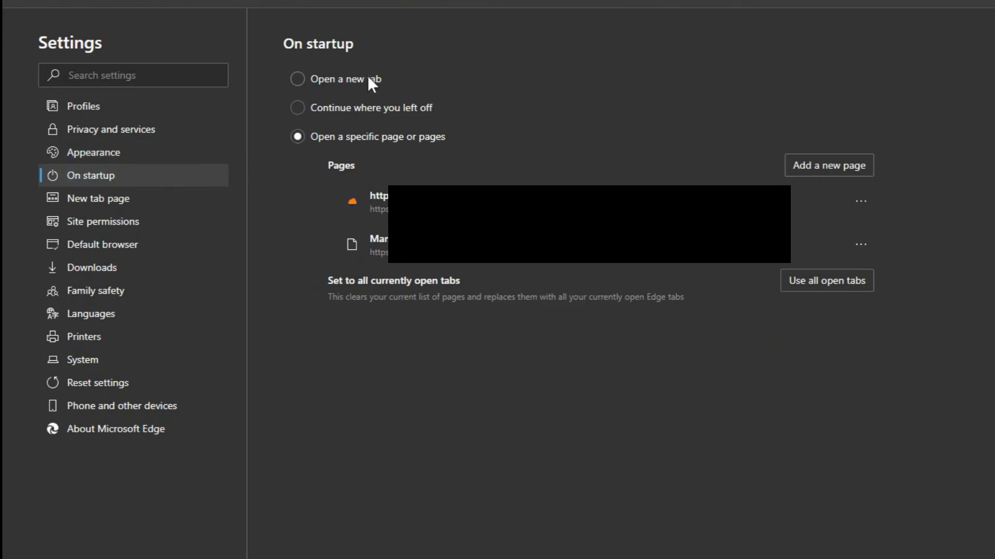
mouse_move(417, 114)
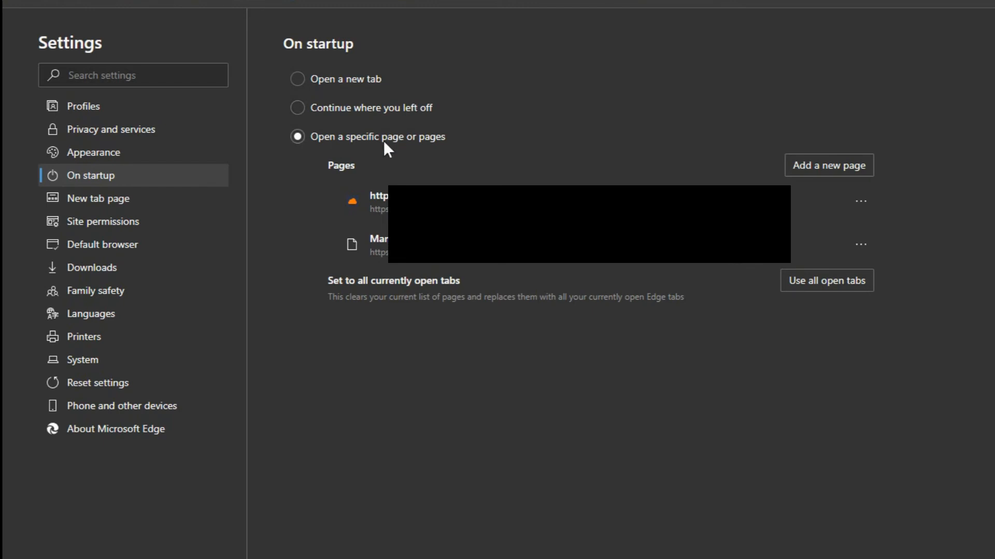
mouse_move(429, 148)
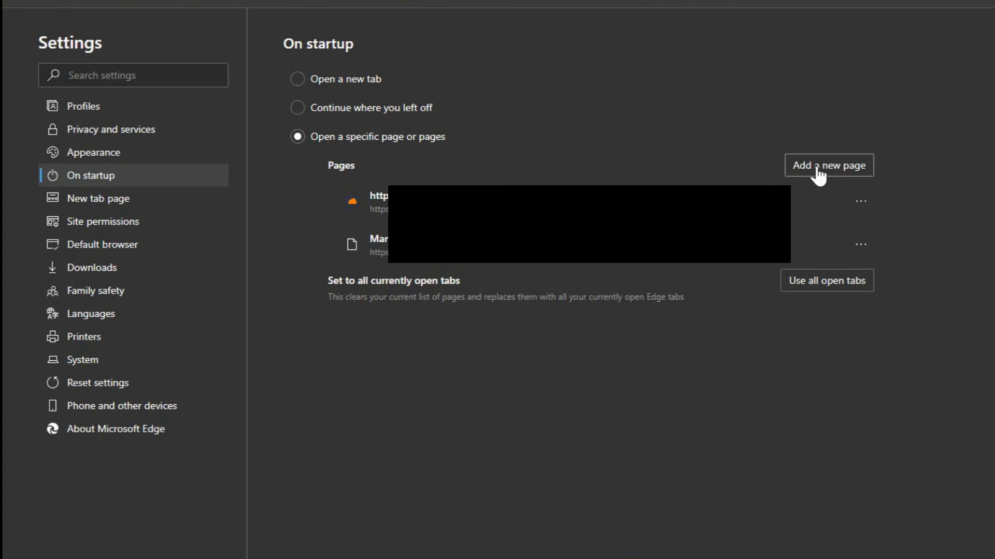
mouse_move(789, 176)
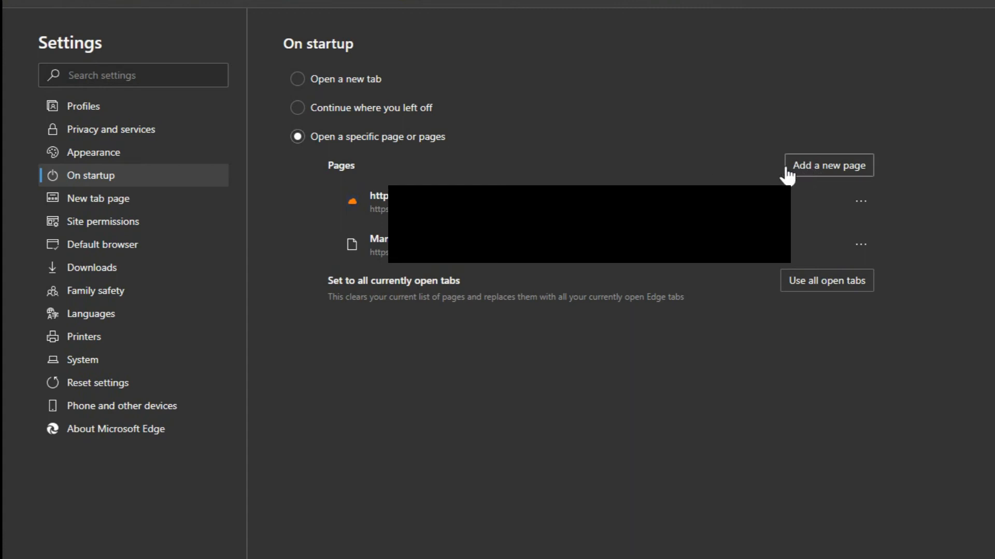
mouse_move(860, 201)
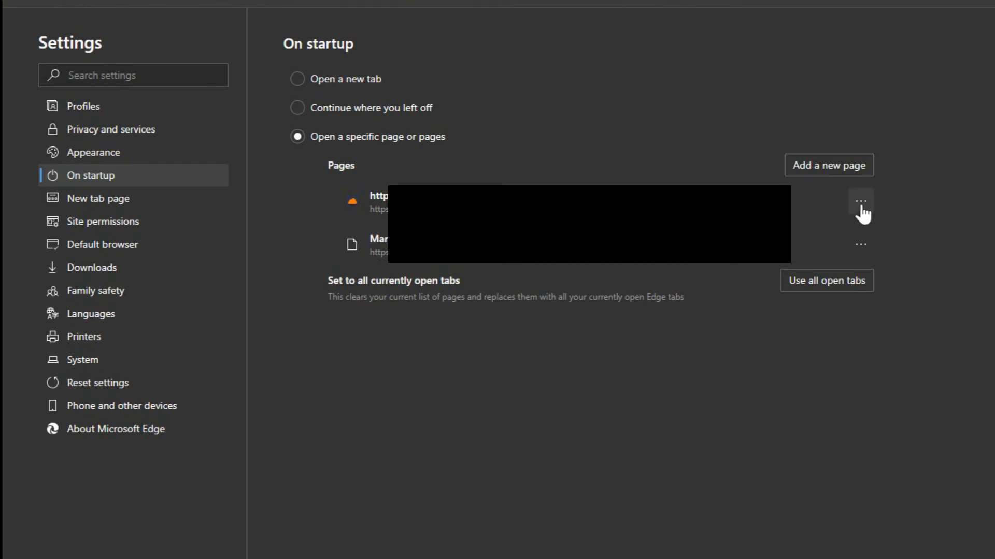
left_click(860, 202)
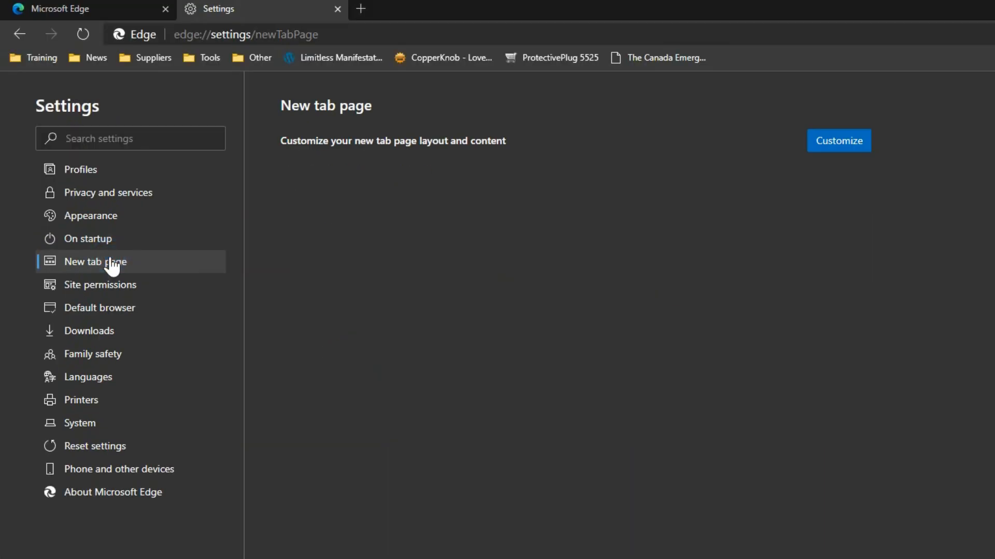
mouse_move(317, 58)
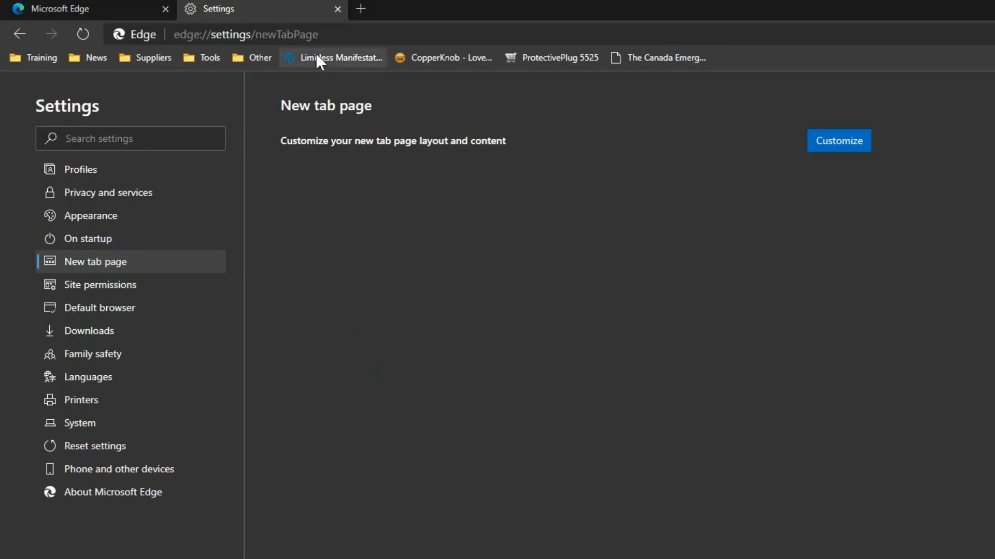
mouse_move(361, 10)
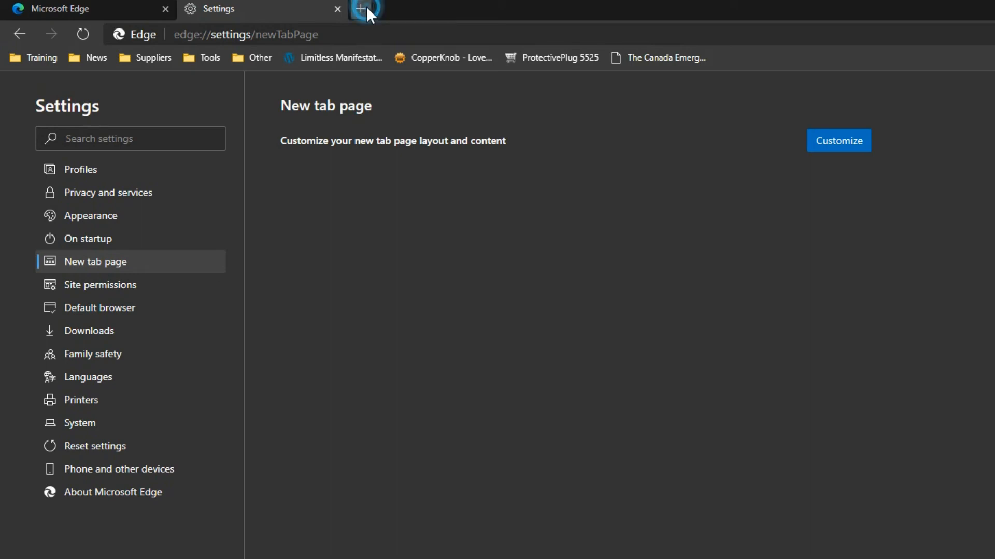
Step: Open a new tab showing the Inspirational new tab page with search box and Office tile
left_click(360, 10)
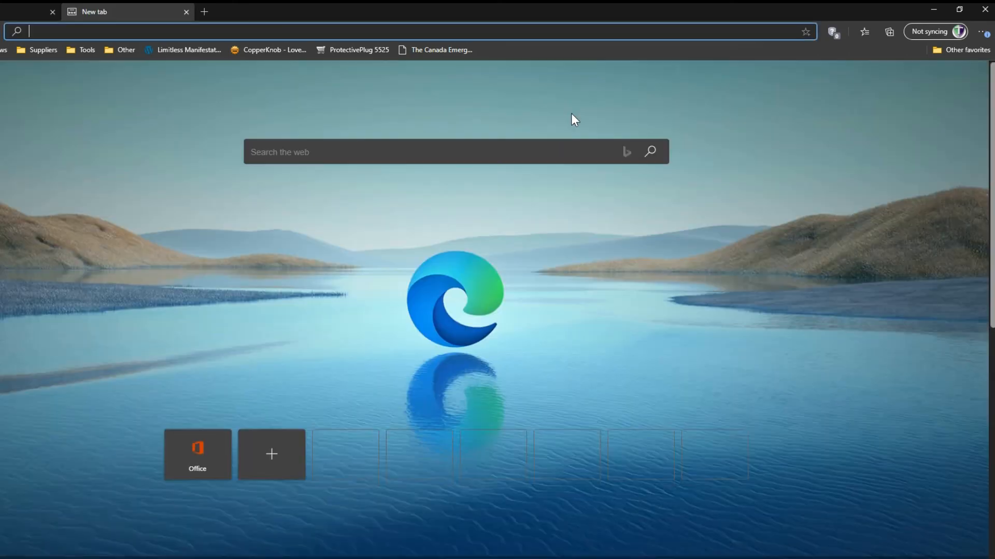
left_click(954, 90)
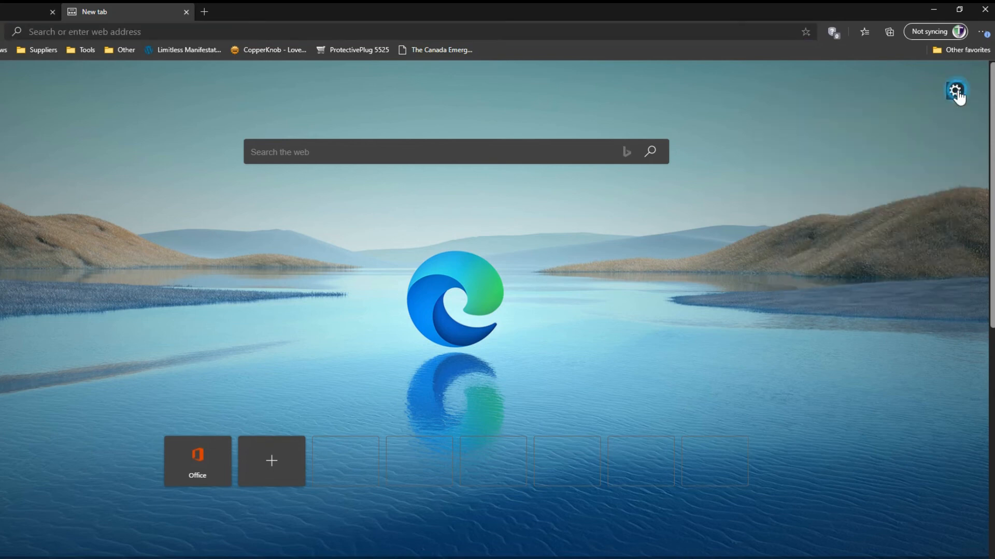
mouse_move(841, 107)
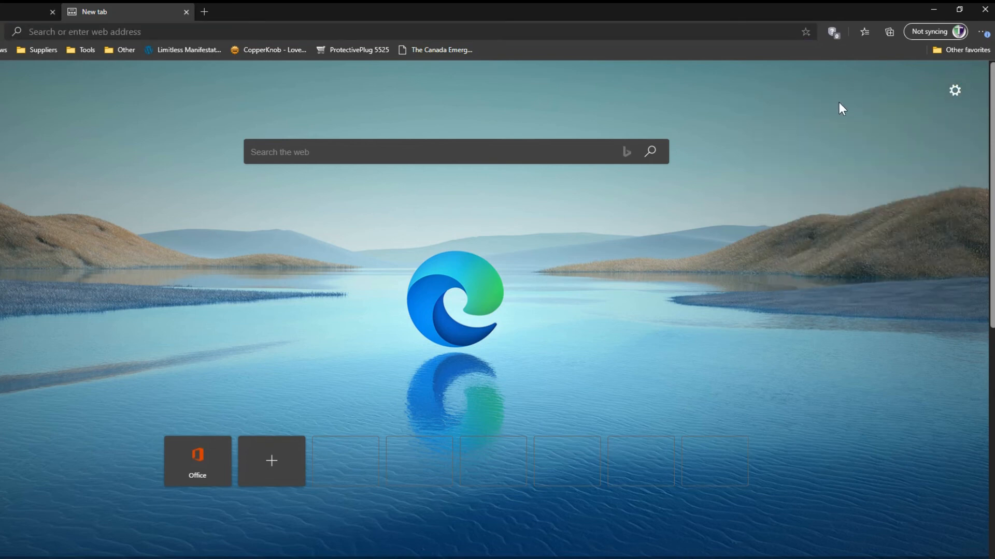
Step: Preview Focused, Inspirational and Informational layouts, peek at Custom options, and return to the layout choices
left_click(955, 90)
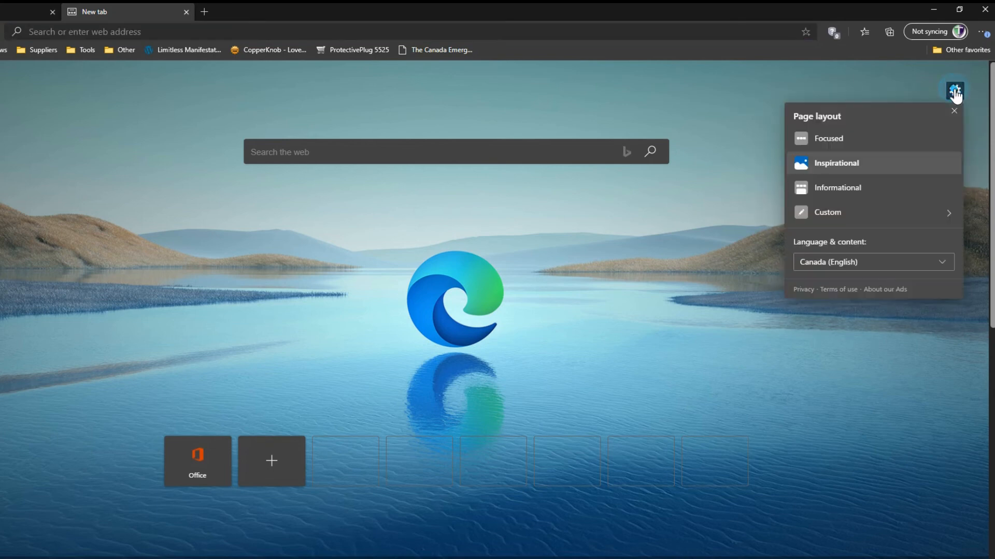
mouse_move(848, 143)
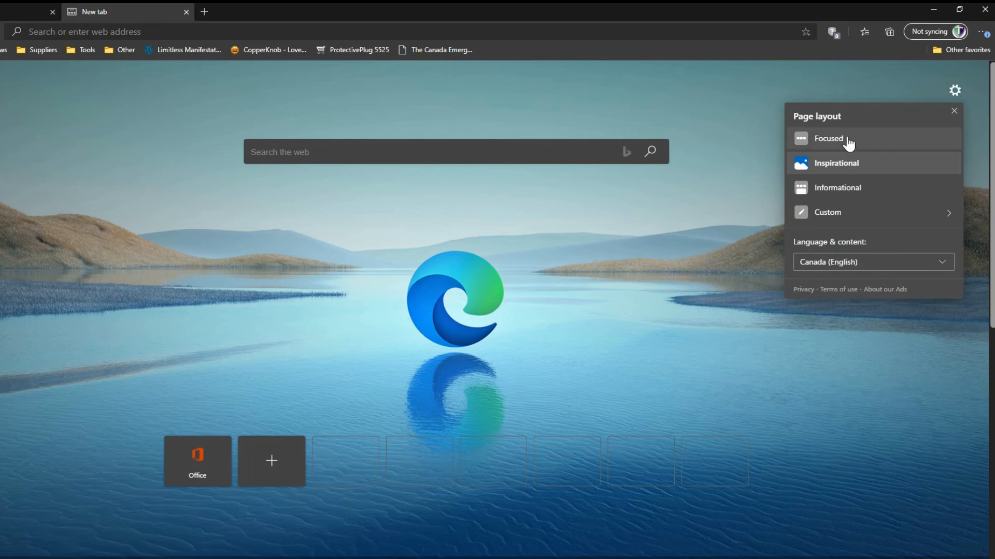
left_click(828, 138)
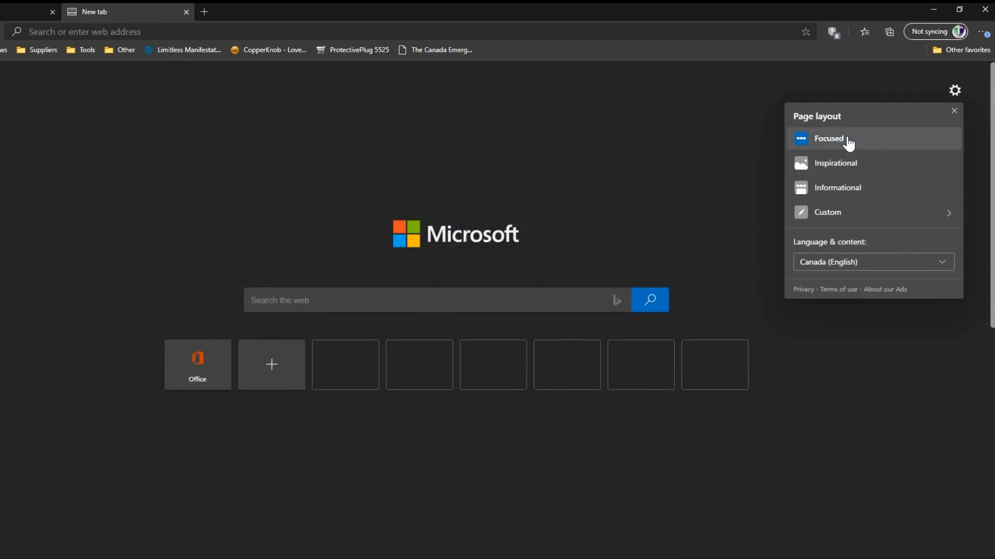
left_click(836, 162)
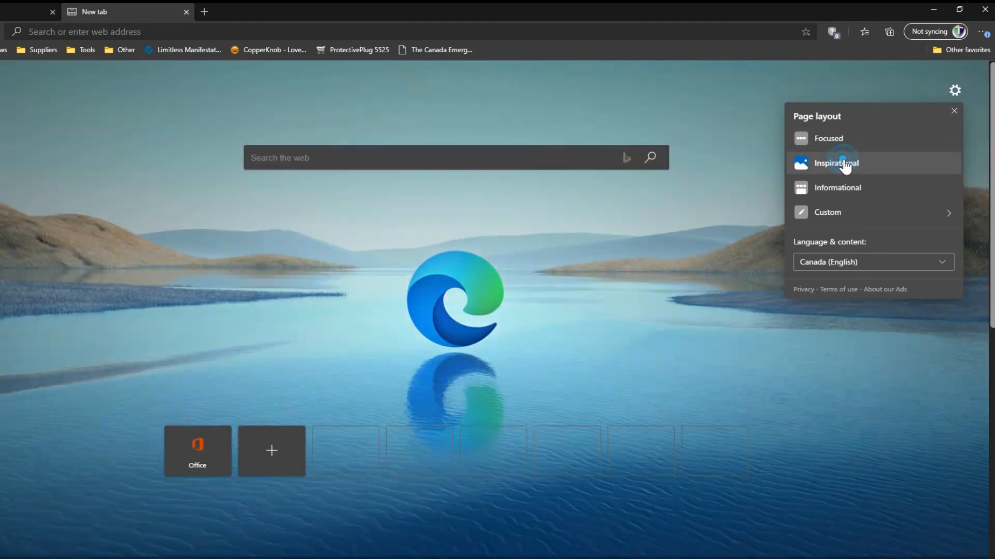
left_click(838, 188)
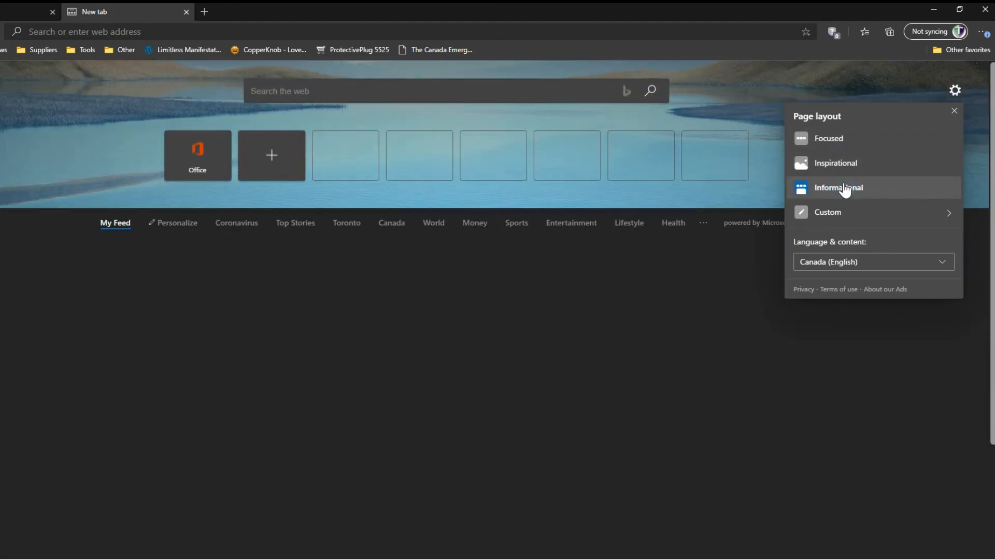
left_click(838, 188)
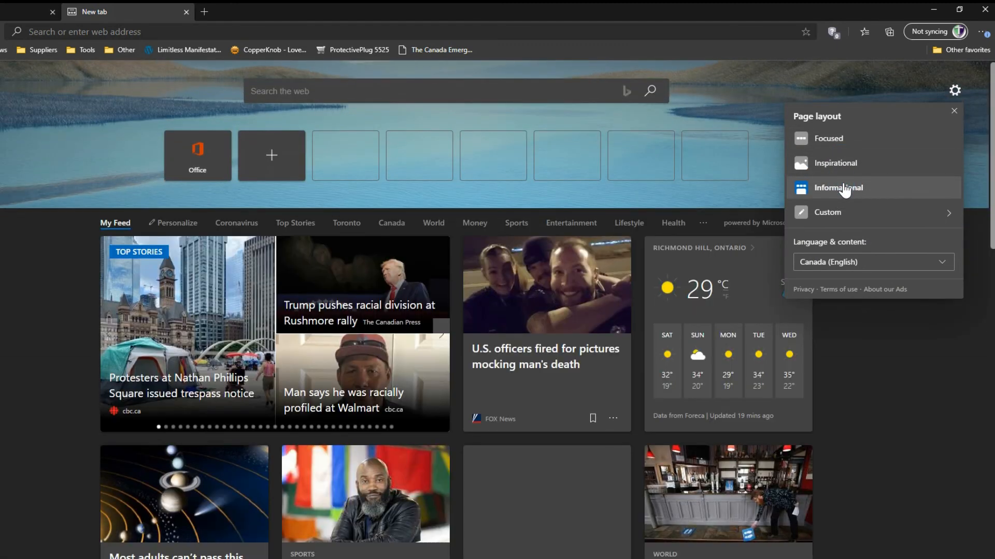
mouse_move(836, 215)
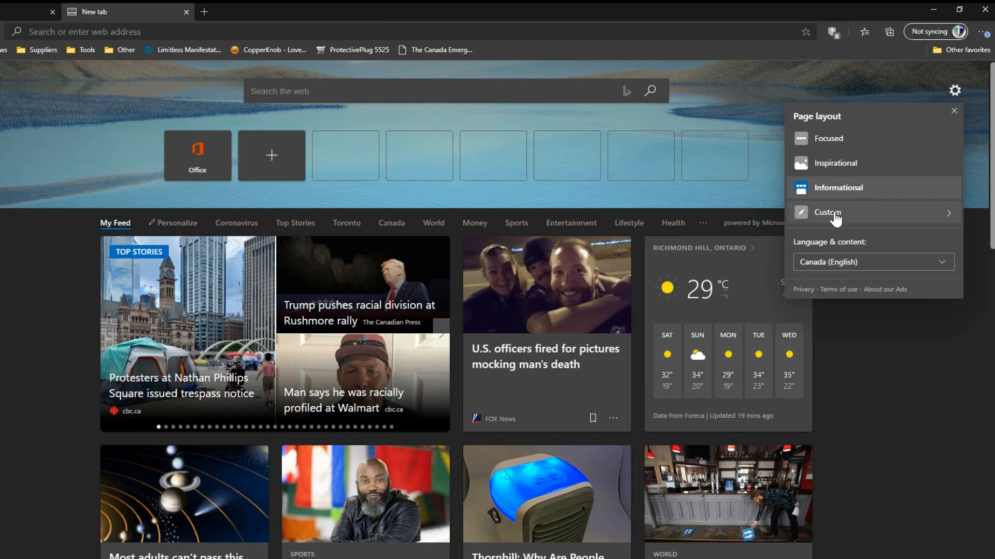
left_click(827, 211)
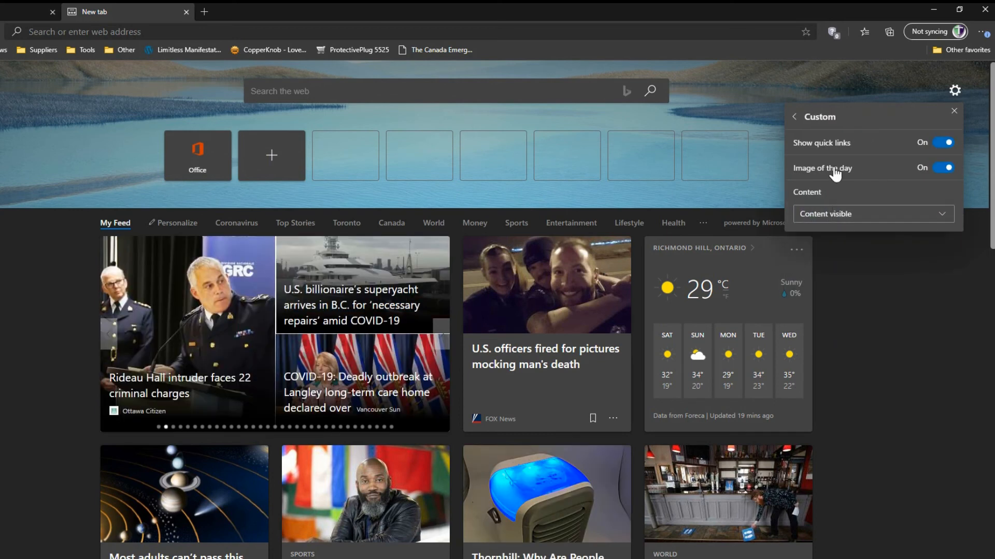
mouse_move(827, 168)
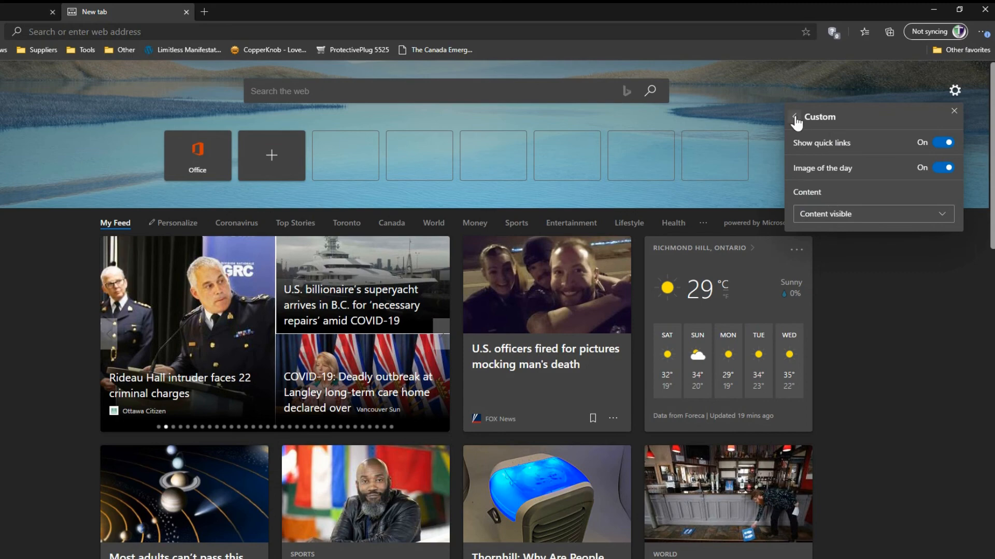
left_click(798, 121)
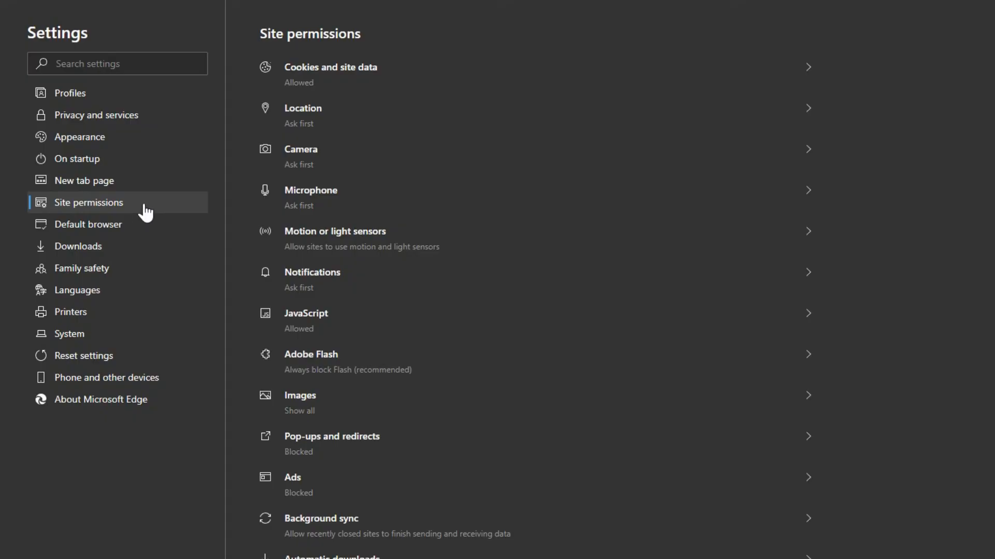
mouse_move(449, 189)
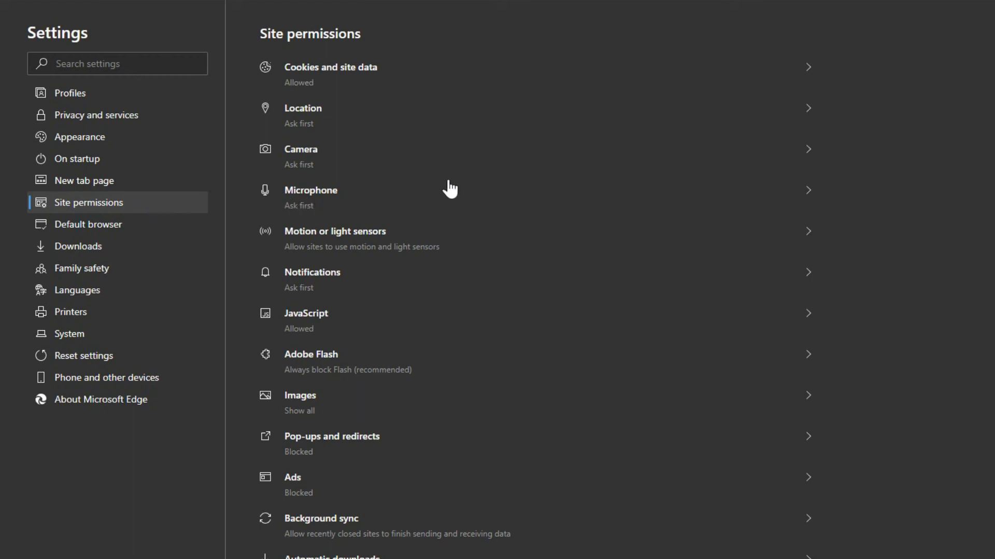
mouse_move(446, 188)
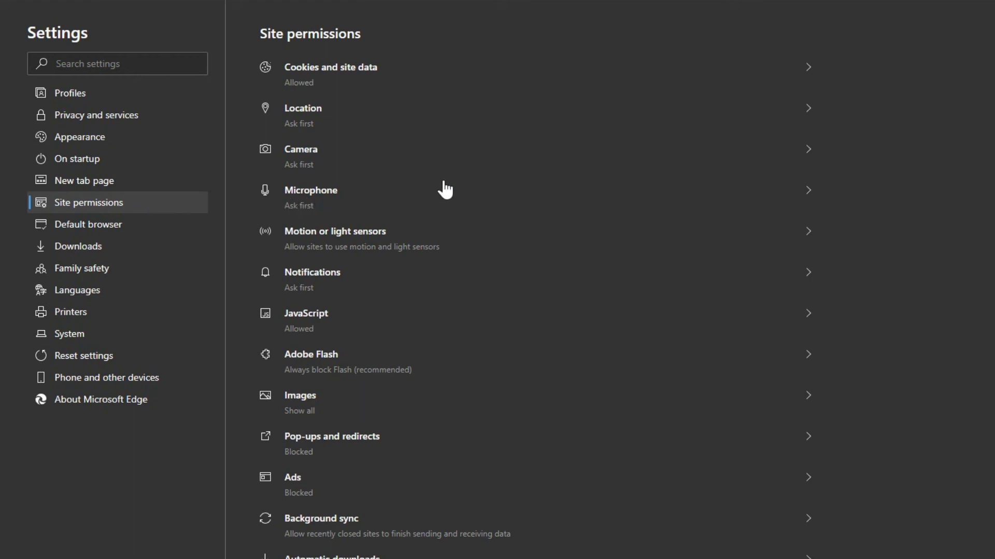
mouse_move(372, 296)
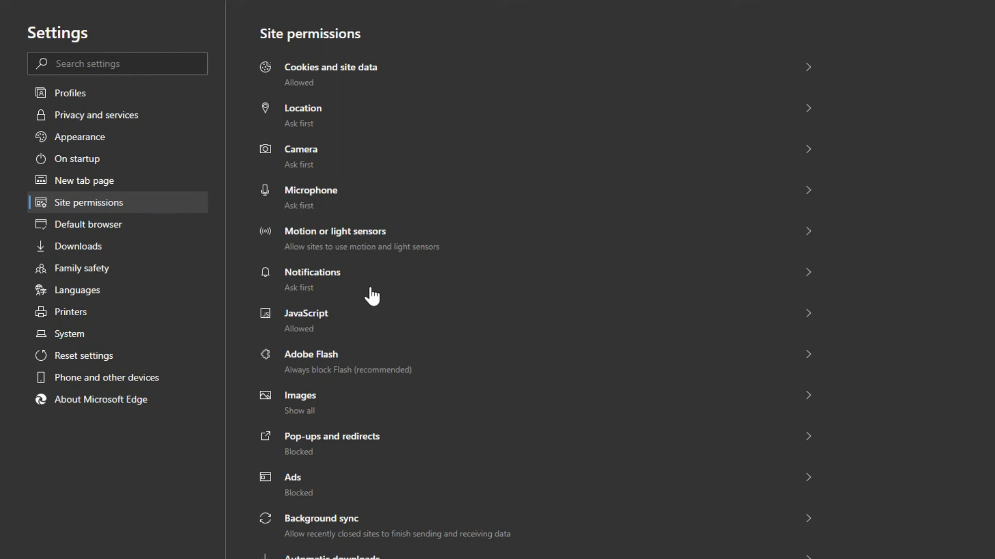
mouse_move(298, 331)
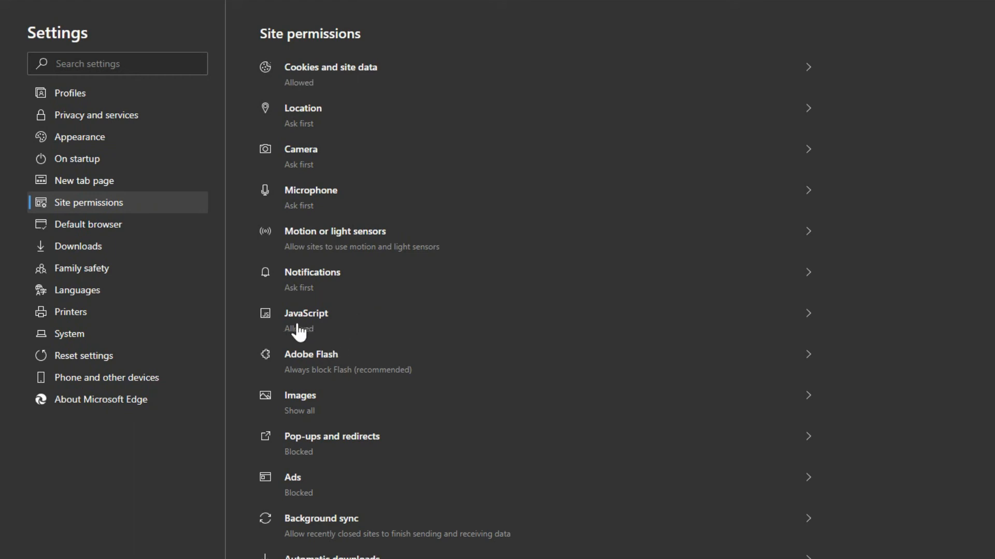
mouse_move(344, 325)
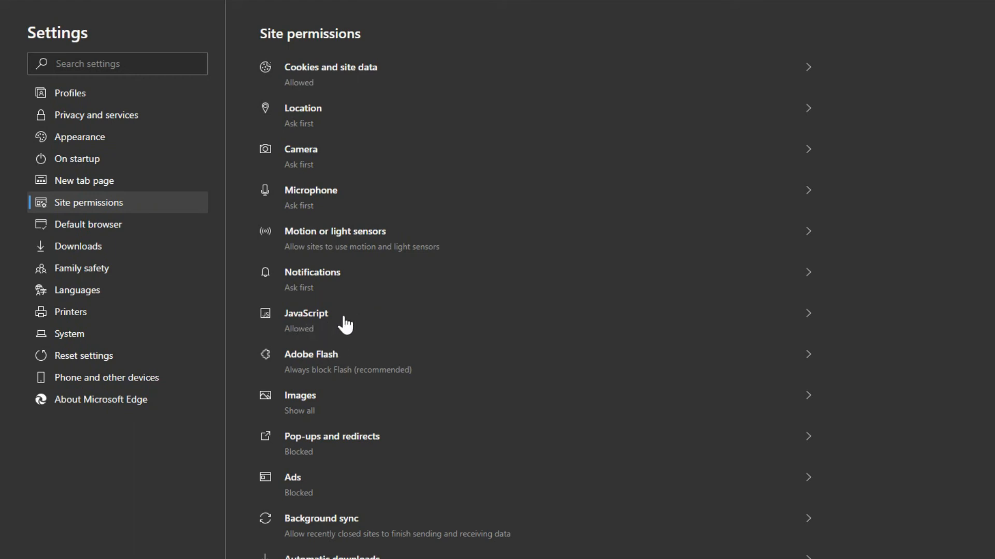
Step: Check the JavaScript permission, then scroll the permission list down to USB devices and clipboard and back
left_click(306, 320)
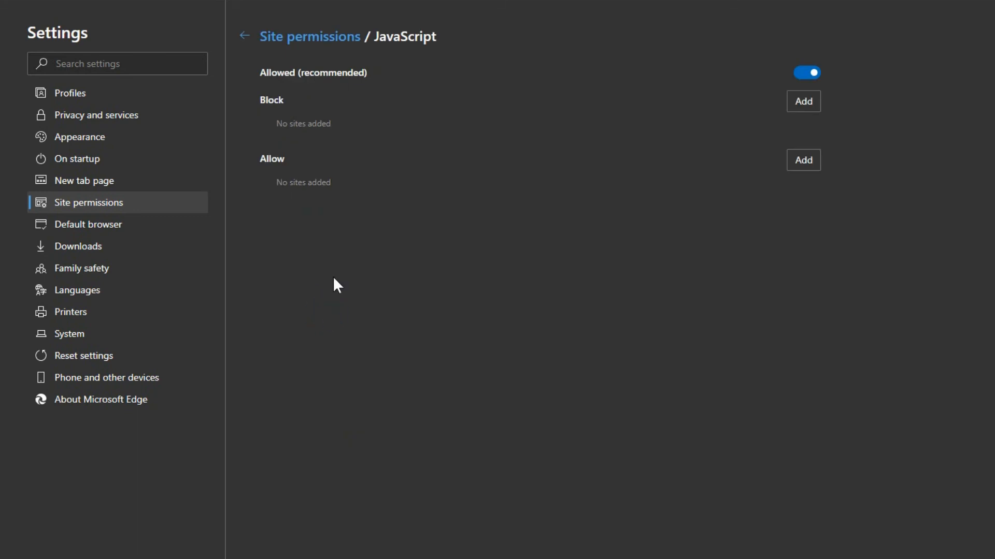
mouse_move(286, 80)
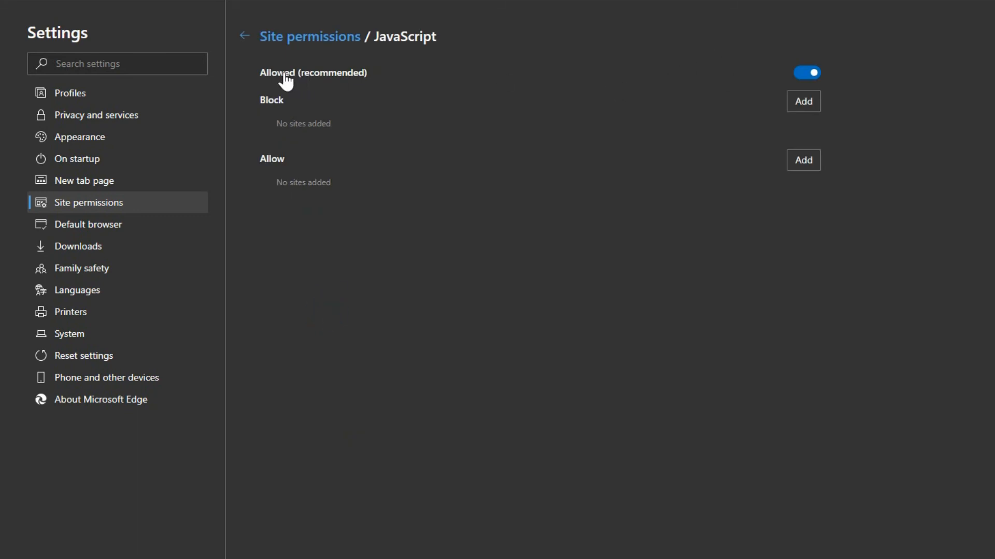
left_click(244, 36)
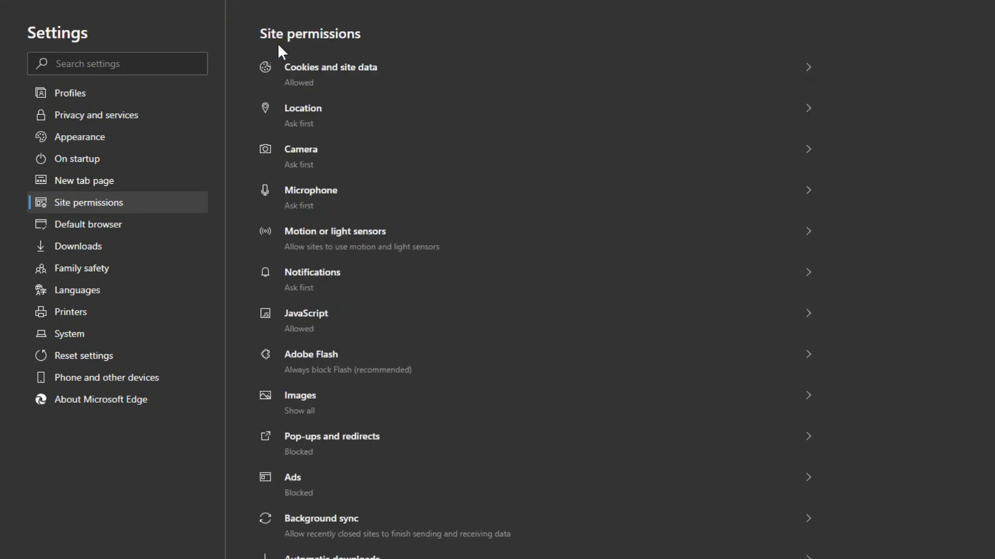
mouse_move(297, 317)
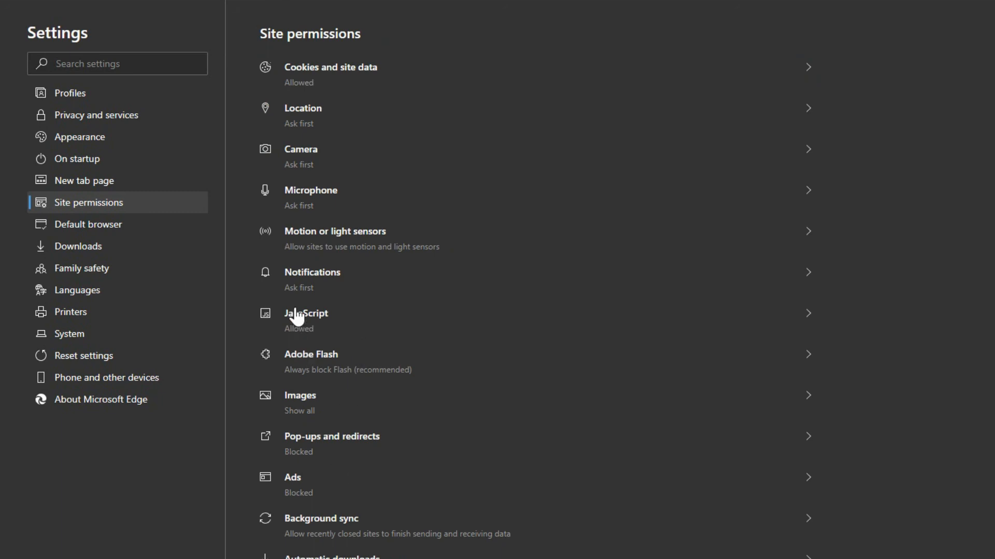
mouse_move(348, 370)
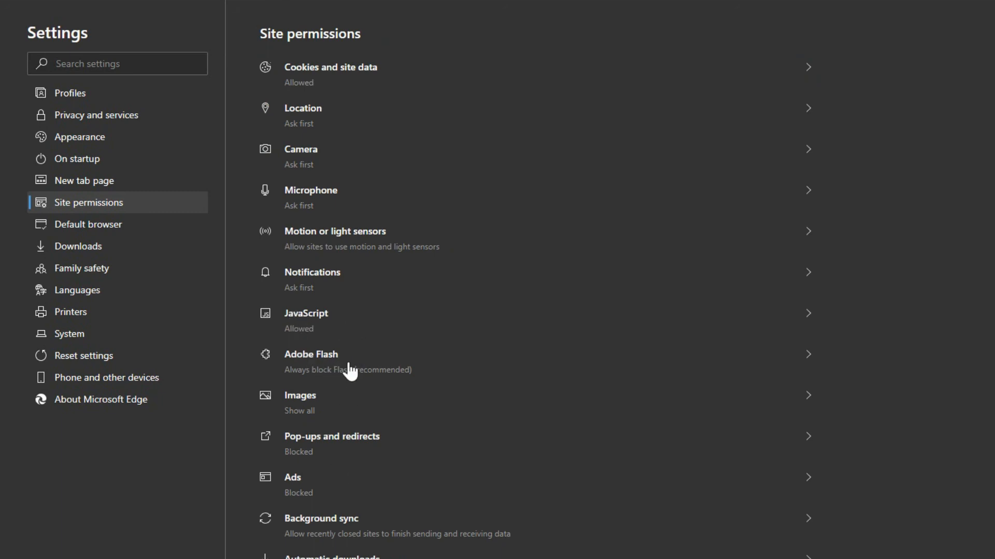
mouse_move(380, 373)
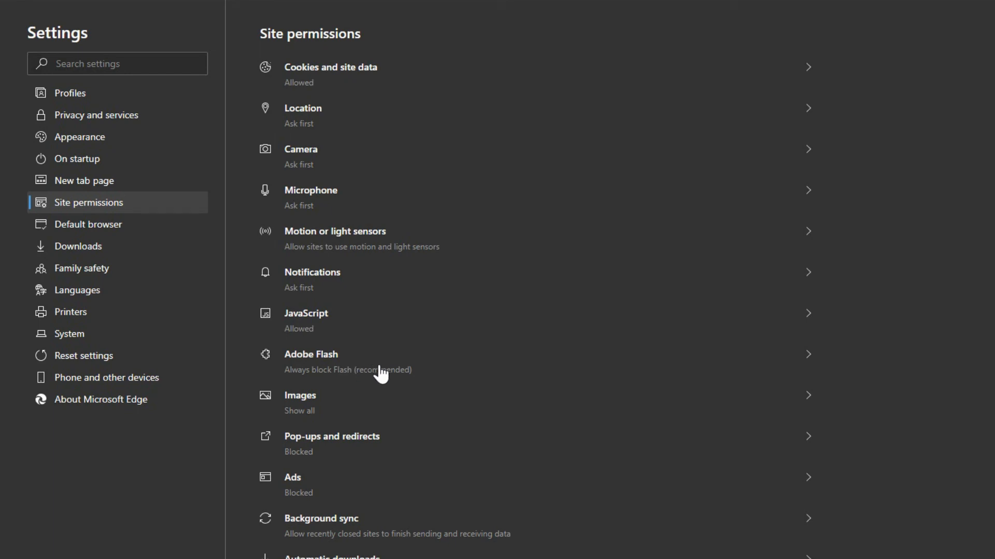
mouse_move(340, 367)
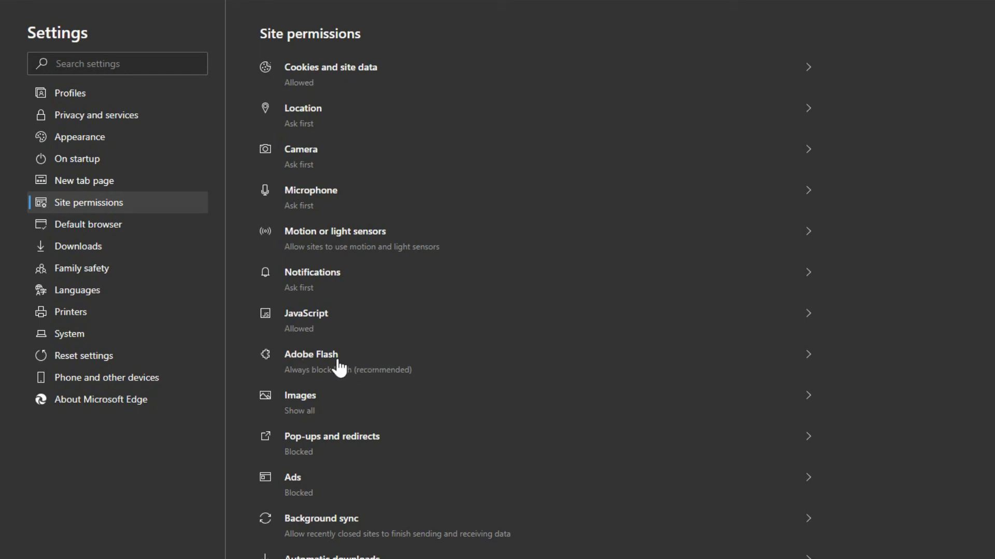
scroll("down", 3)
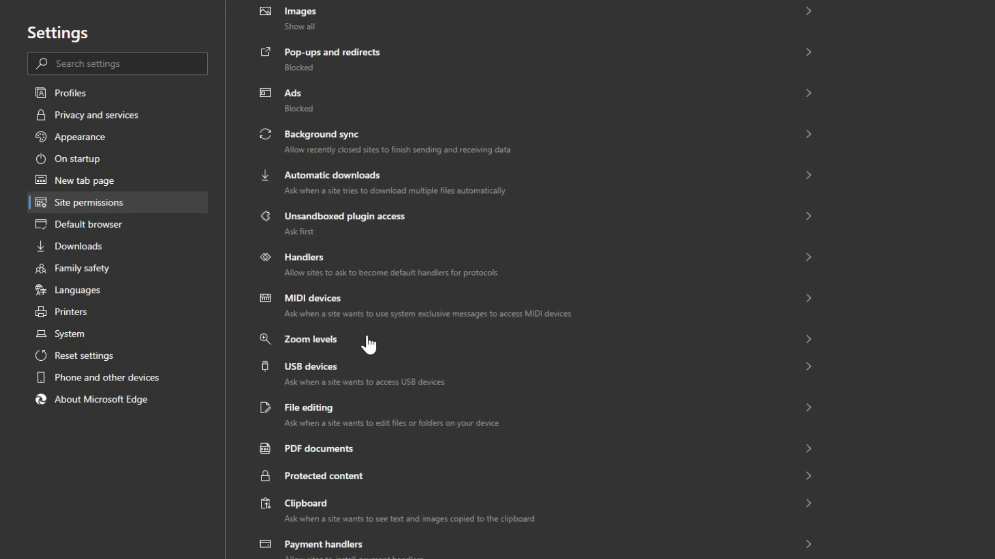
scroll("down", 3)
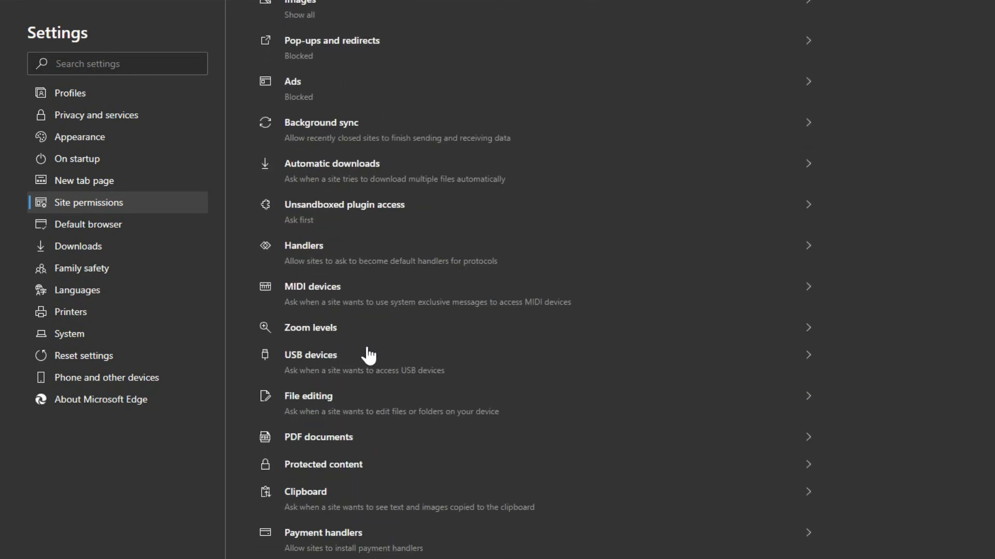
mouse_move(358, 406)
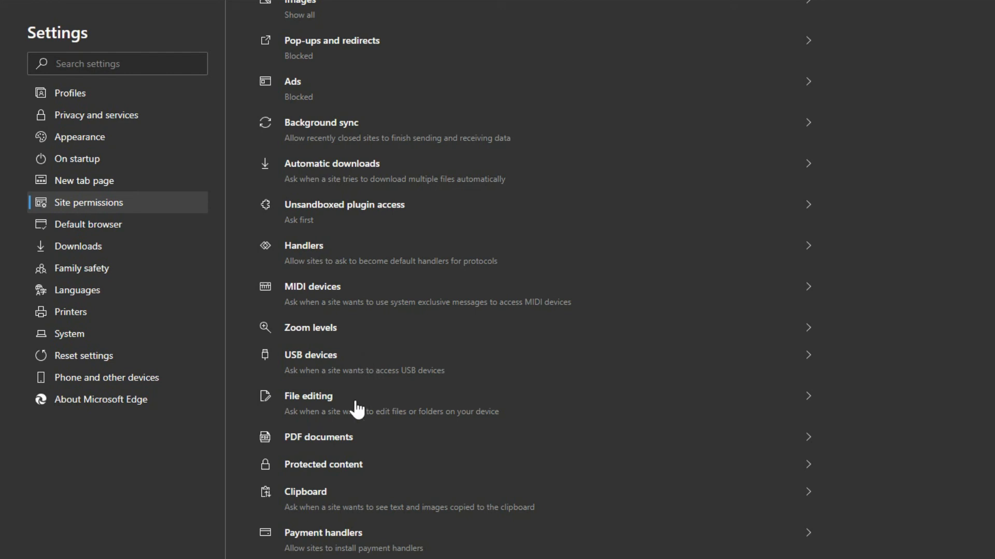
scroll("up", 3)
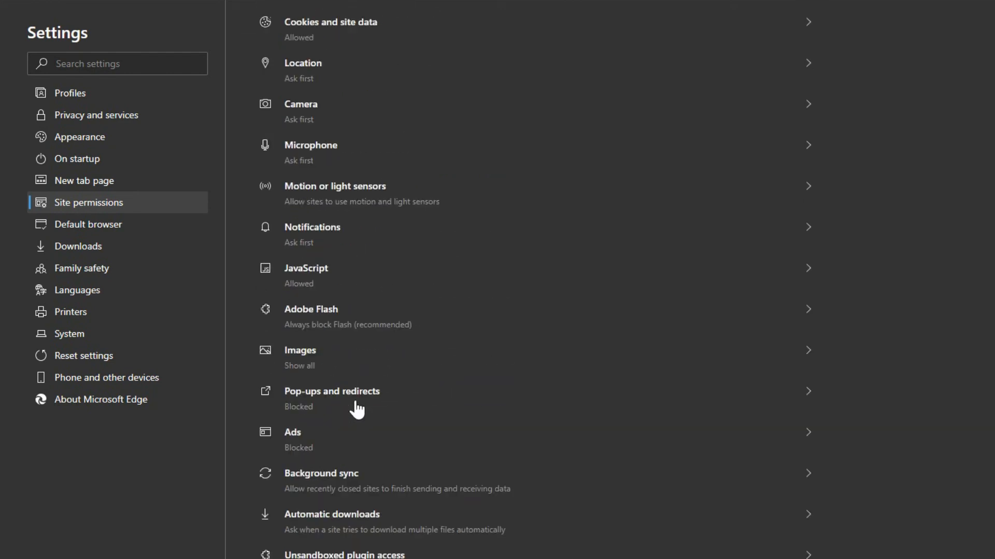
scroll("up", 3)
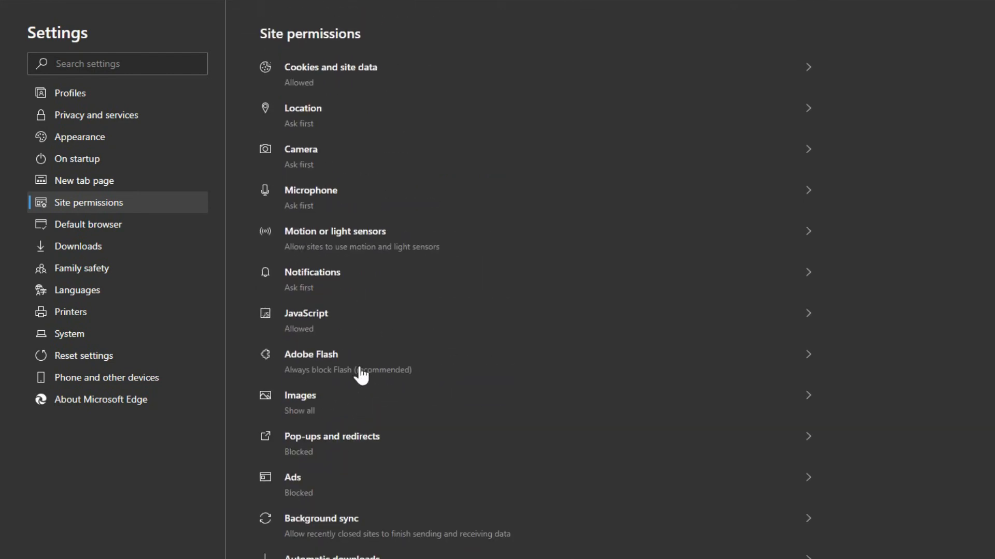
mouse_move(325, 290)
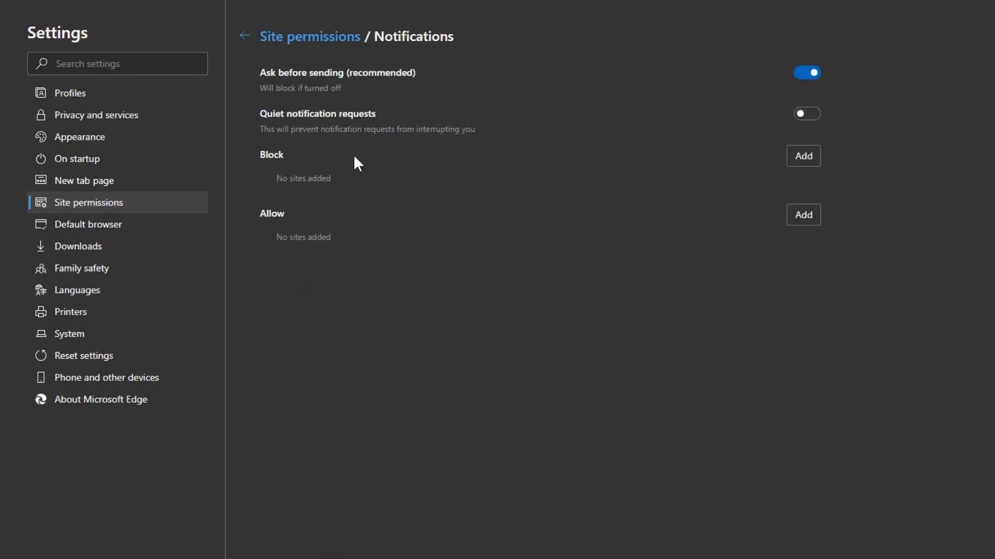
mouse_move(269, 83)
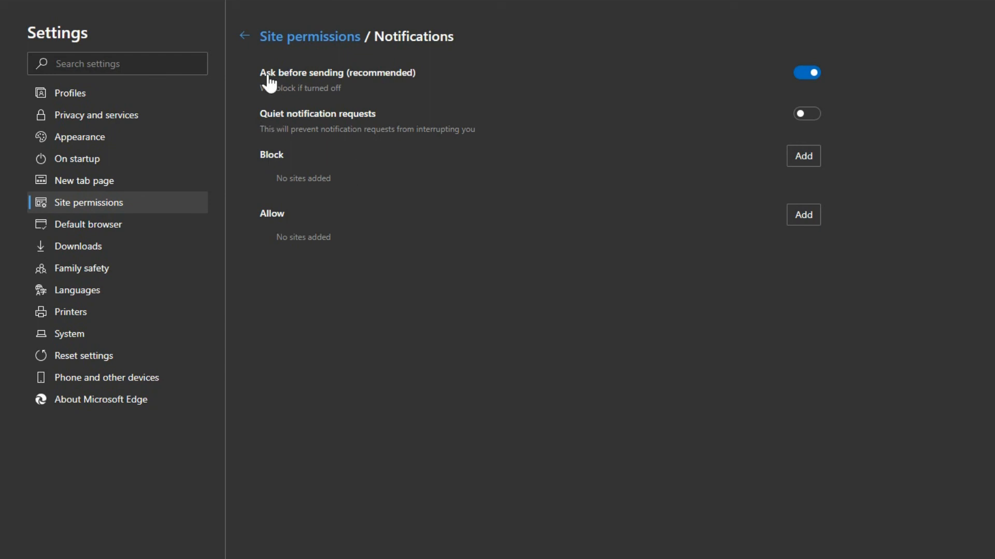
mouse_move(400, 243)
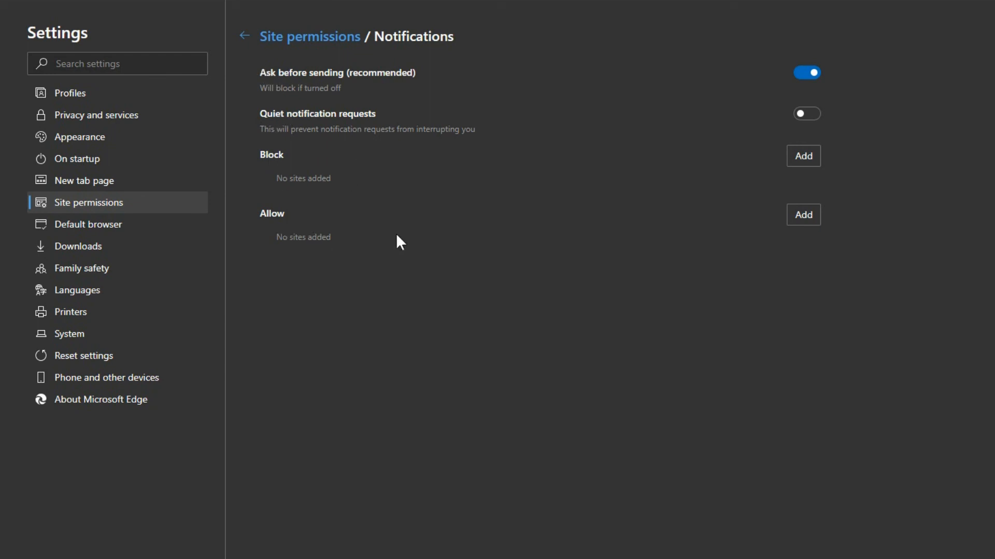
mouse_move(228, 54)
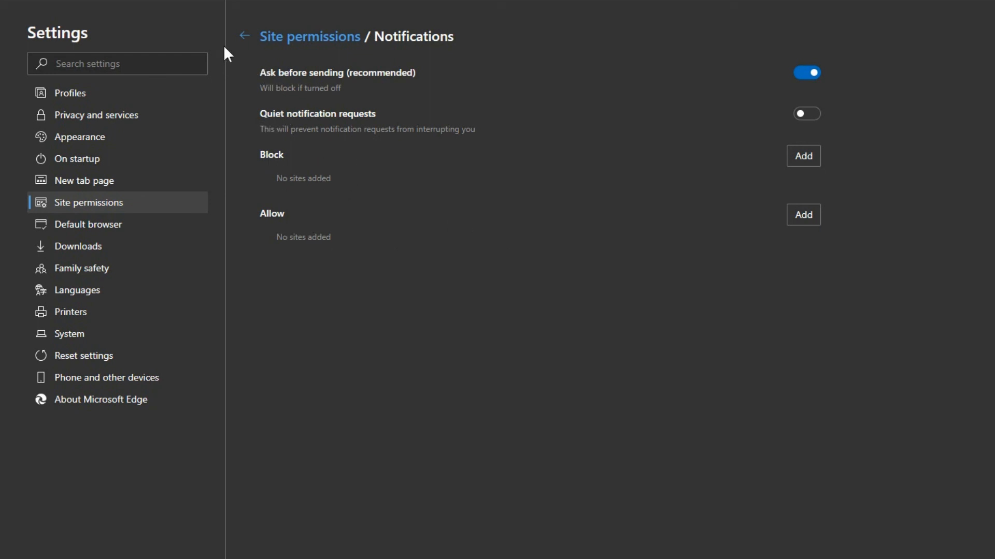
Step: Go back to the site permissions list, then view the Default browser page
left_click(244, 36)
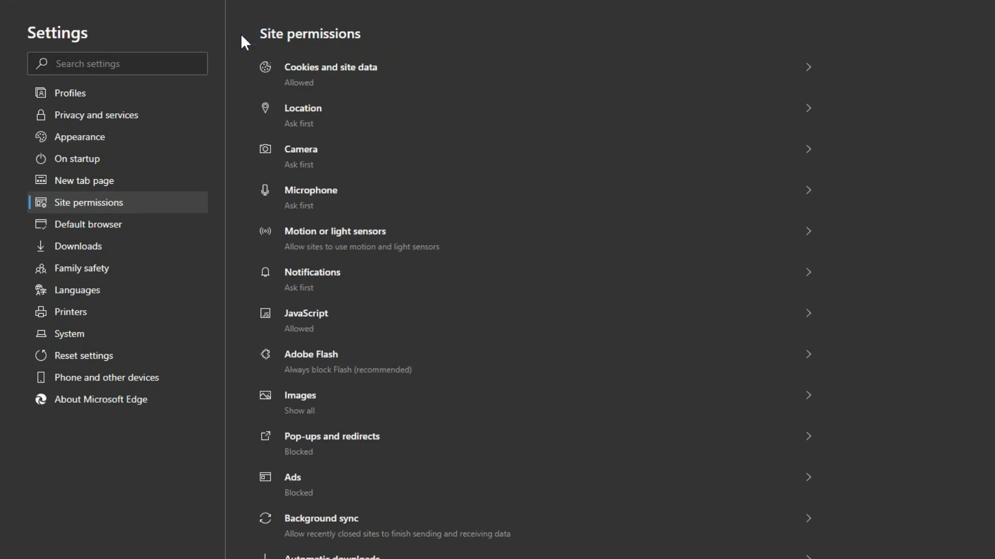
mouse_move(312, 192)
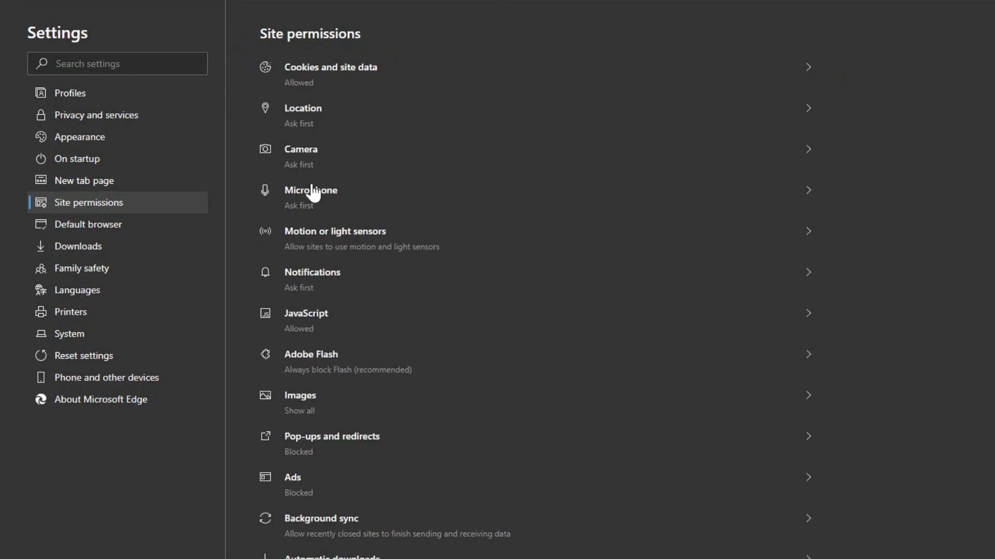
mouse_move(308, 282)
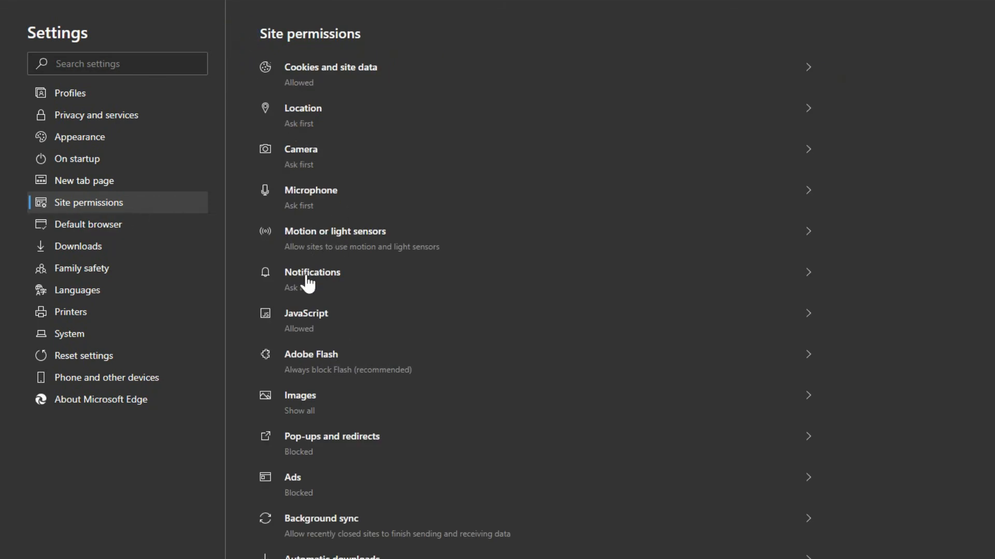
mouse_move(324, 285)
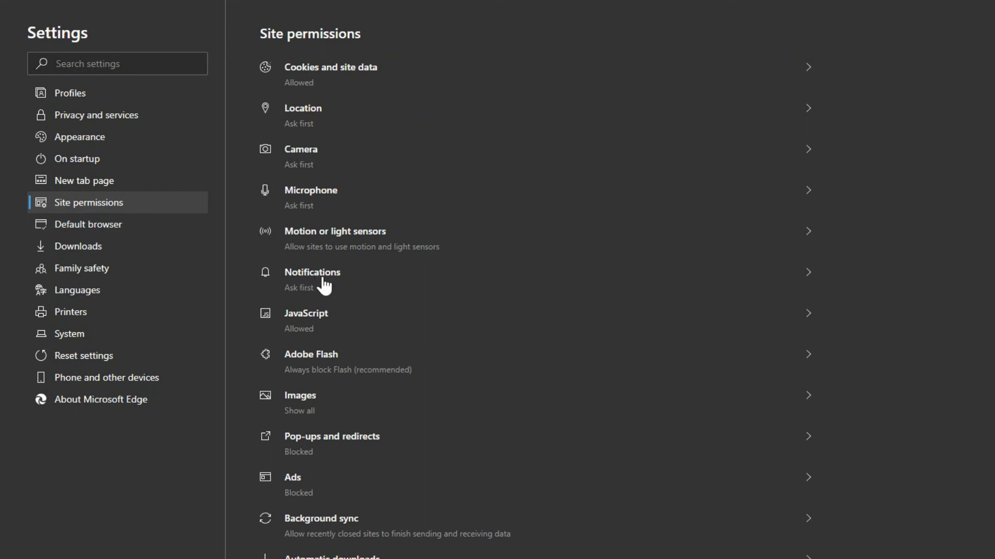
left_click(89, 224)
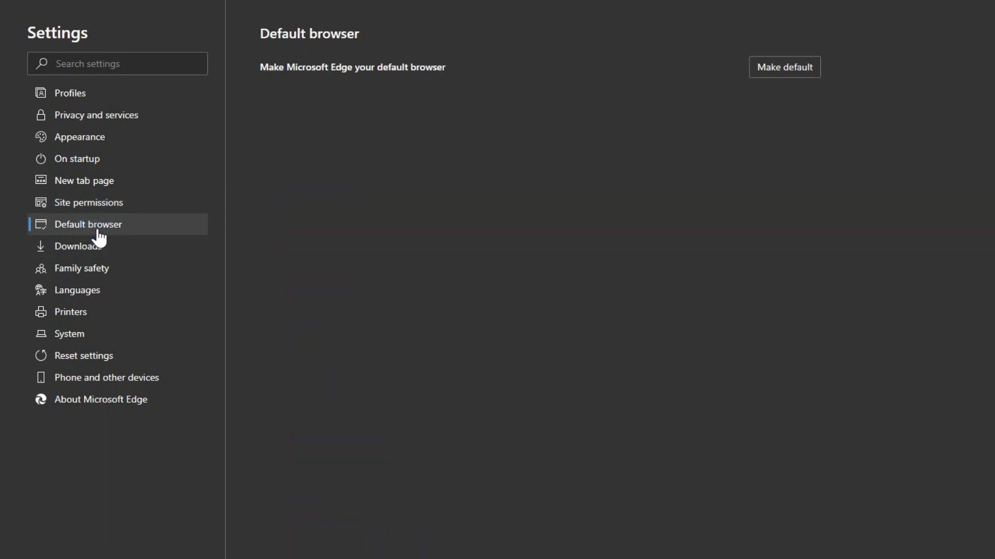
Step: Browse the Downloads, Family safety, Languages, Printers, System and Reset settings pages, ending on Phone and other devices
left_click(79, 246)
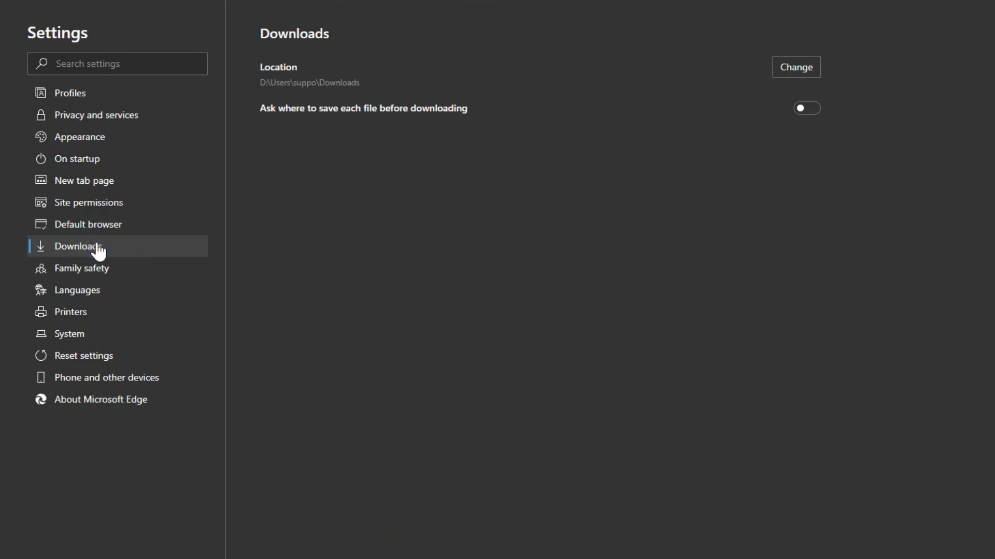
left_click(81, 267)
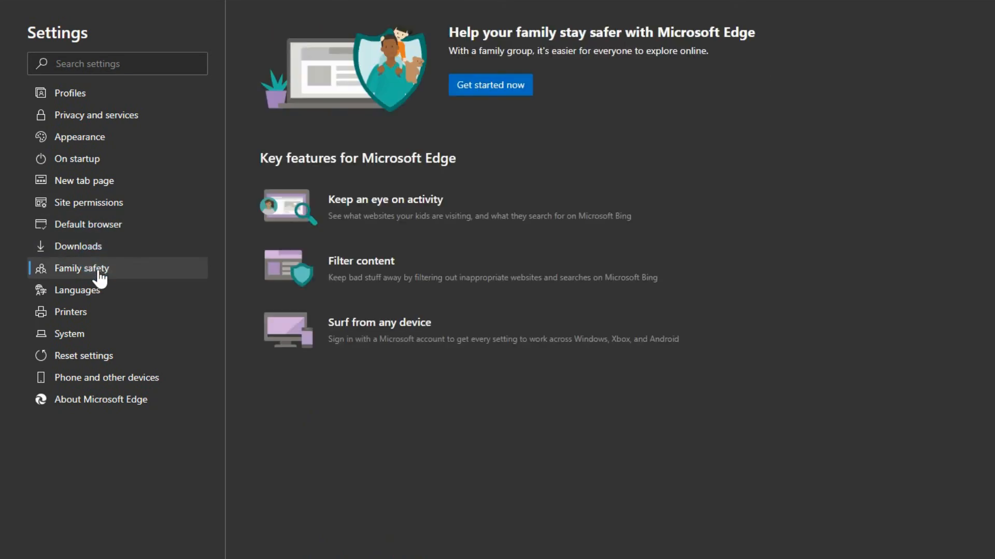
mouse_move(77, 290)
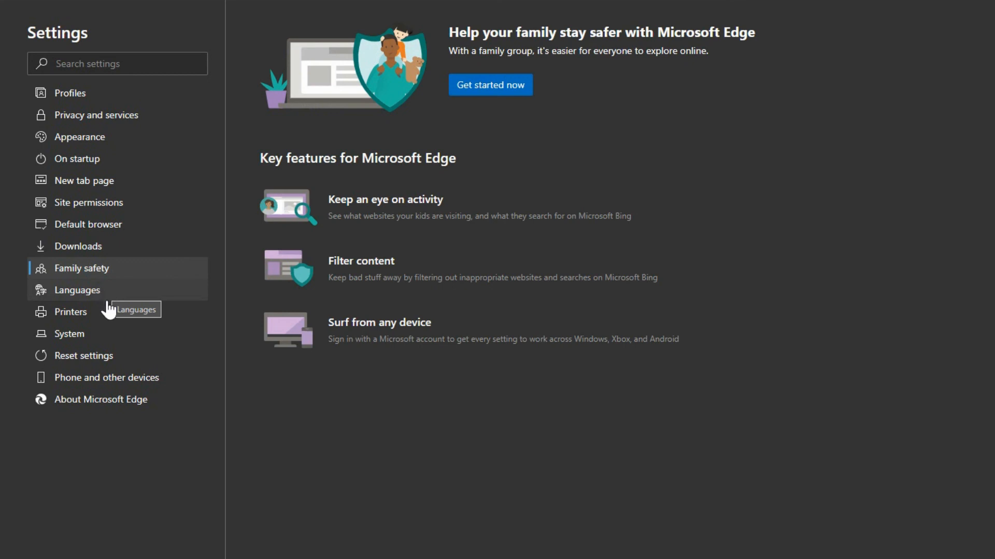
mouse_move(81, 295)
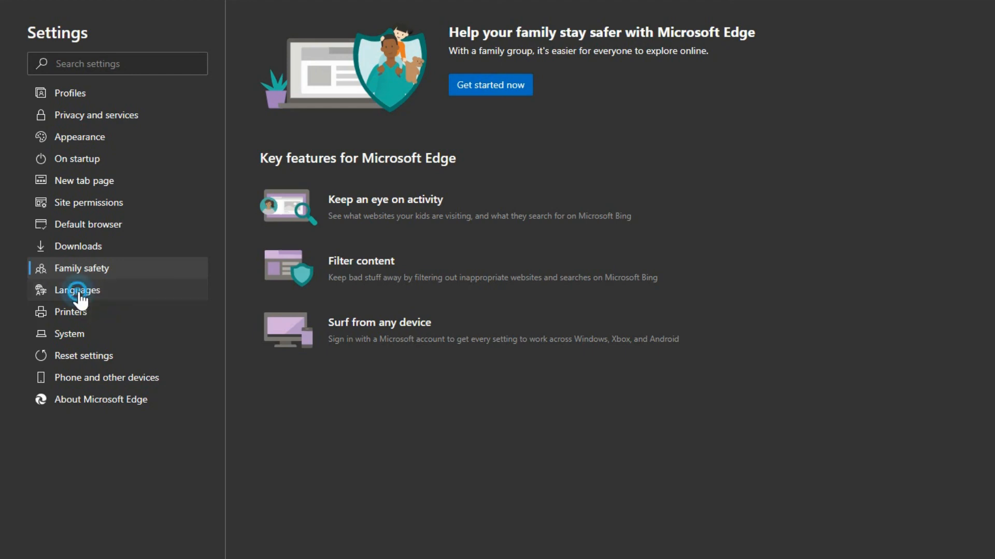
left_click(77, 291)
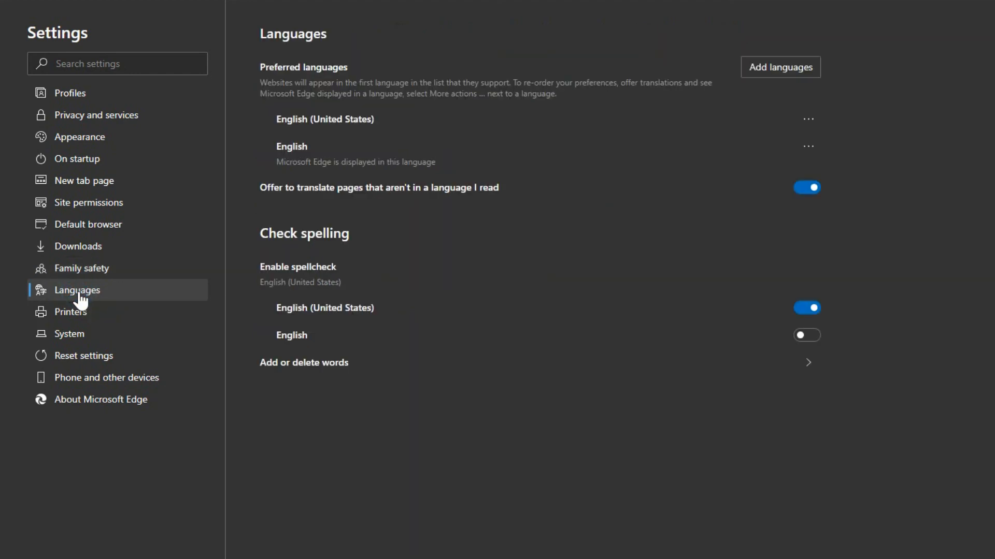
left_click(70, 312)
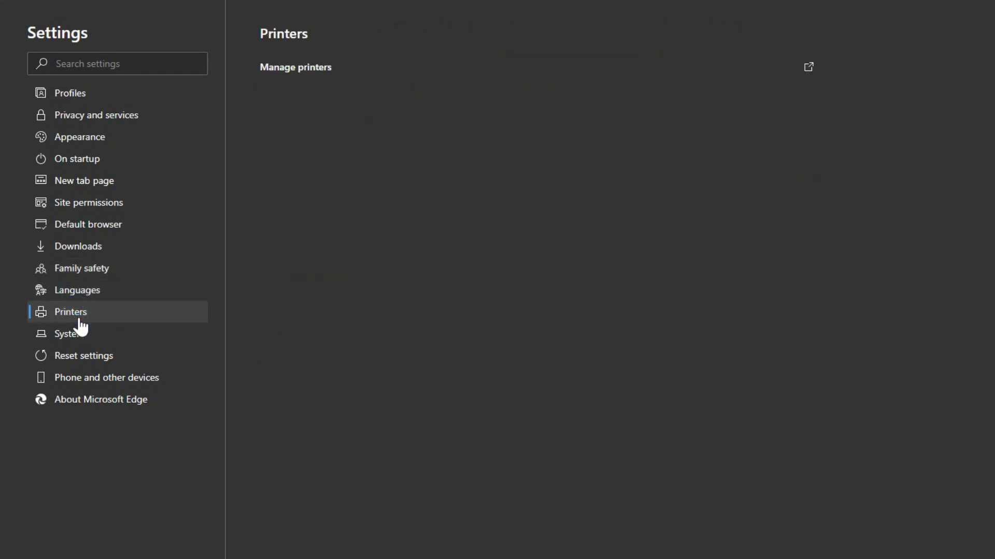
left_click(70, 333)
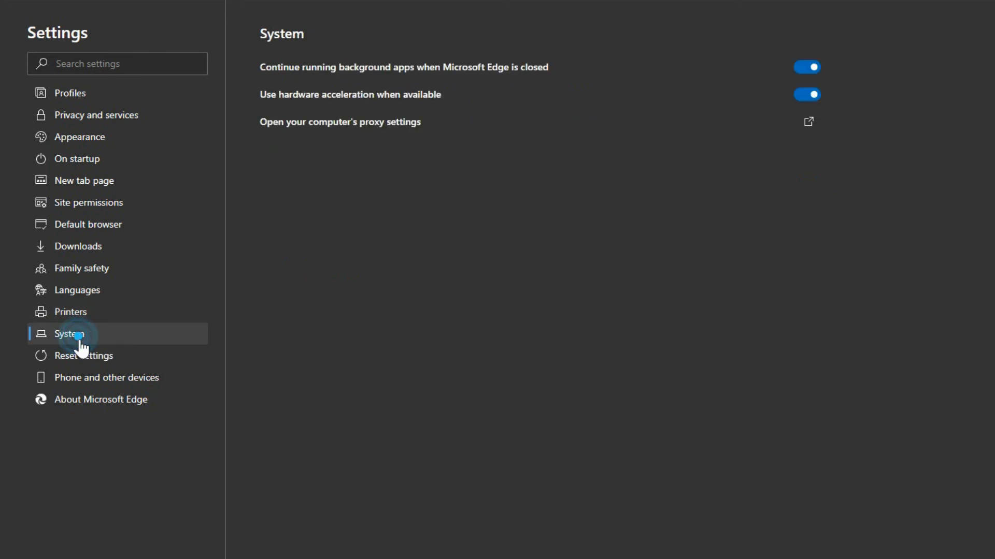
mouse_move(80, 356)
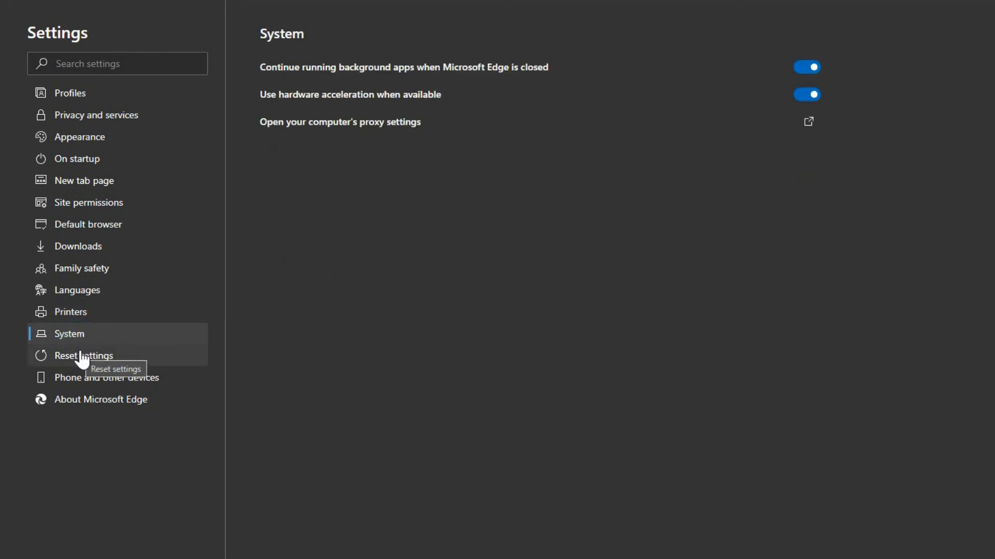
left_click(80, 356)
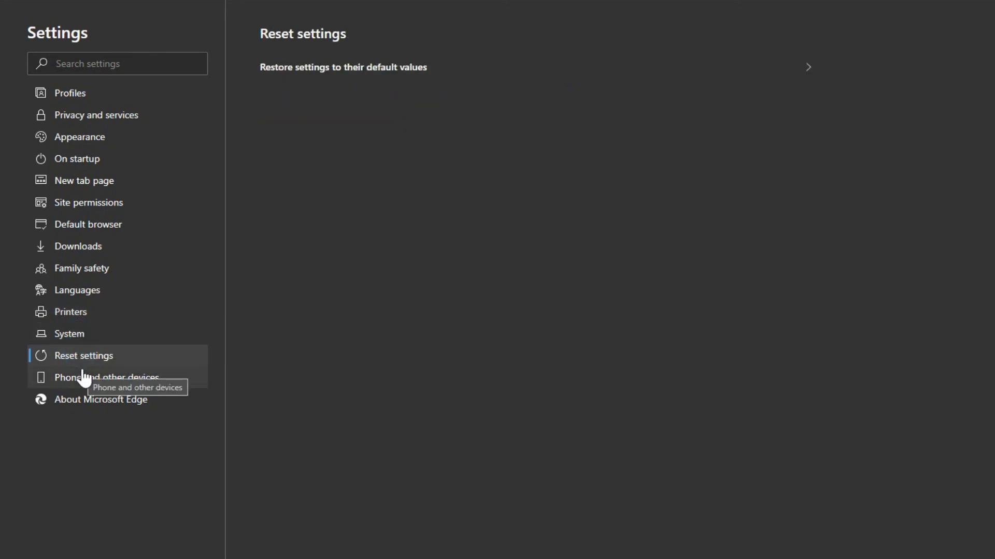
mouse_move(147, 369)
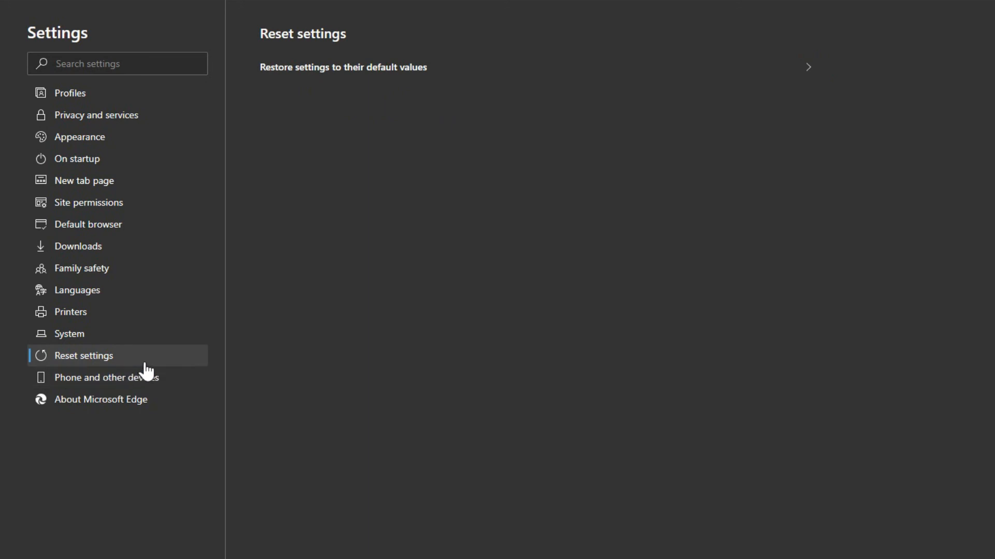
mouse_move(165, 365)
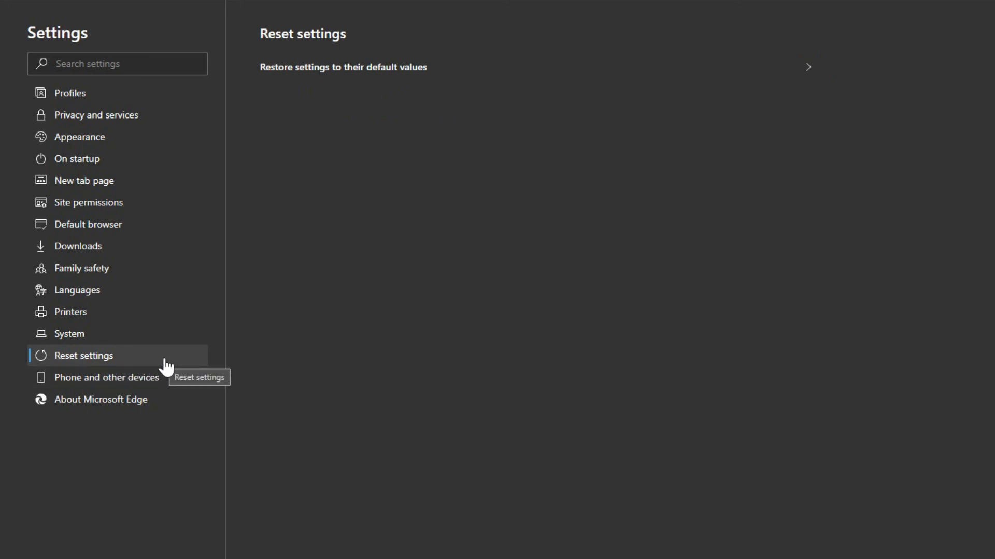
left_click(108, 377)
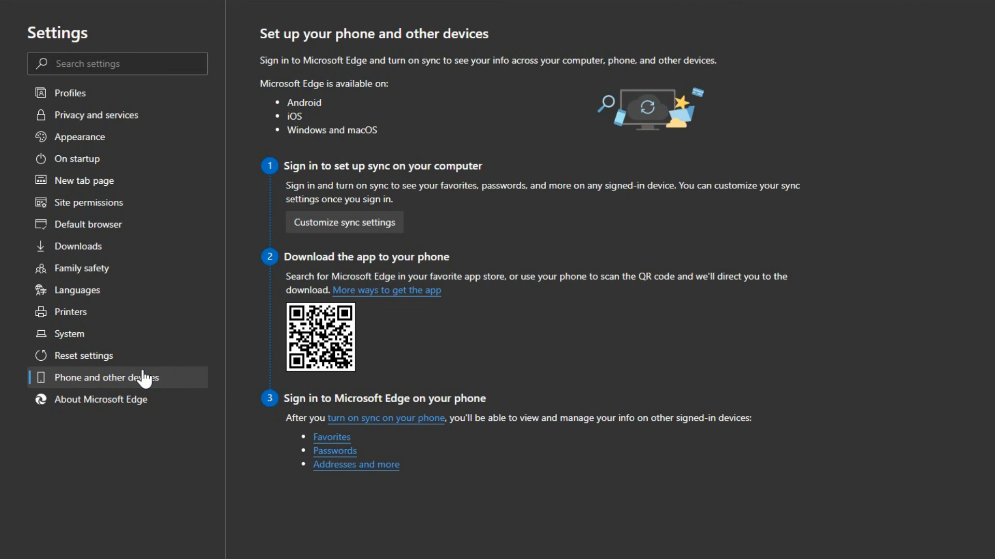
Step: View the About page reporting version 83.0.478.58 as up to date
left_click(101, 399)
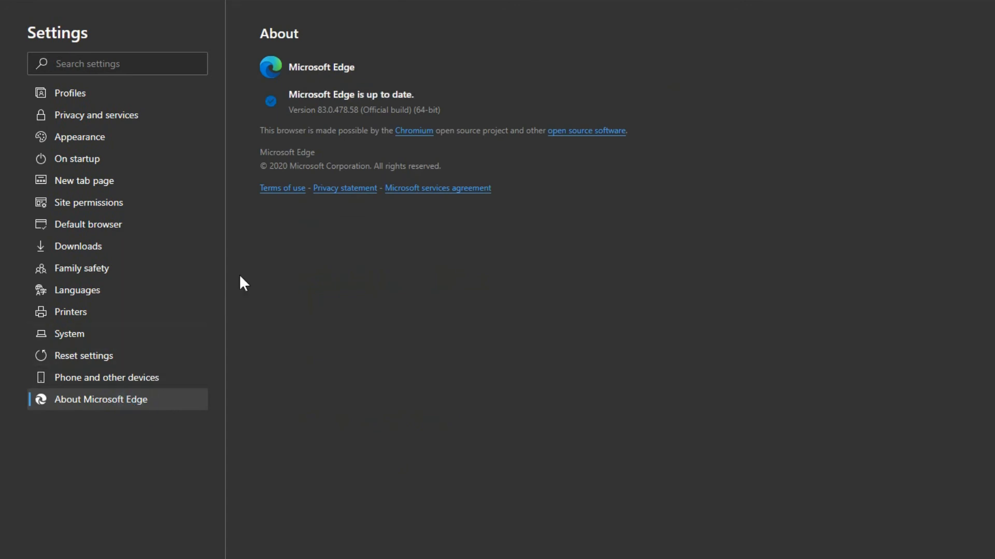
mouse_move(317, 262)
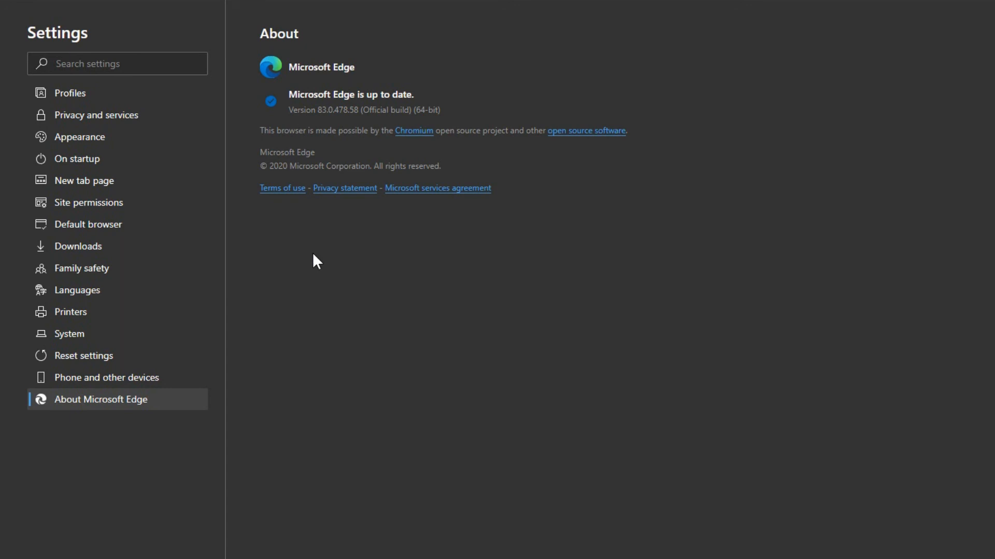
mouse_move(952, 151)
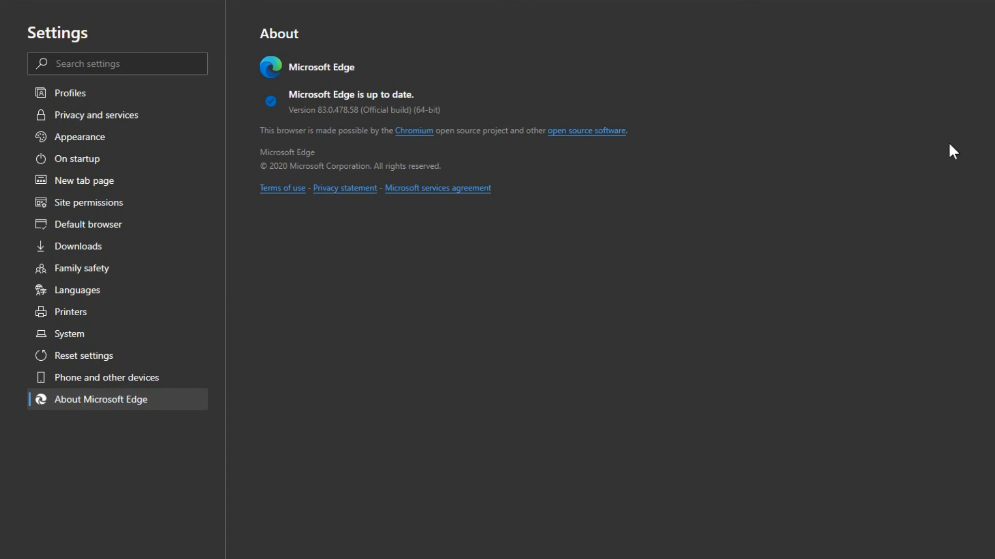
left_click(984, 31)
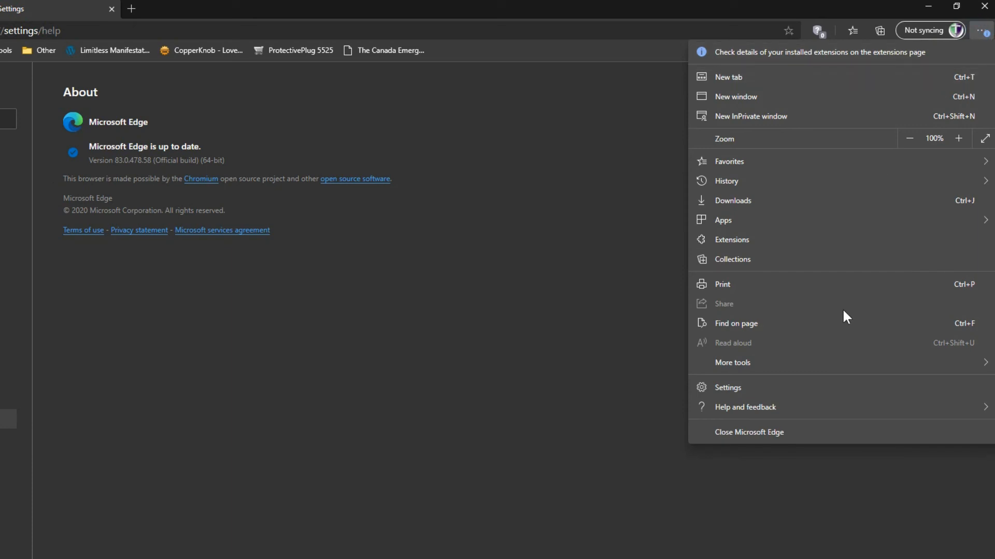
left_click(744, 406)
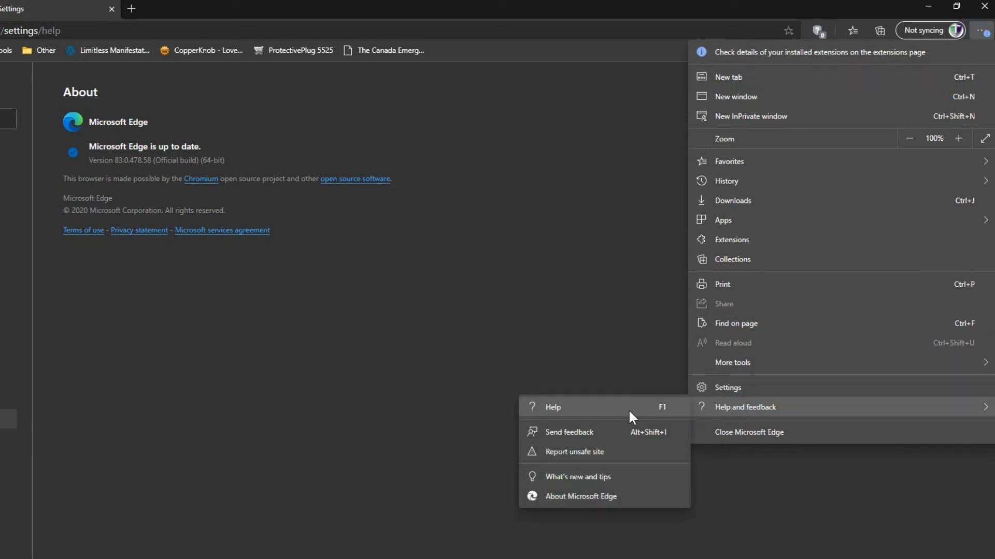
mouse_move(578, 505)
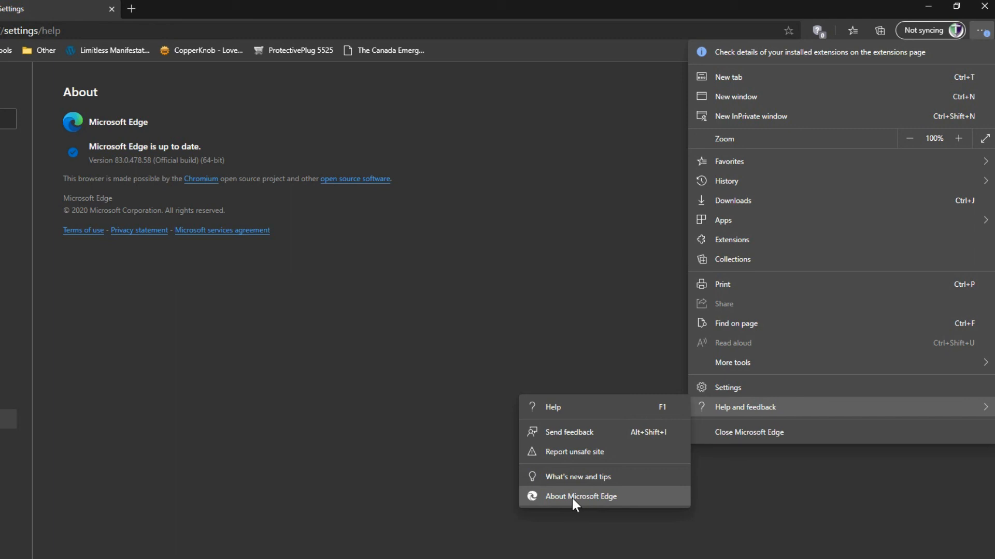
left_click(580, 496)
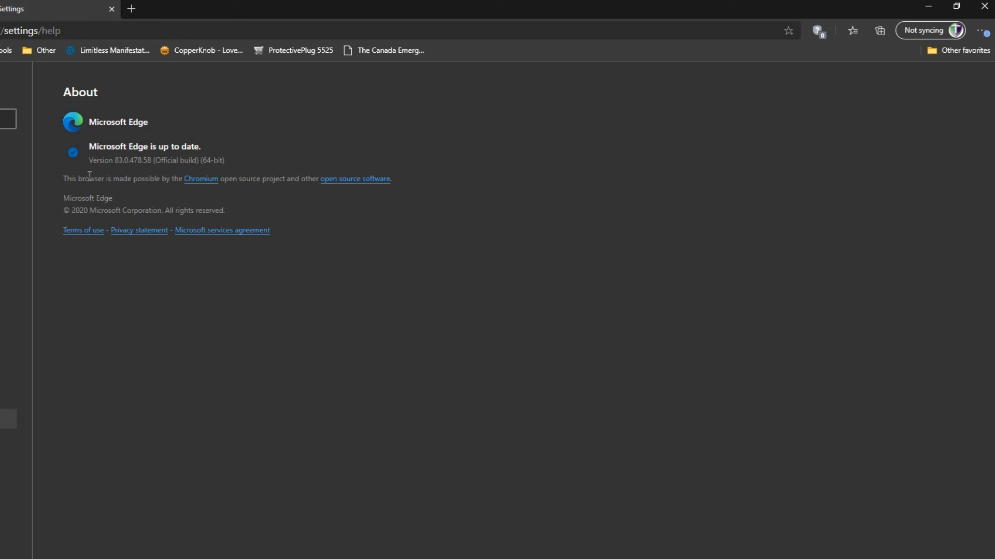
mouse_move(122, 160)
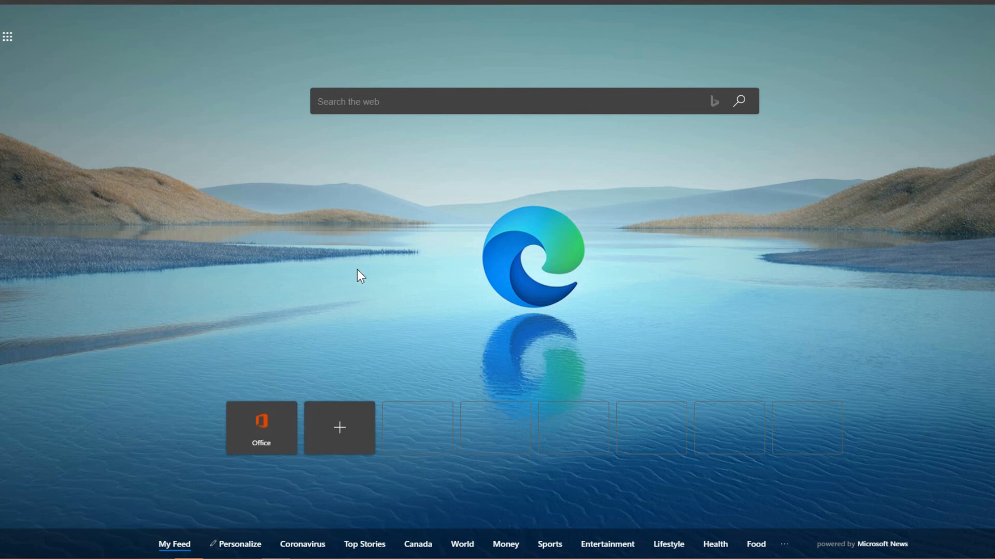
mouse_move(370, 273)
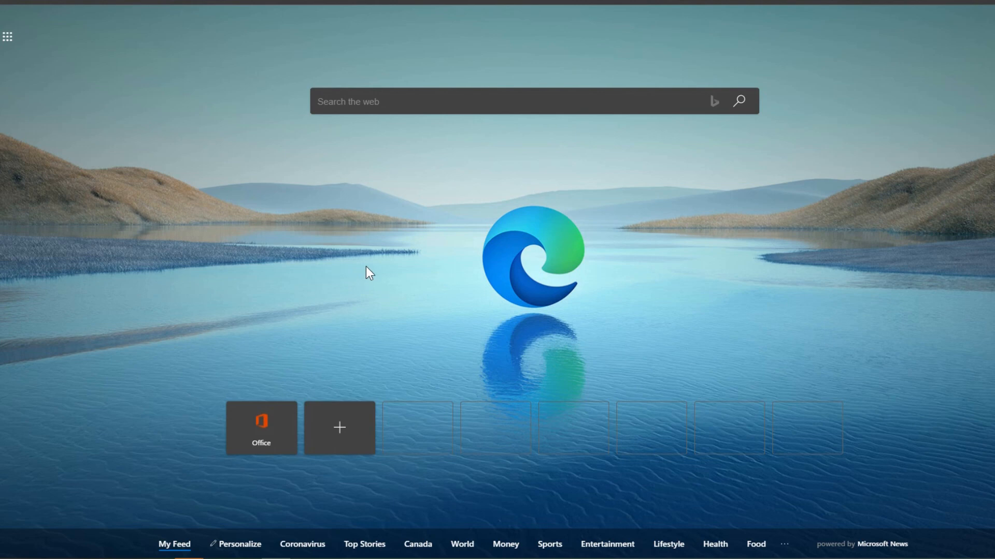